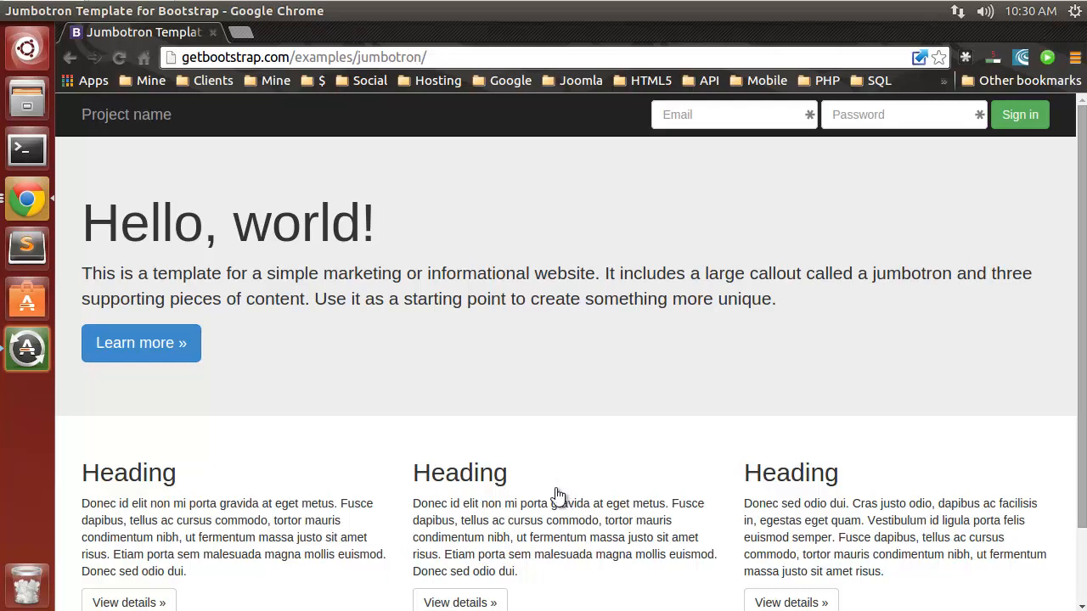
mouse_move(550, 494)
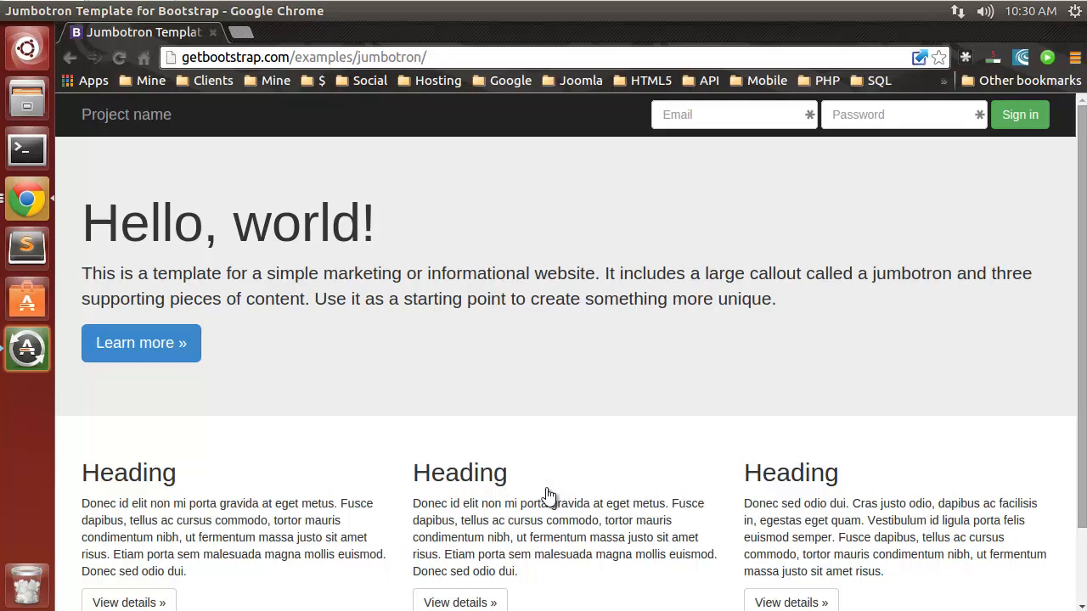
mouse_move(542, 509)
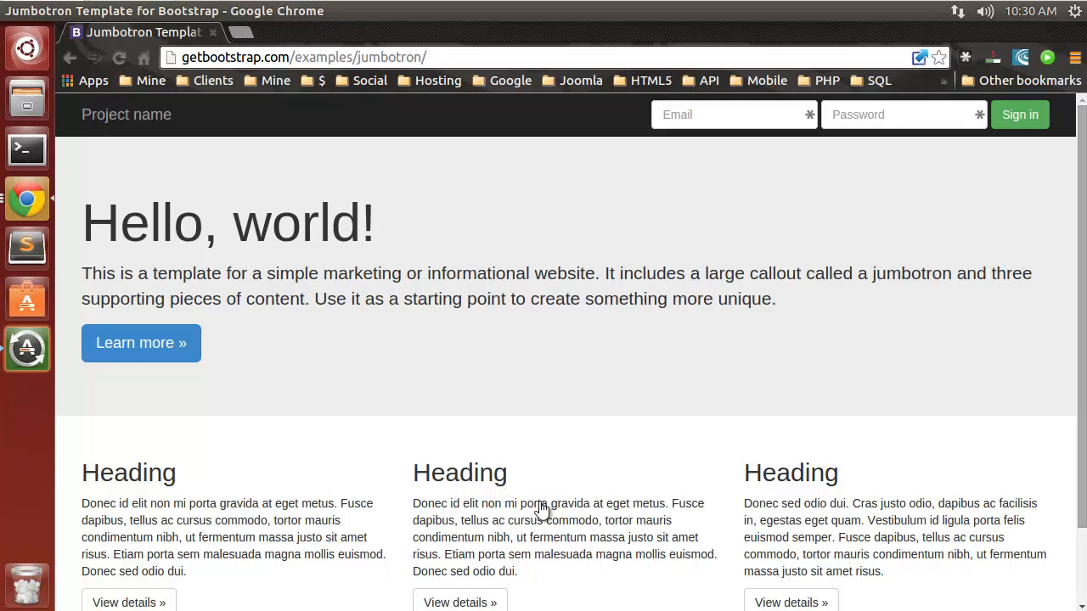
mouse_move(210, 49)
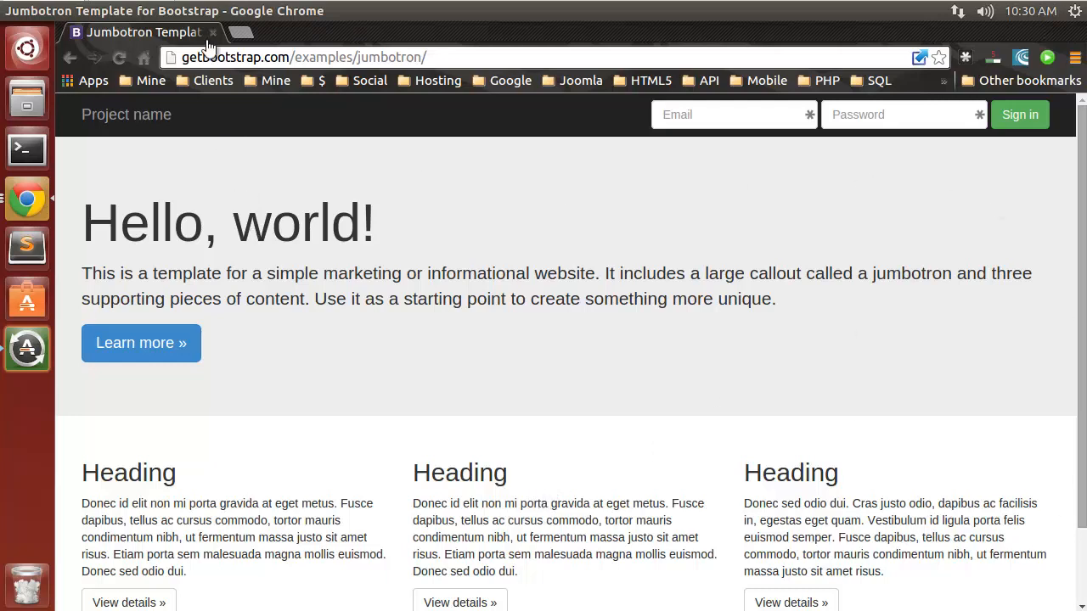
mouse_move(24, 169)
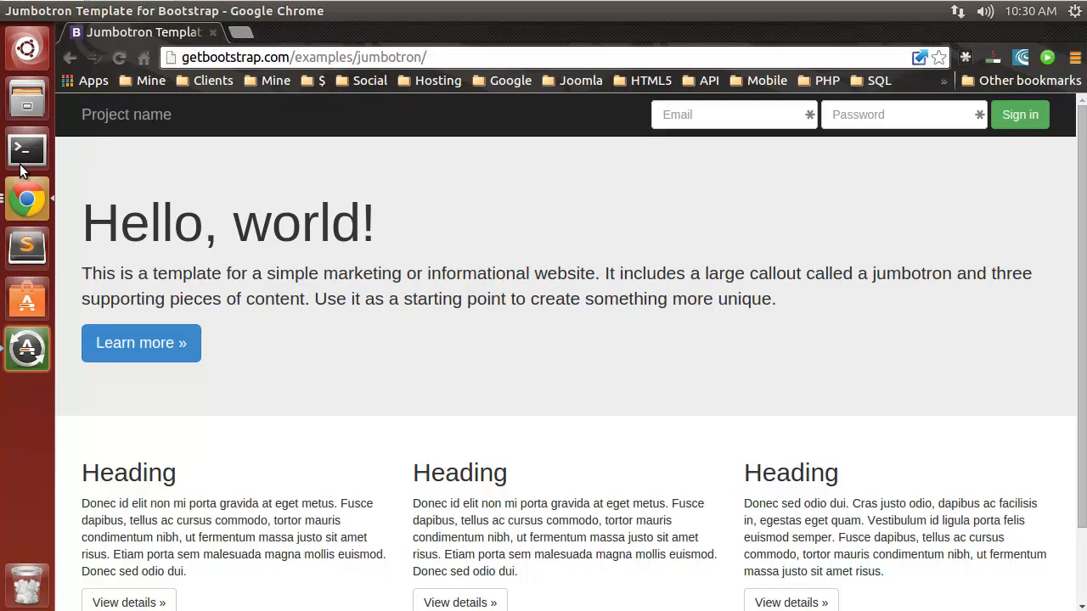
Run 'rails new mybootstrap' in Terminal to generate the new Rails app.
left_click(26, 150)
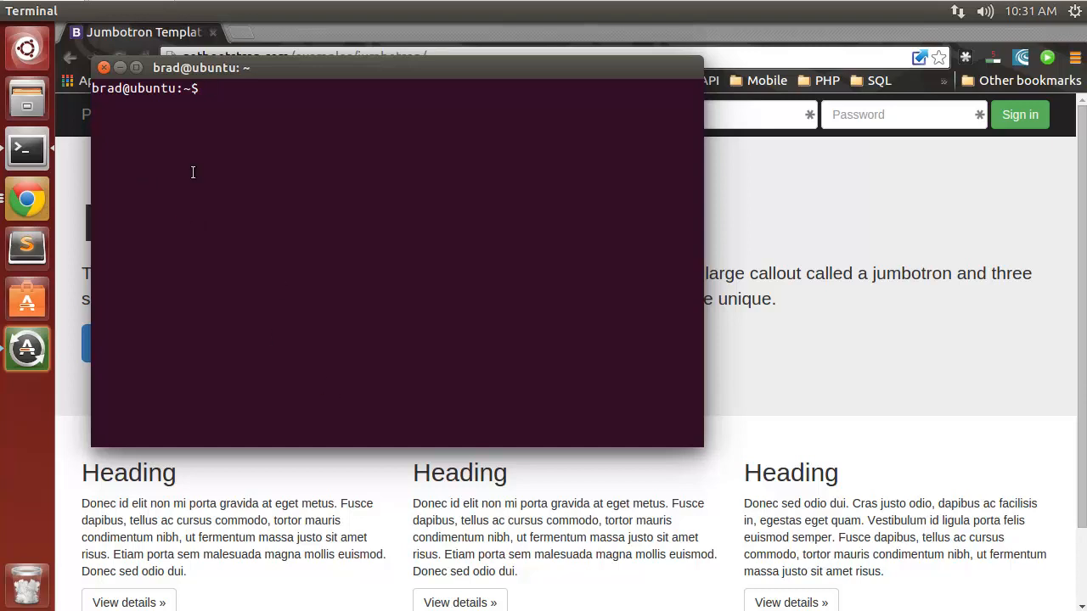
mouse_move(323, 171)
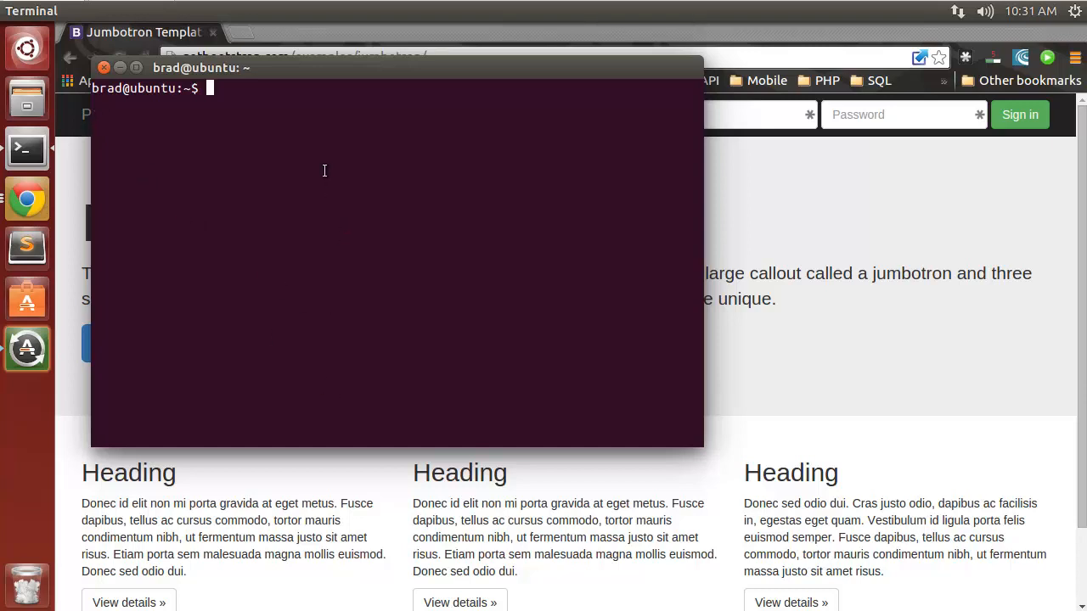
type("rai")
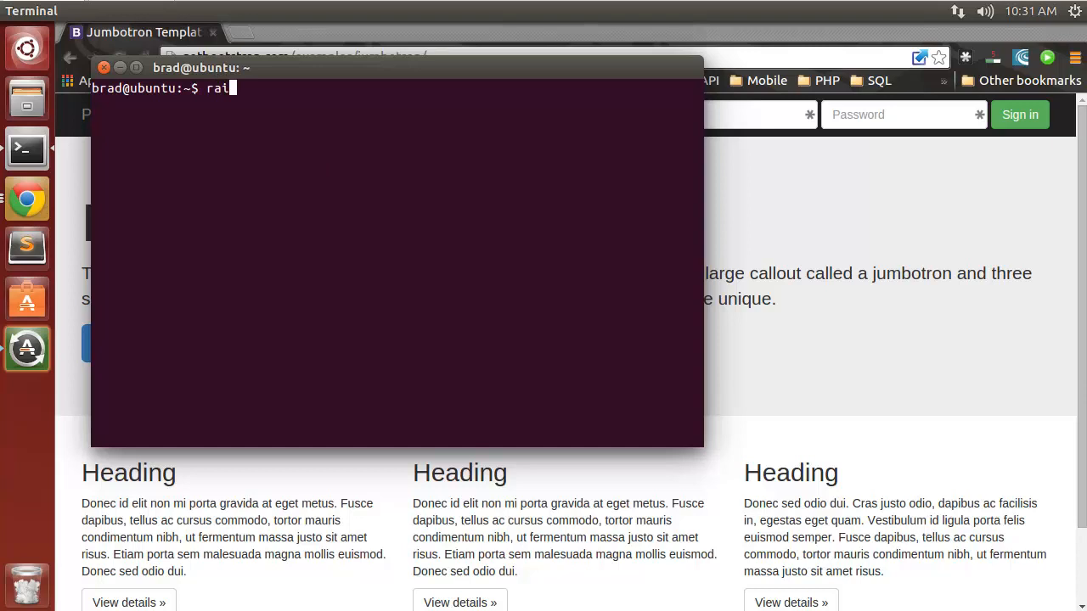
type("ls new")
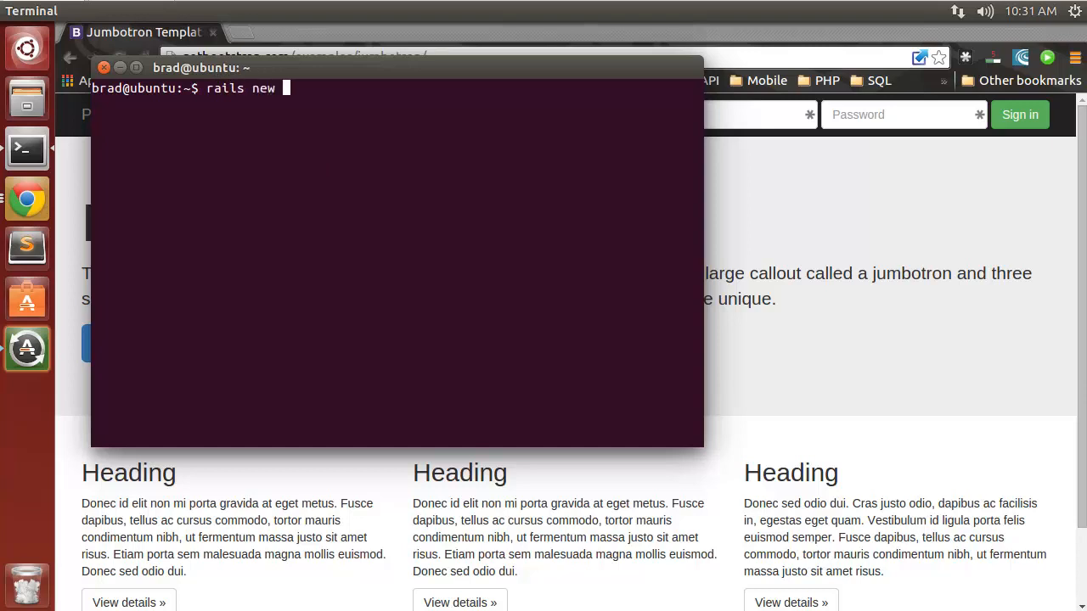
type("mybo")
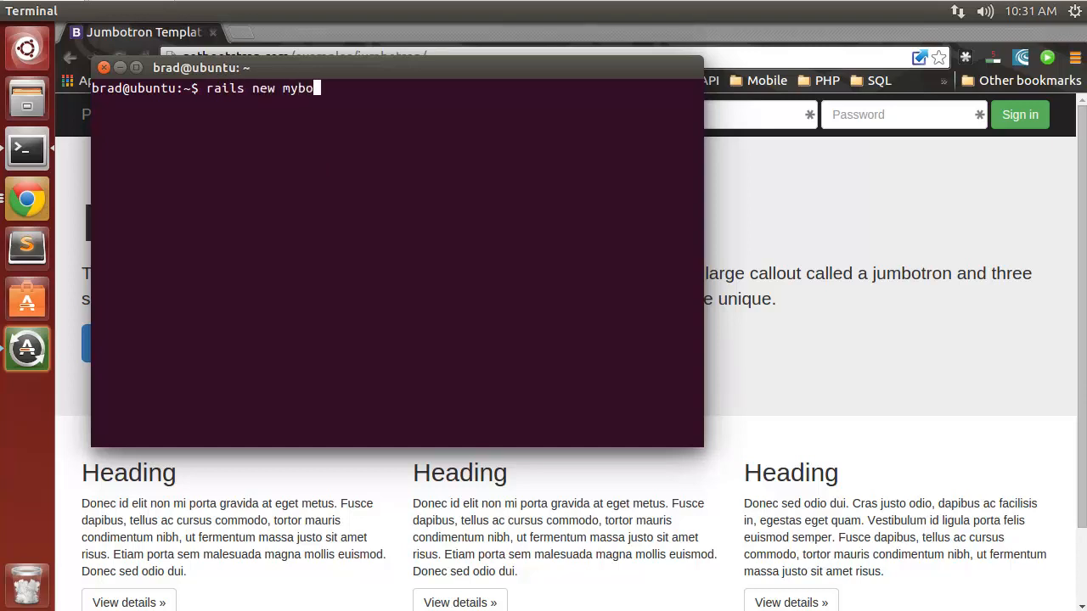
type("otstrap")
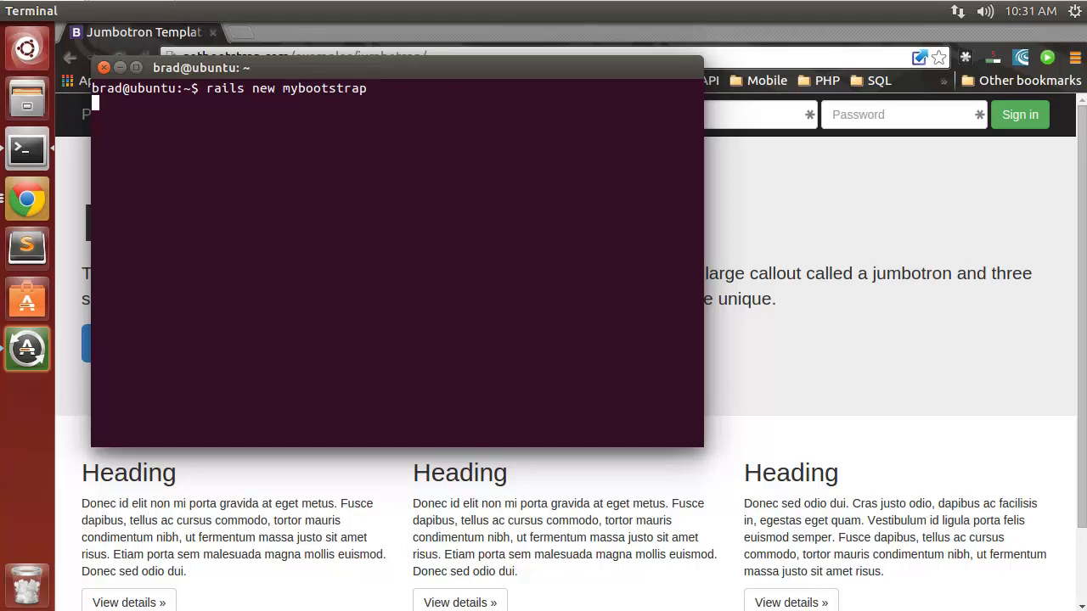
key("Return")
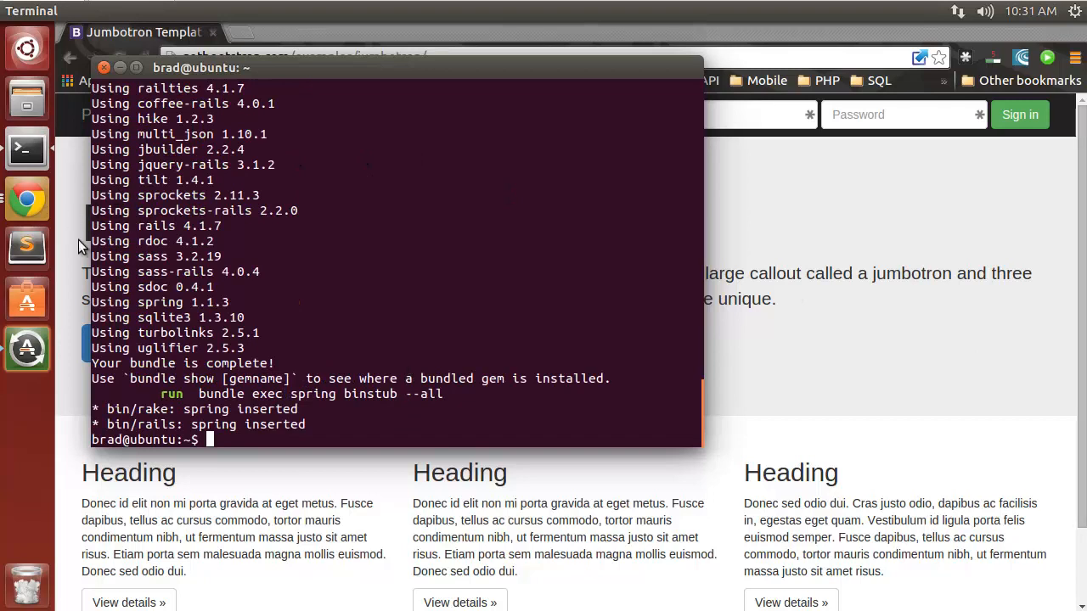
Remove the mystore folder from the Sublime project and add the mybootstrap folder instead.
left_click(26, 247)
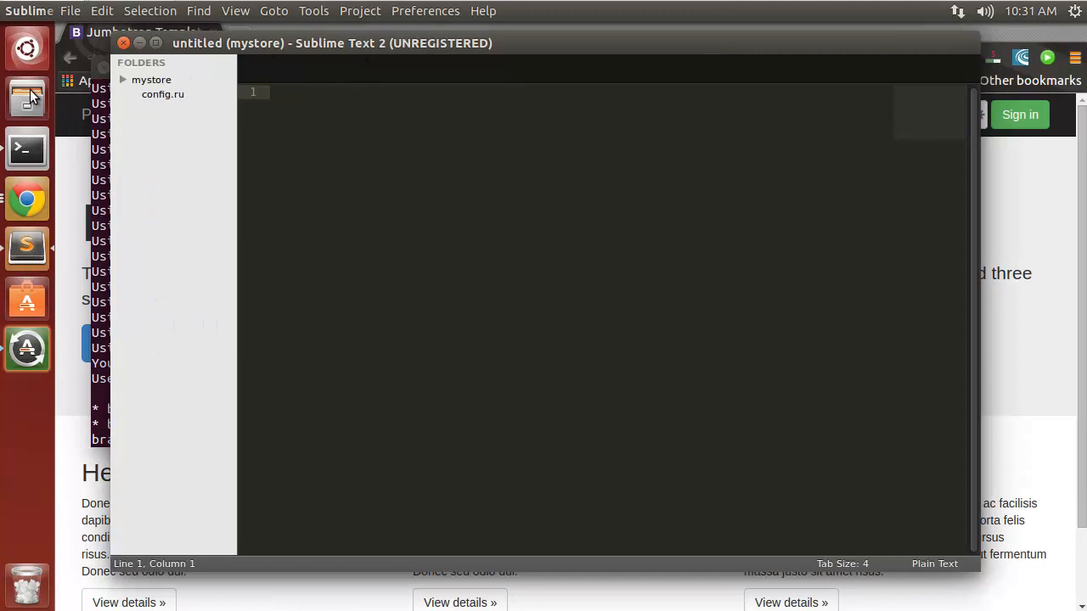
right_click(151, 79)
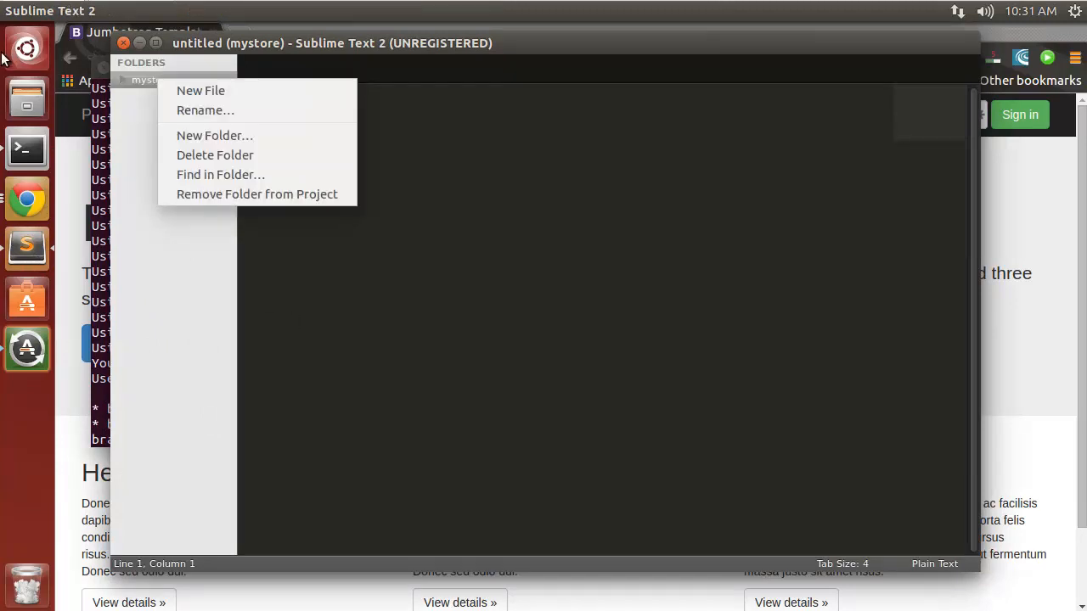
left_click(200, 90)
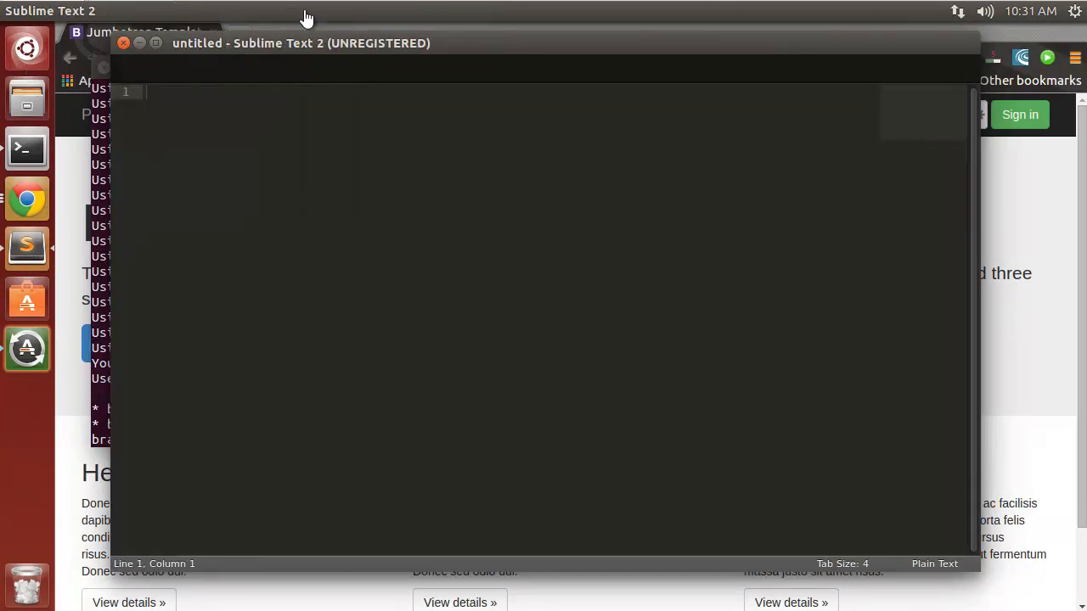
left_click(359, 10)
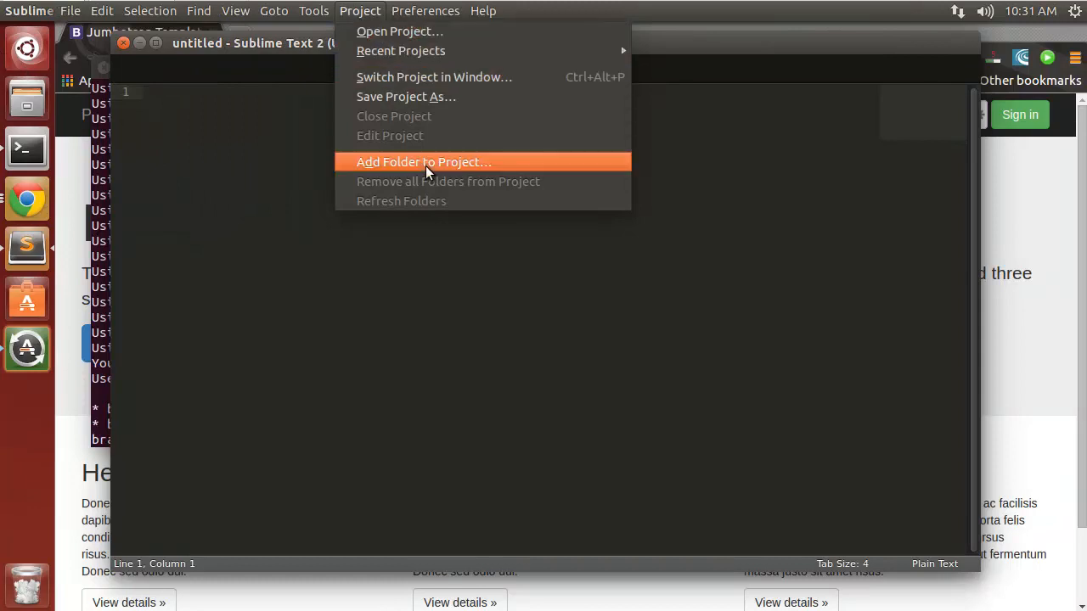
left_click(423, 161)
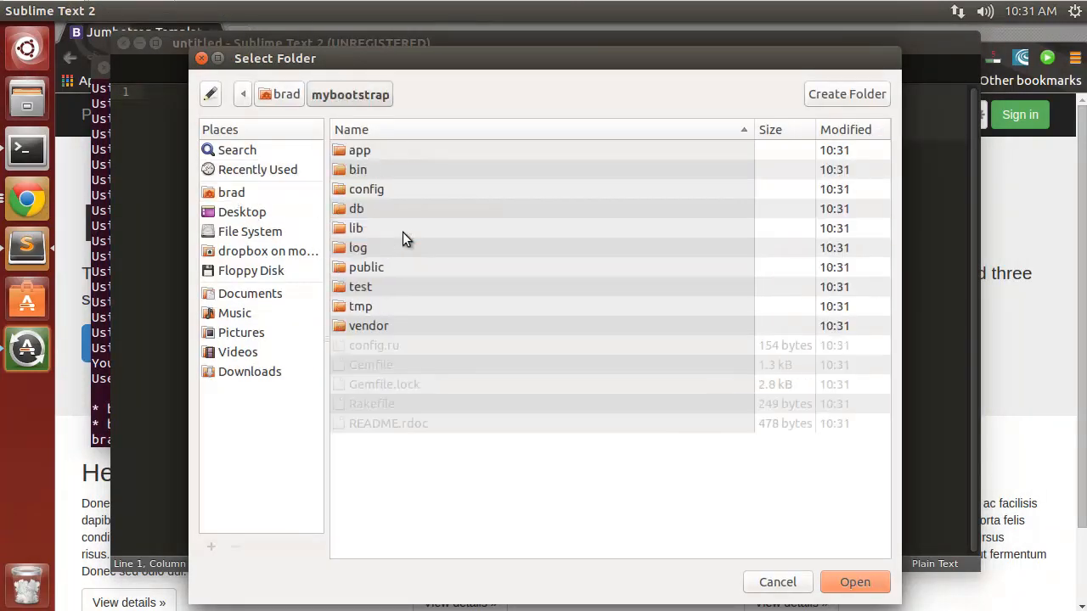
left_click(855, 582)
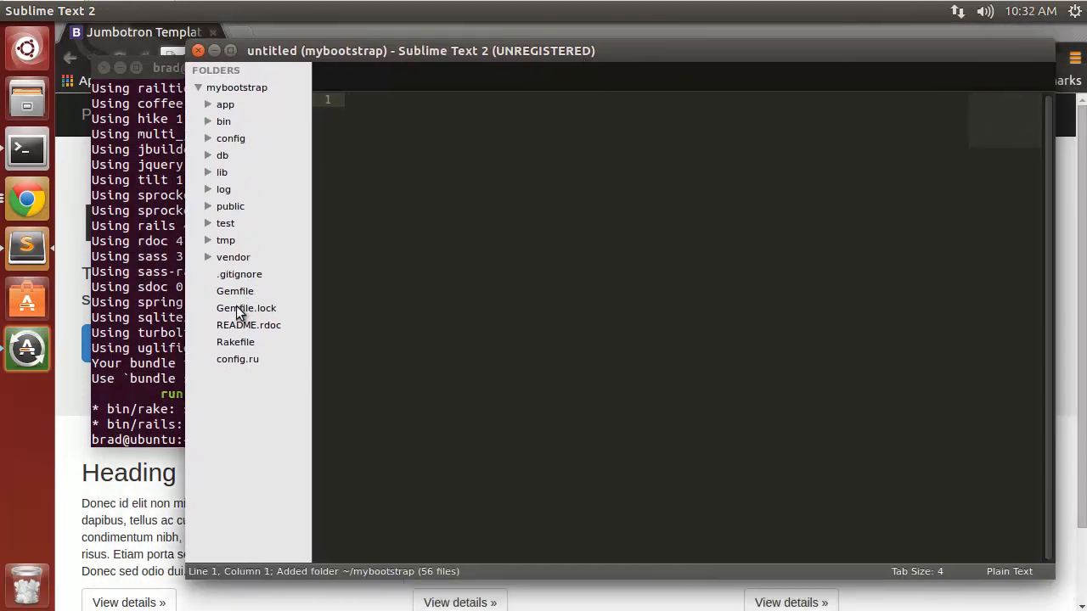
Add gem 'bootstrap-sass', '~> 3.2.0' to the Gemfile below the spring gem.
left_click(236, 290)
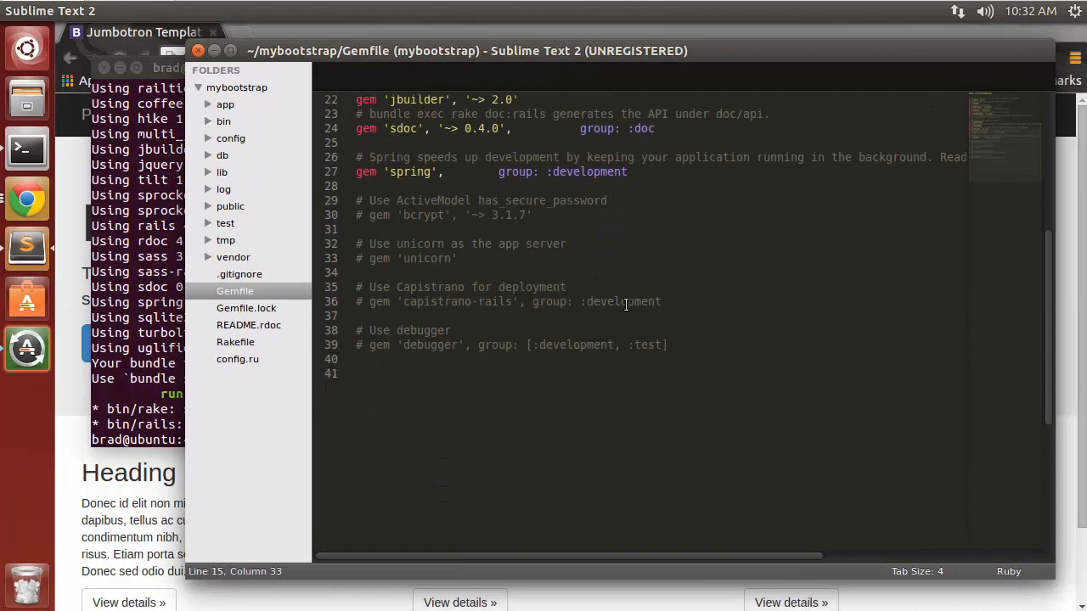
key("enter")
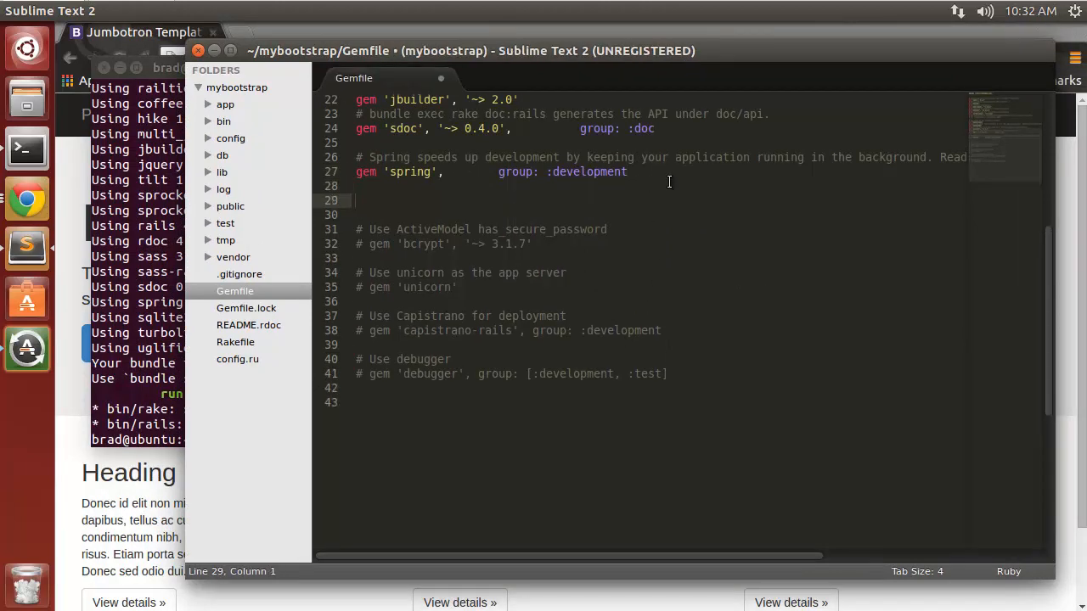
type("gem 'boo")
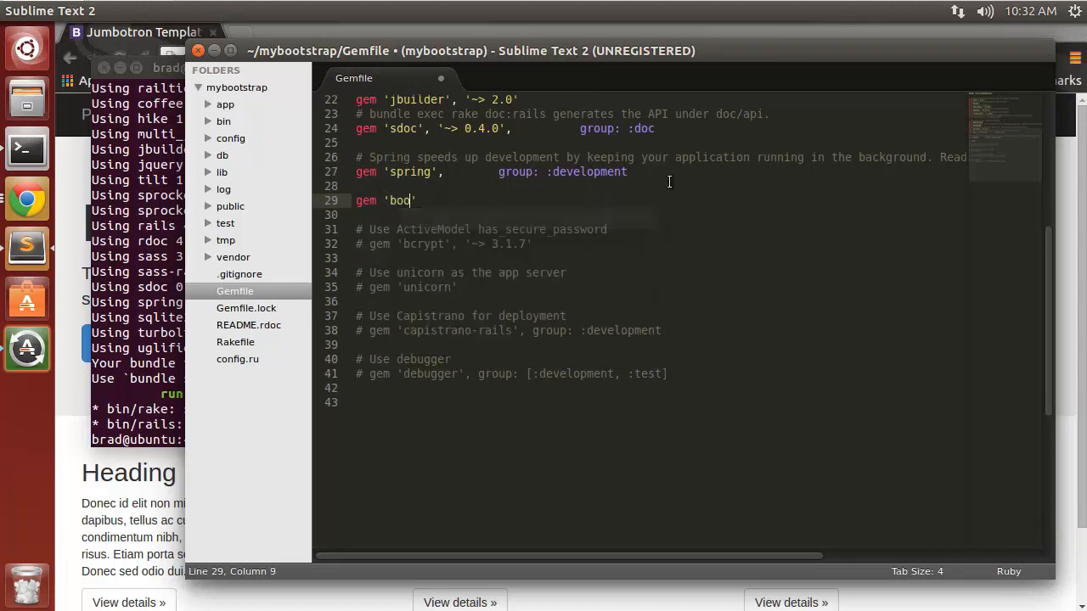
type("otstrap-sas")
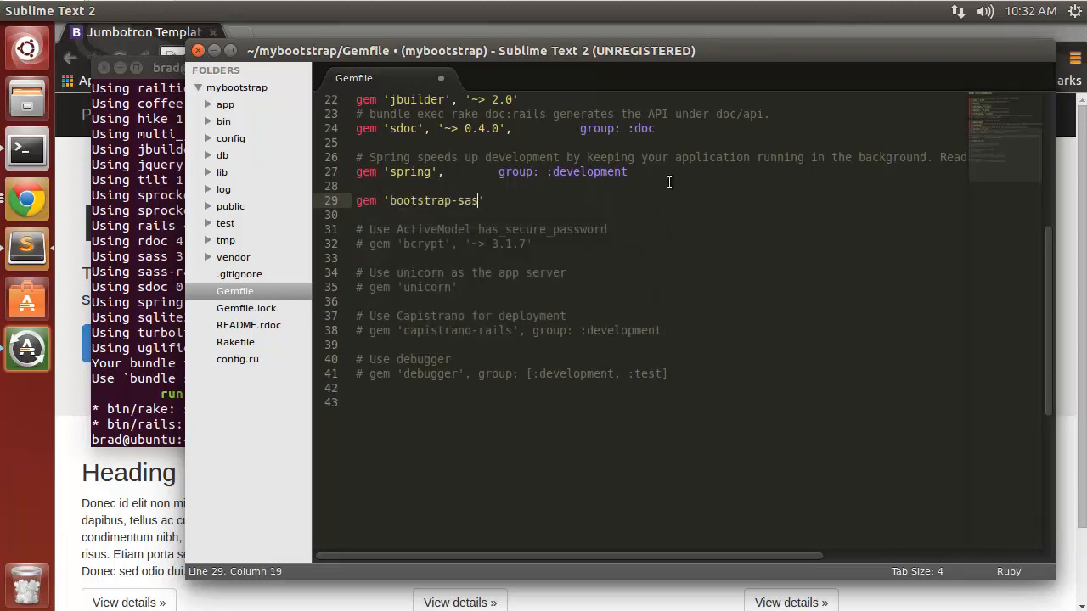
type("s")
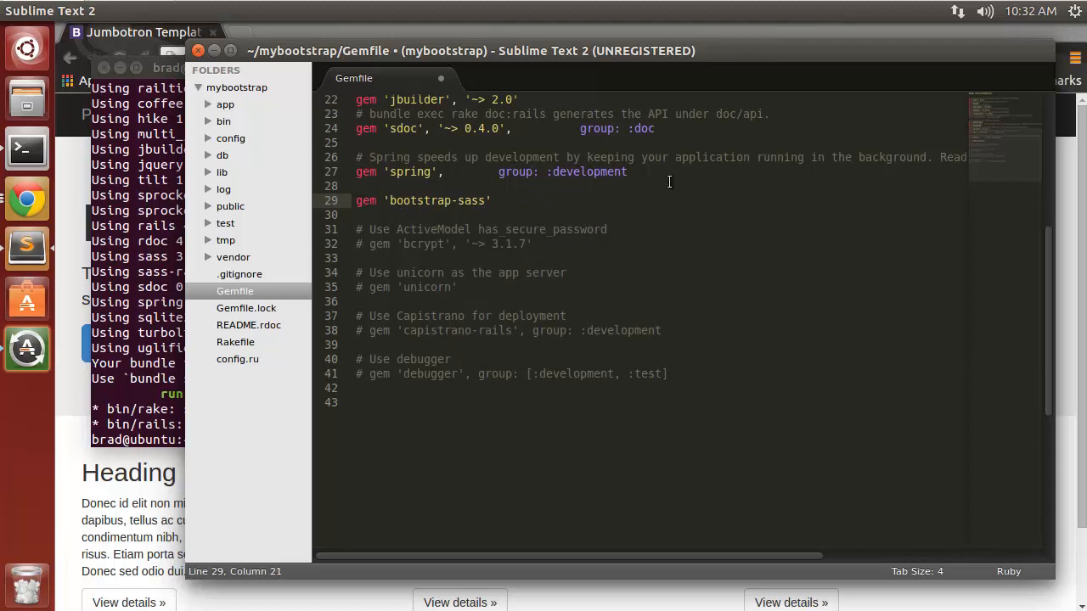
type(", '")
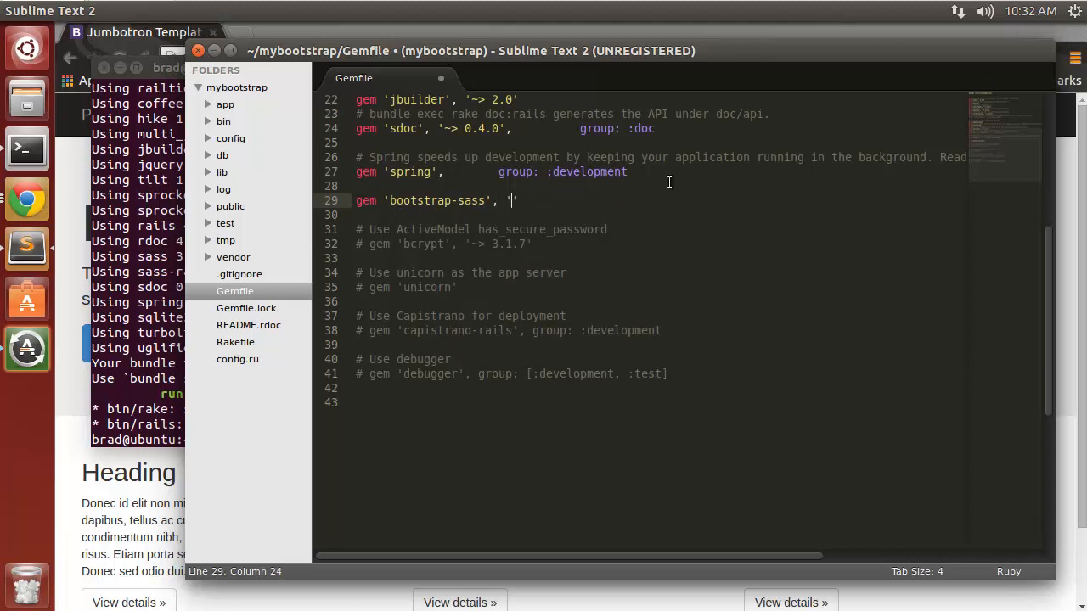
type("~>")
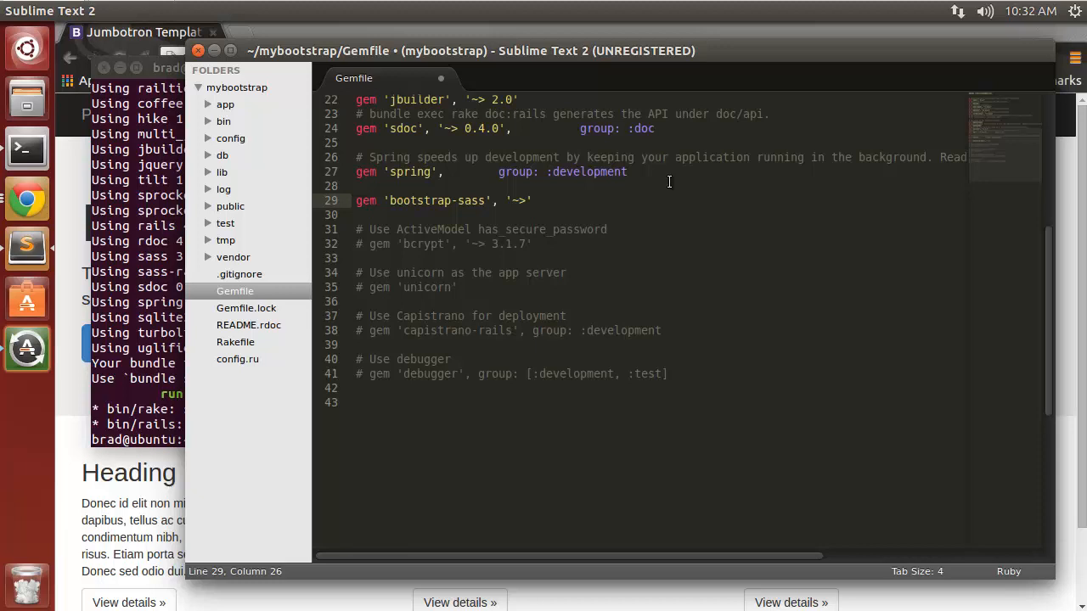
type("3.2")
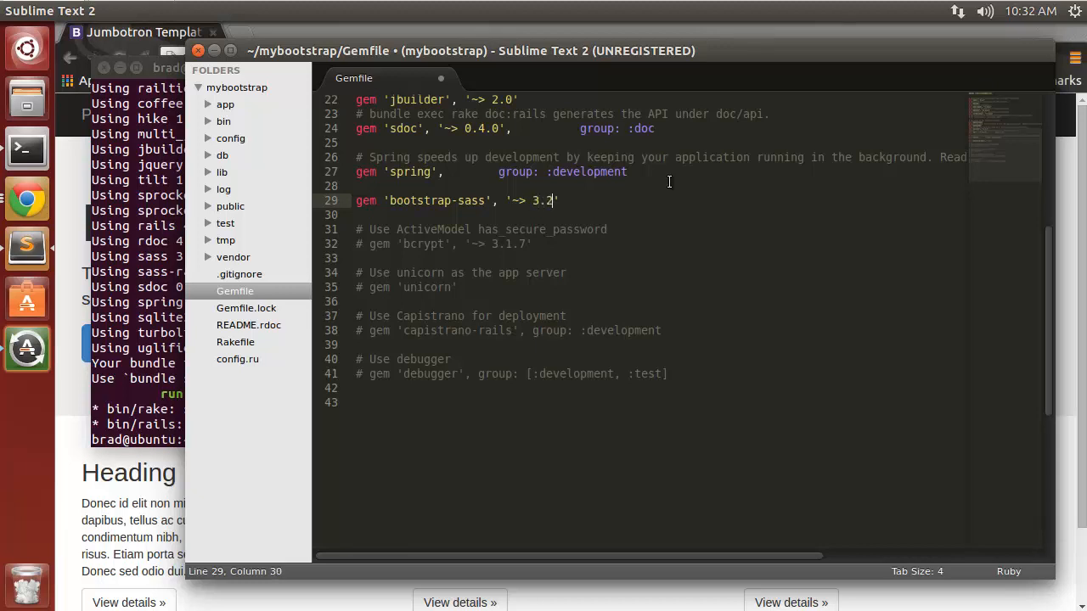
type(".0")
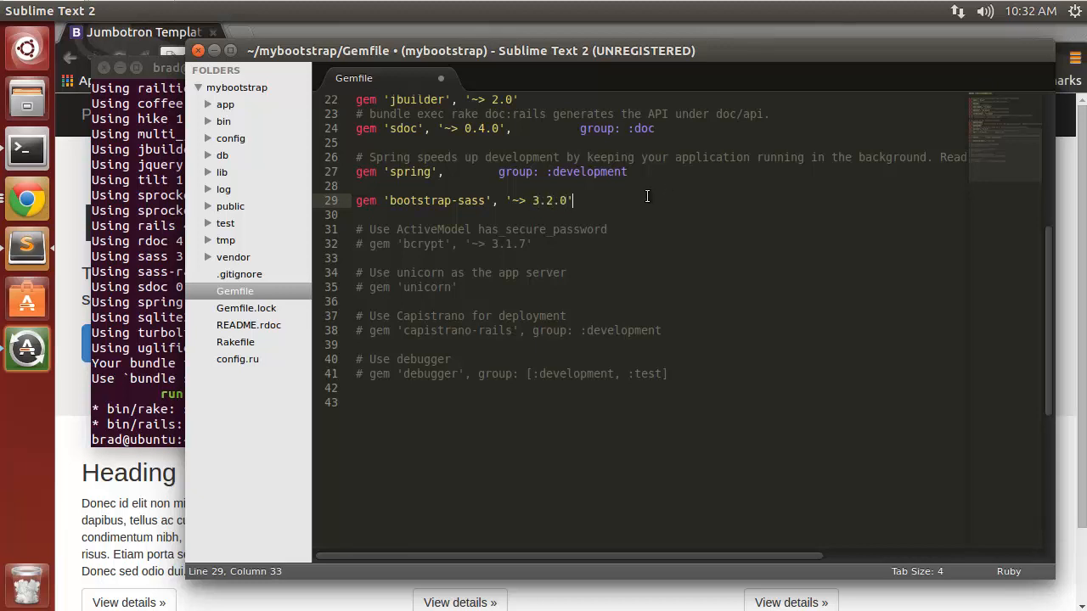
key("Return")
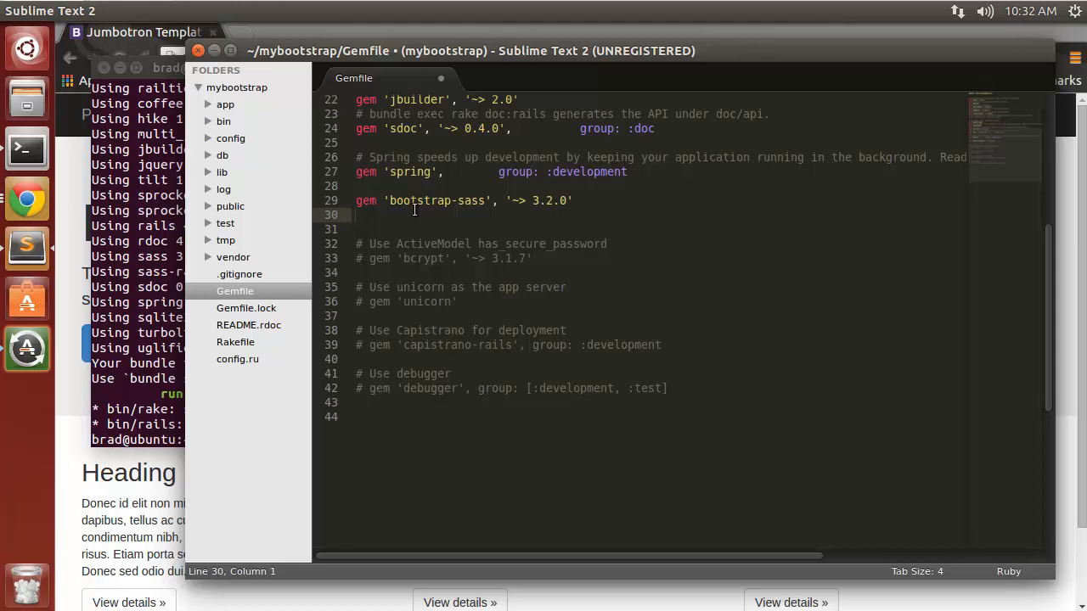
mouse_move(409, 212)
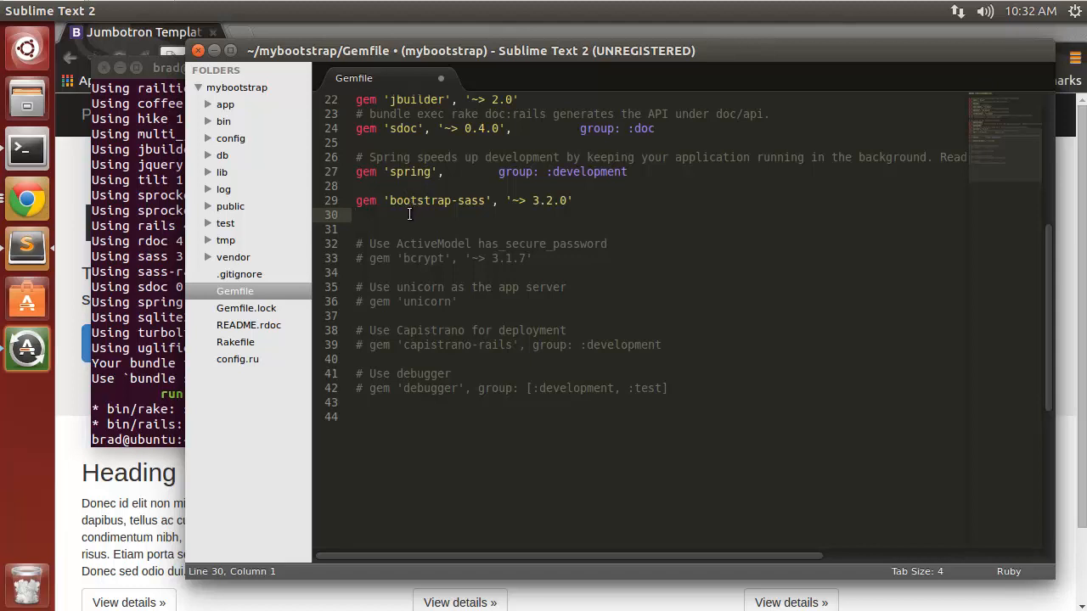
mouse_move(589, 312)
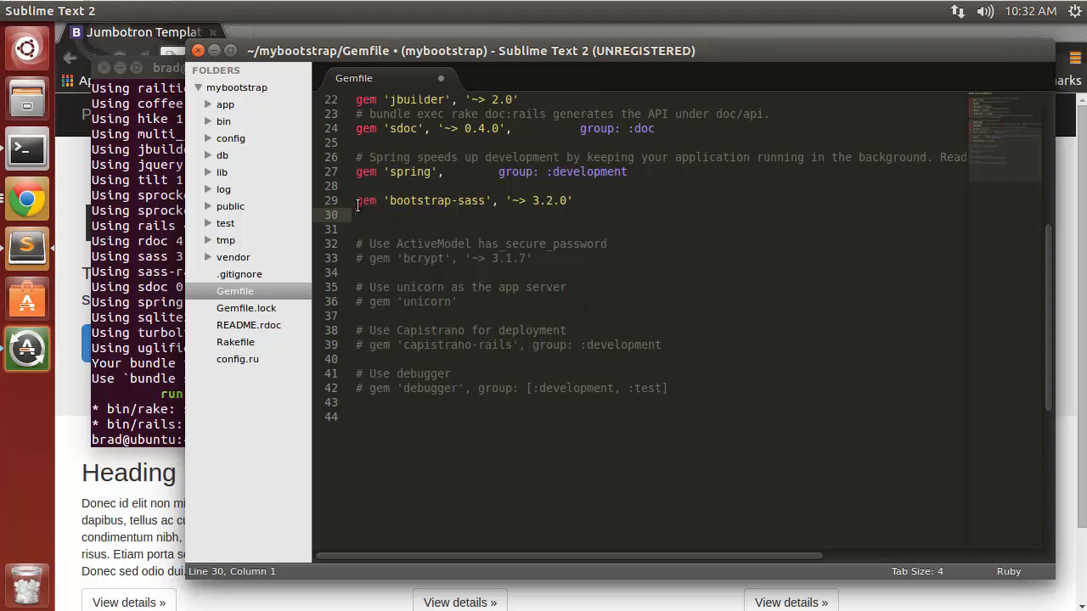
Add gem 'autoprefixer-rails' on the next Gemfile line, correcting the typo.
type("gem '")
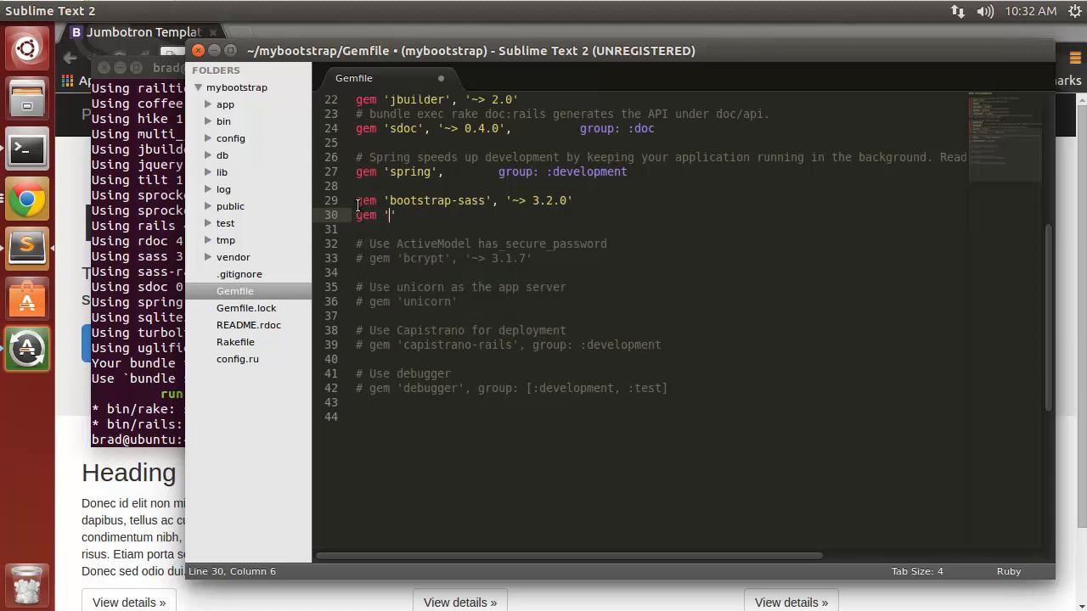
type("aut")
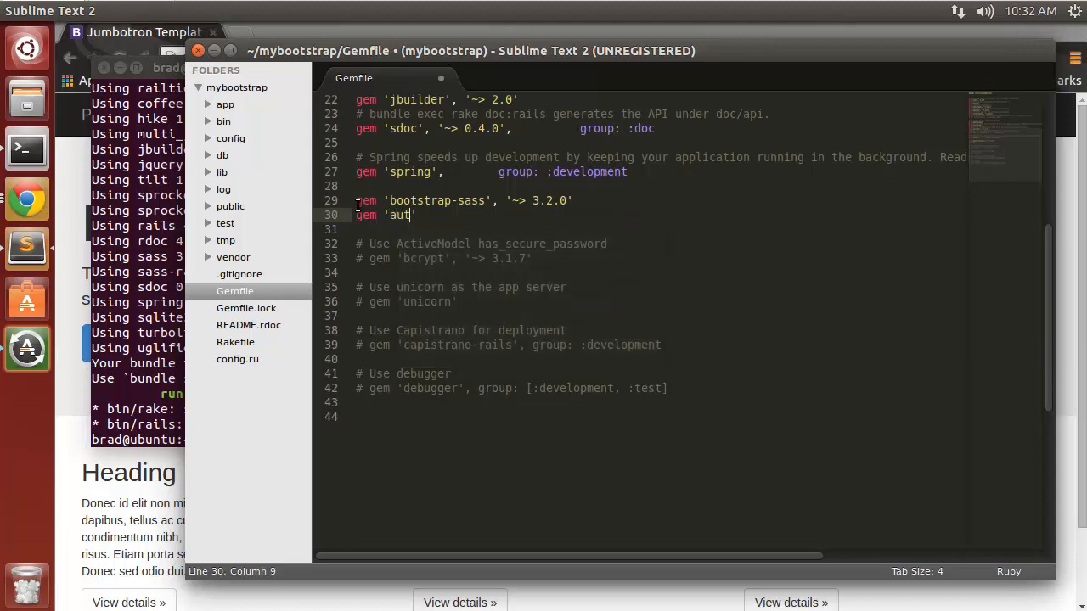
type("o")
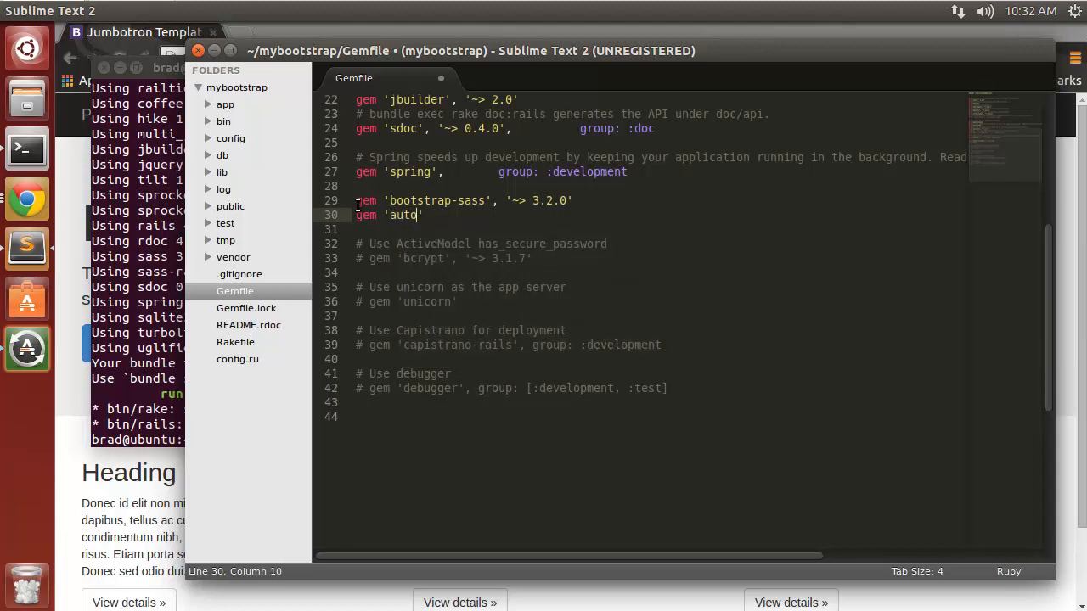
type("filxer")
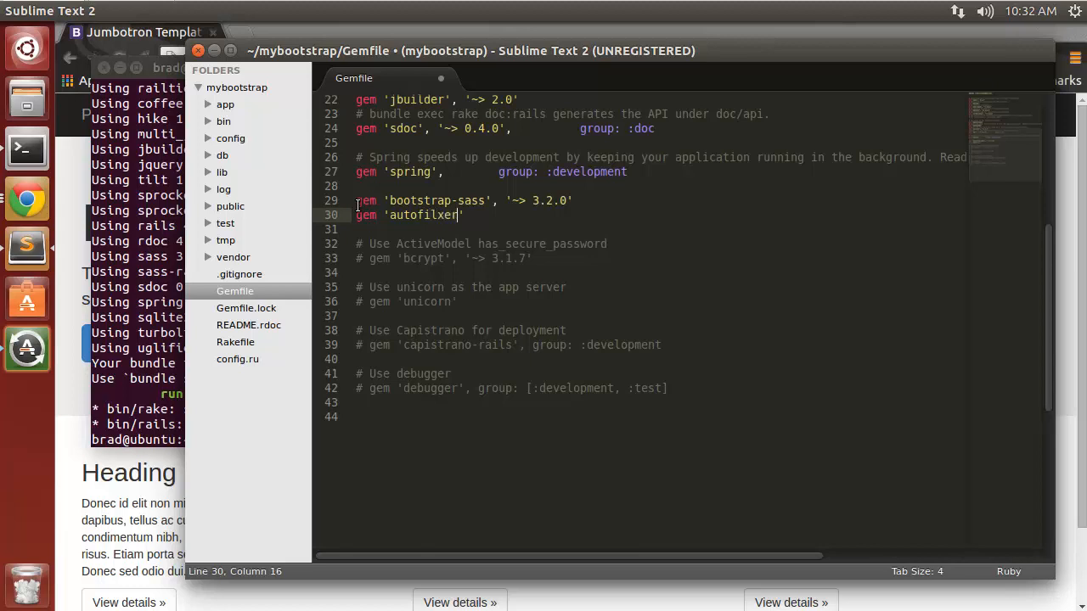
key("BackSpace")
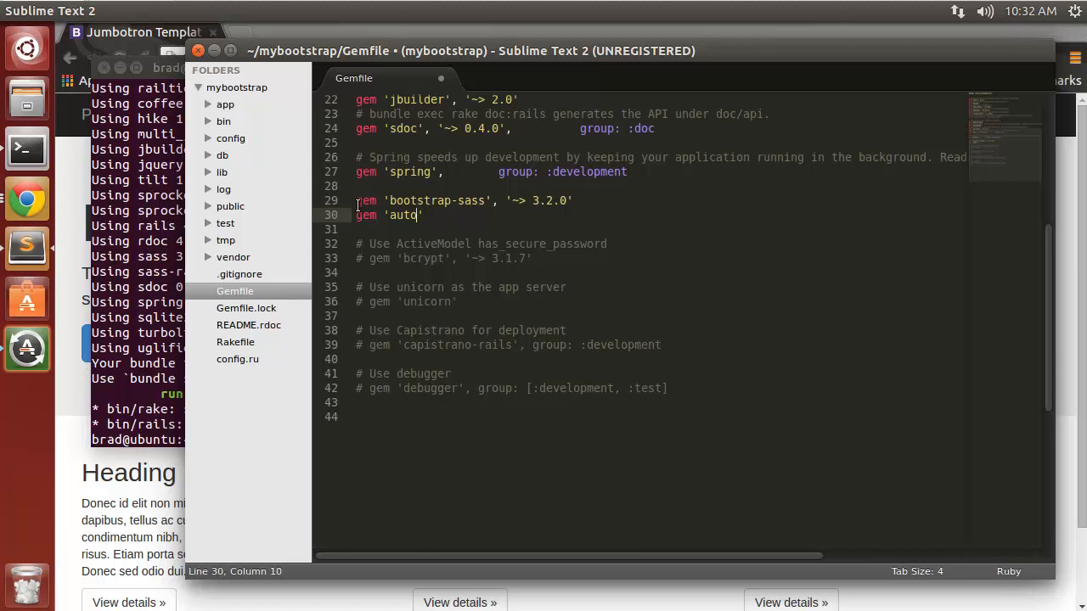
type("pre")
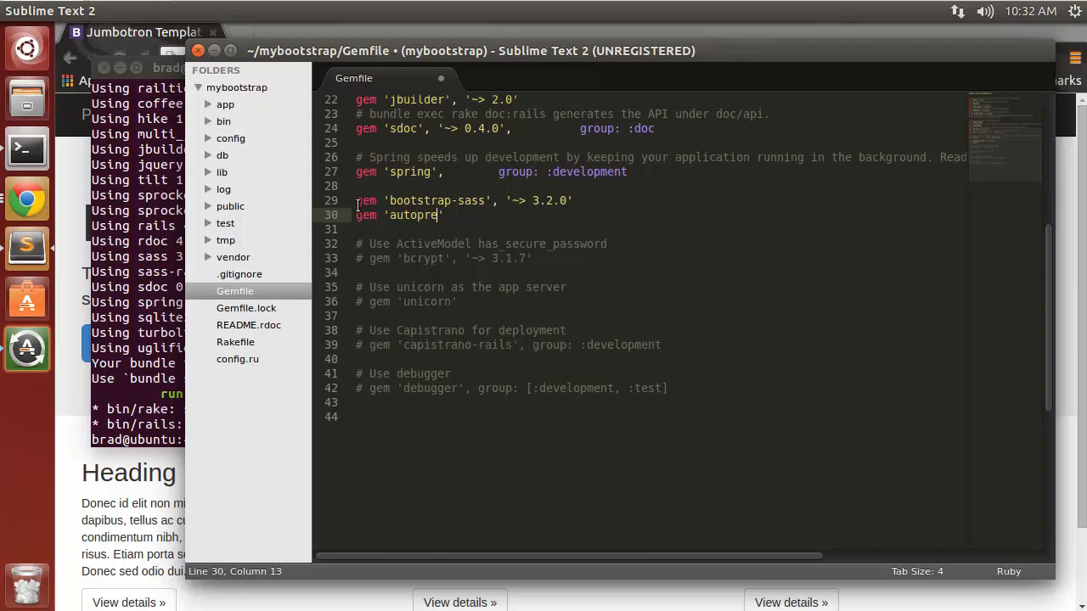
type("fixer'")
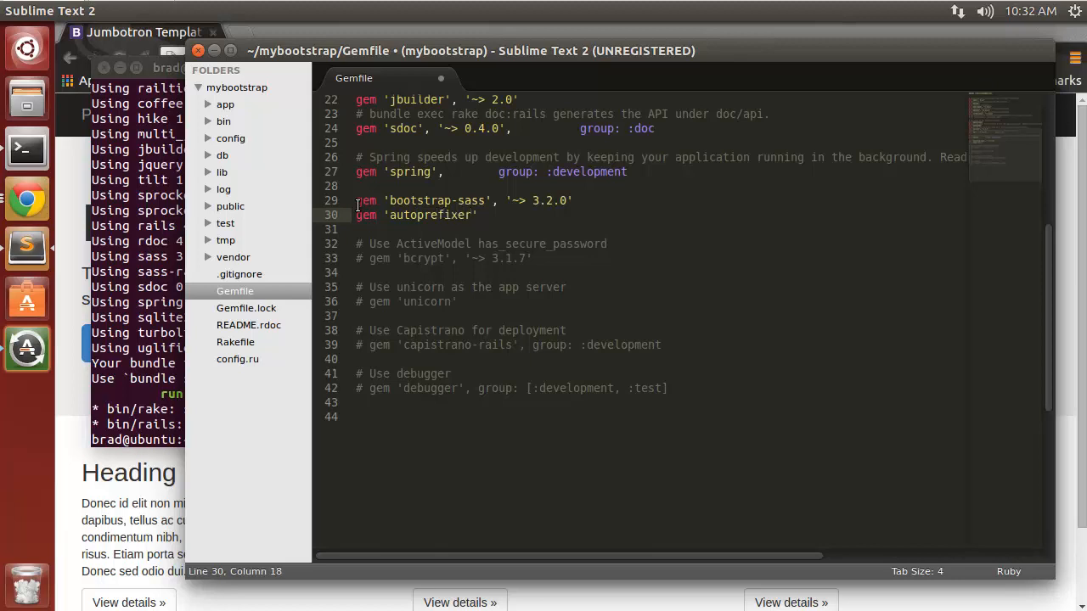
type("-rails")
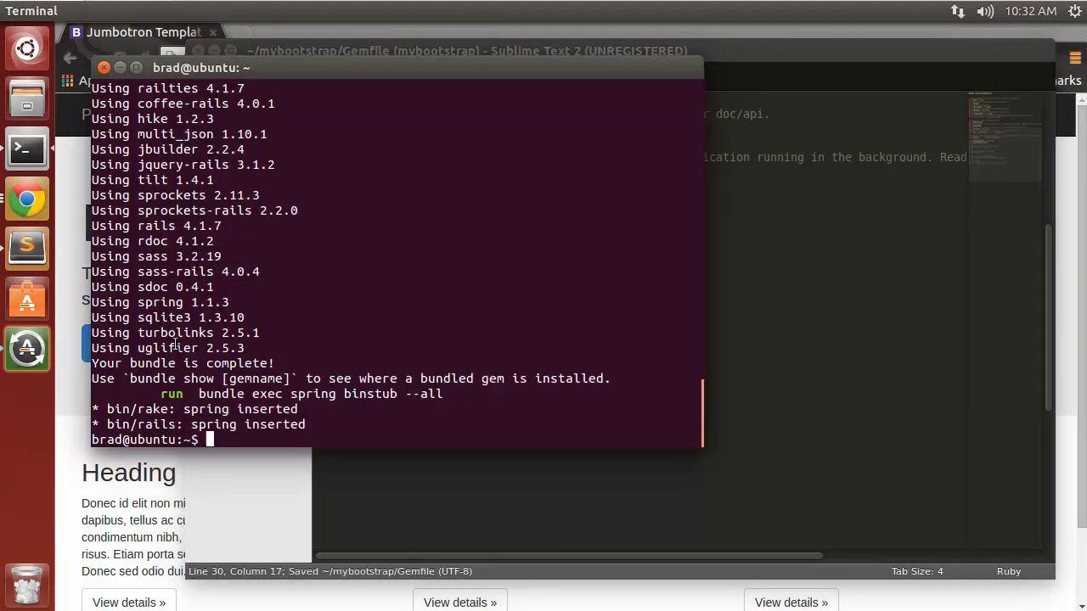
Change into the mybootstrap directory and run bundle install.
type("bundle install")
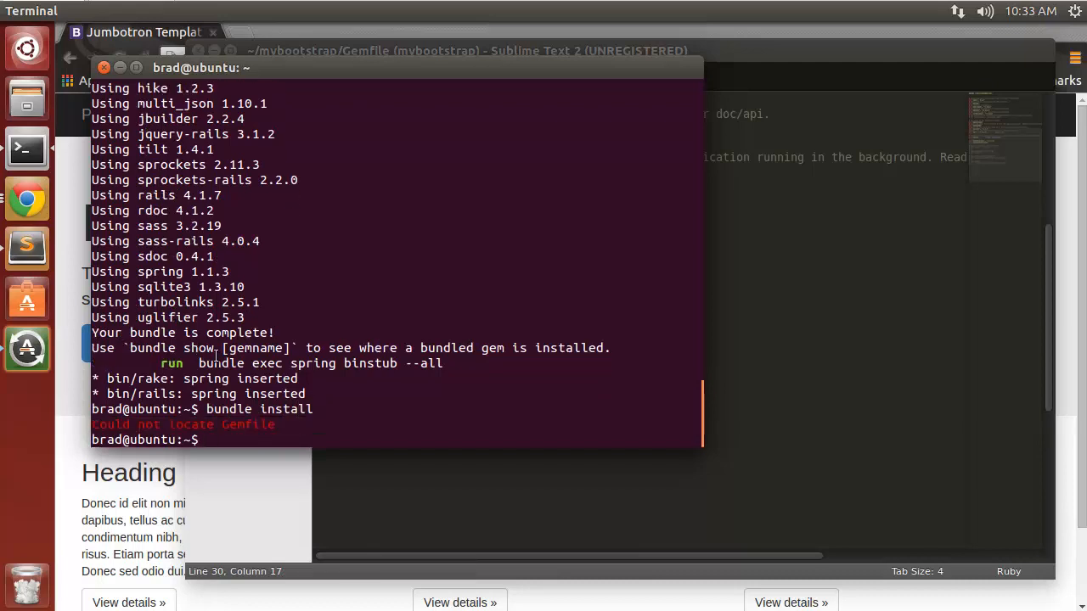
type("cd")
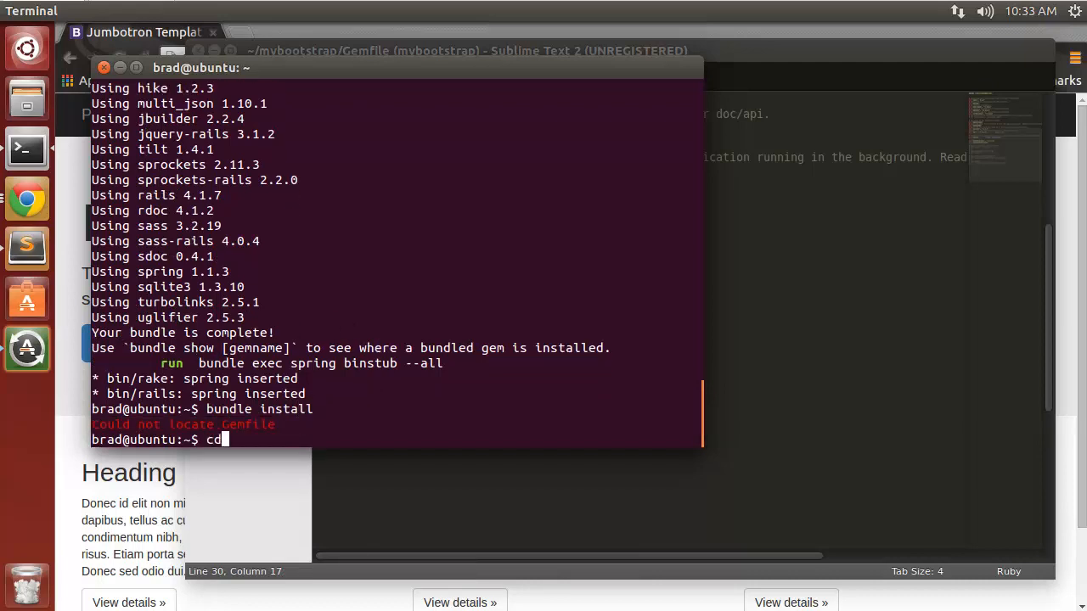
type("m")
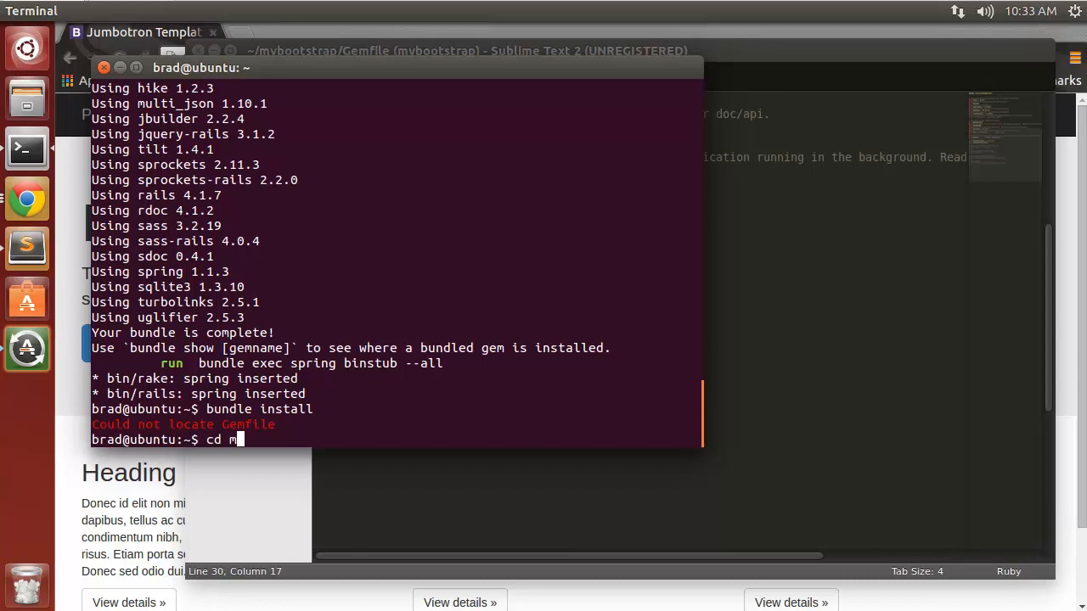
type("ybootstrap")
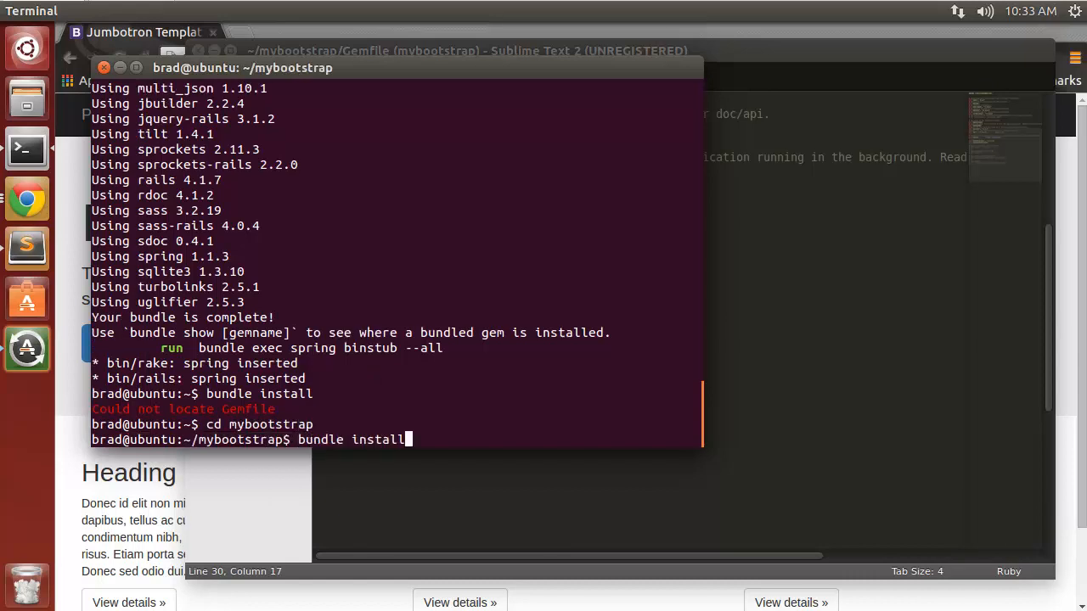
key("Return")
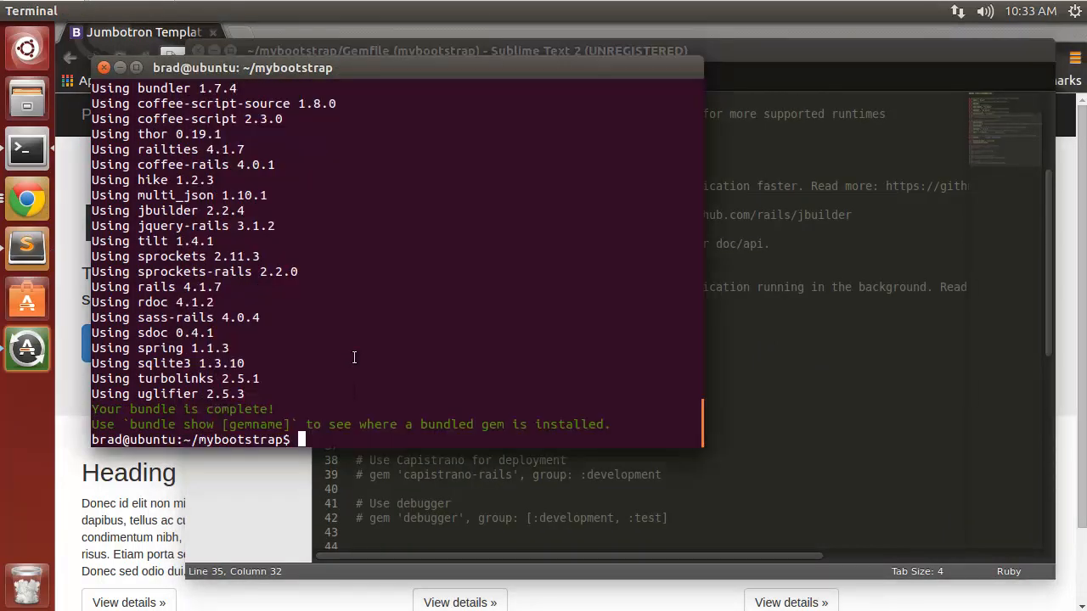
mouse_move(447, 380)
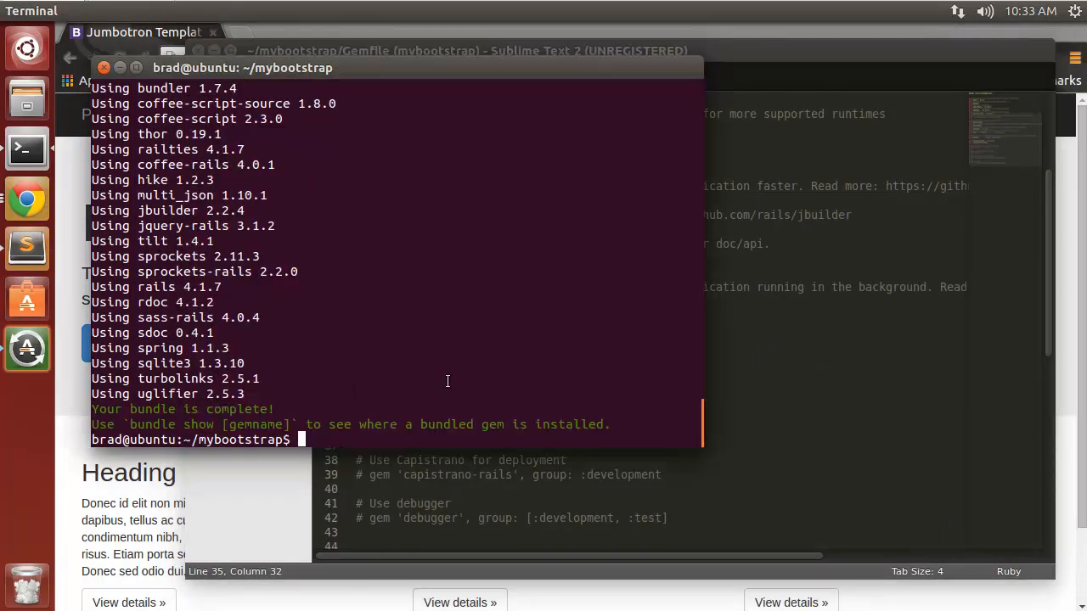
Generate the home controller with an index action, then recall the command to make an about controller.
type("rails")
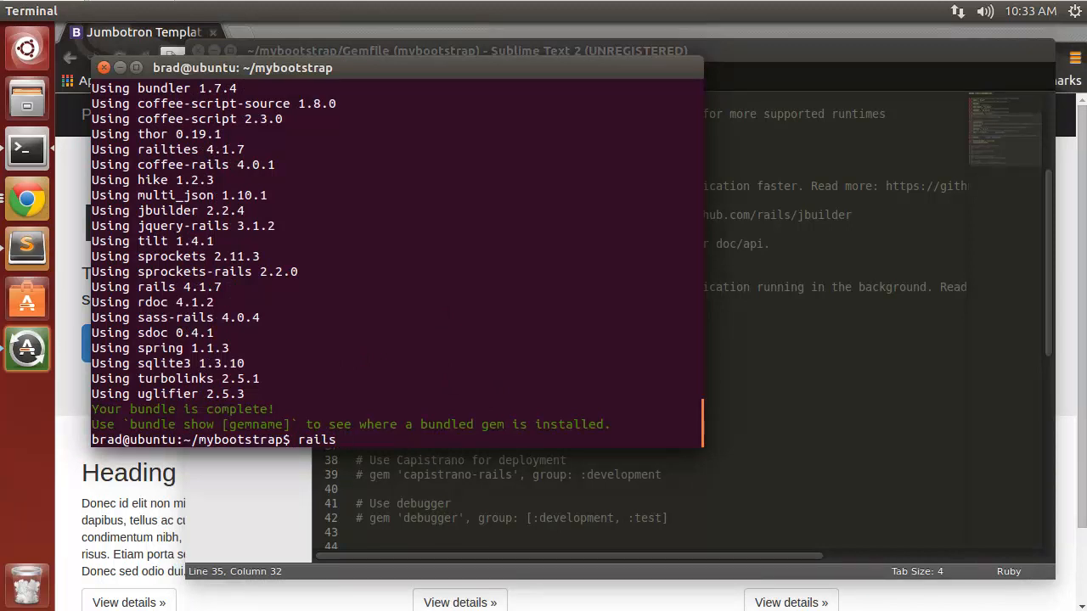
type("g control")
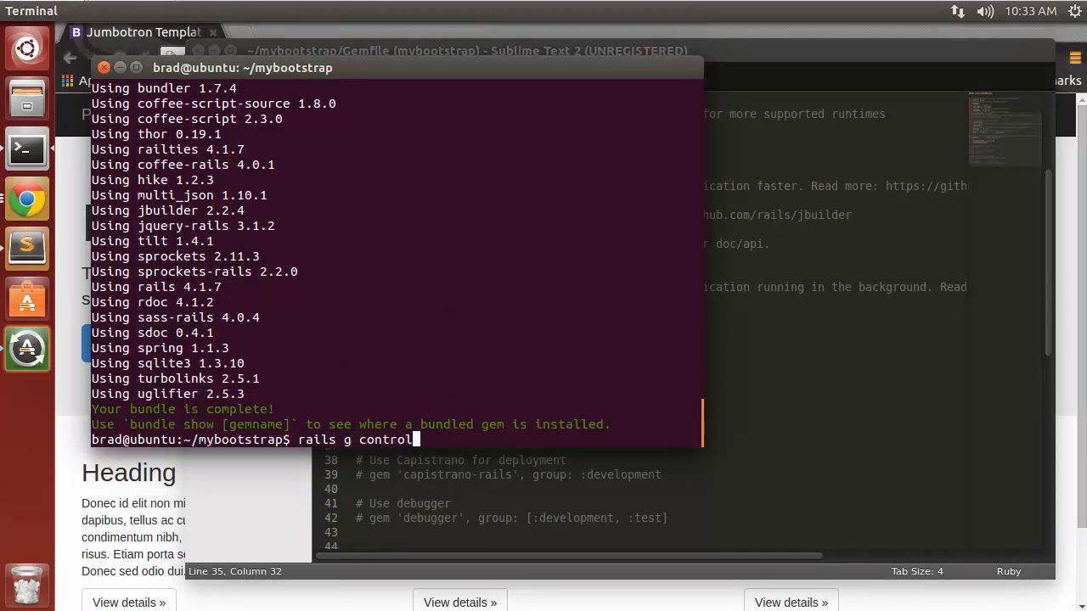
type("ler hom")
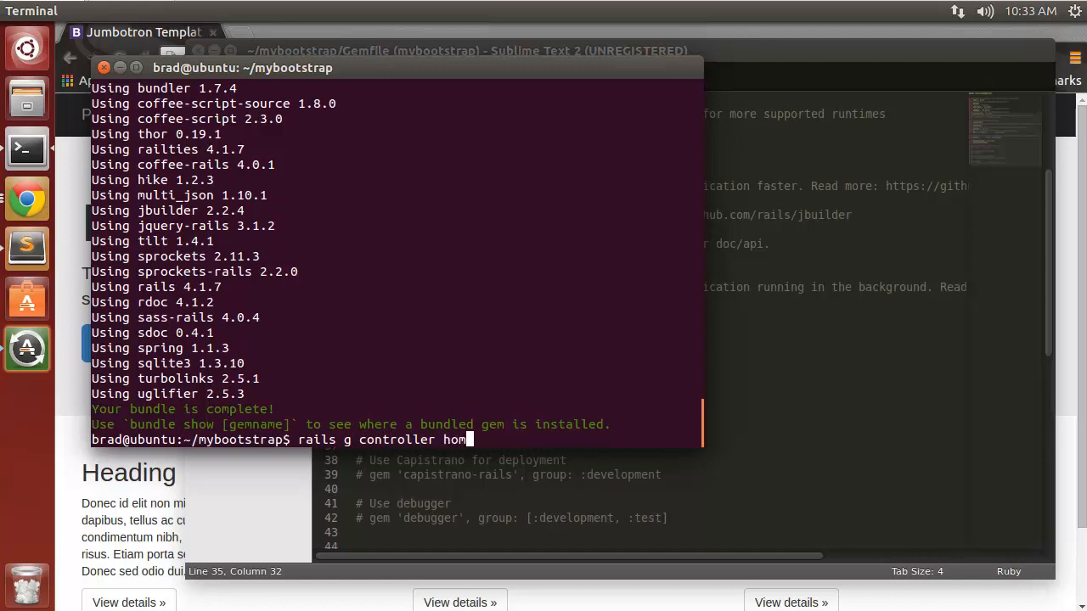
type("e")
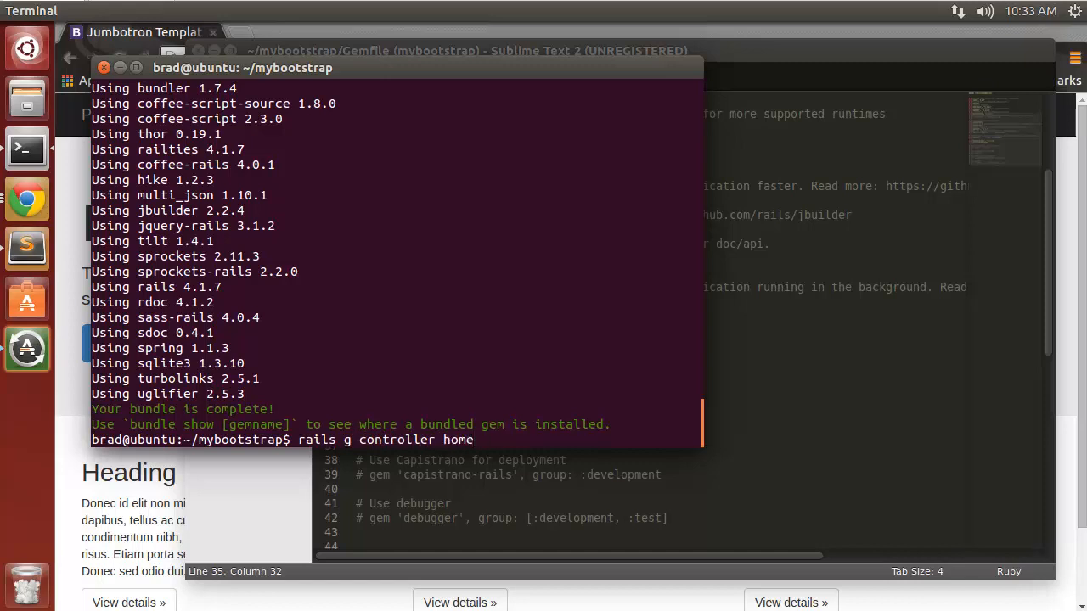
type("index")
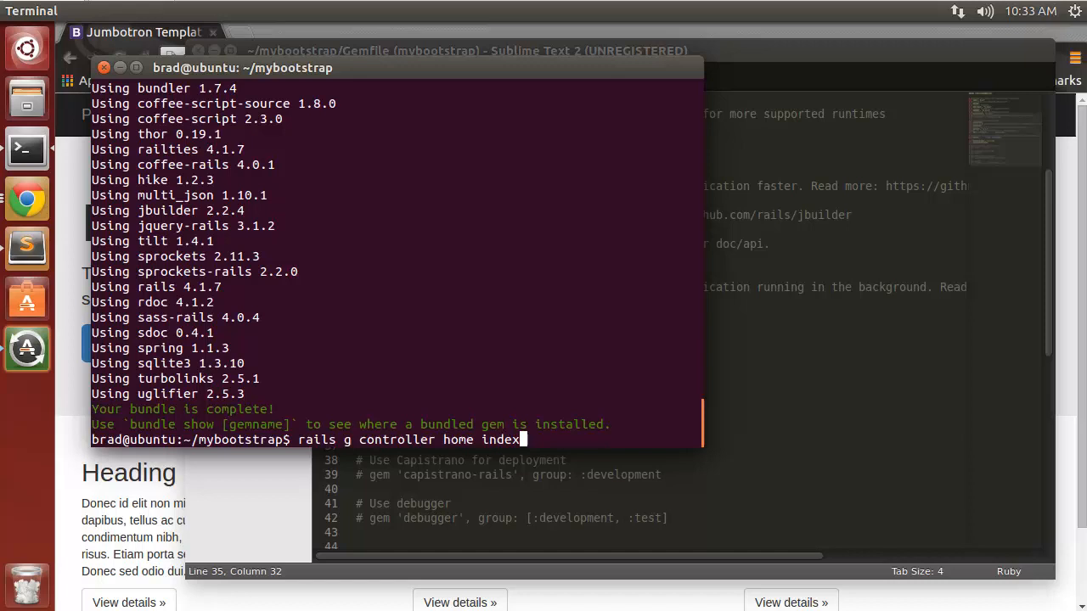
key("Return")
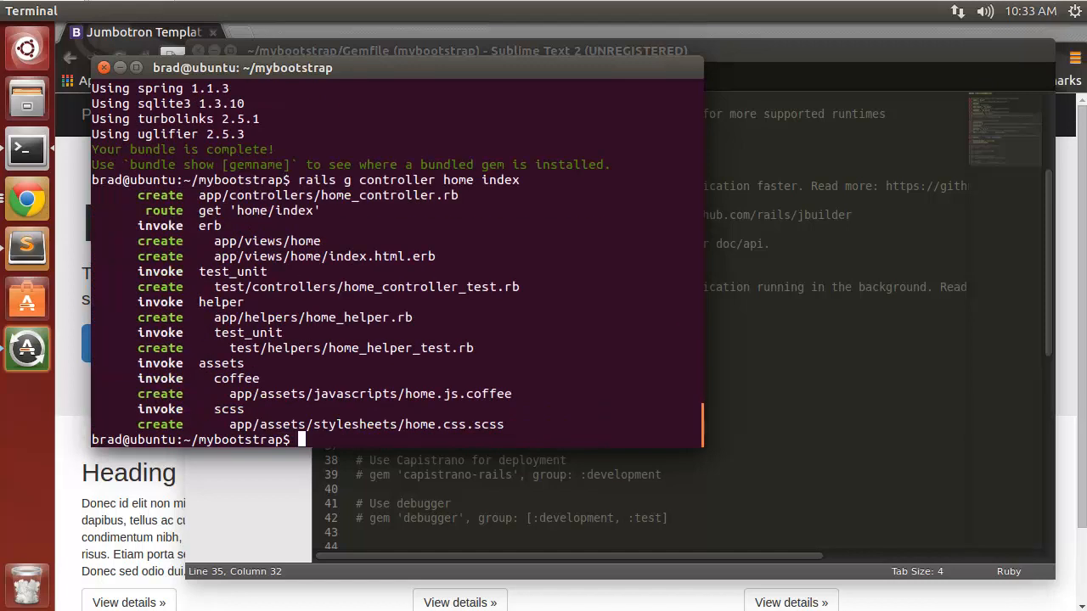
type("rails g controller home index")
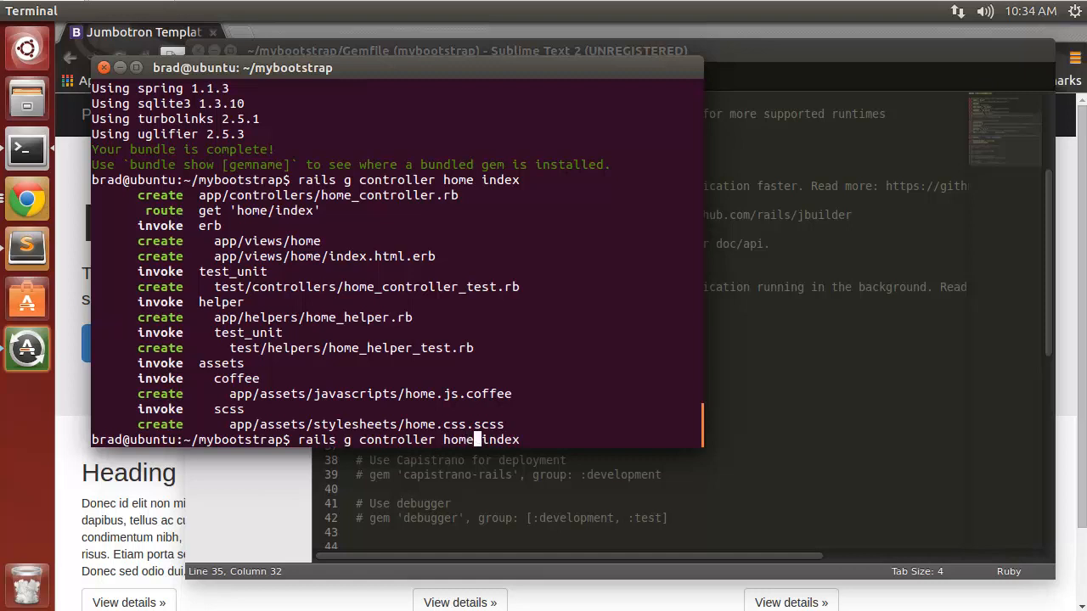
key("BackSpace")
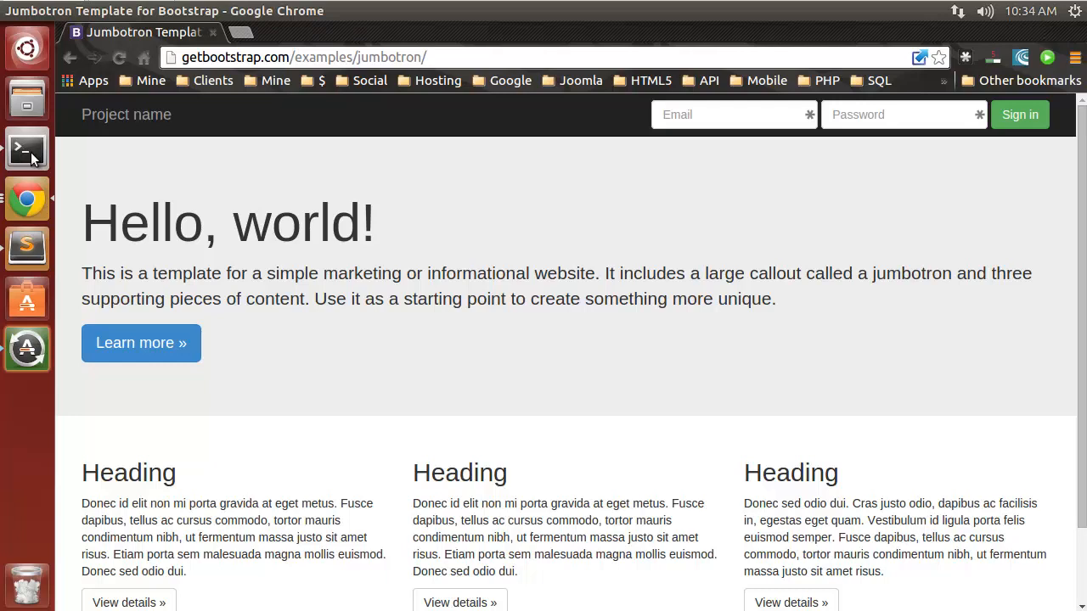
Start the Rails development server with rails s in Terminal.
left_click(27, 151)
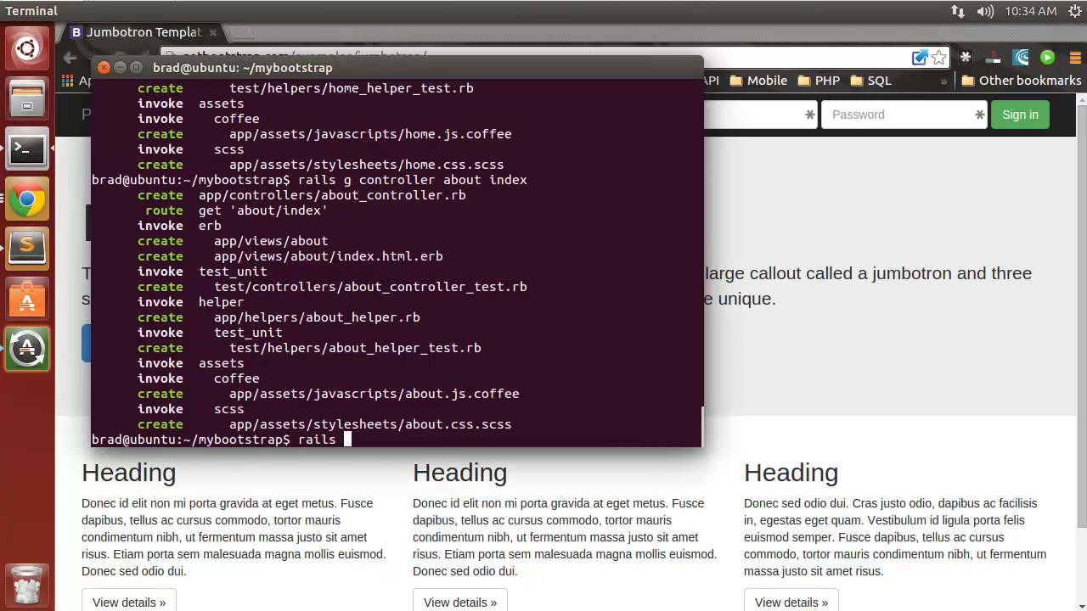
key("Return")
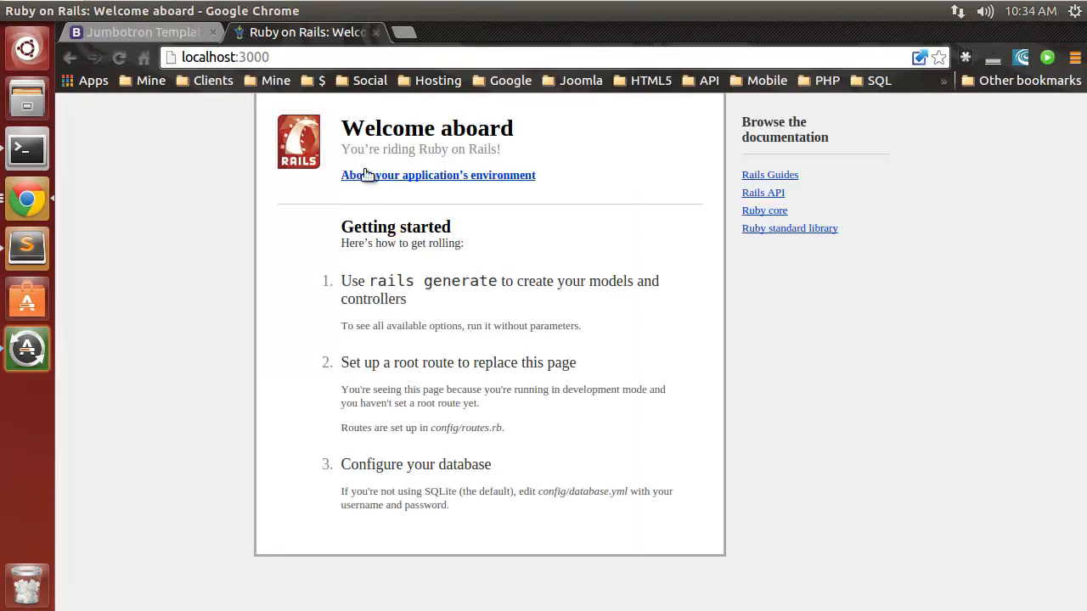
mouse_move(27, 247)
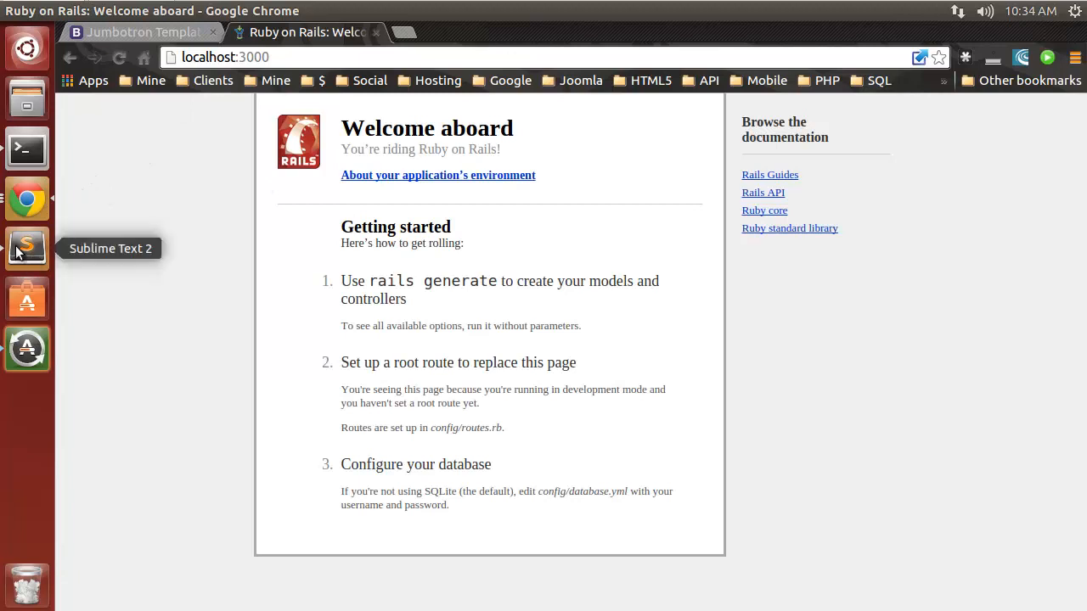
Open config/routes.rb and select 'welcome' in the root route to point it at home#index.
left_click(26, 248)
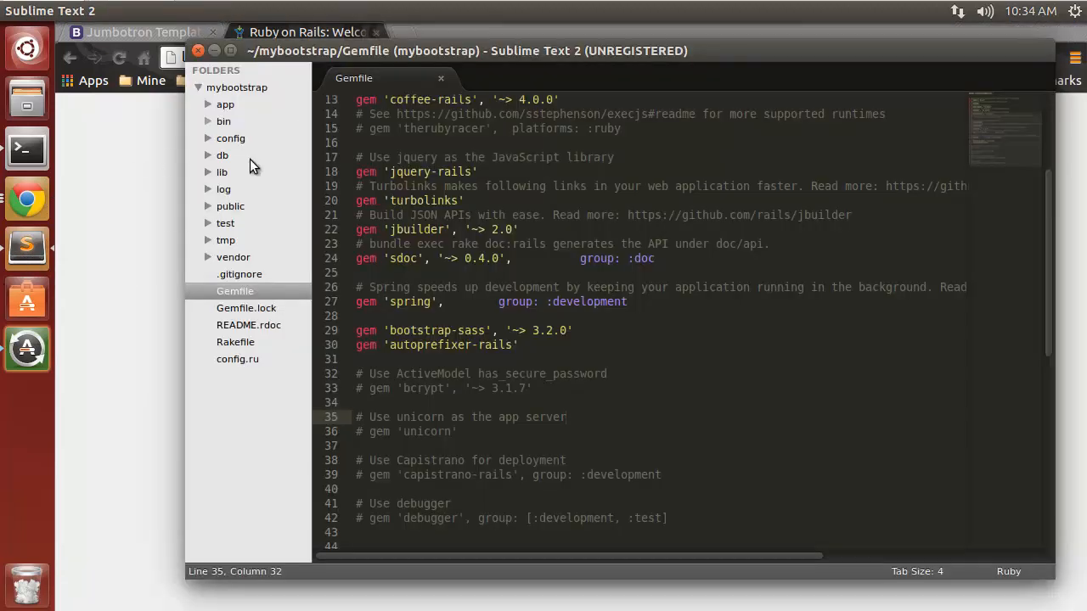
left_click(231, 139)
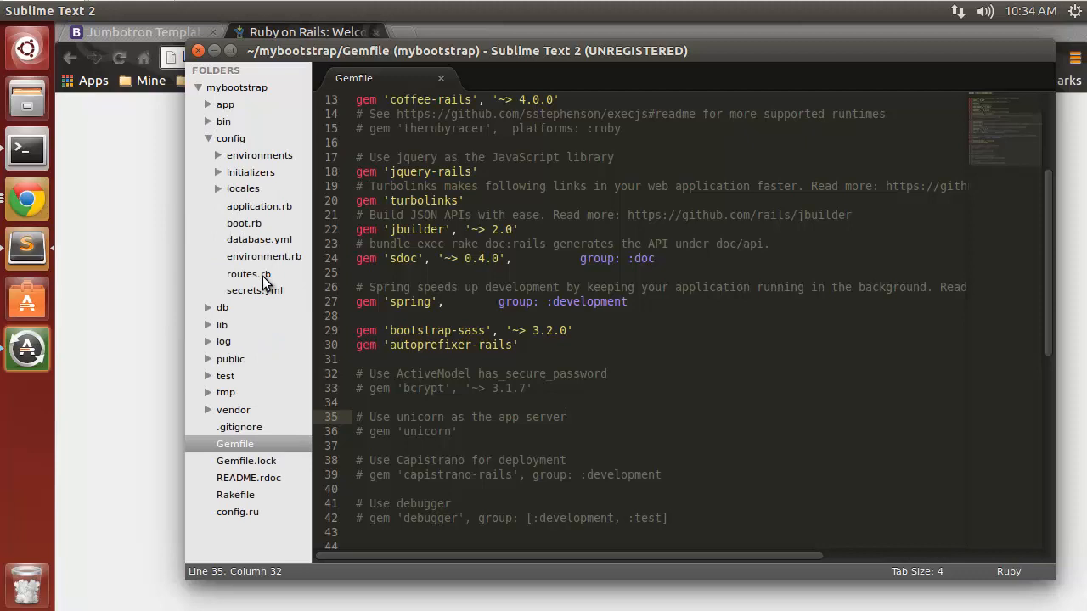
left_click(248, 273)
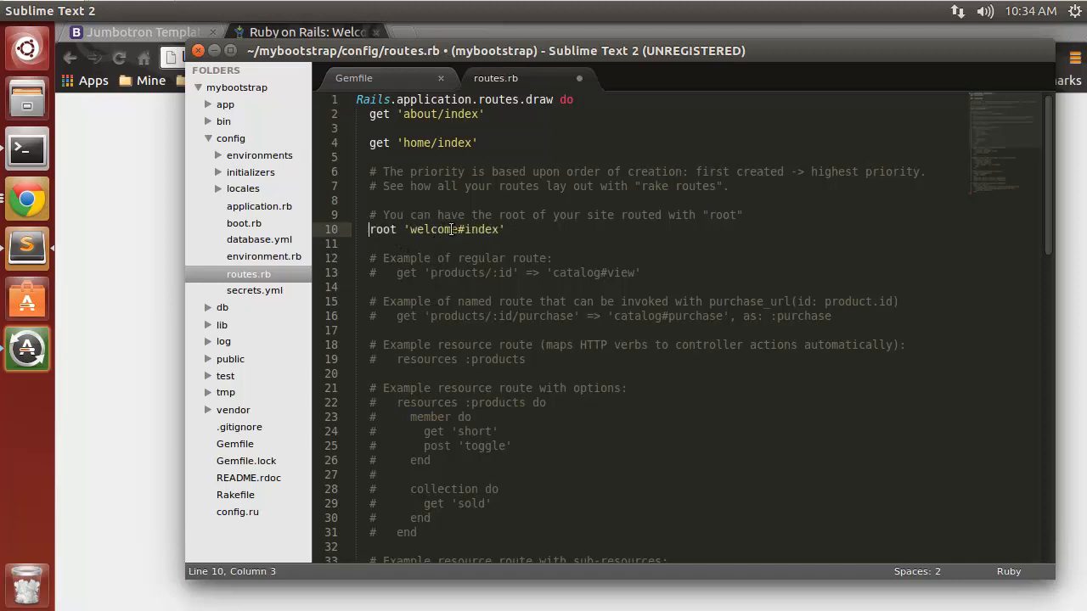
double_click(433, 229)
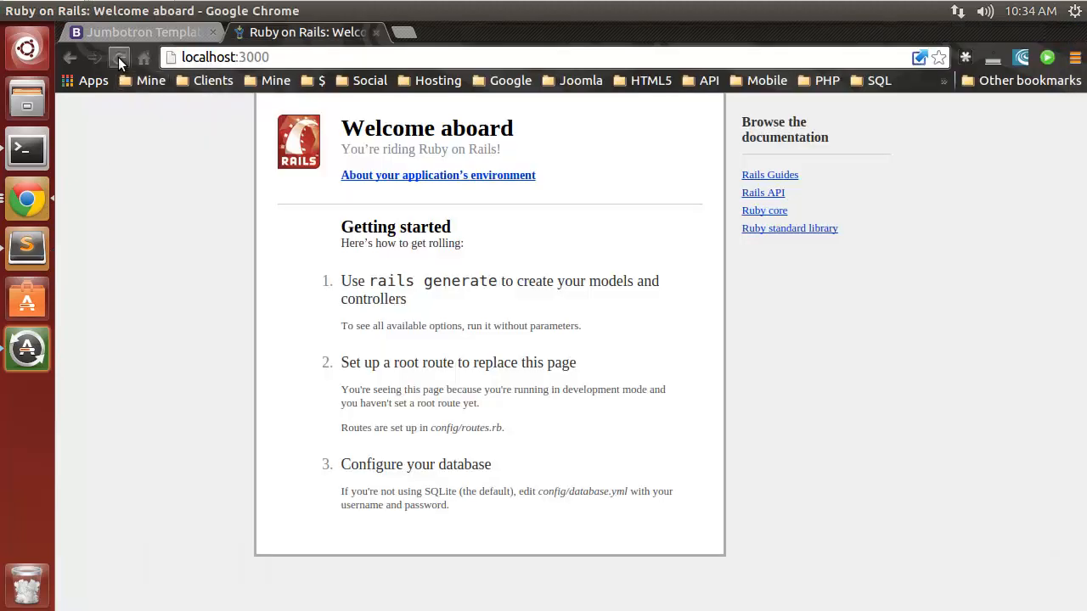
left_click(118, 57)
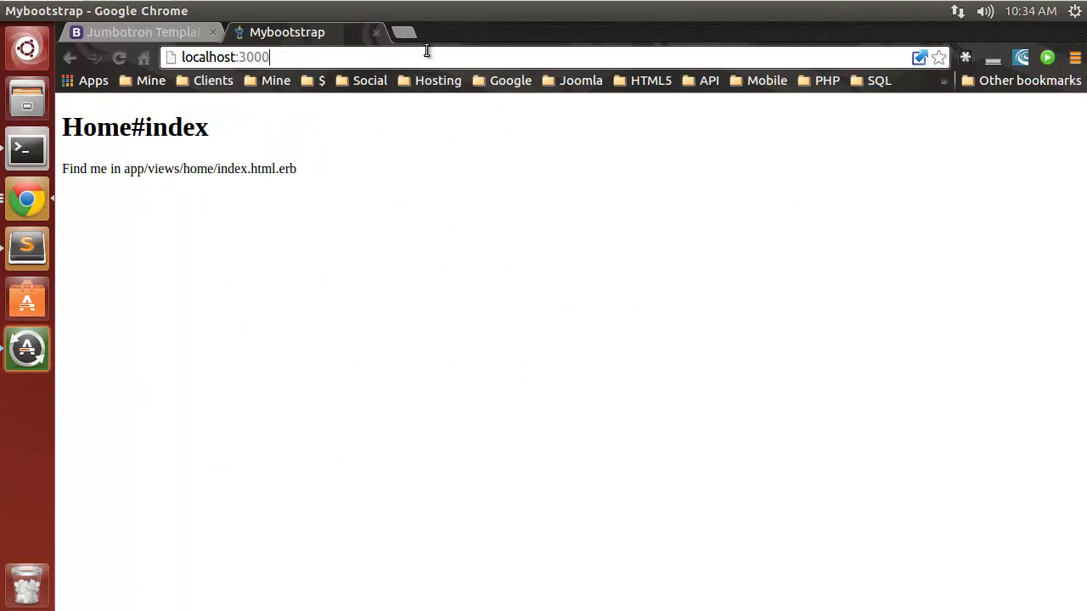
type("/abou")
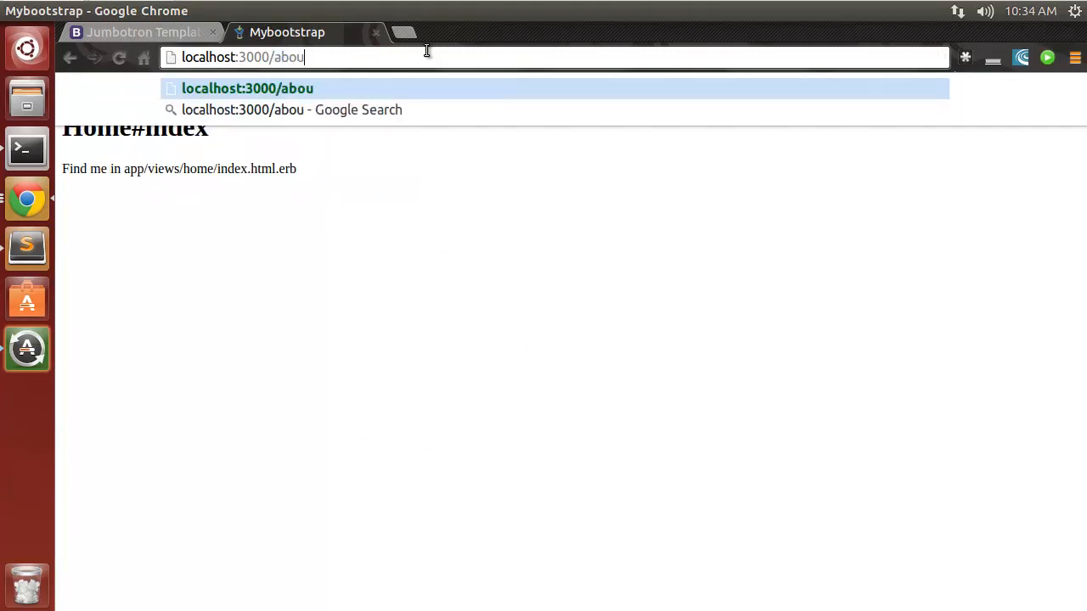
type("t/index")
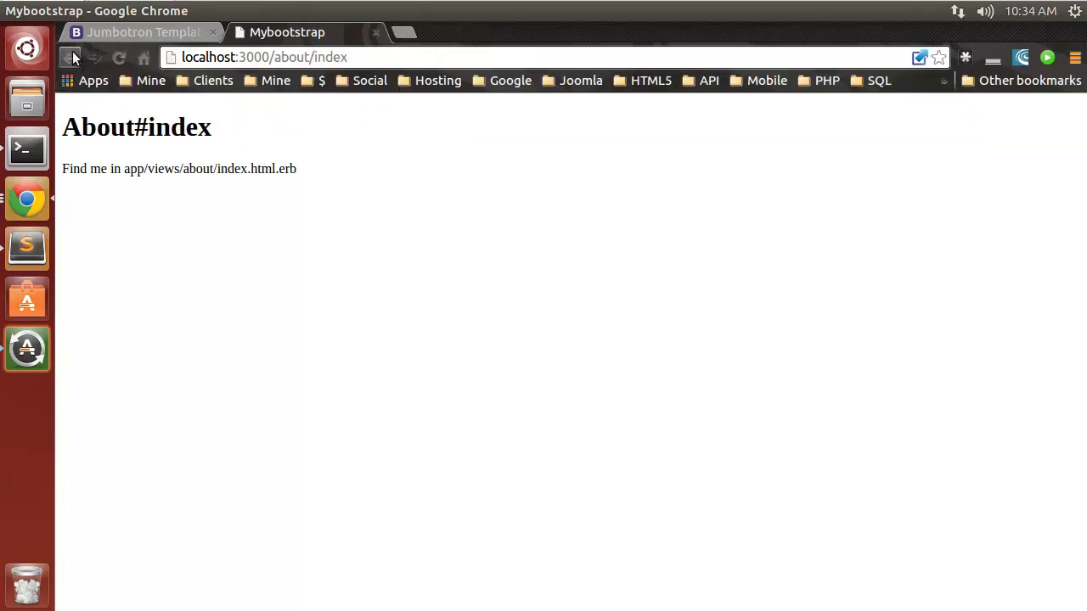
left_click(69, 56)
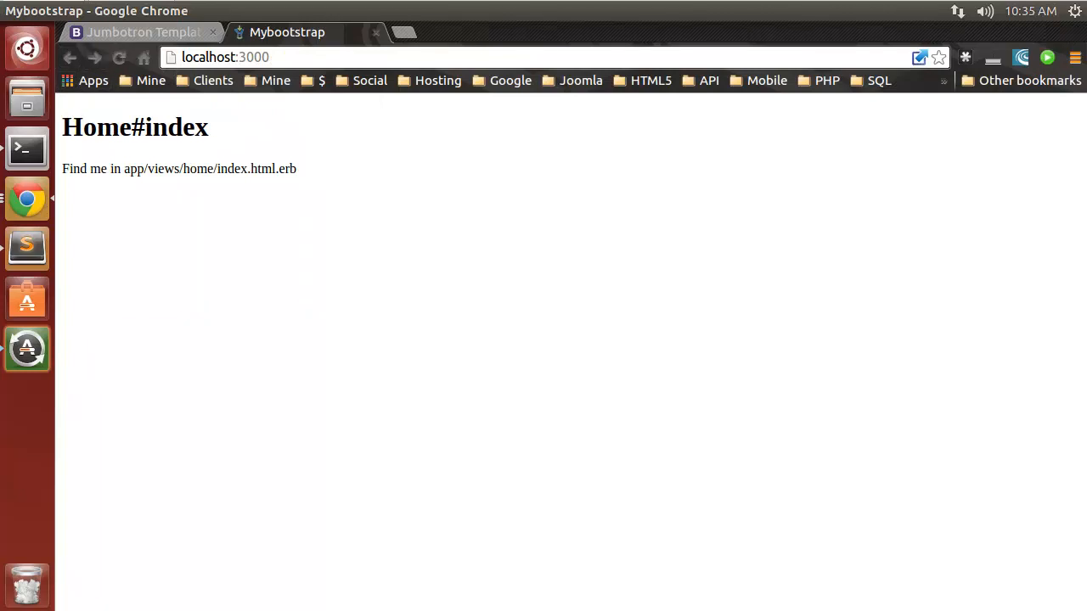
mouse_move(28, 149)
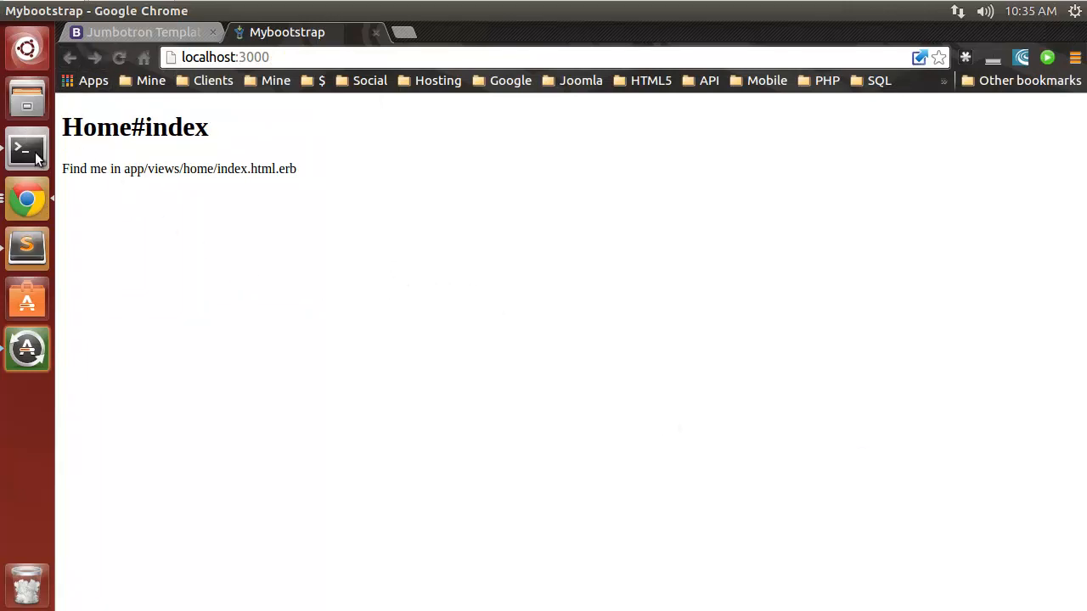
mouse_move(27, 248)
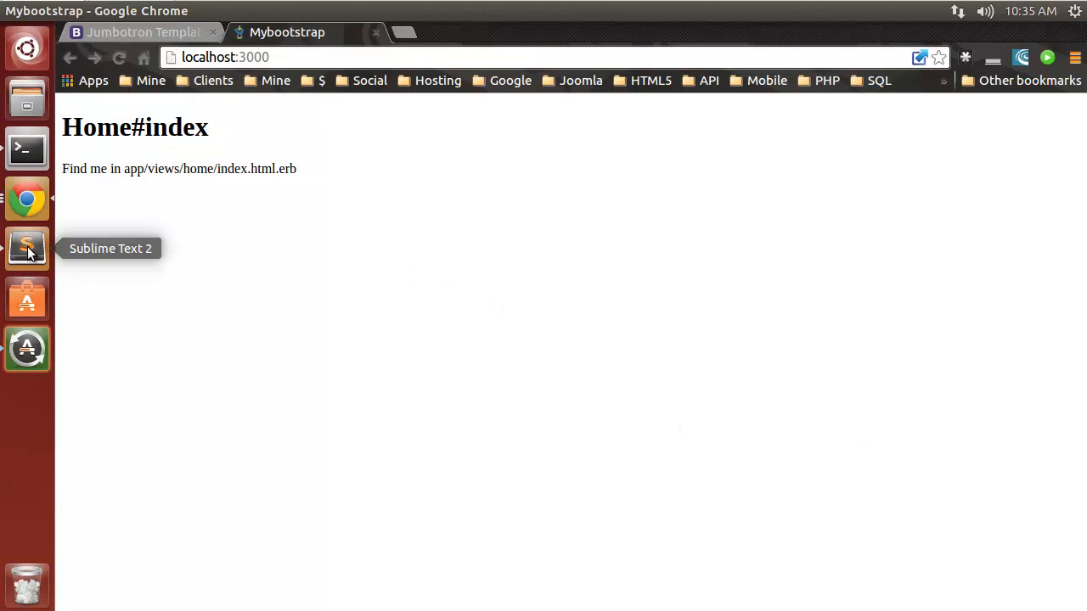
Open the home index.html.erb view under app/views/home.
left_click(27, 248)
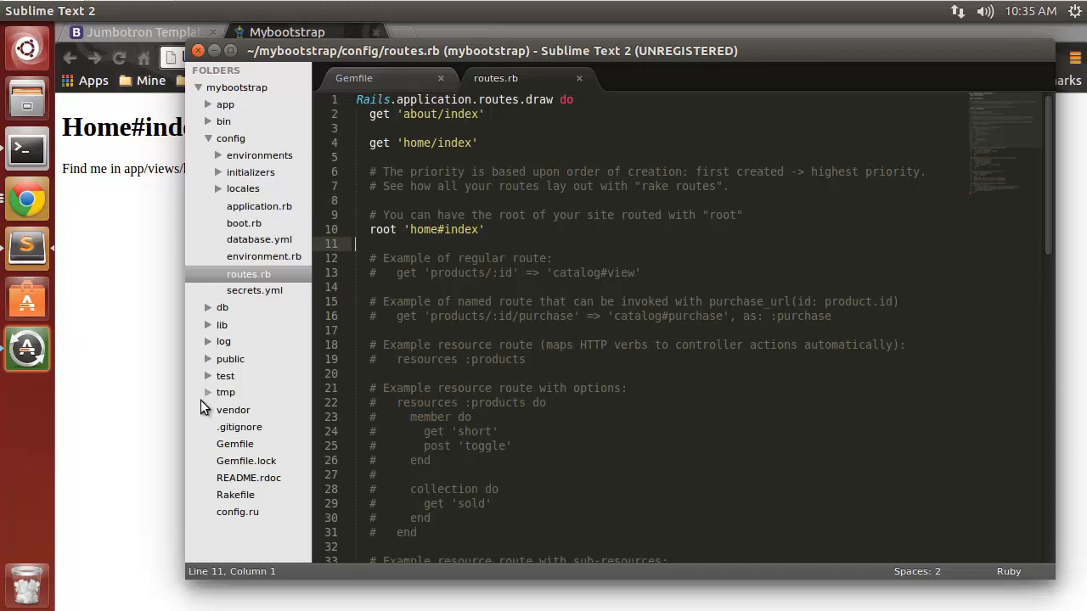
left_click(225, 105)
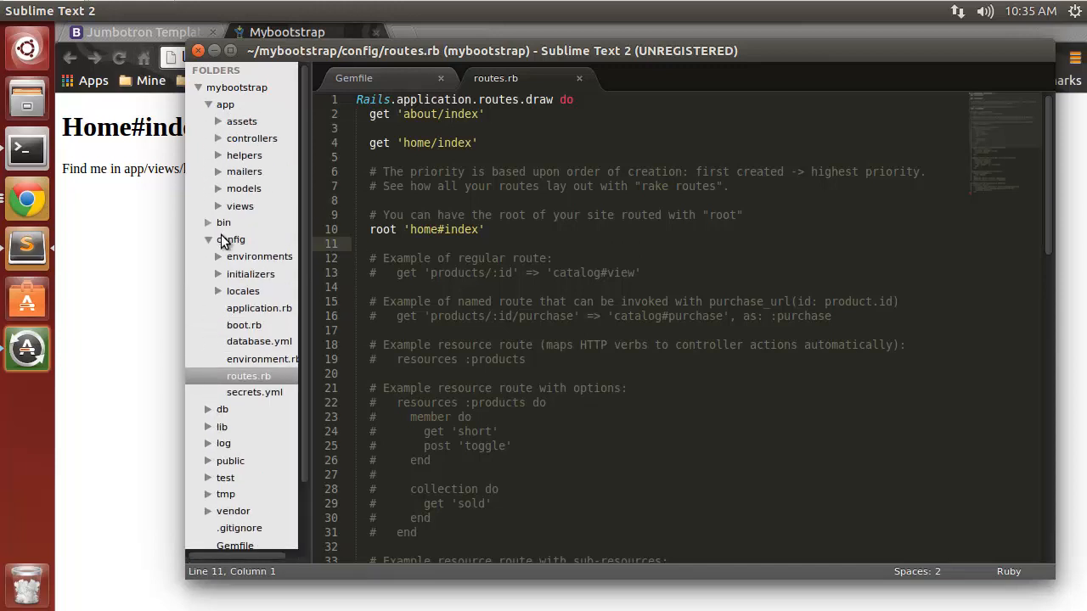
left_click(240, 206)
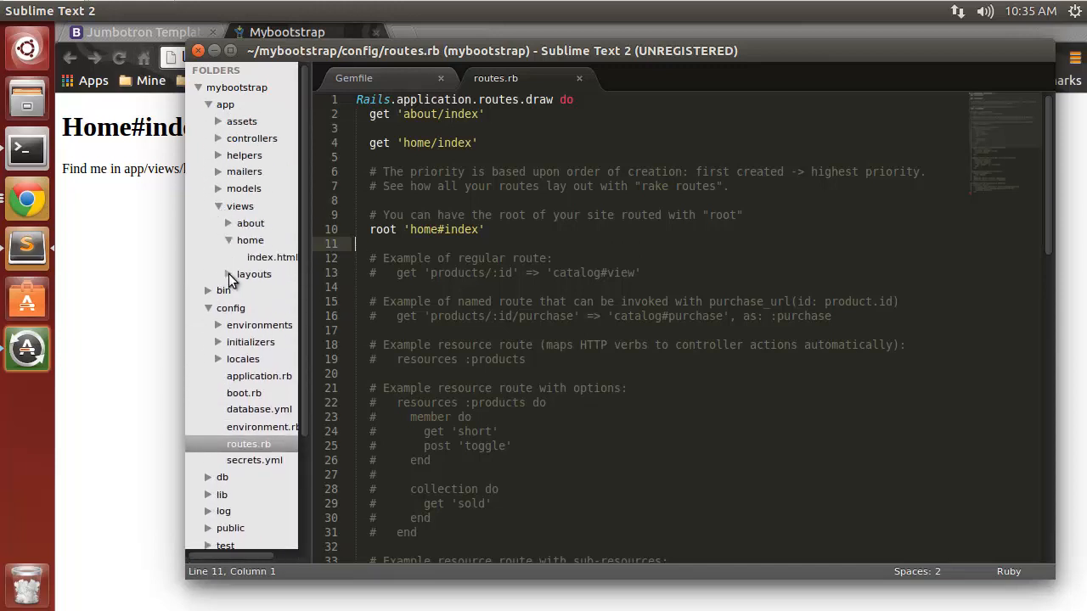
left_click(272, 257)
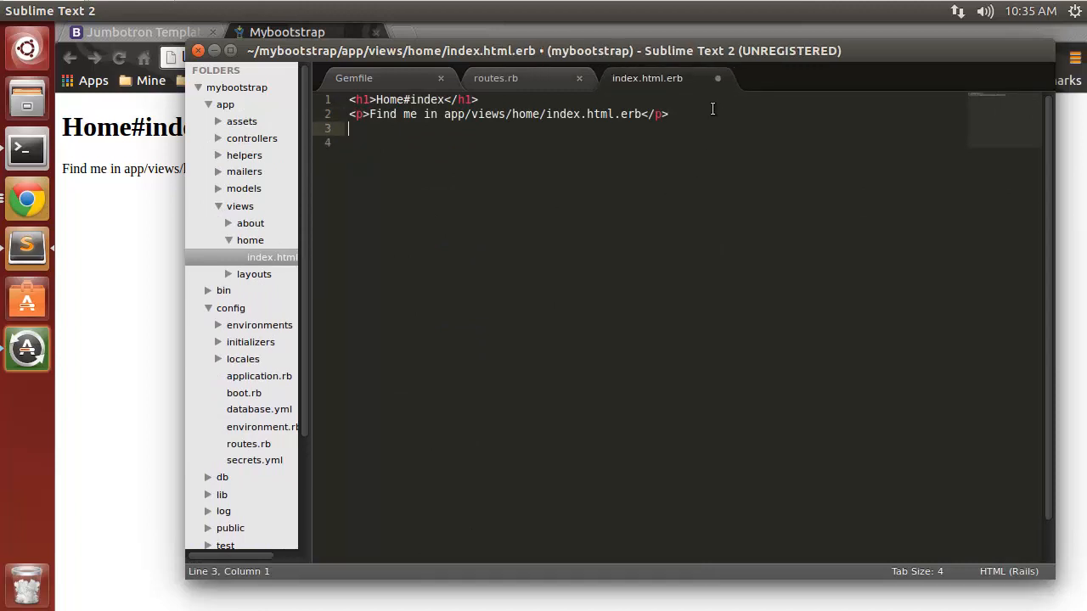
Write an <a class="btn btn-primary" href="#">Test</a> link in the home index view.
type("s a c")
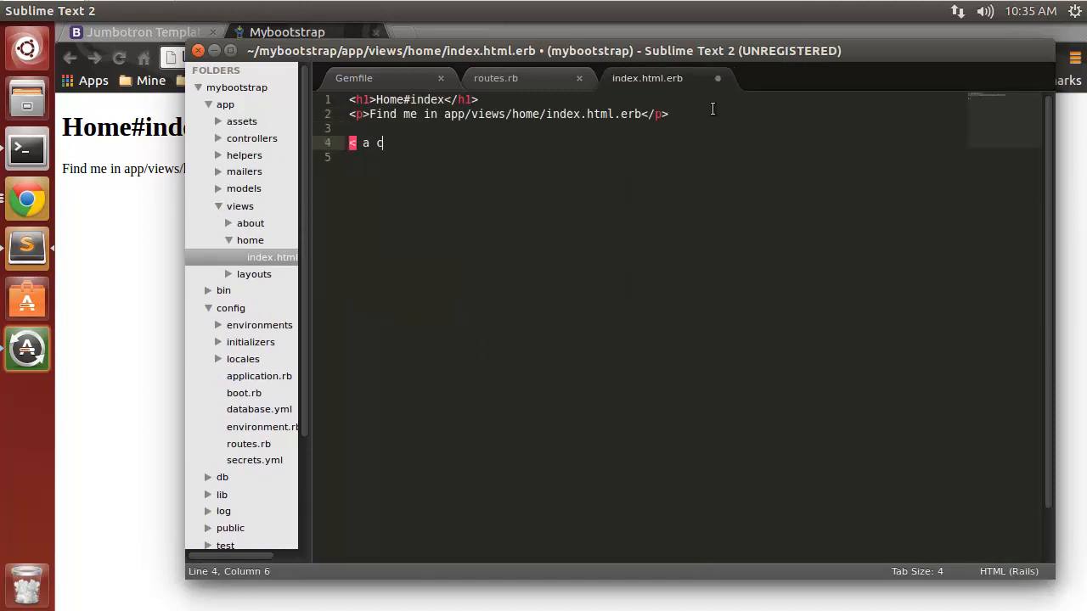
type("lass")
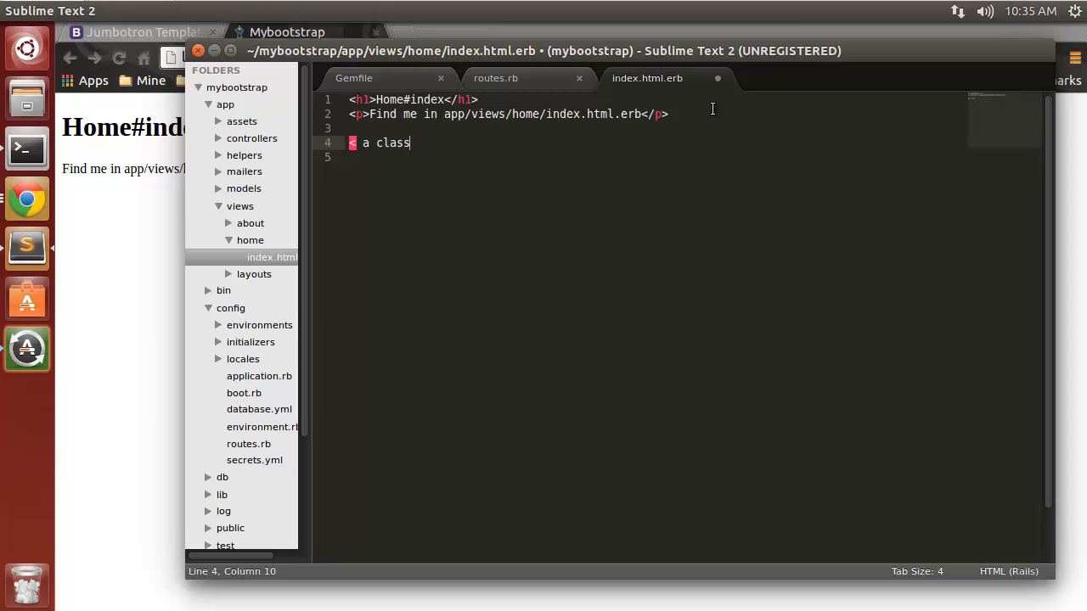
type("=\"btn\"")
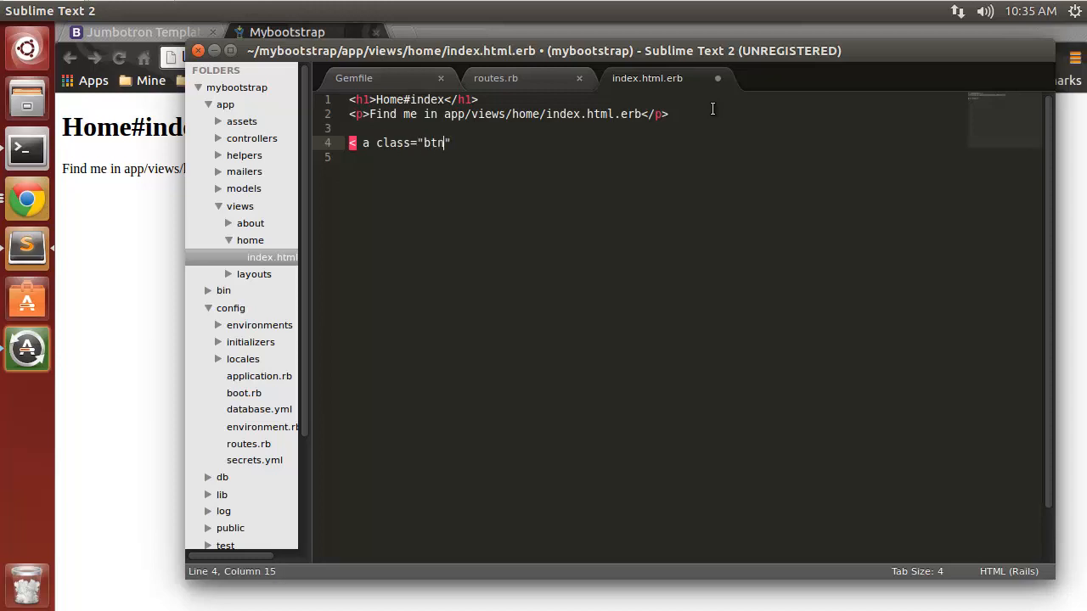
type("btn-pri")
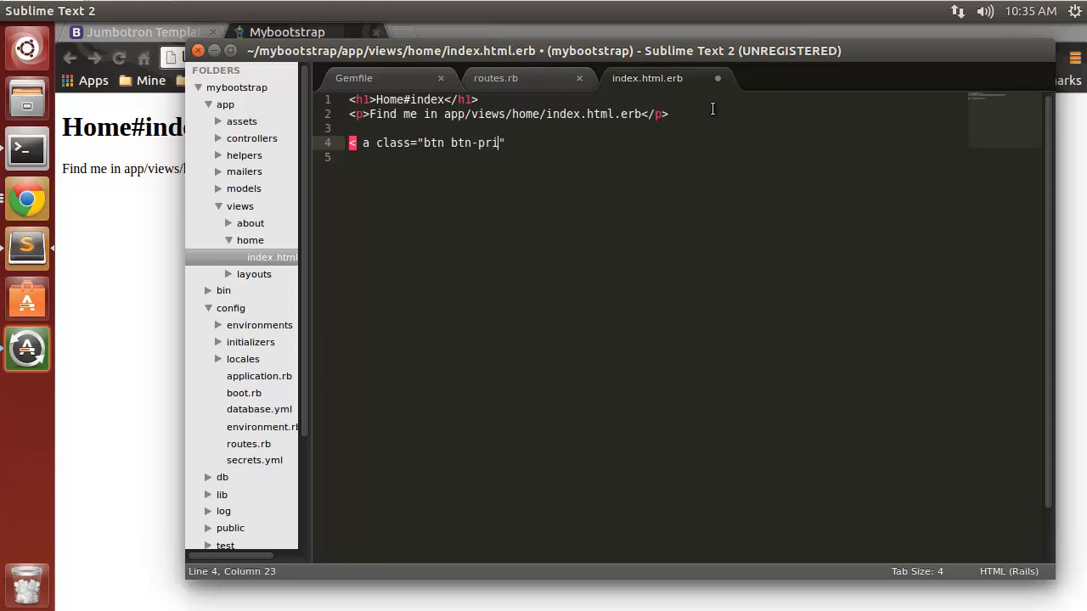
type("mary")
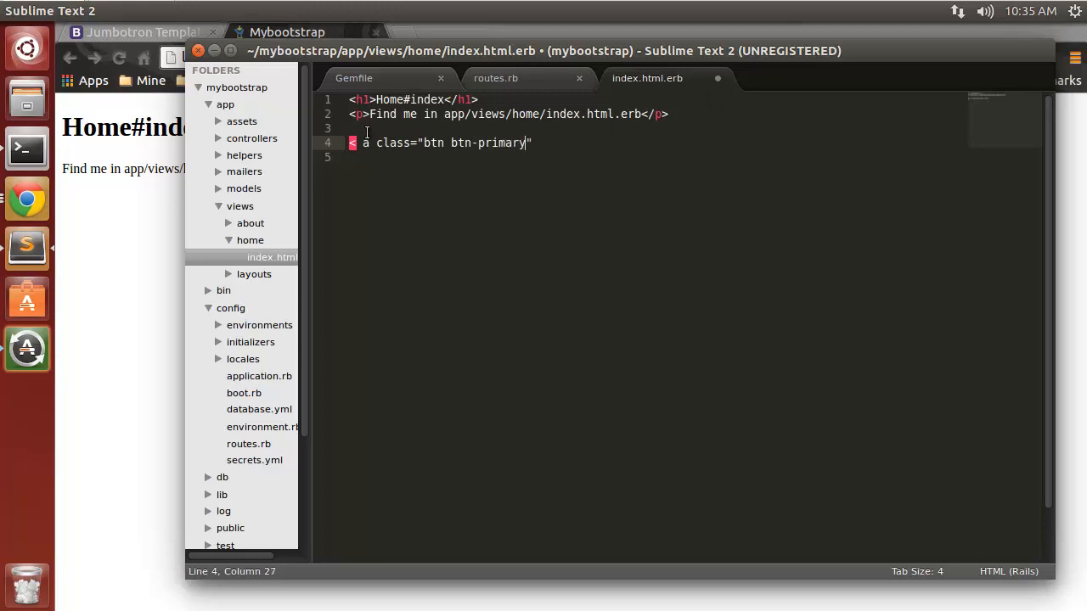
left_click(355, 143)
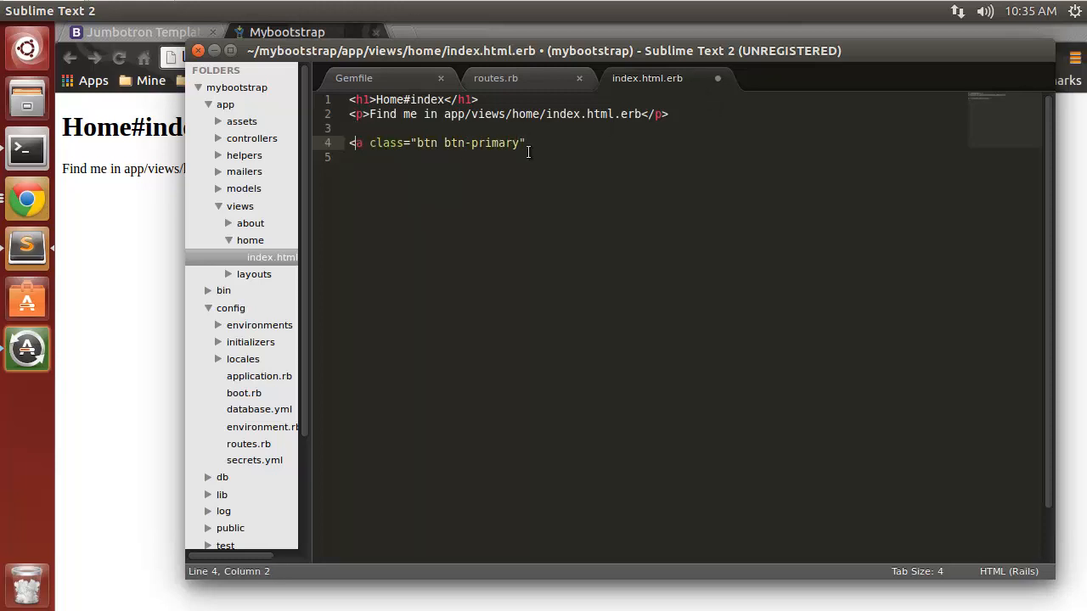
type("href")
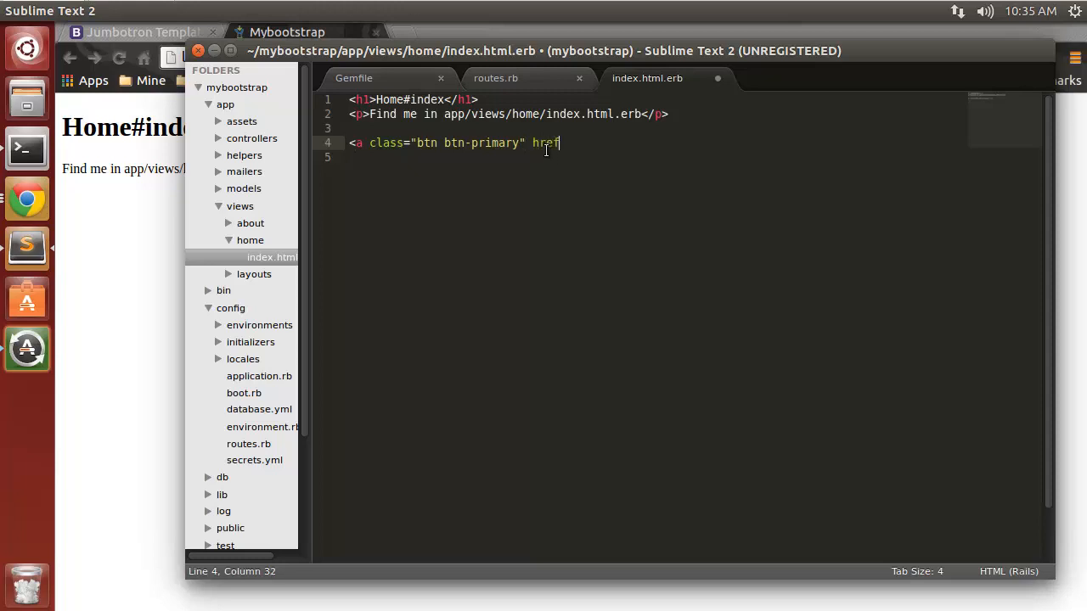
type("=\"#\">")
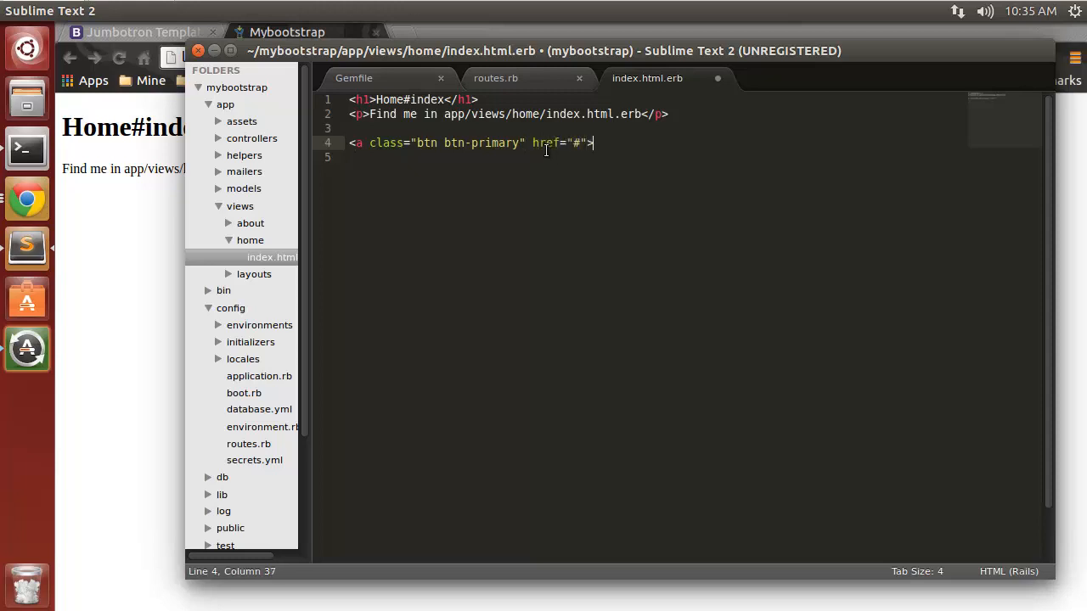
type("Test</a>")
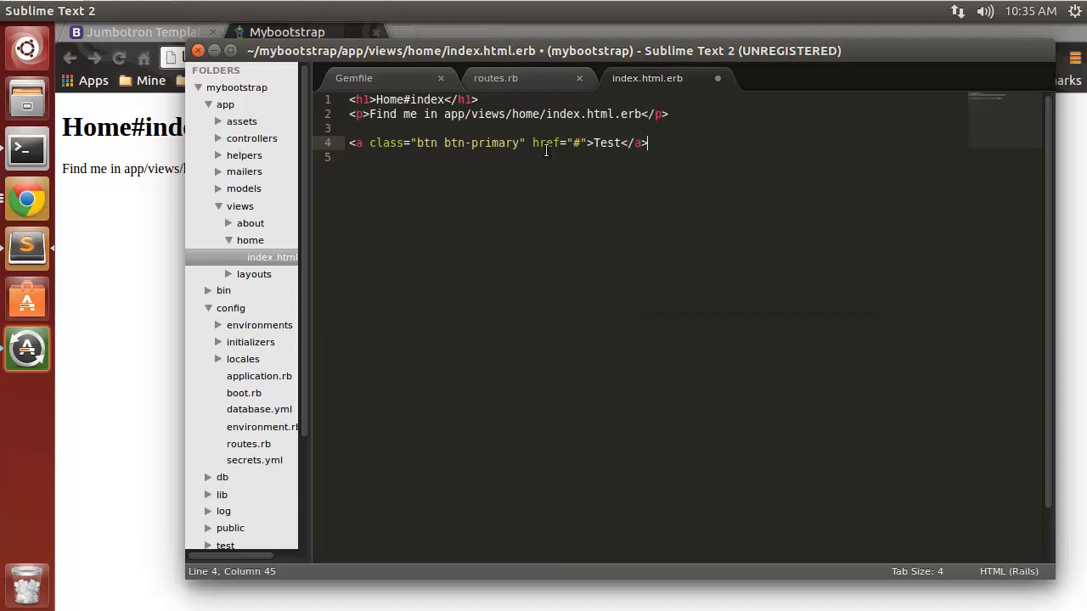
Reload localhost:3000 in Chrome to show the new Test link on the home page.
left_click(287, 31)
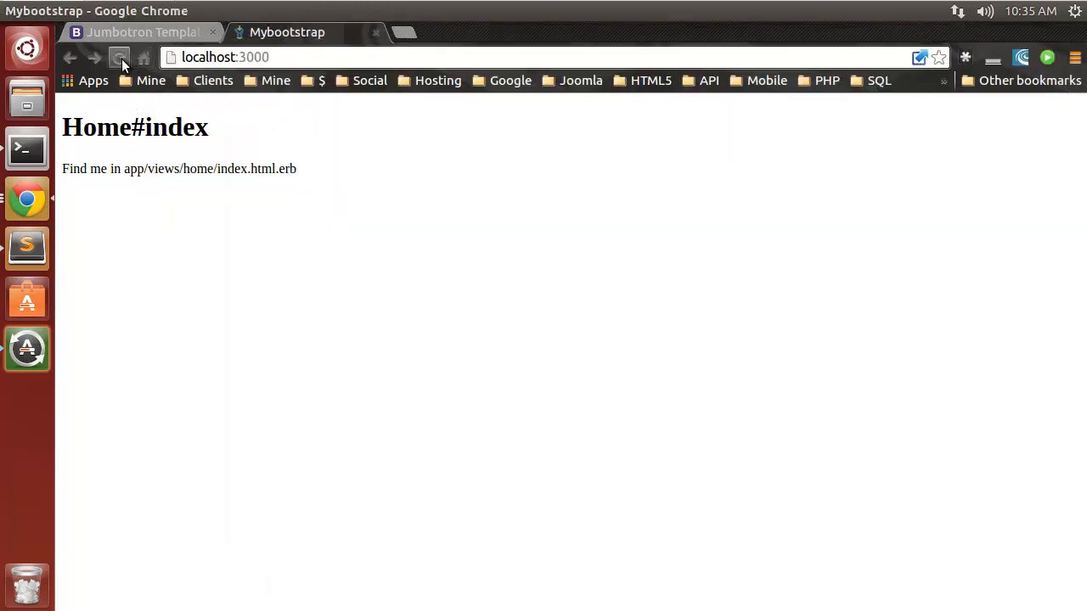
left_click(119, 57)
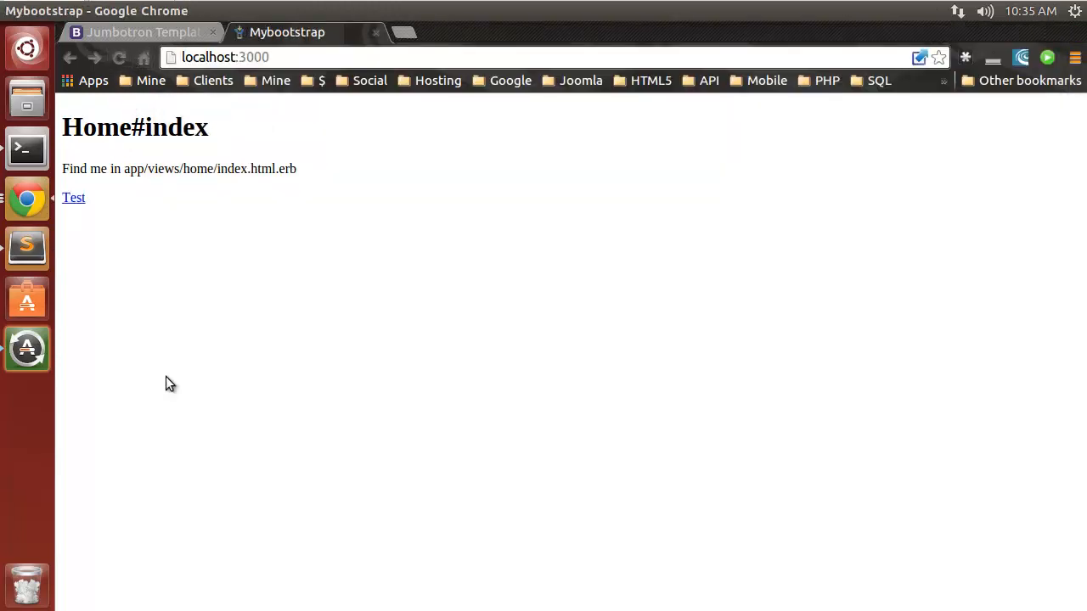
mouse_move(204, 186)
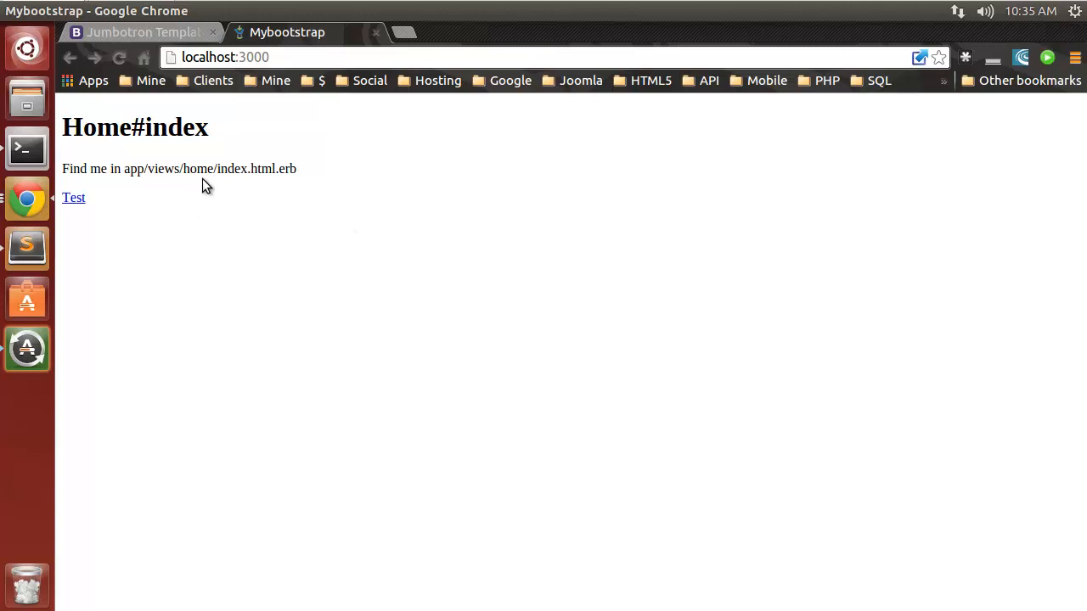
mouse_move(268, 218)
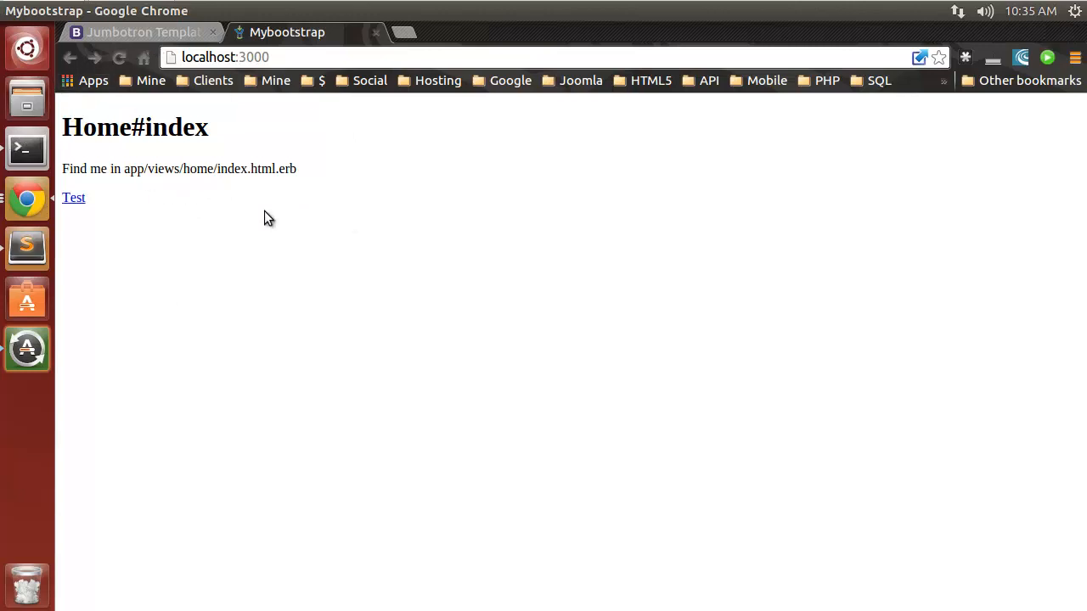
Rename app/assets/stylesheets/application.css to application.css.scss.
left_click(27, 248)
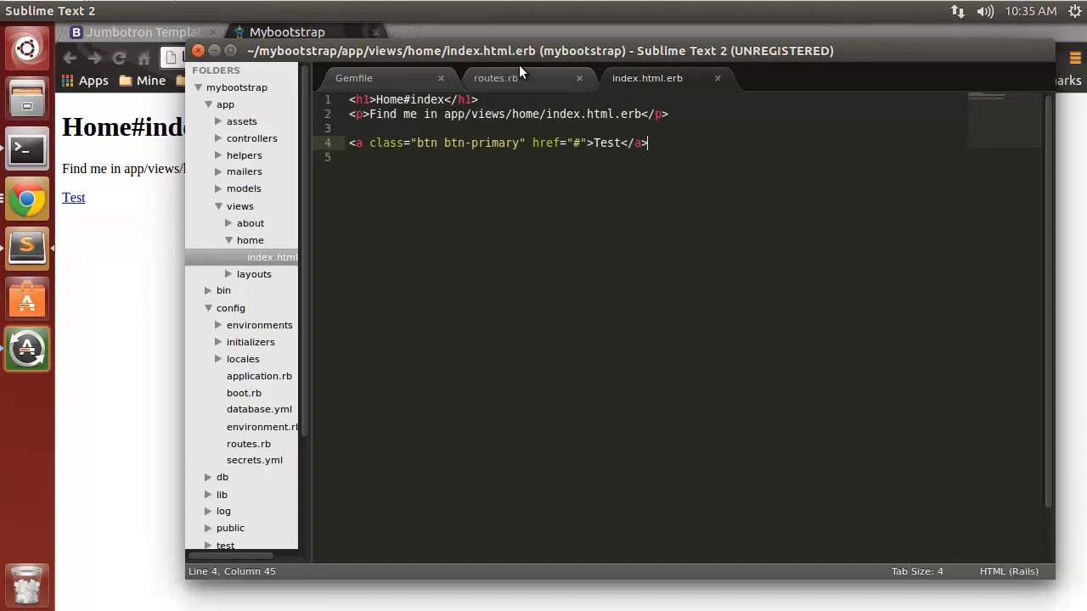
mouse_move(255, 140)
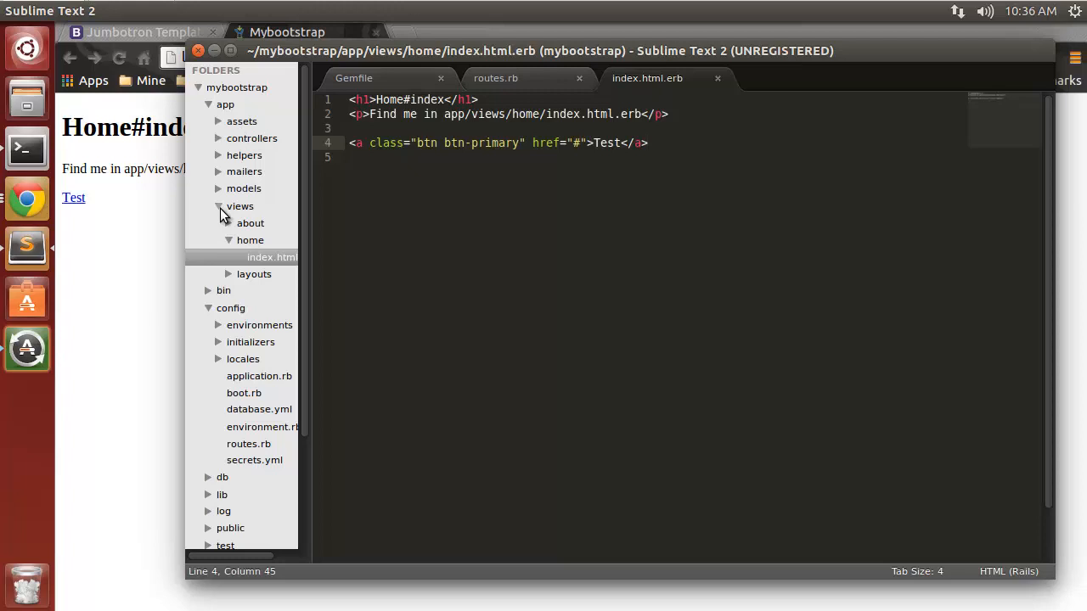
left_click(218, 121)
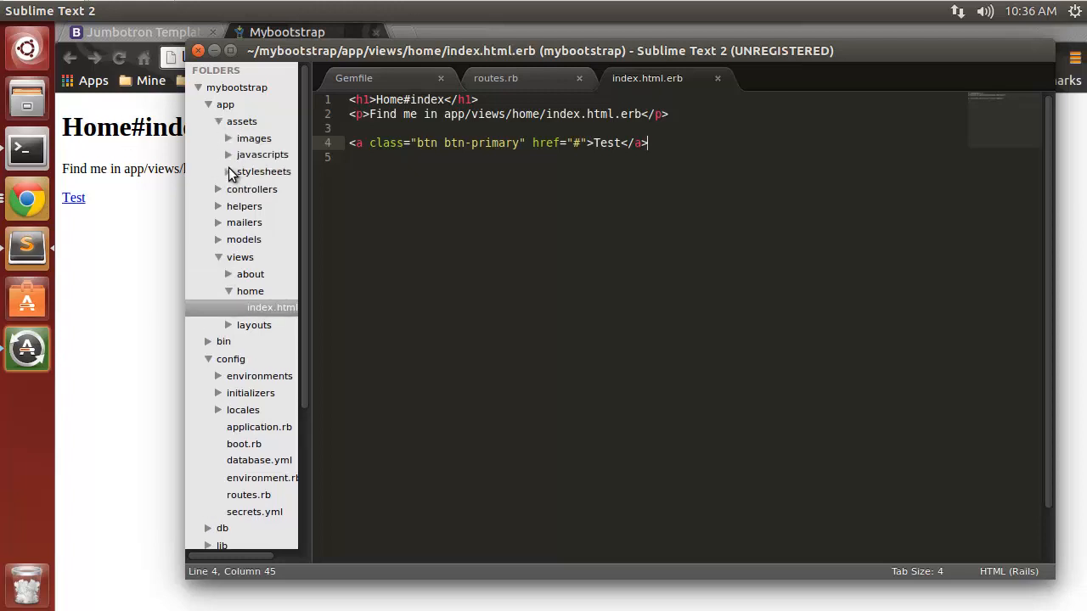
left_click(263, 170)
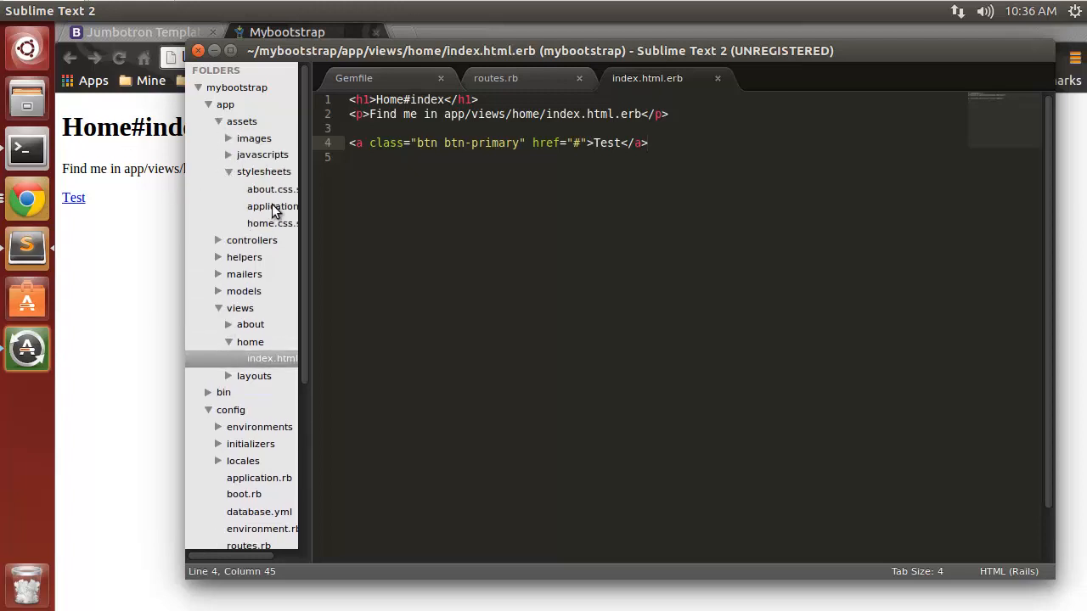
left_click(272, 206)
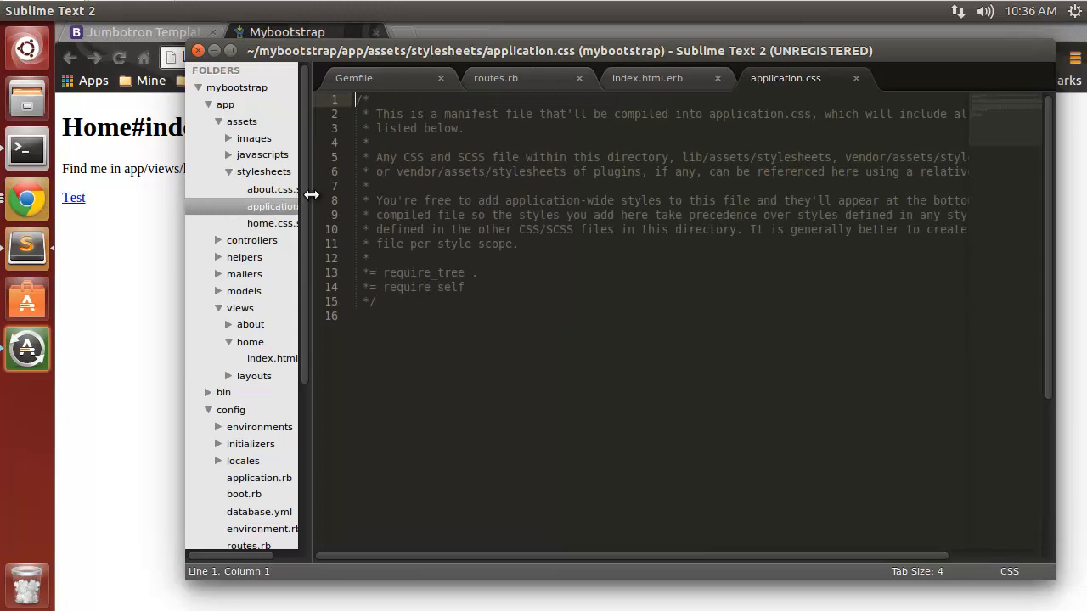
right_click(271, 206)
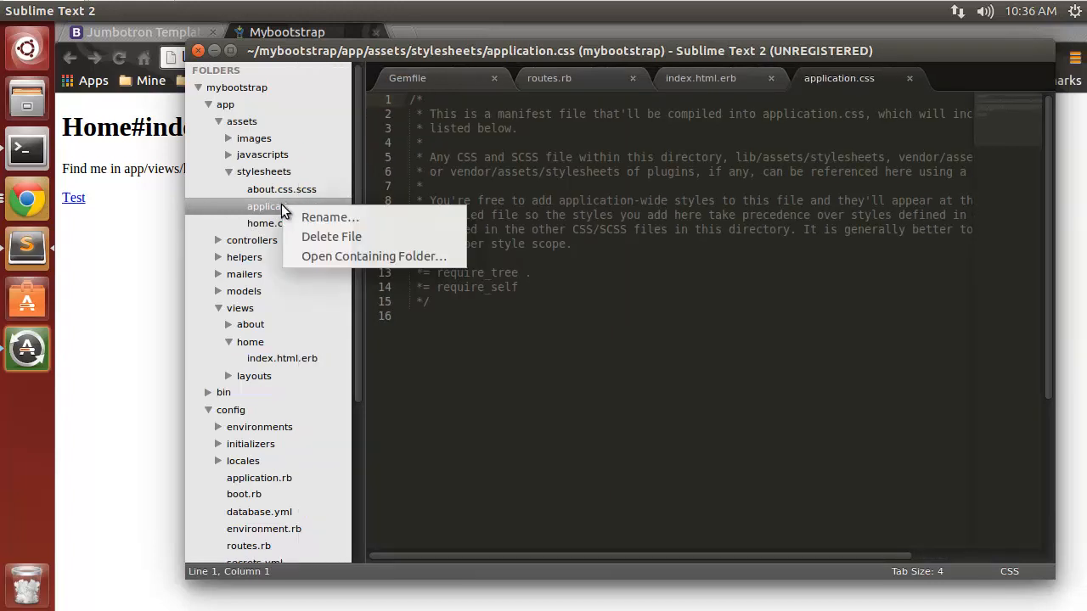
left_click(330, 218)
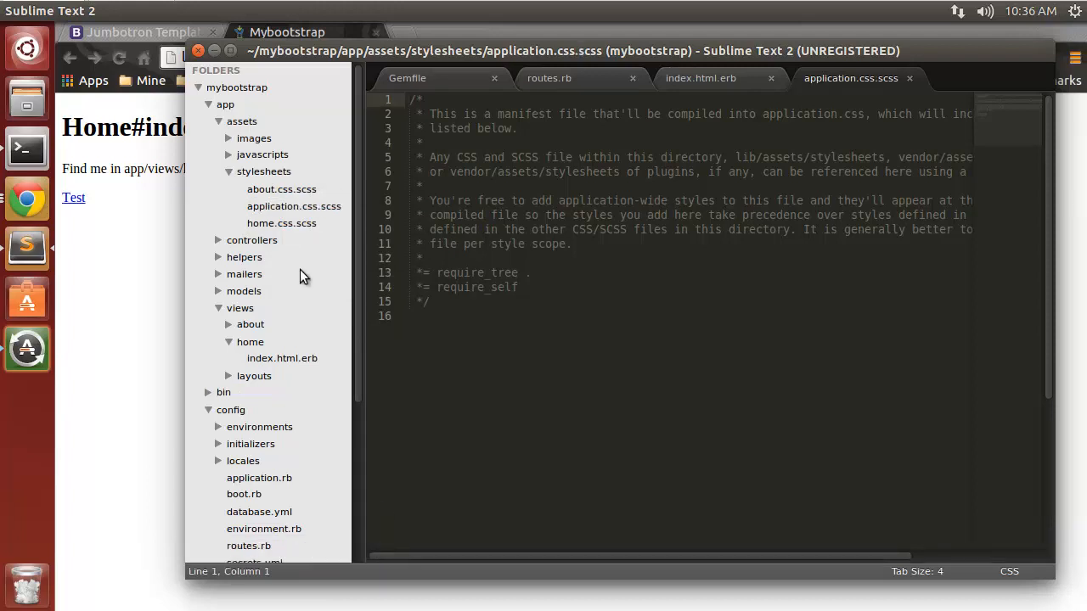
right_click(281, 223)
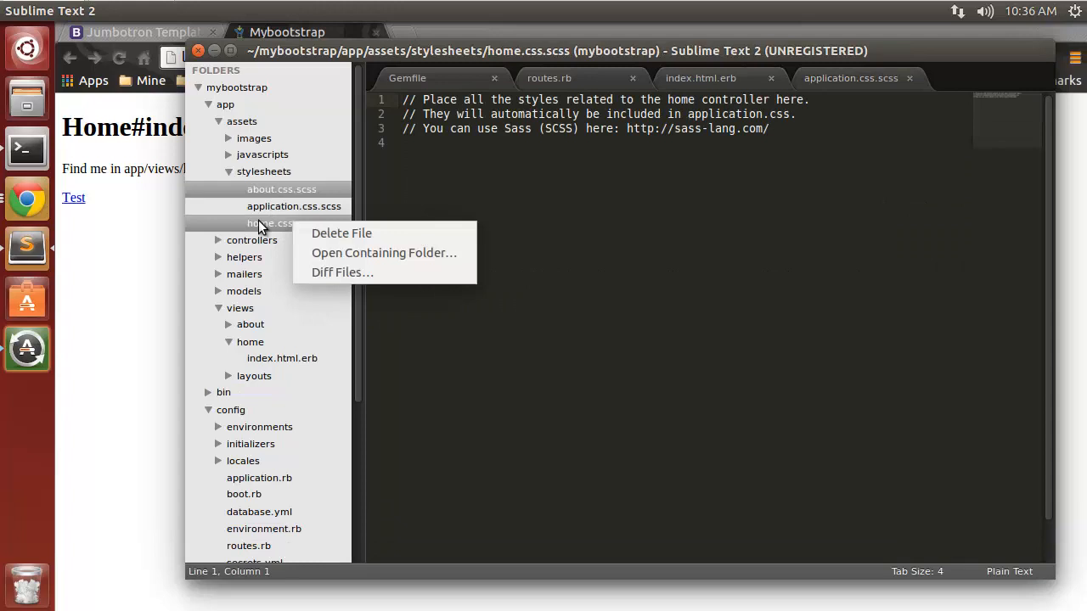
left_click(340, 233)
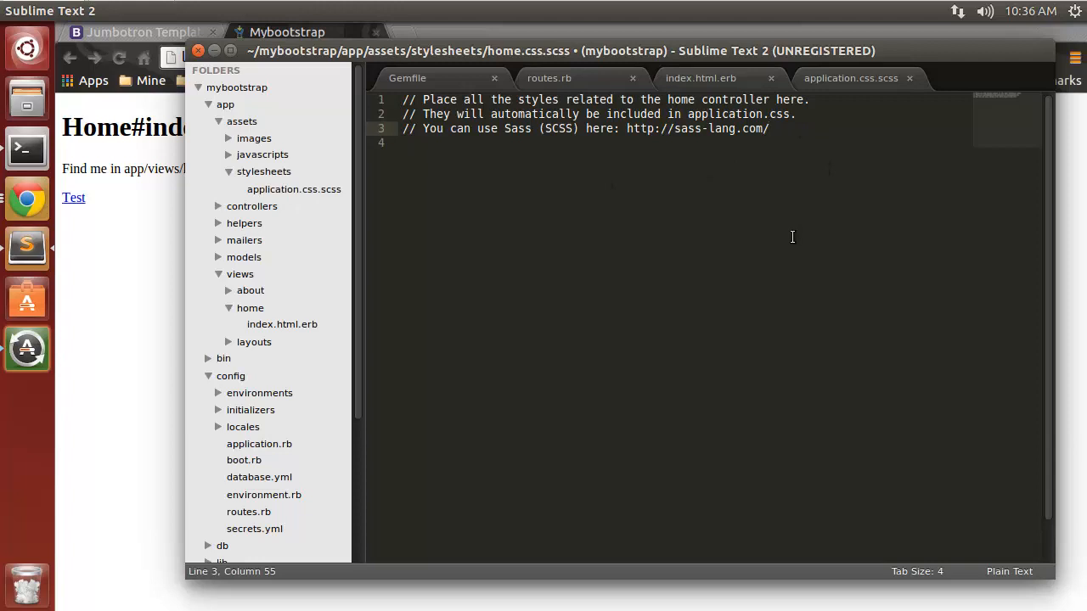
key("Return")
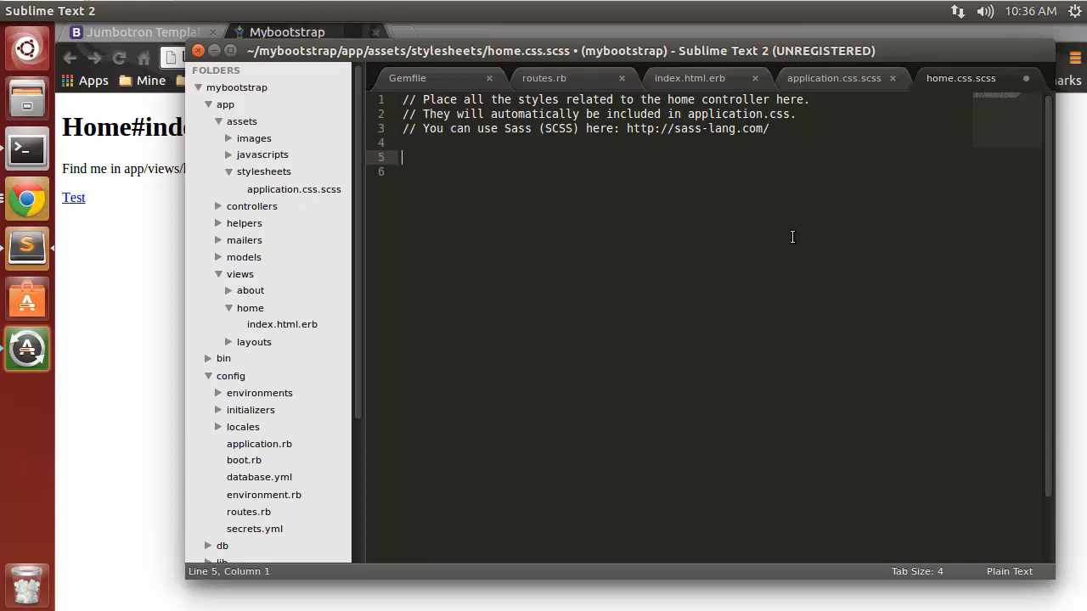
type("@import \"")
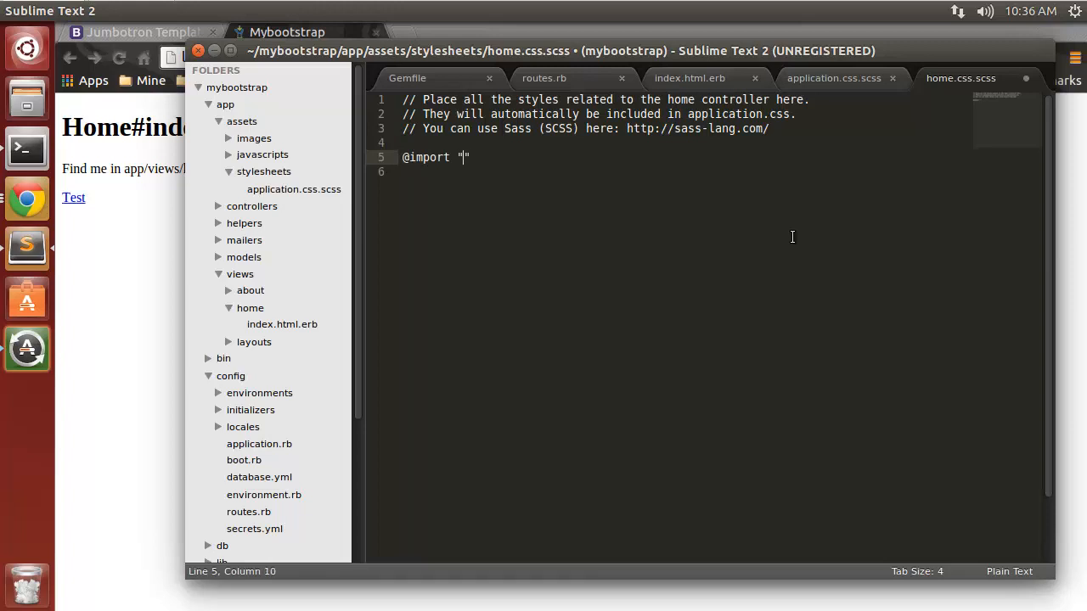
type("bootstrap-")
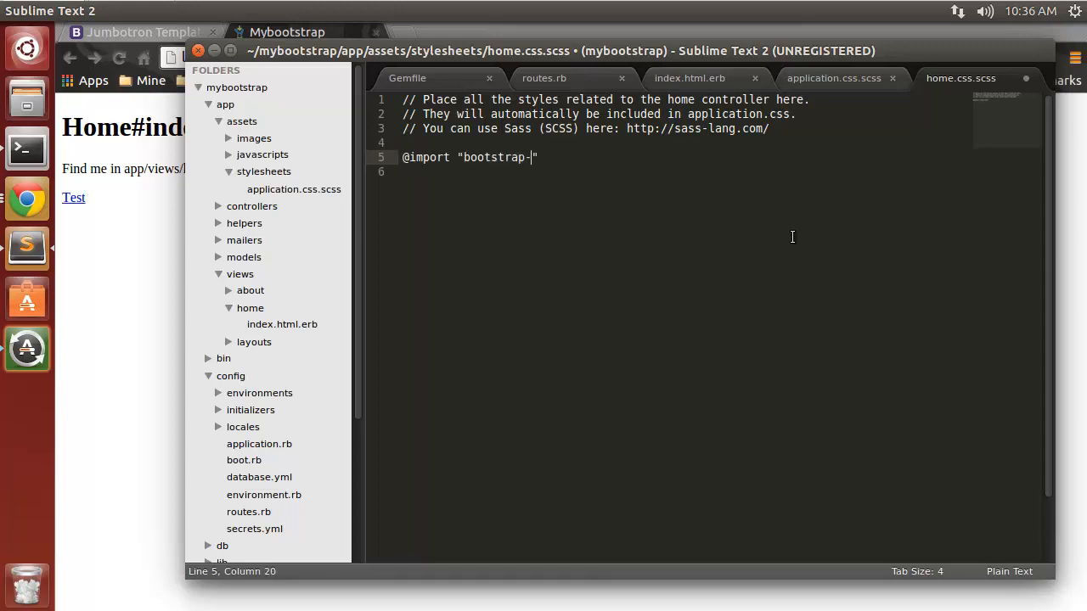
type("sprocke")
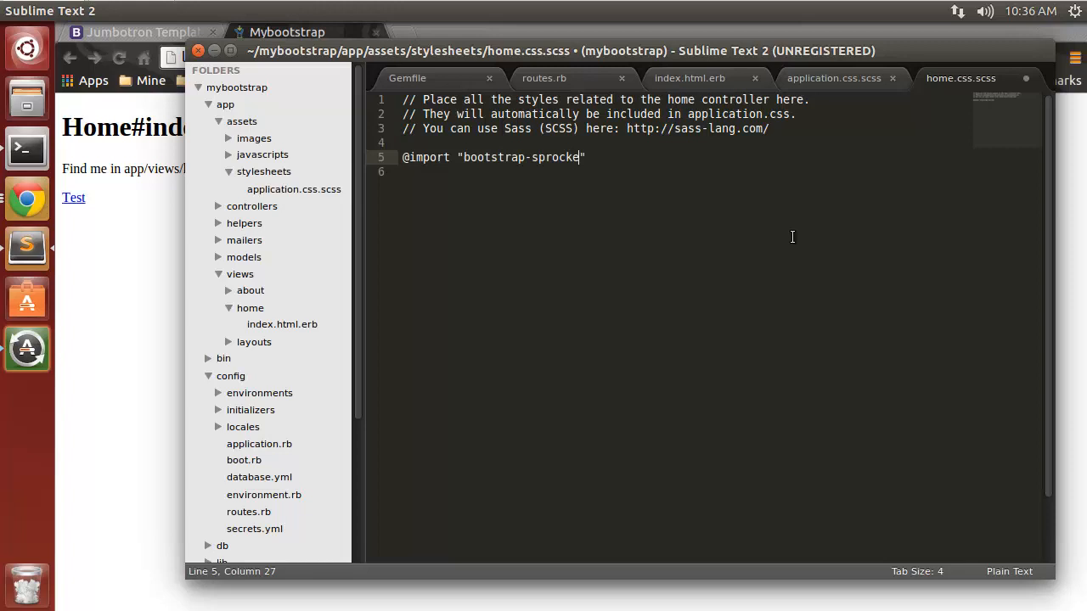
type("ts")
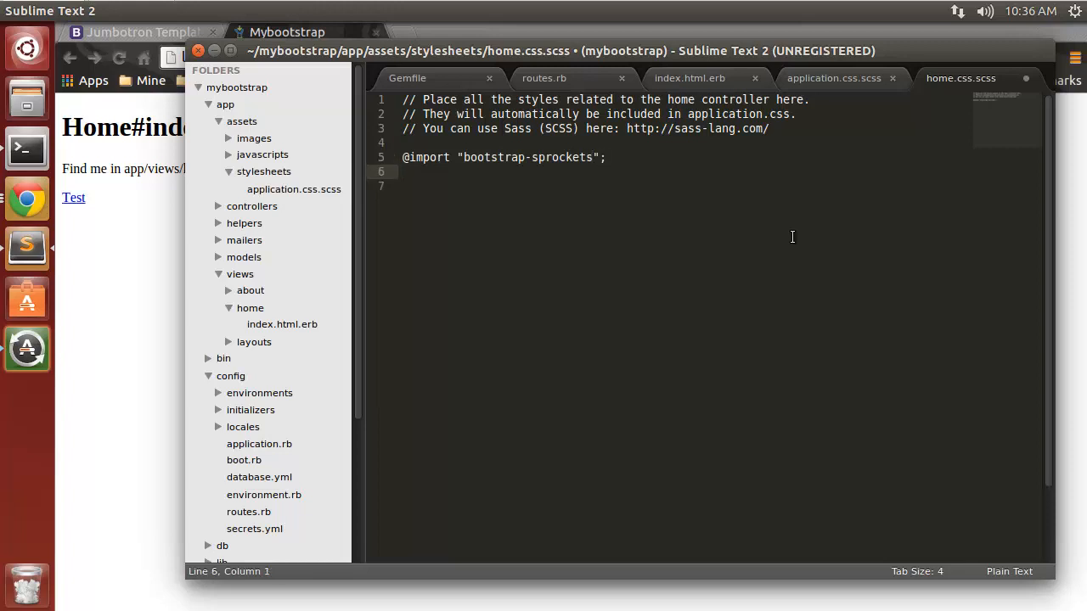
type("@import")
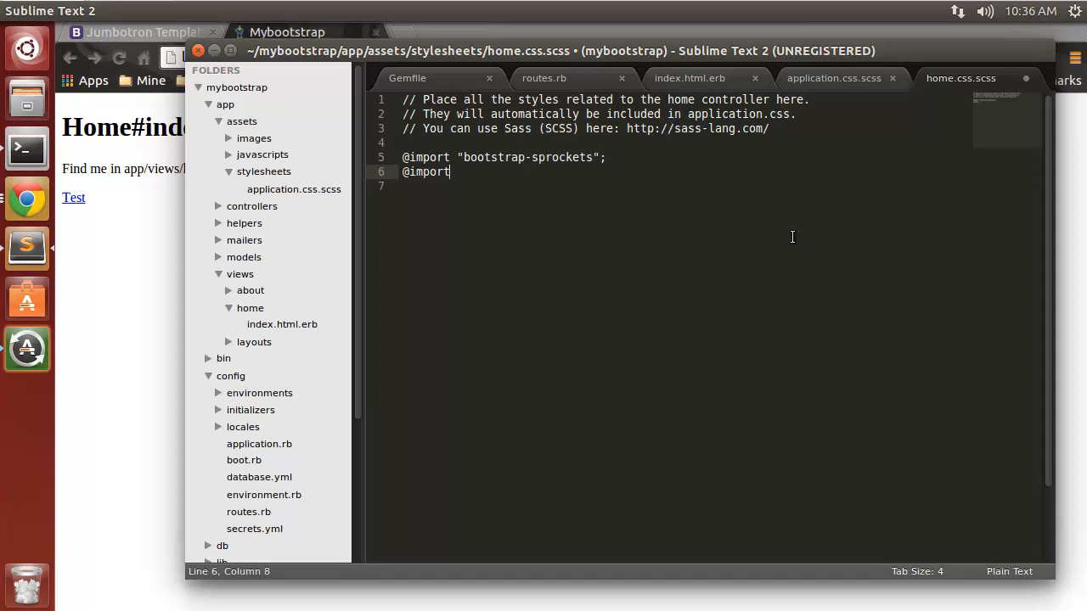
type("\"boo\"")
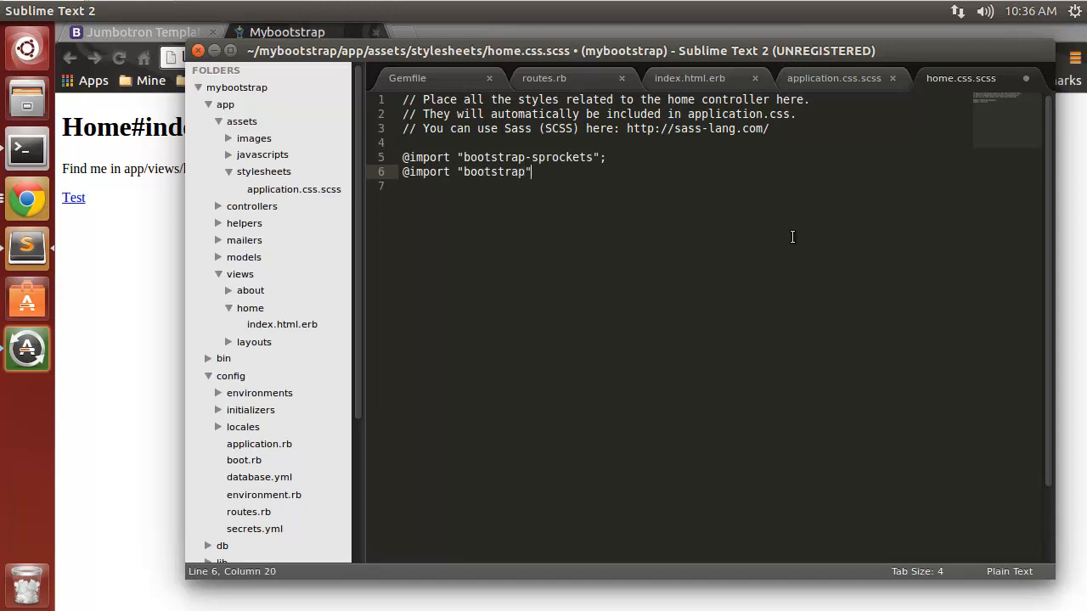
type(";")
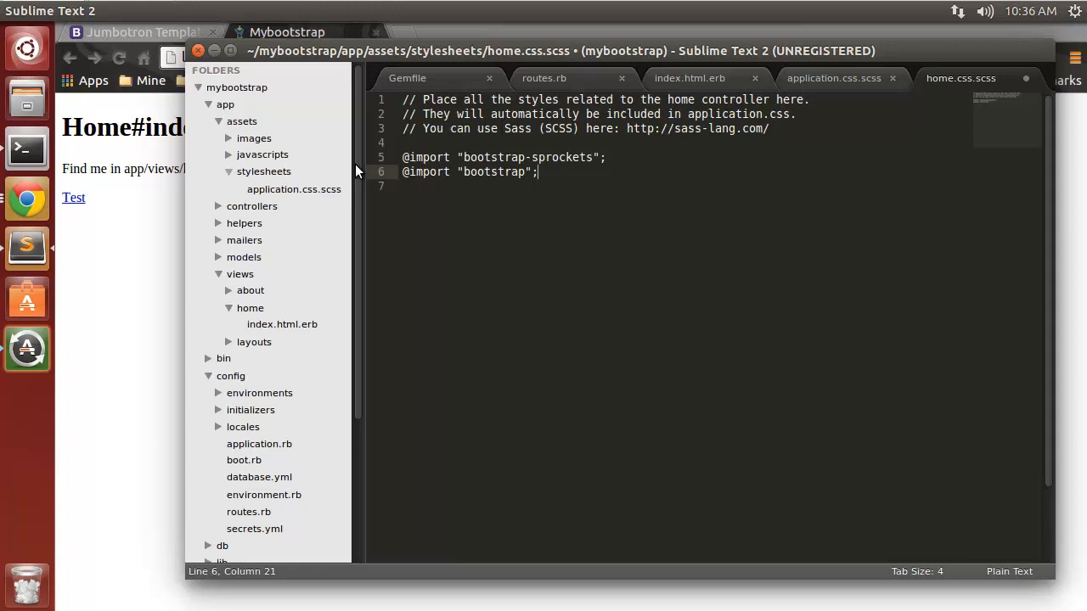
mouse_move(443, 276)
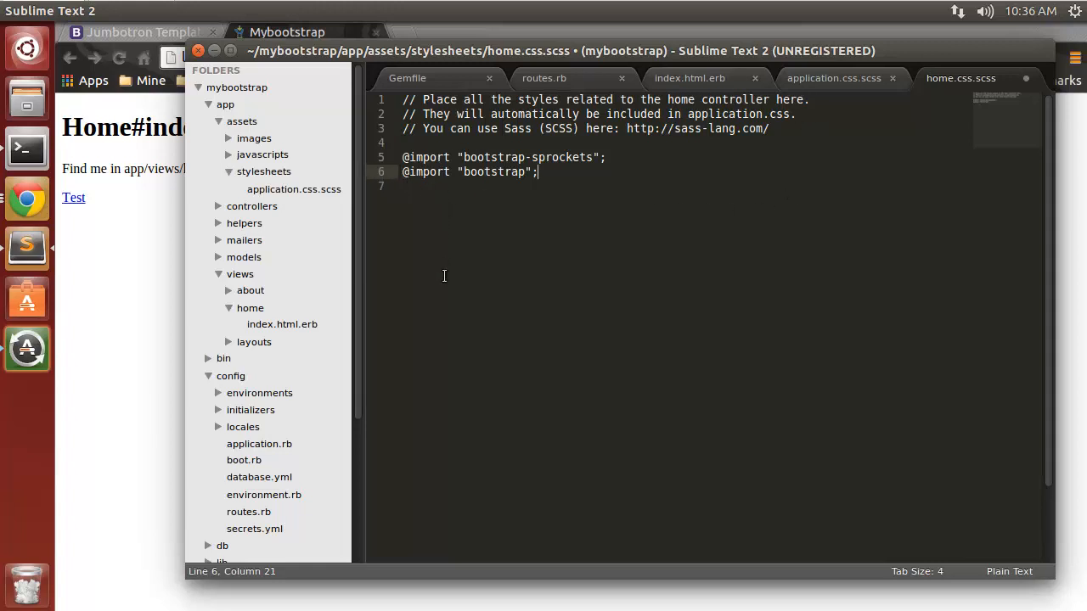
mouse_move(463, 300)
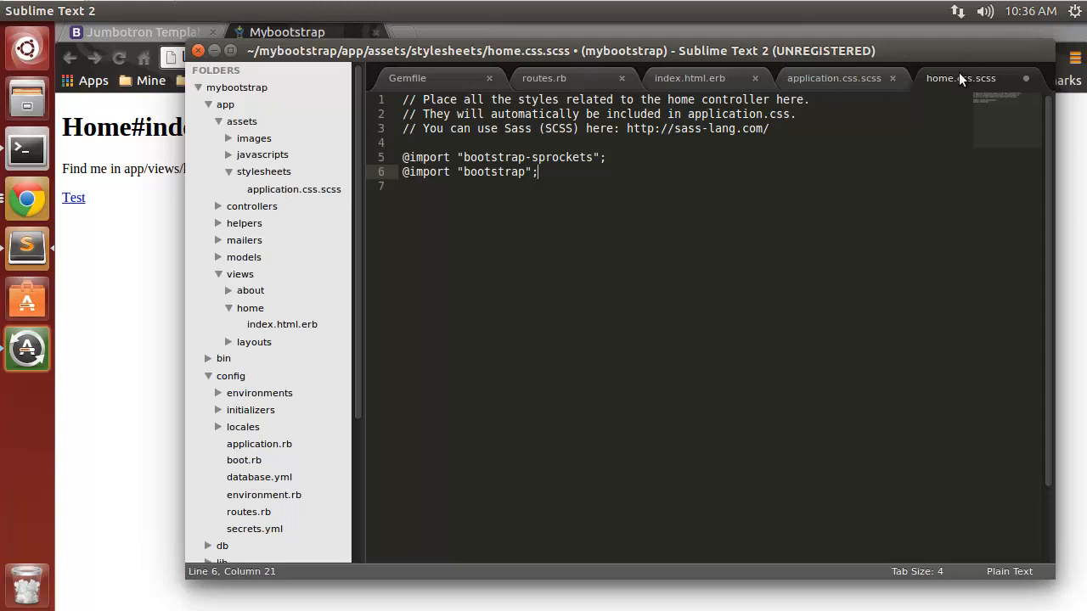
mouse_move(973, 96)
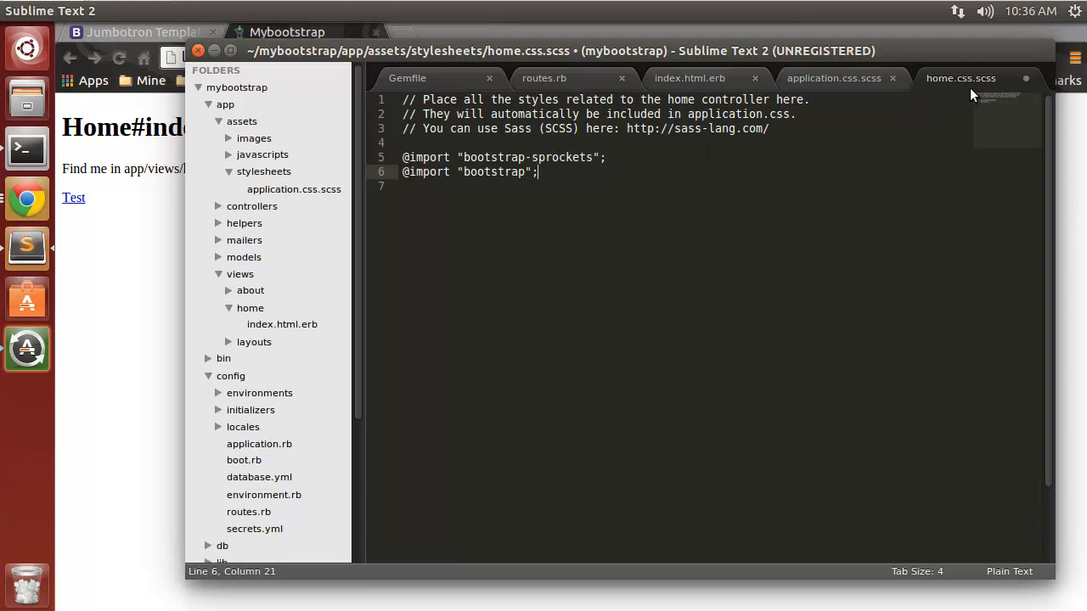
triple_click(470, 172)
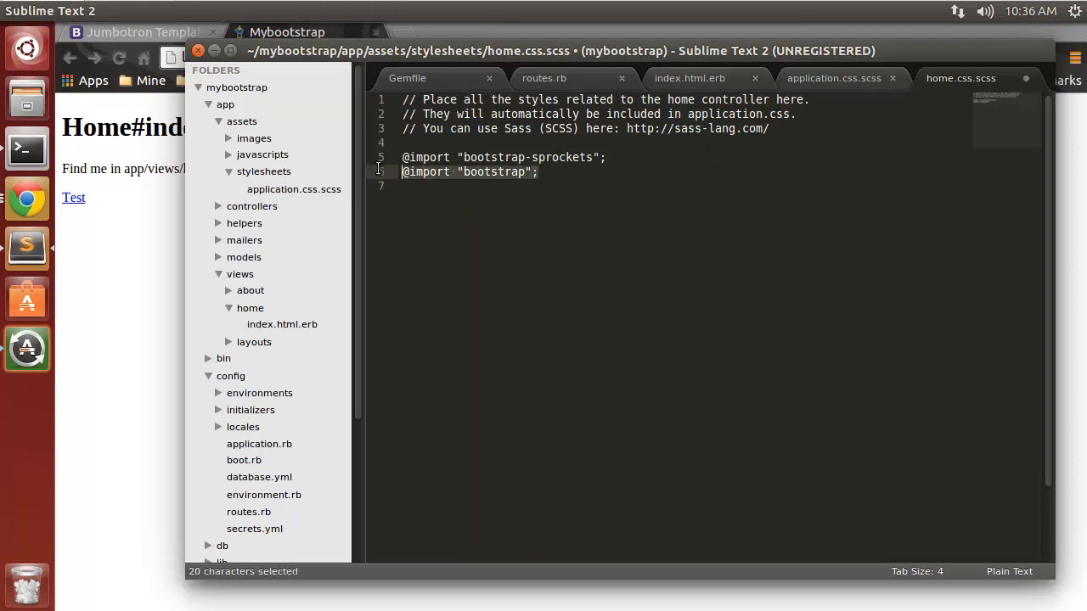
right_click(497, 172)
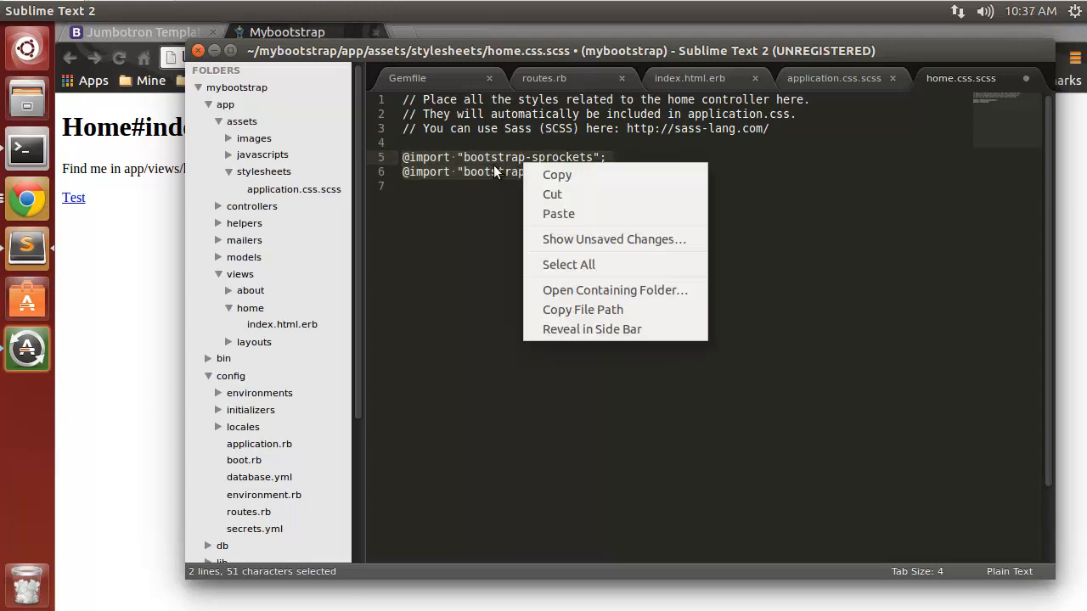
left_click(556, 175)
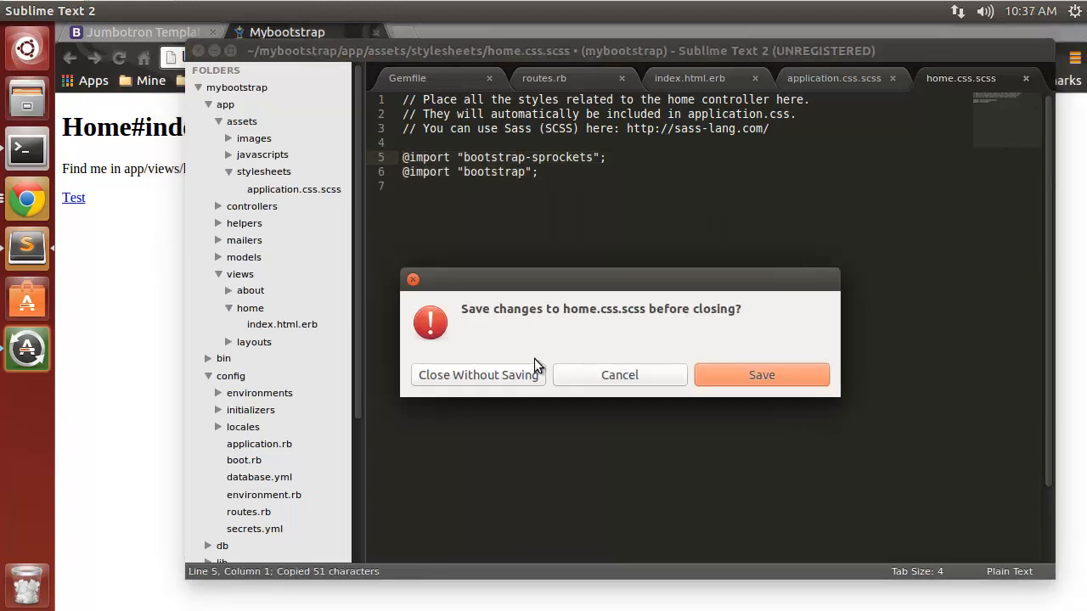
left_click(478, 374)
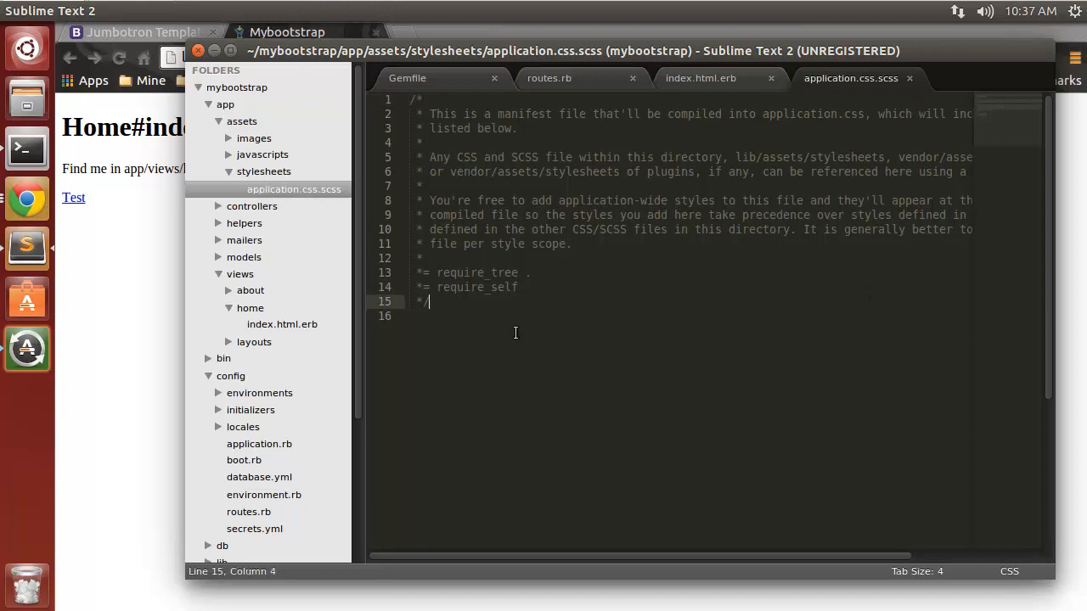
type("@import \"bootstrap-sprockets\";")
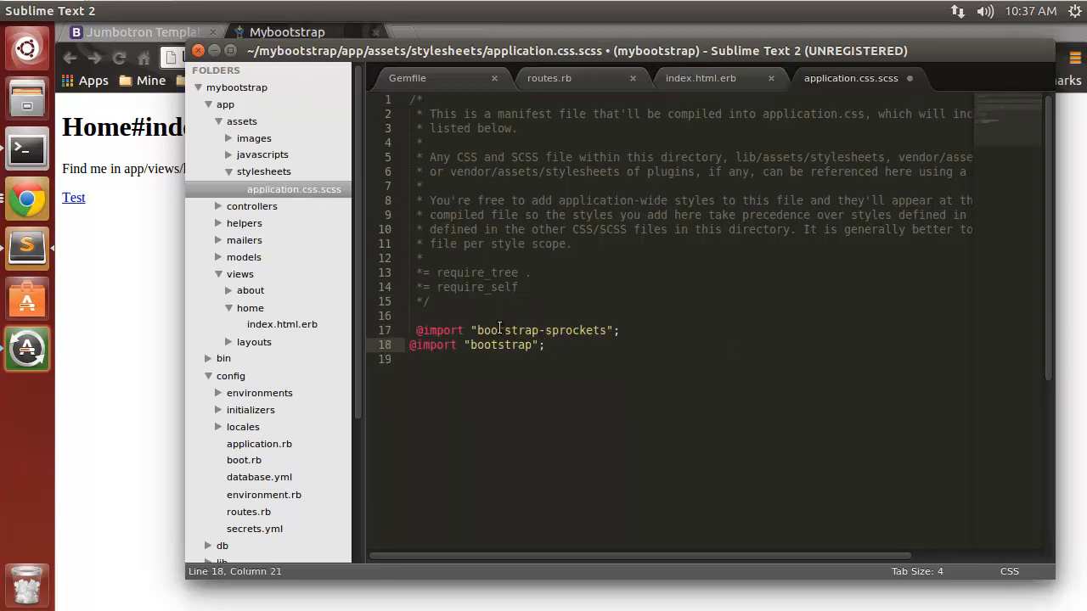
key("tab")
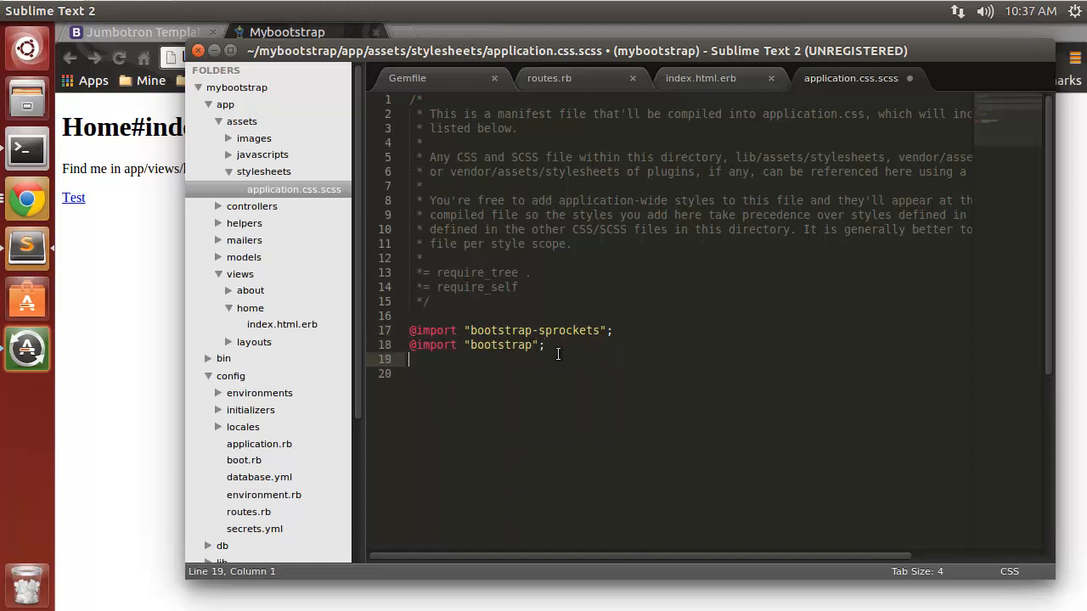
type("@import \"m")
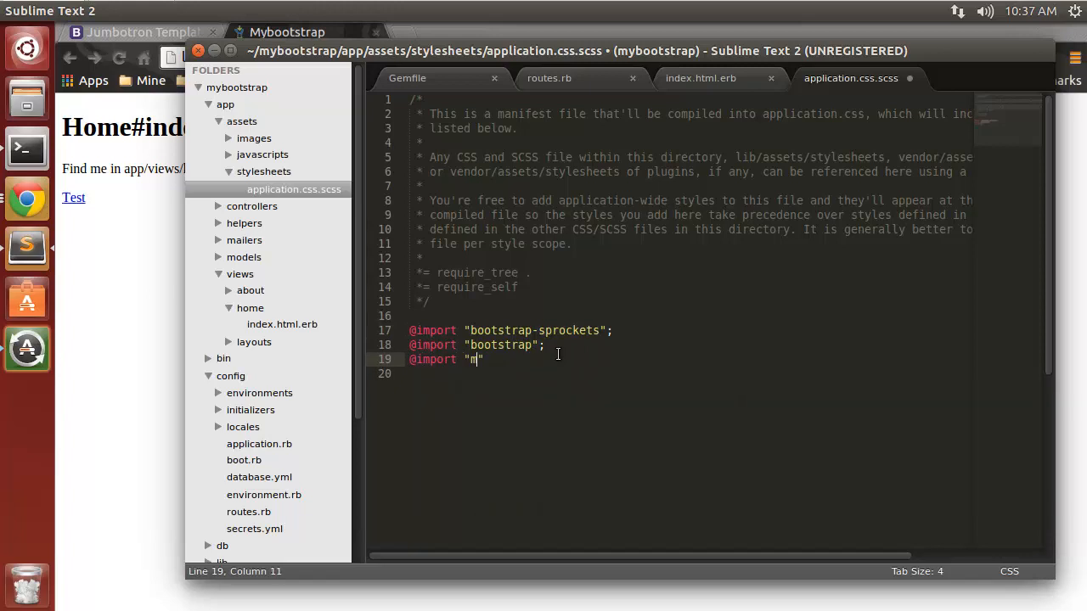
Create a new main.css.scss stylesheet in the stylesheets folder.
right_click(264, 170)
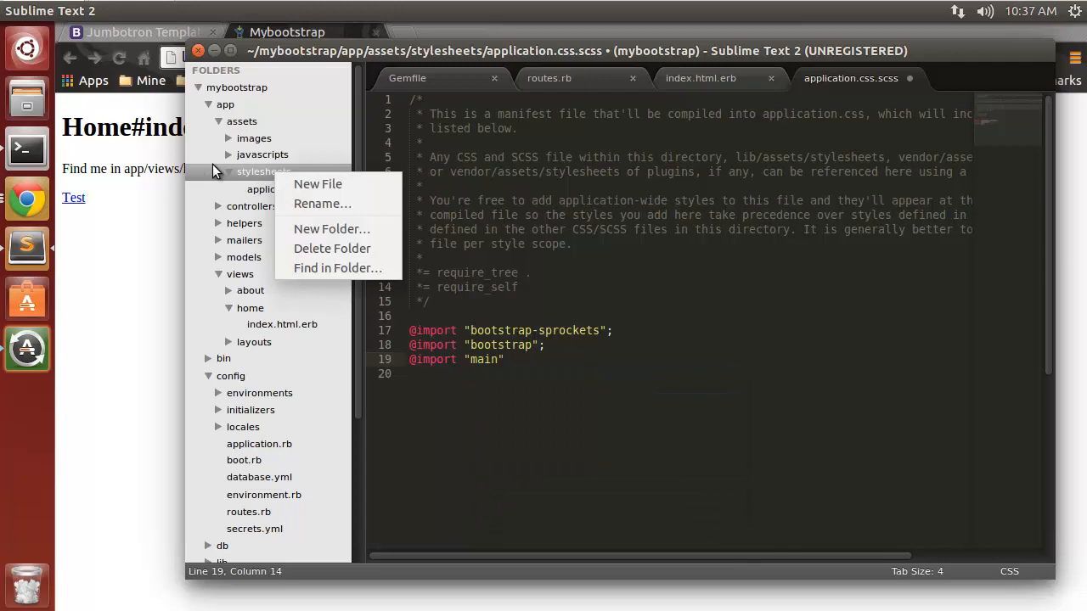
left_click(318, 183)
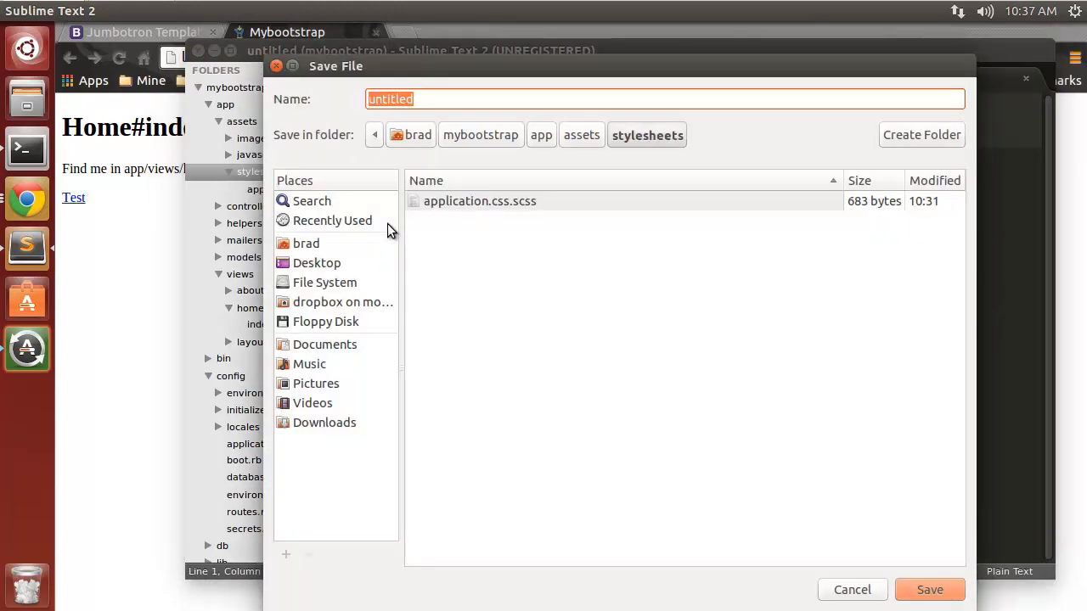
type("main.c")
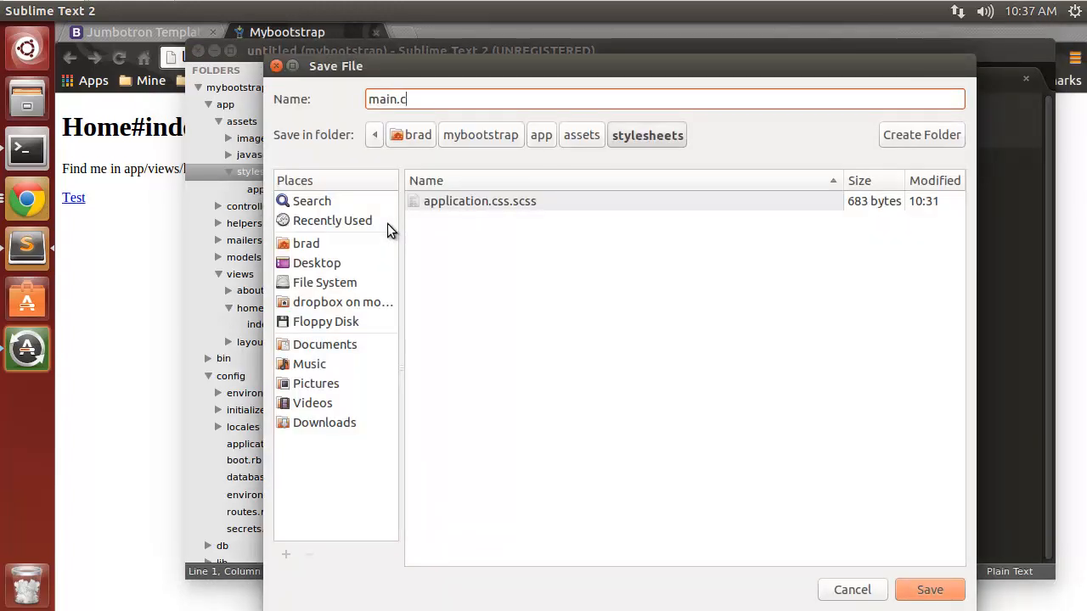
type("ss.scss")
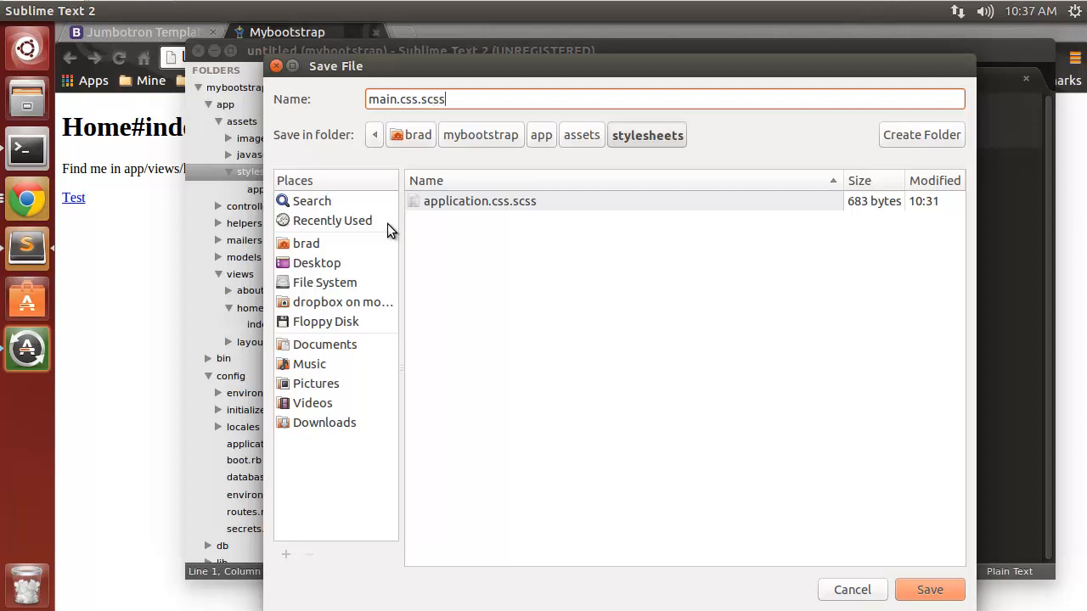
left_click(929, 589)
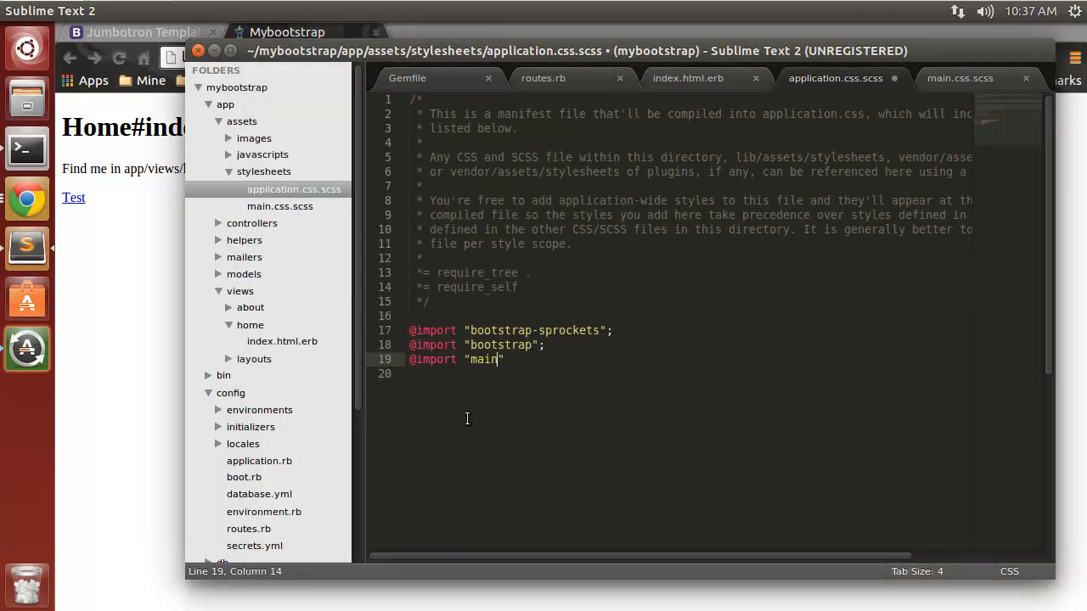
Save application.css.scss with the main import, dismissing the license prompt.
key("ctrl+s")
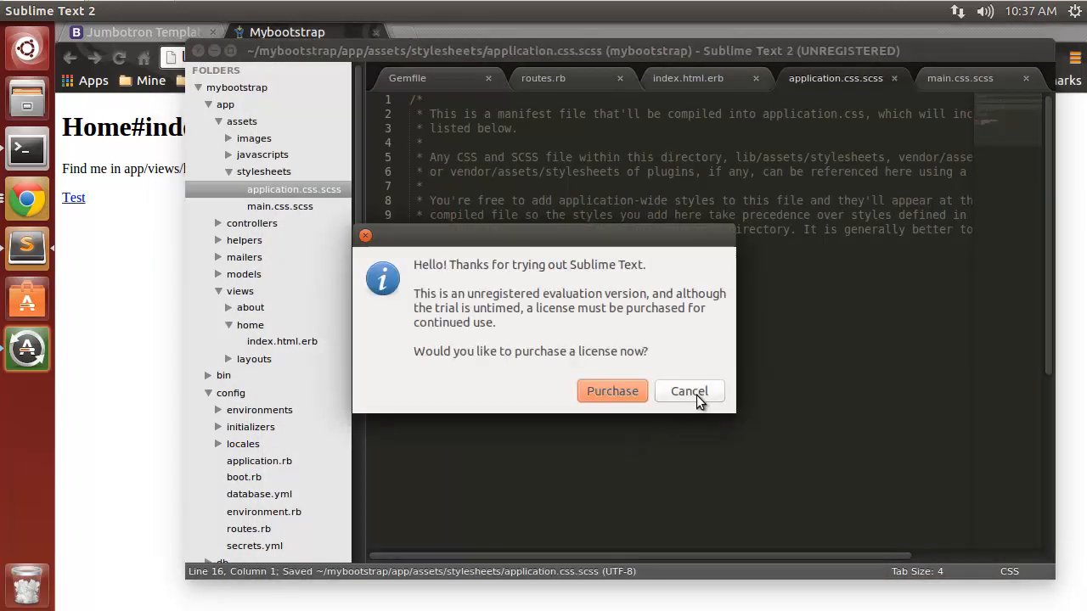
left_click(689, 392)
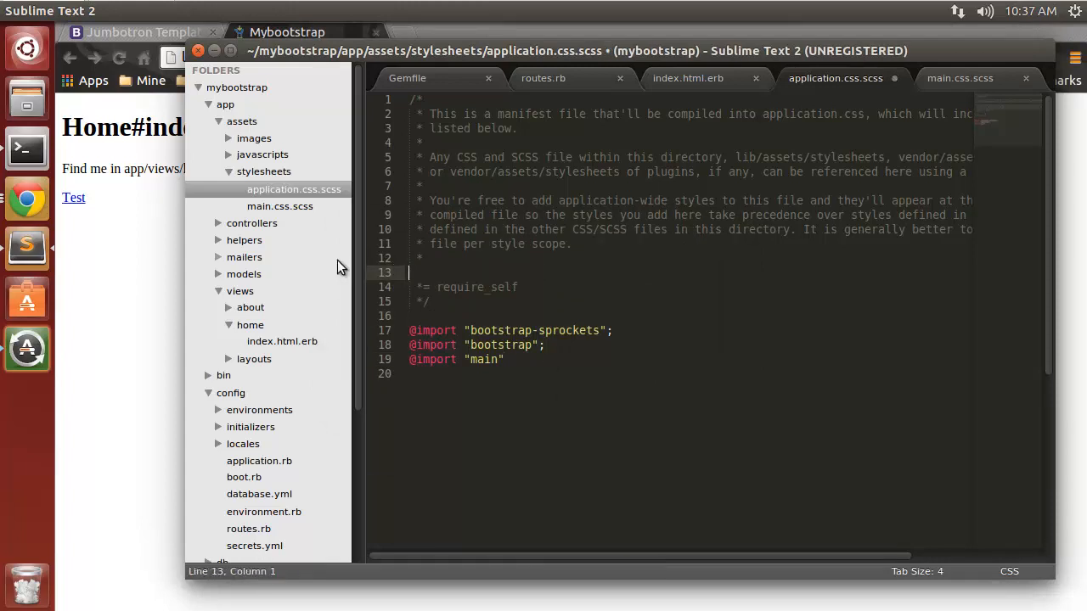
key("Ctrl+S")
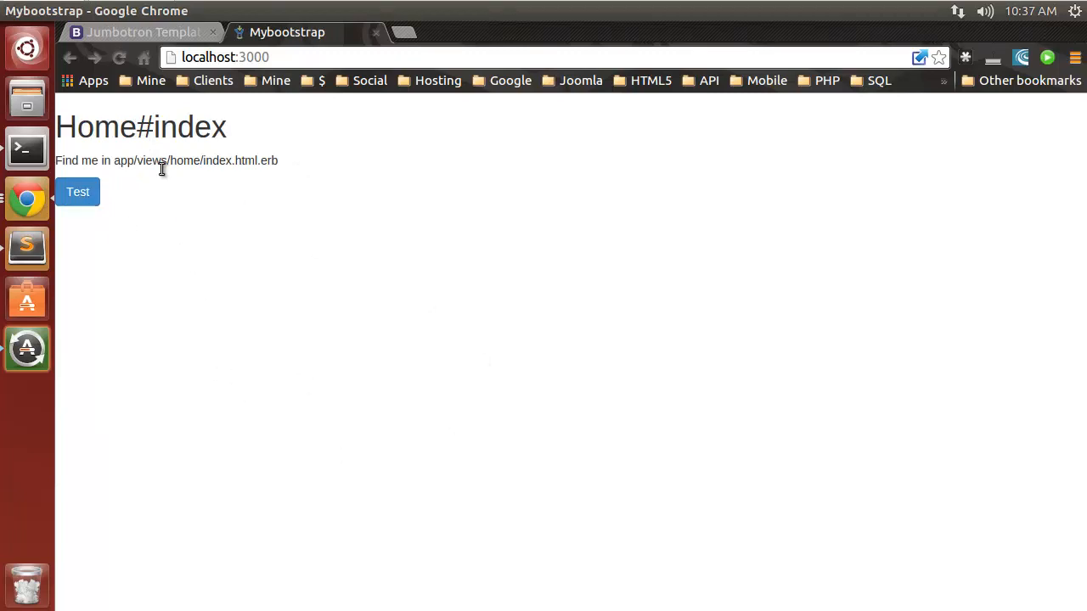
mouse_move(109, 253)
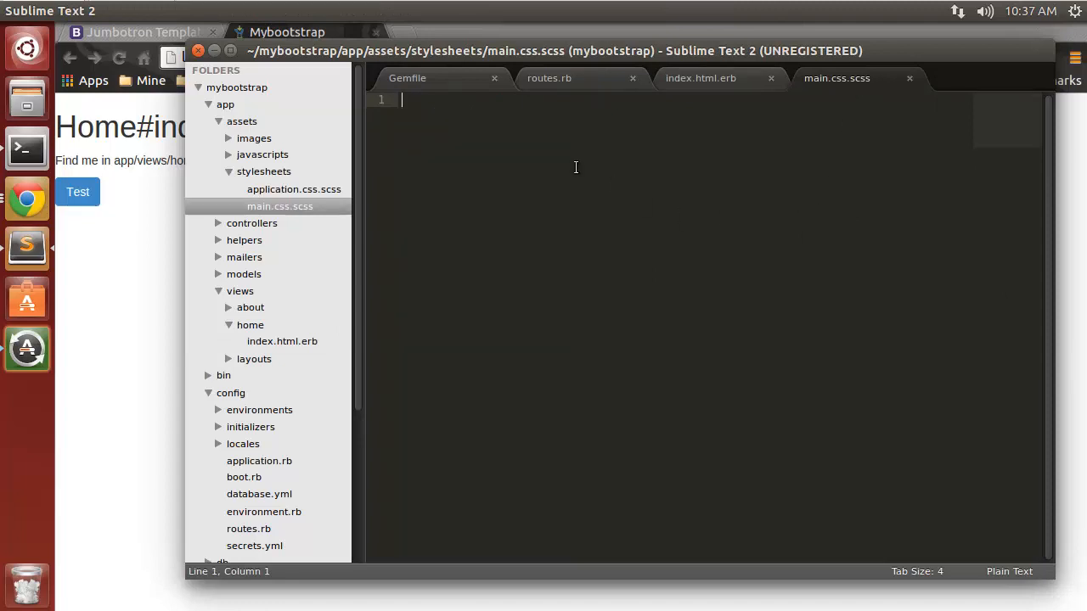
Add a body rule with background:#000 in main.css.scss and check it in Chrome.
type("bo")
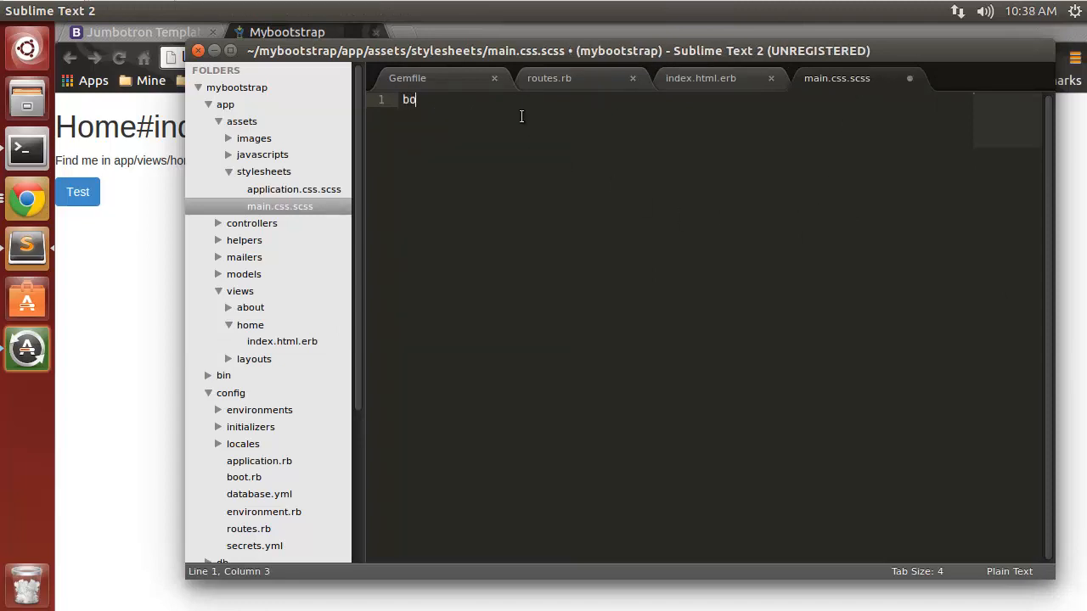
type("dy{}")
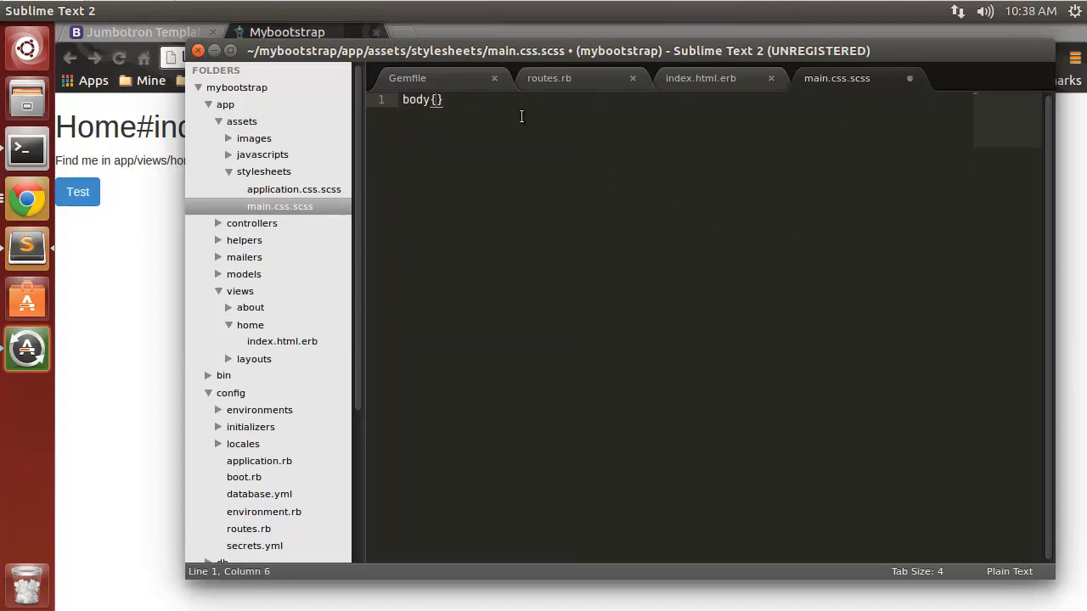
type("background")
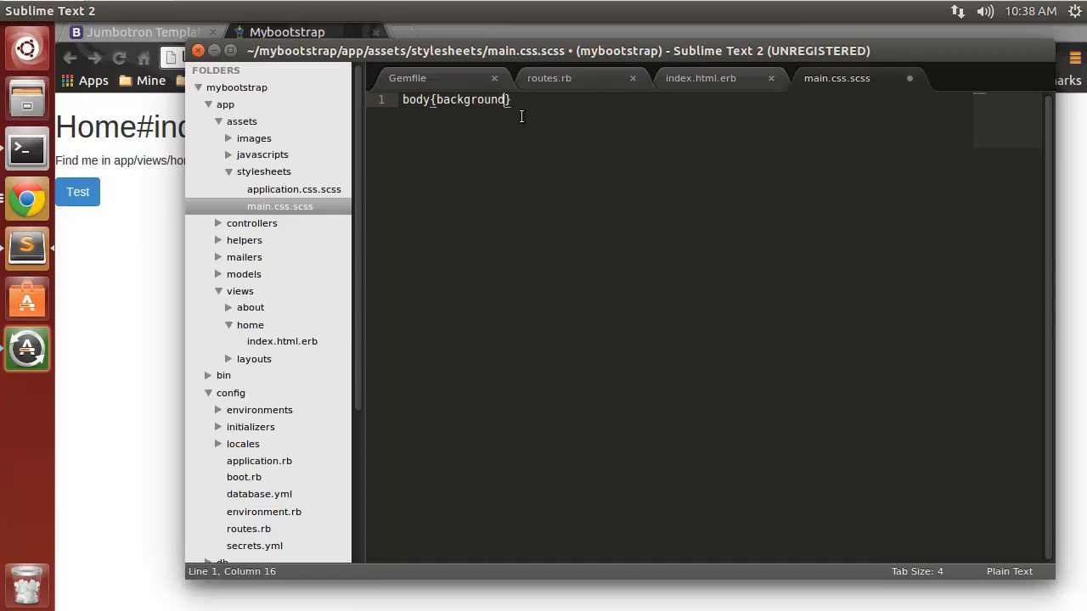
type(":#000")
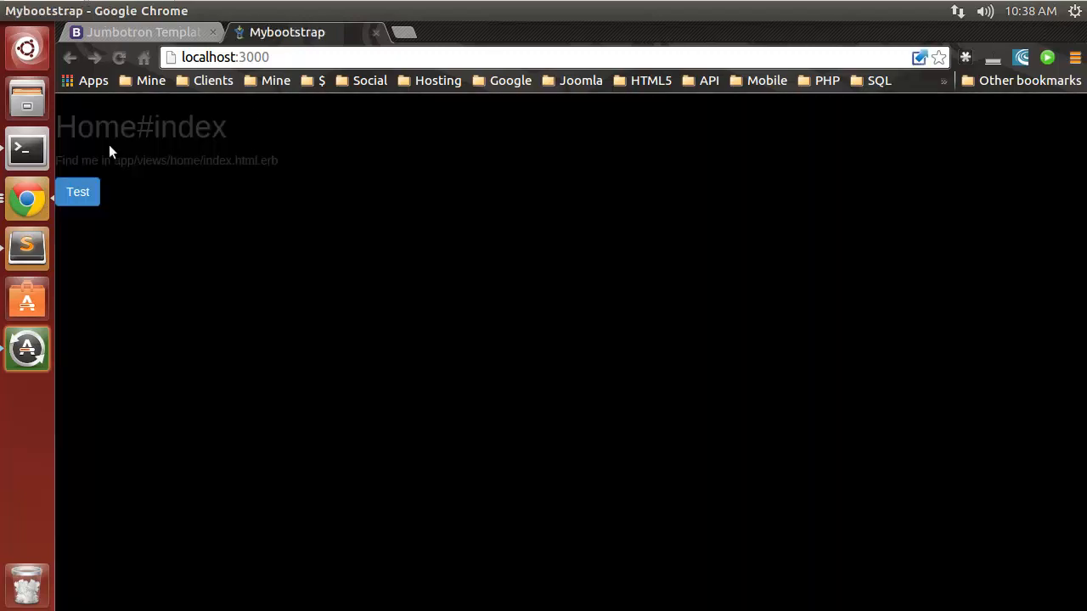
left_click(27, 248)
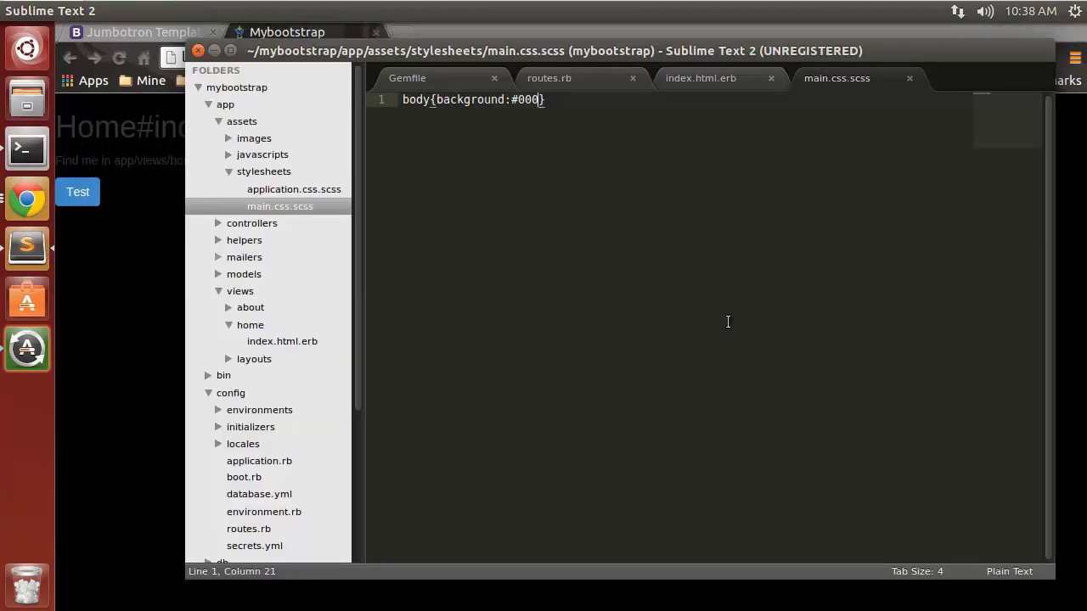
Define $color: red above the body rule and start replacing #000 with $color.
left_click(458, 135)
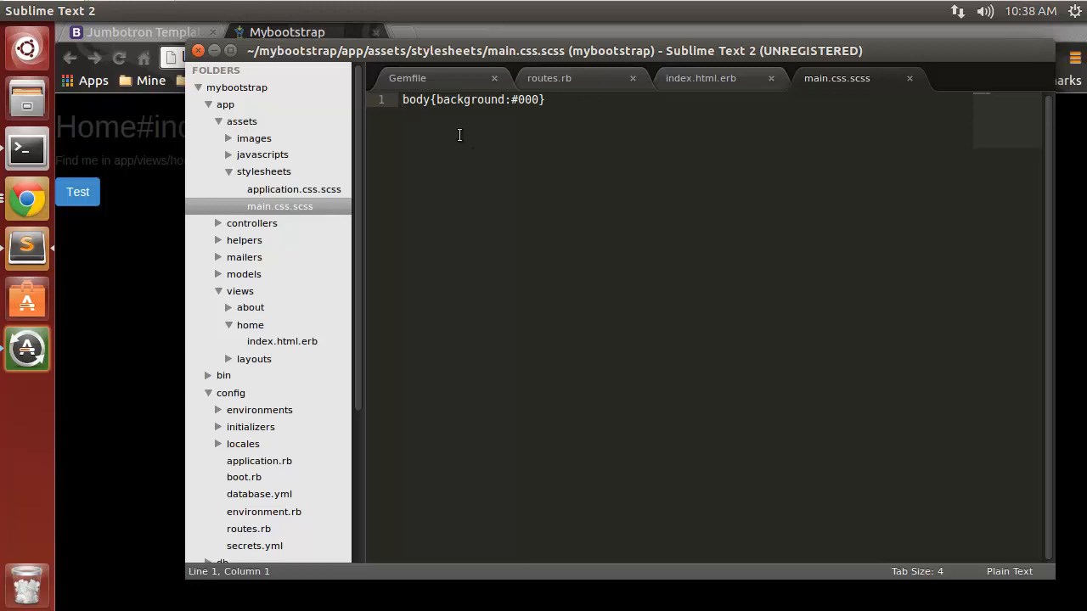
type("s")
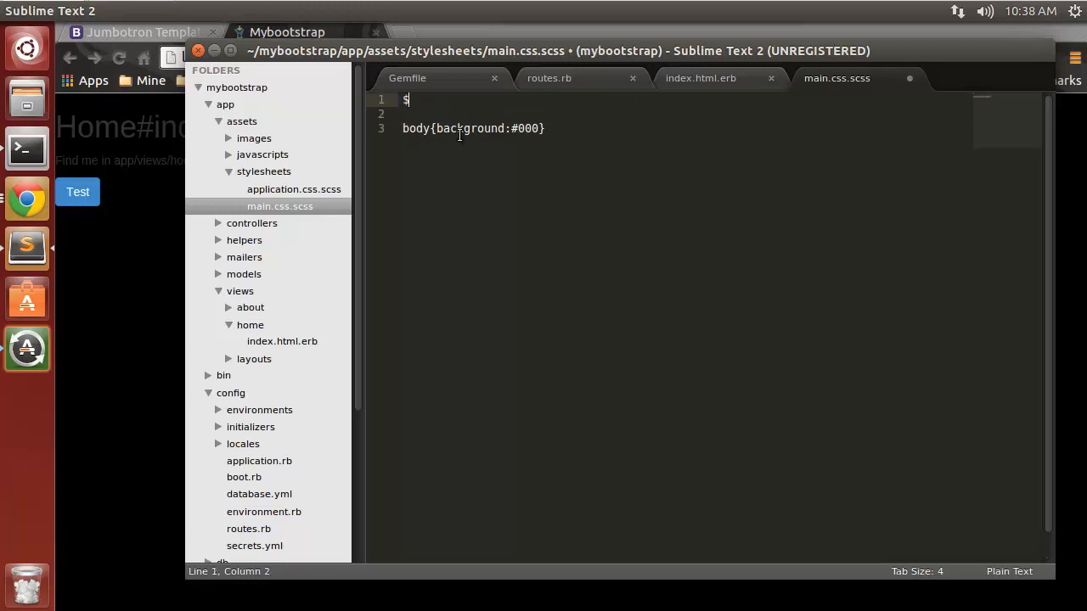
type("color")
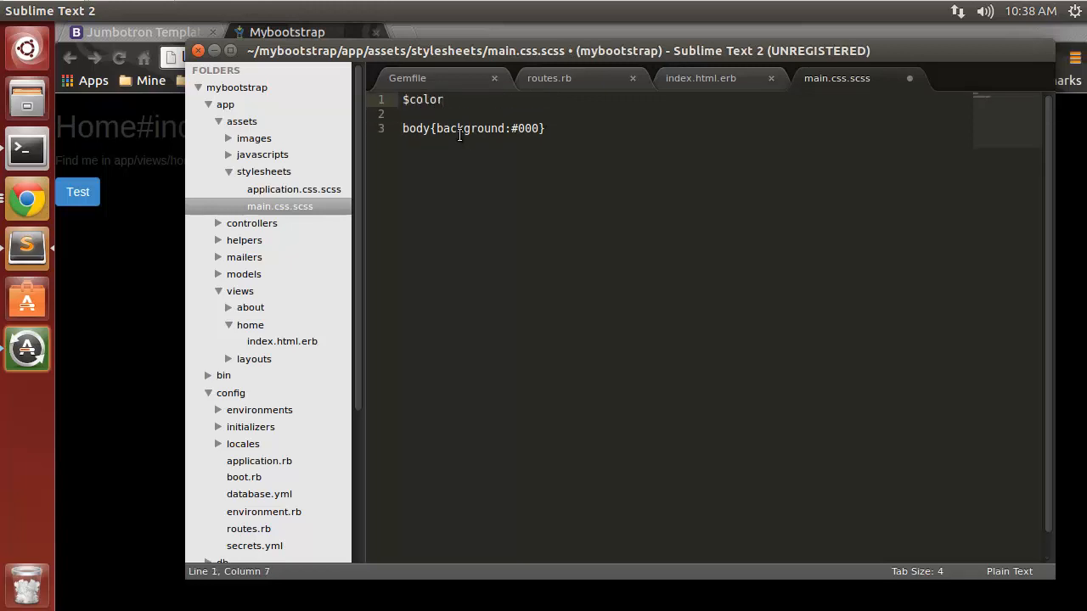
type(": bla")
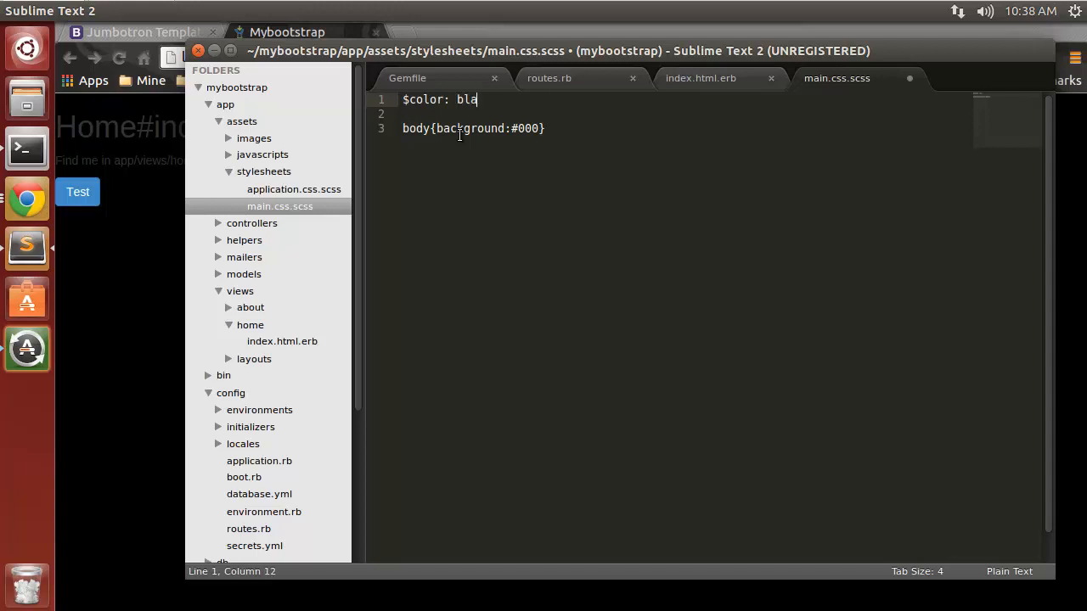
type("r")
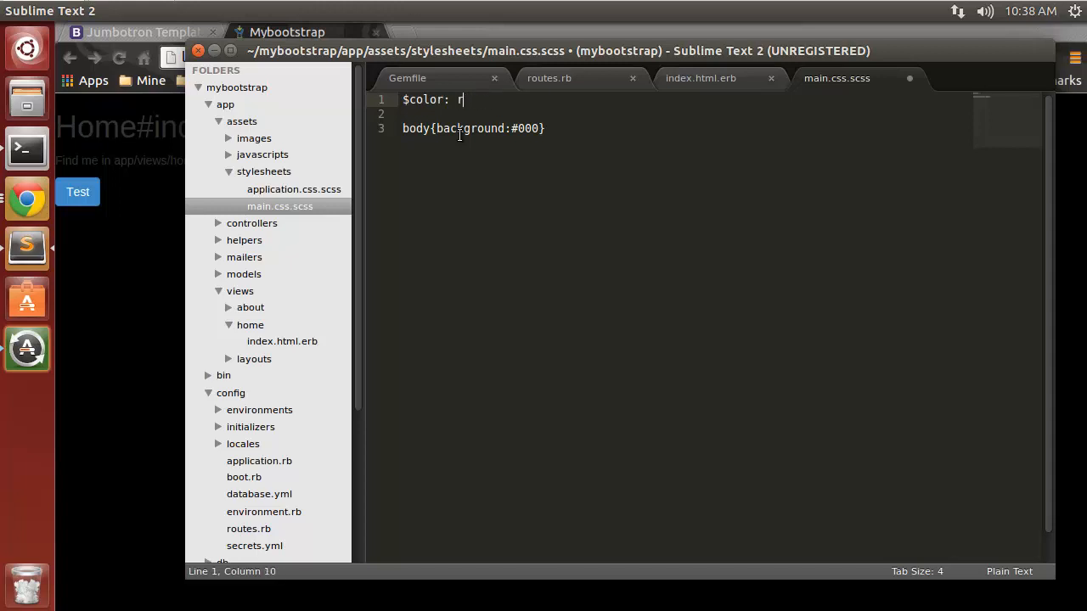
type("ed;")
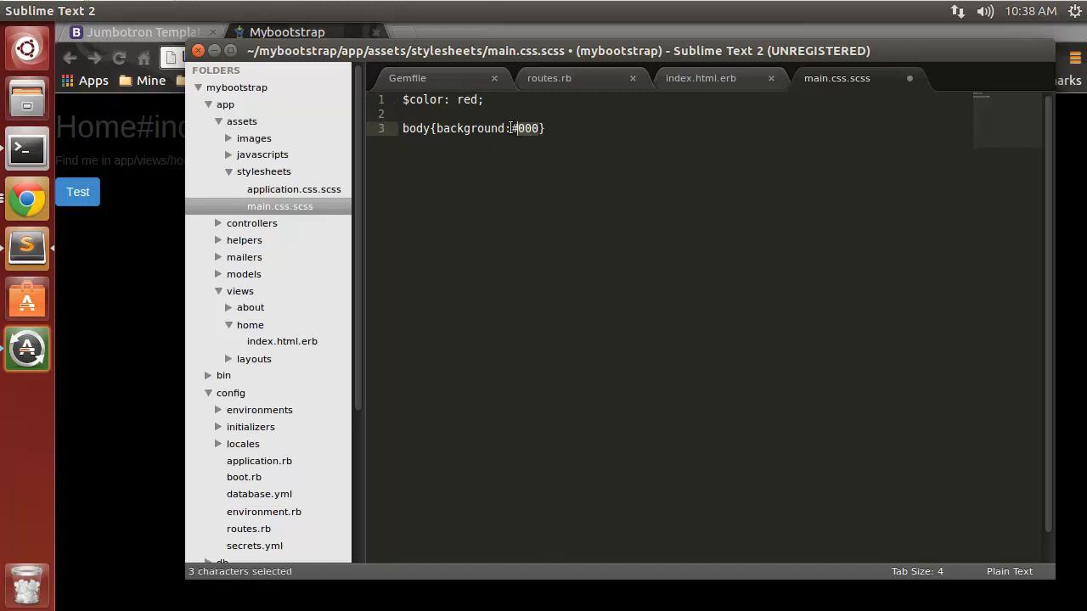
type("$col")
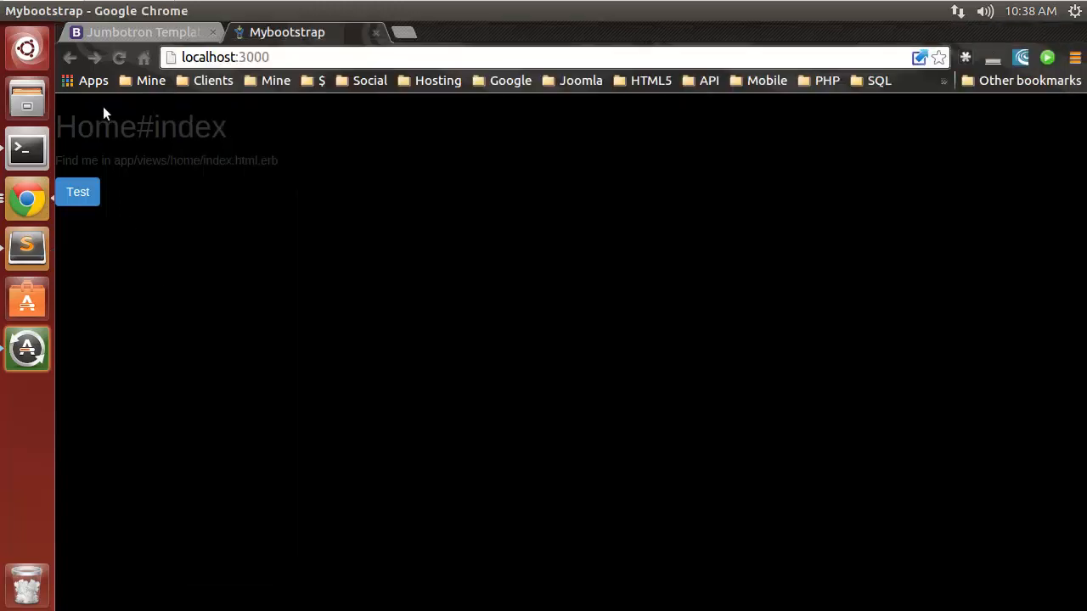
Copy the Jumbotron example's source markup from the nav element onward and return to the editor.
left_click(26, 247)
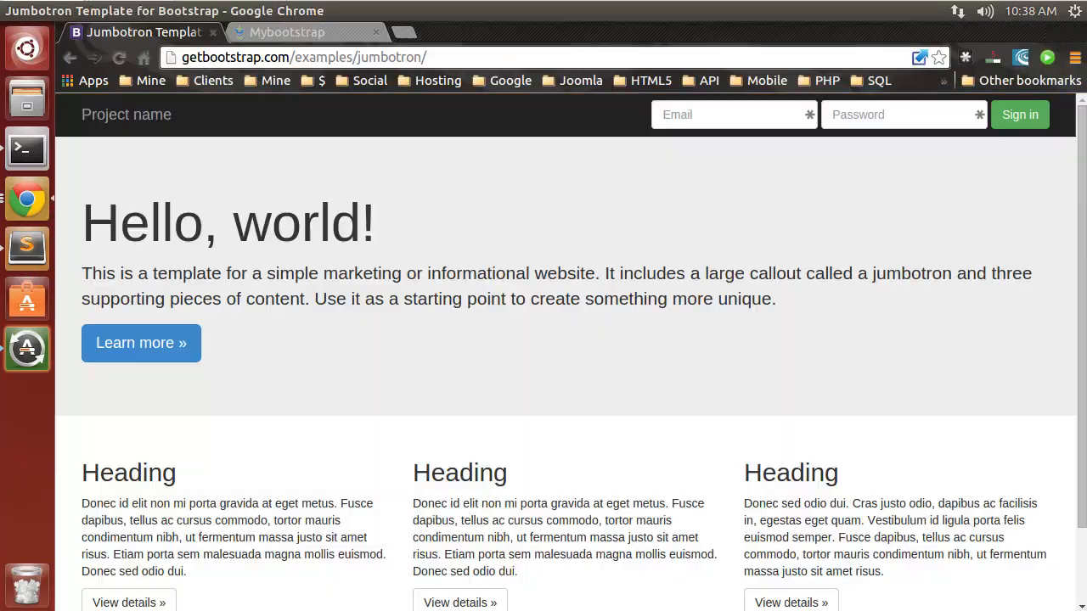
mouse_move(507, 462)
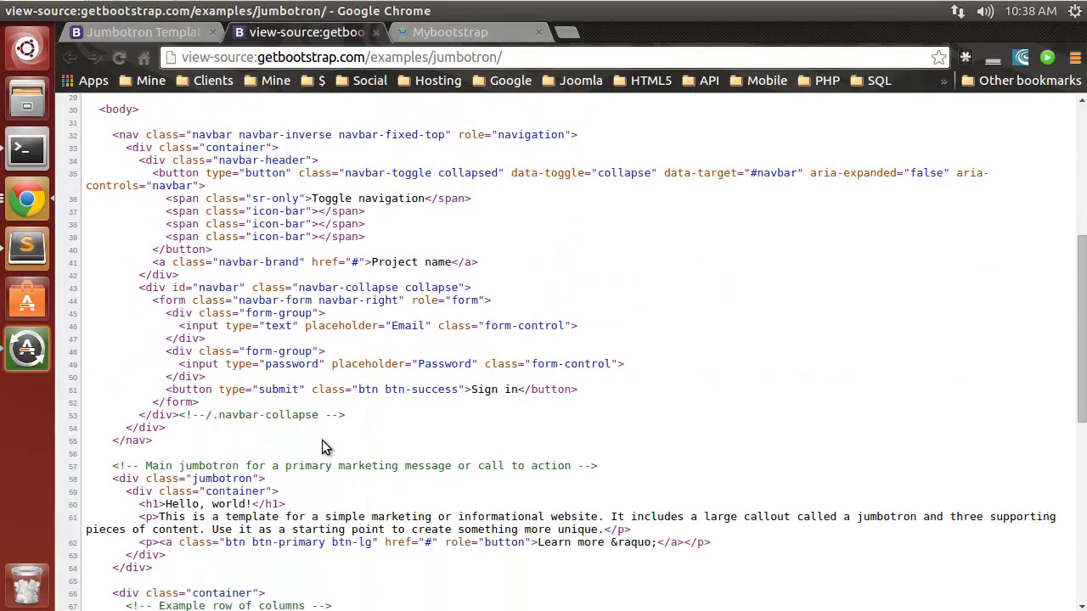
scroll("up", 3)
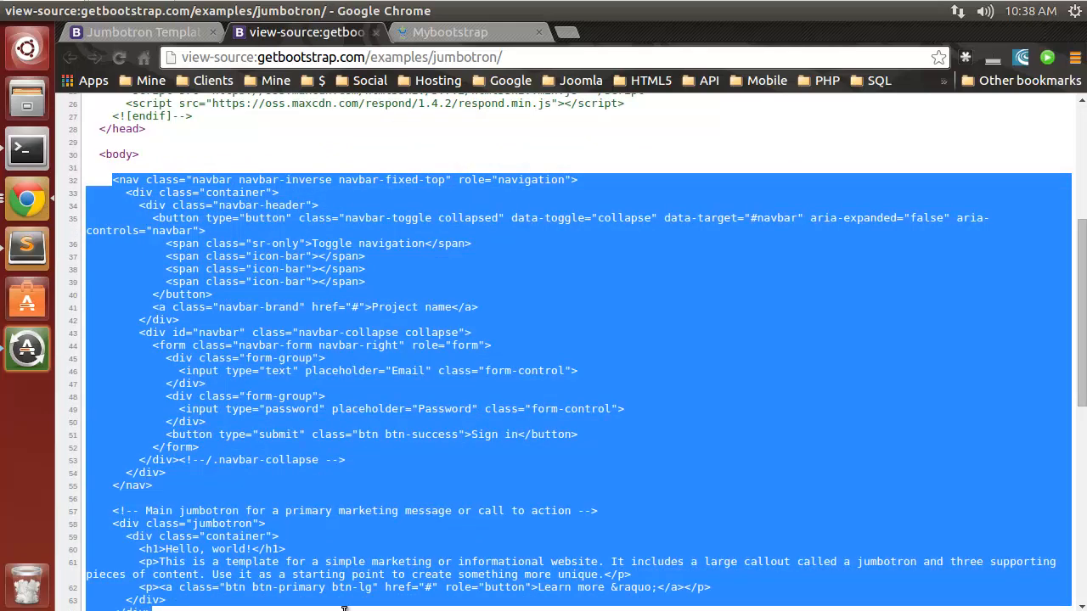
scroll("down", 3)
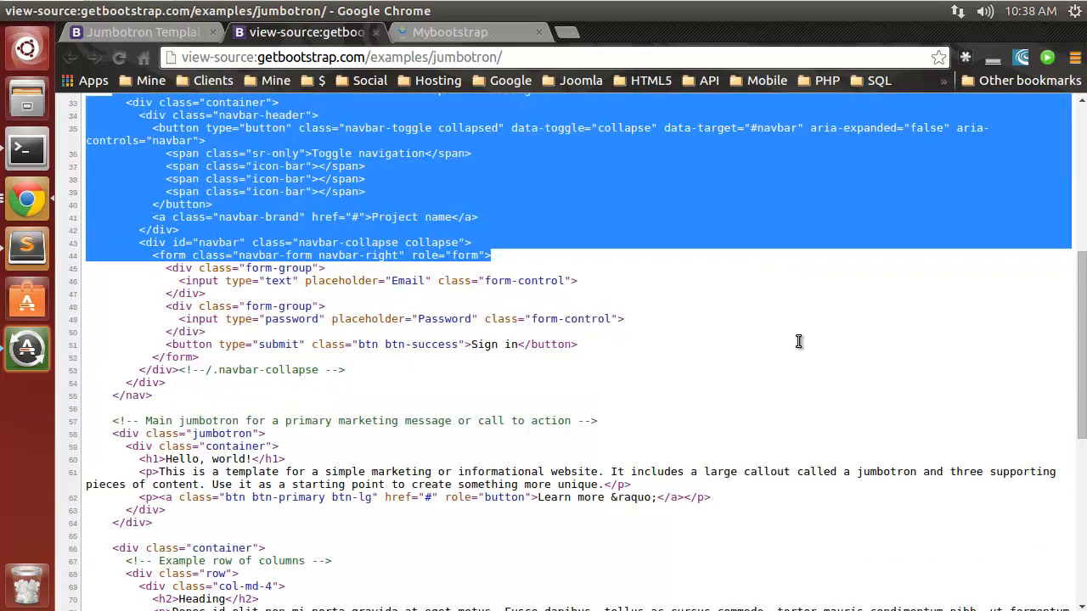
scroll("down", 3)
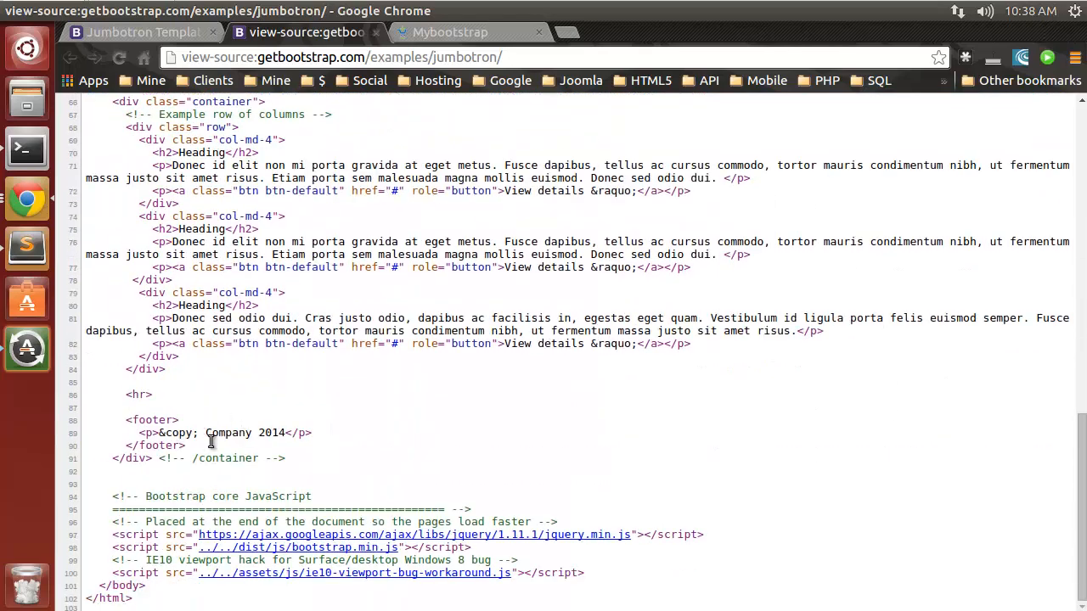
mouse_move(614, 584)
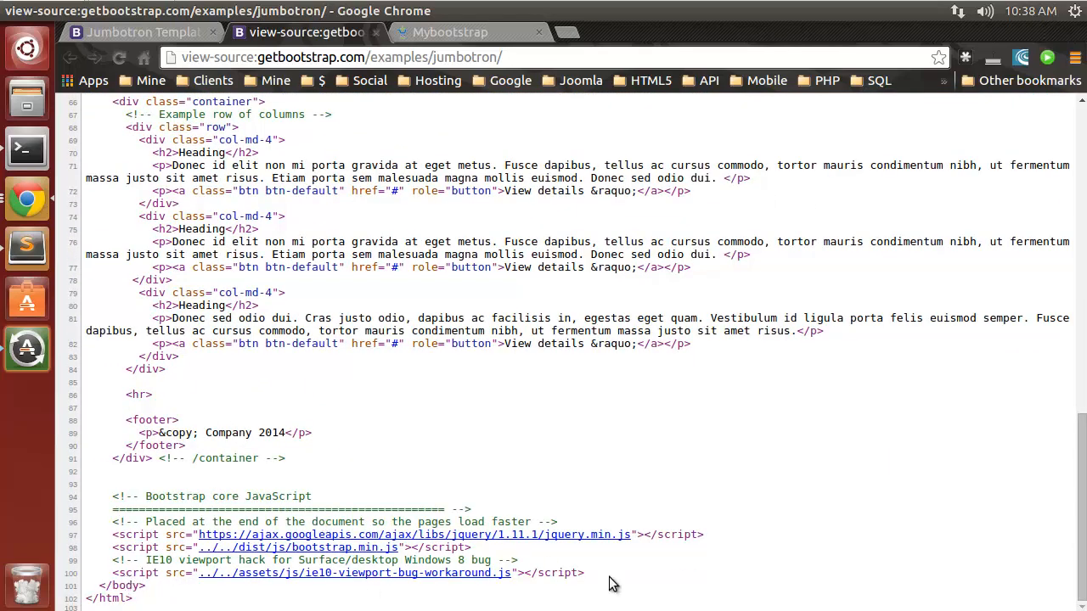
mouse_move(298, 468)
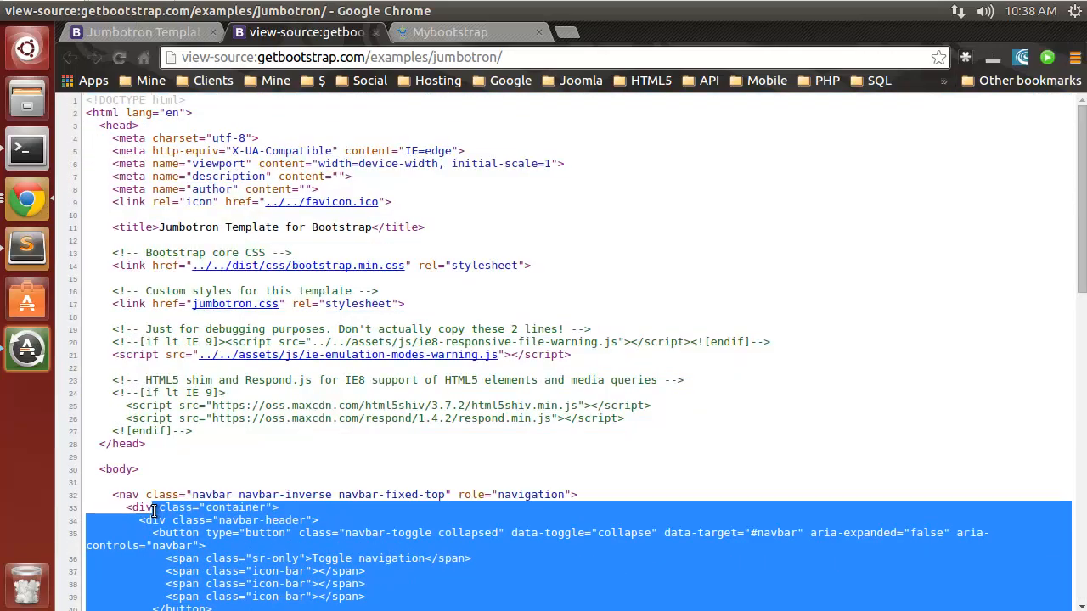
right_click(153, 510)
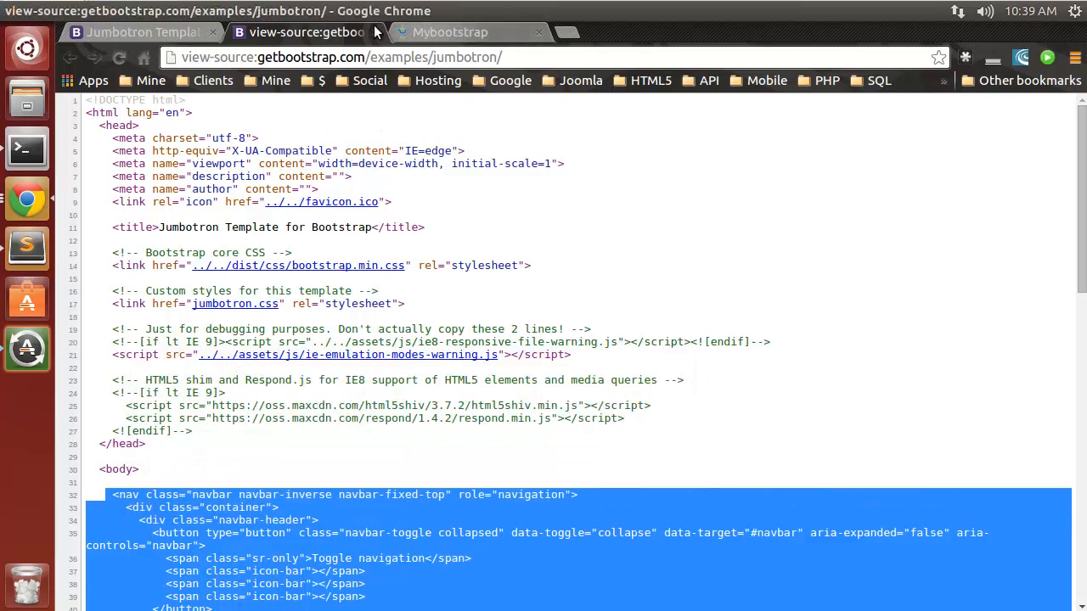
left_click(28, 246)
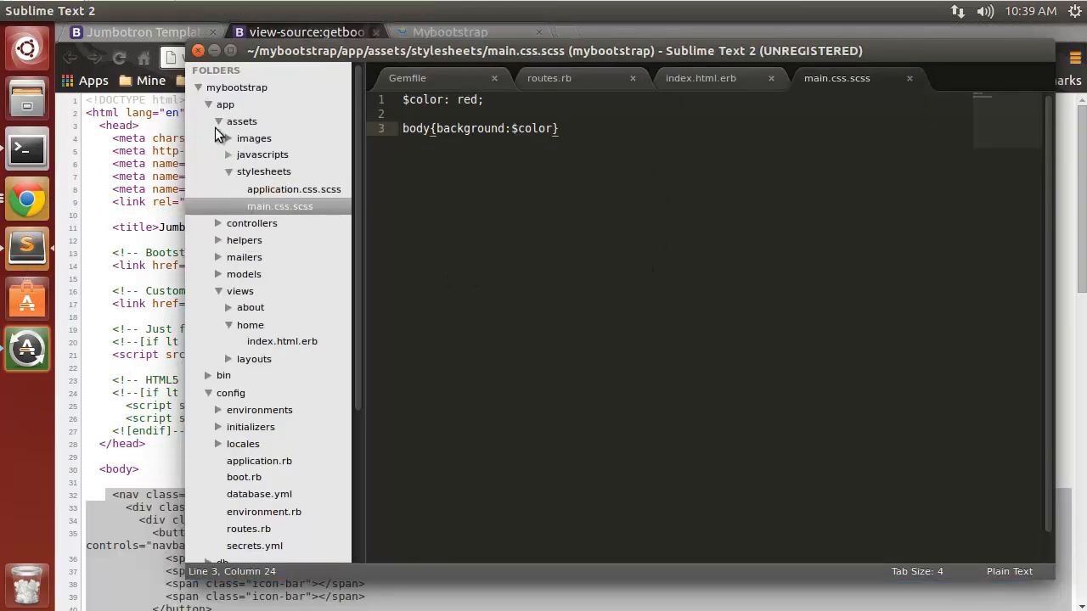
Open layouts/application.html.erb and scroll through the pasted Jumbotron markup.
left_click(227, 359)
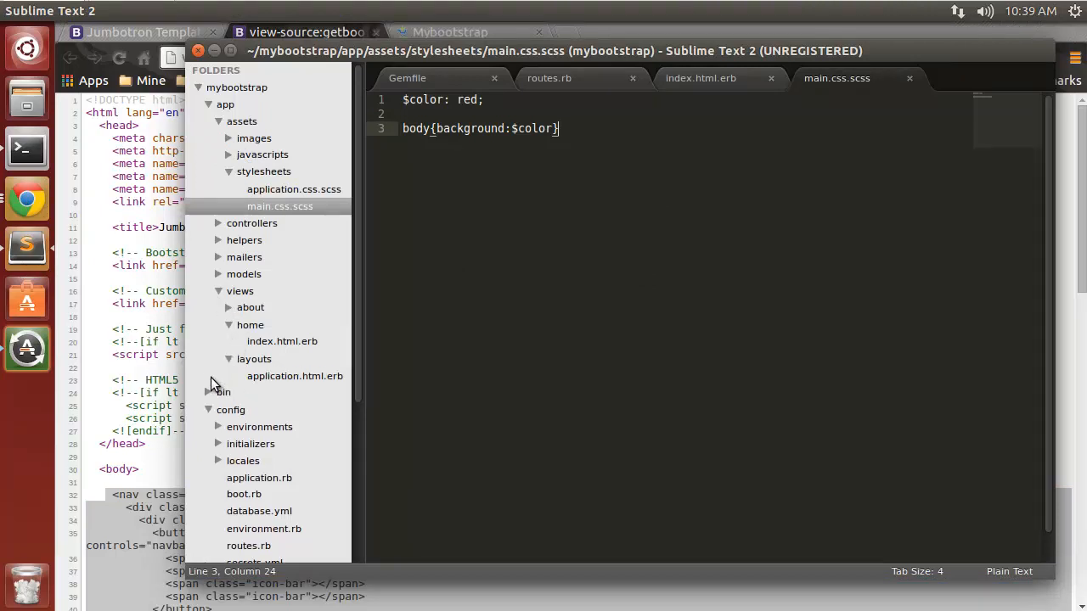
left_click(294, 375)
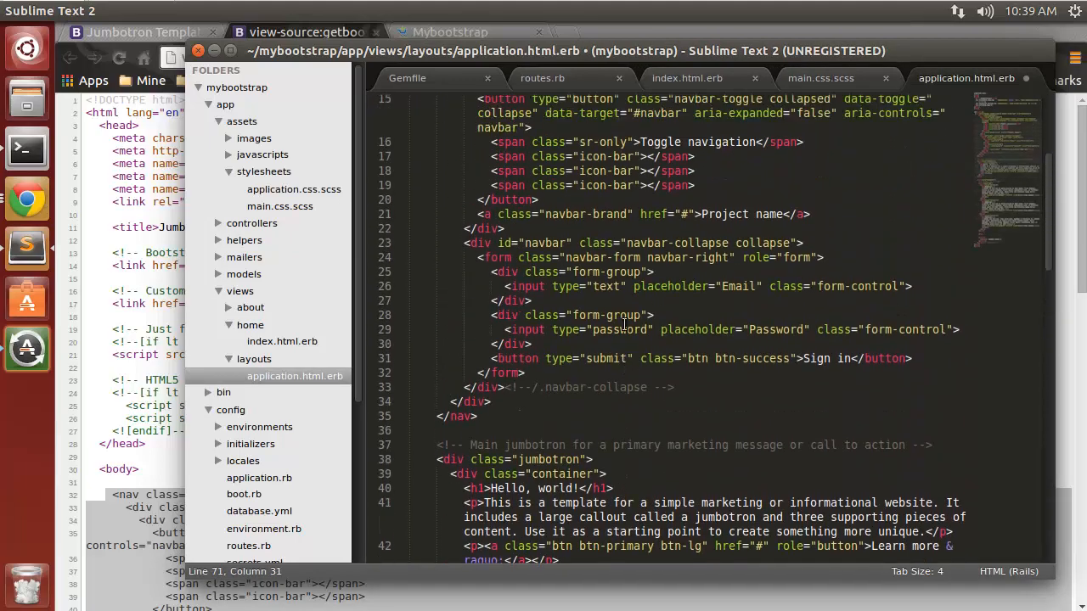
scroll("down", 3)
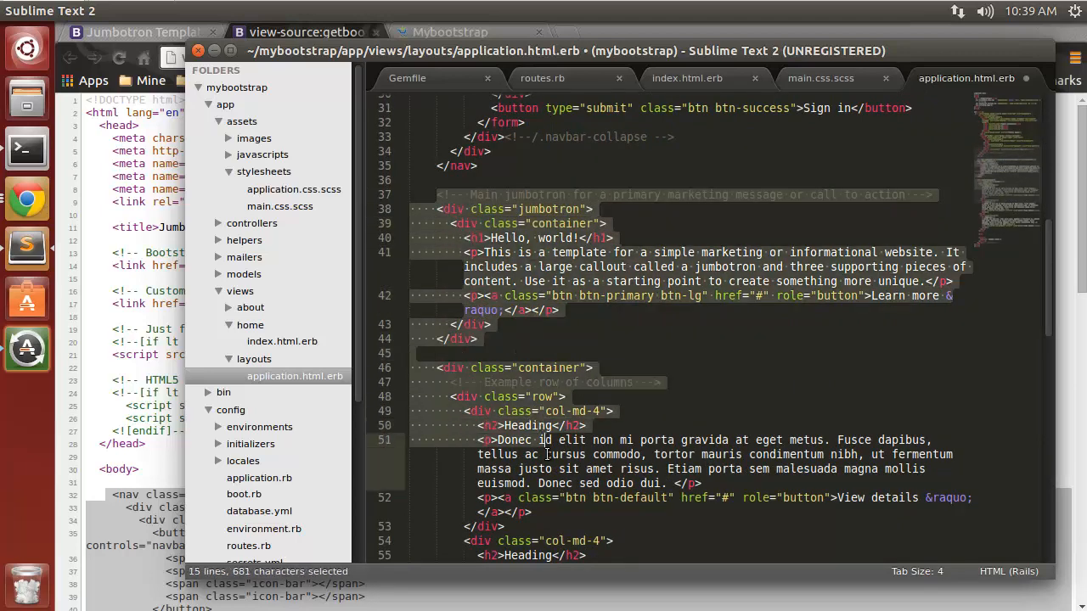
scroll("down", 3)
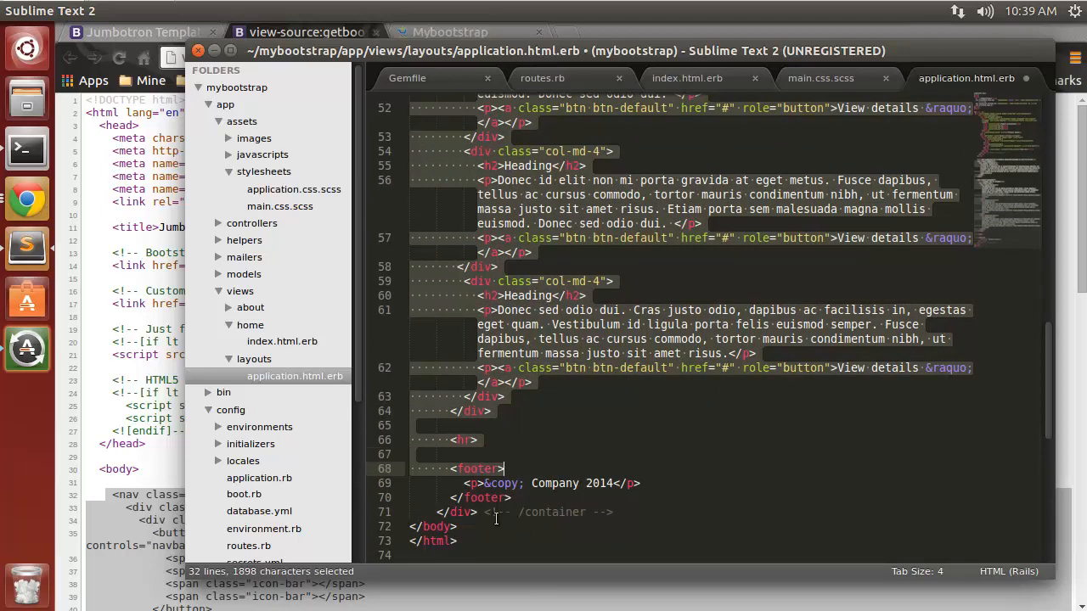
scroll("up", 3)
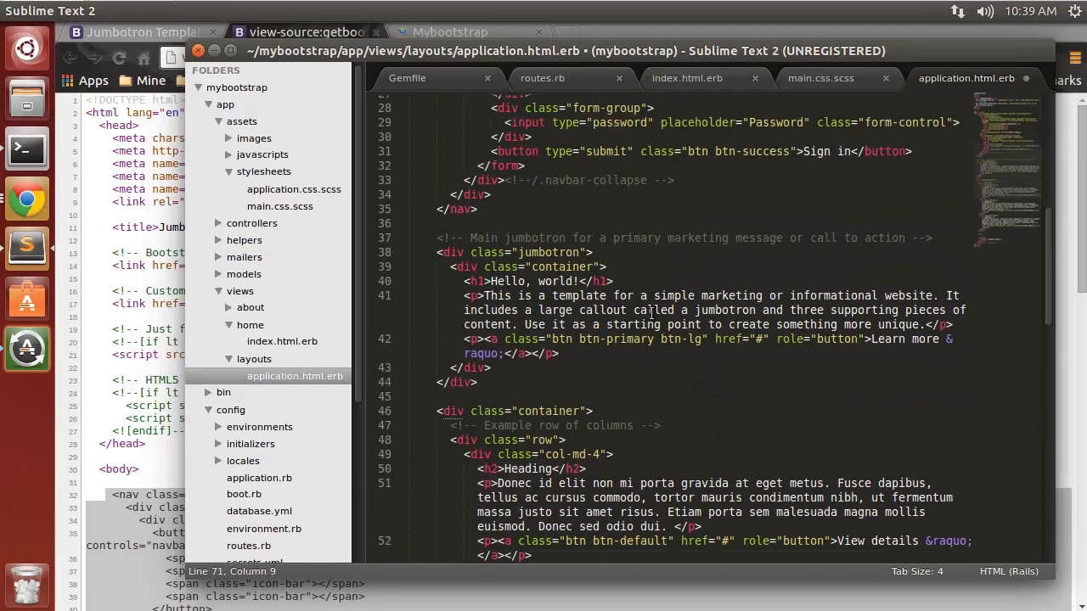
scroll("down", 3)
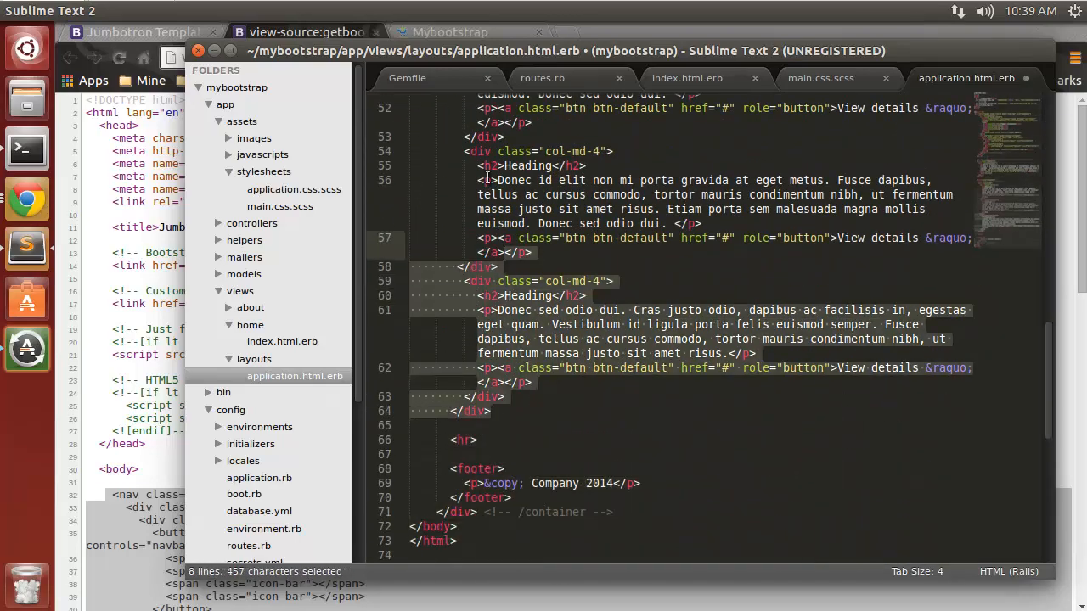
scroll("up", 3)
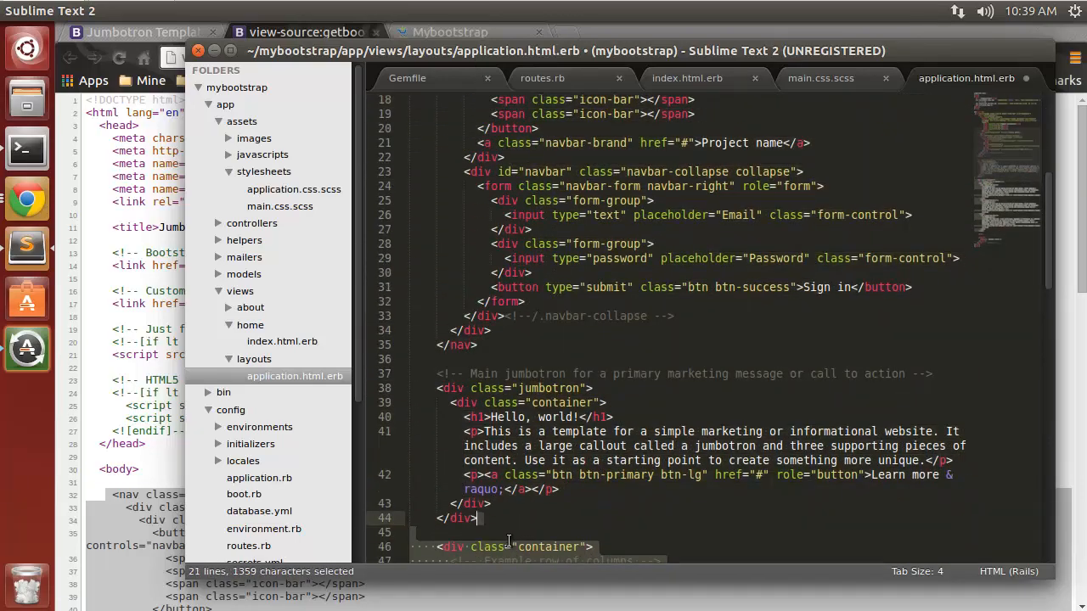
scroll("down", 3)
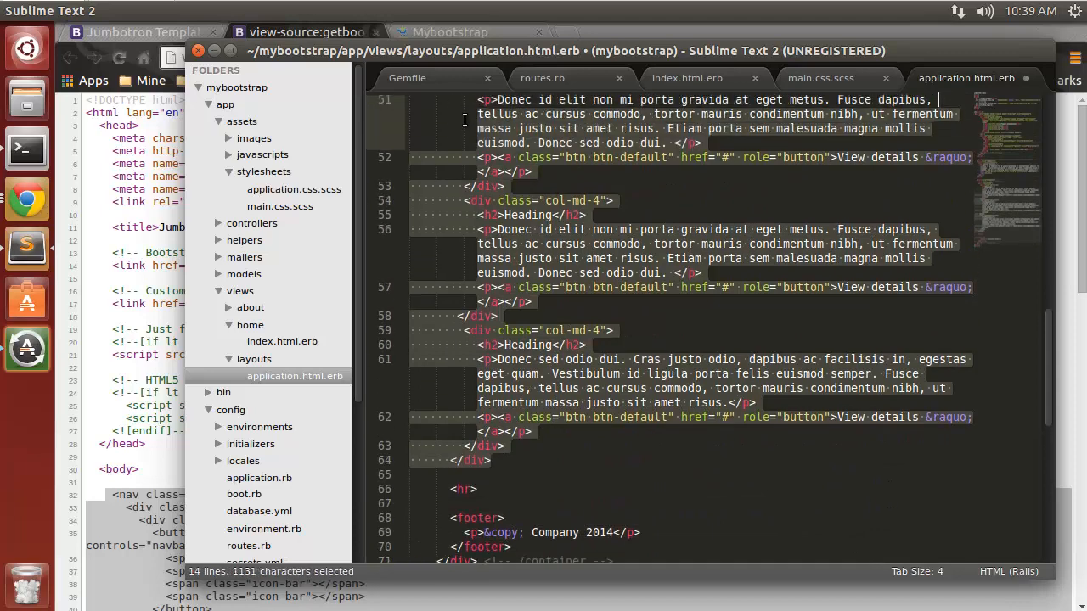
scroll("up", 3)
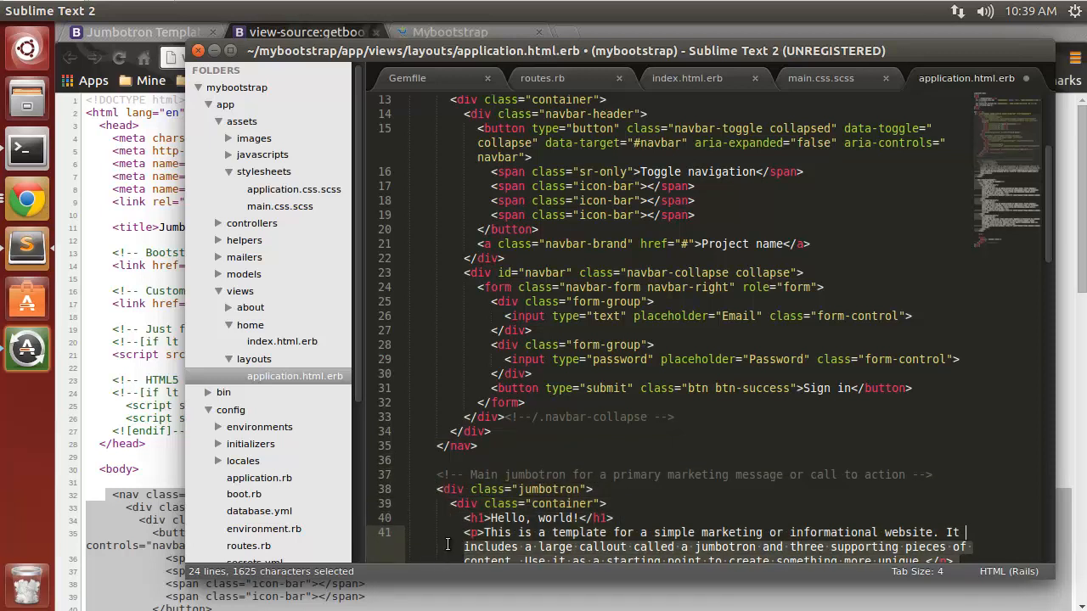
Locate the row of three col-md-4 columns in the container and cut it out.
scroll("down", 3)
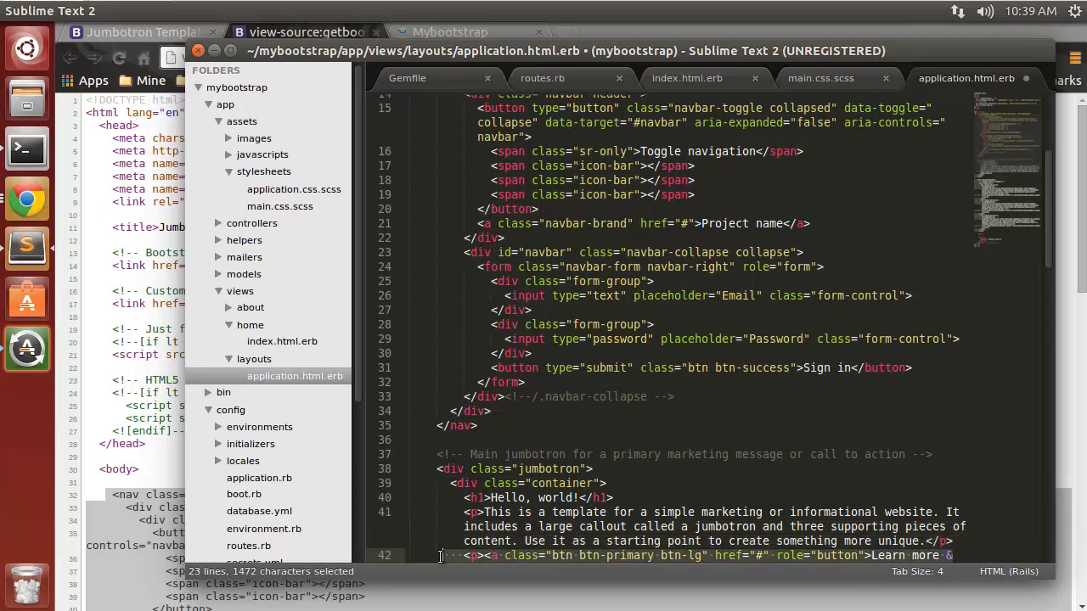
scroll("down", 3)
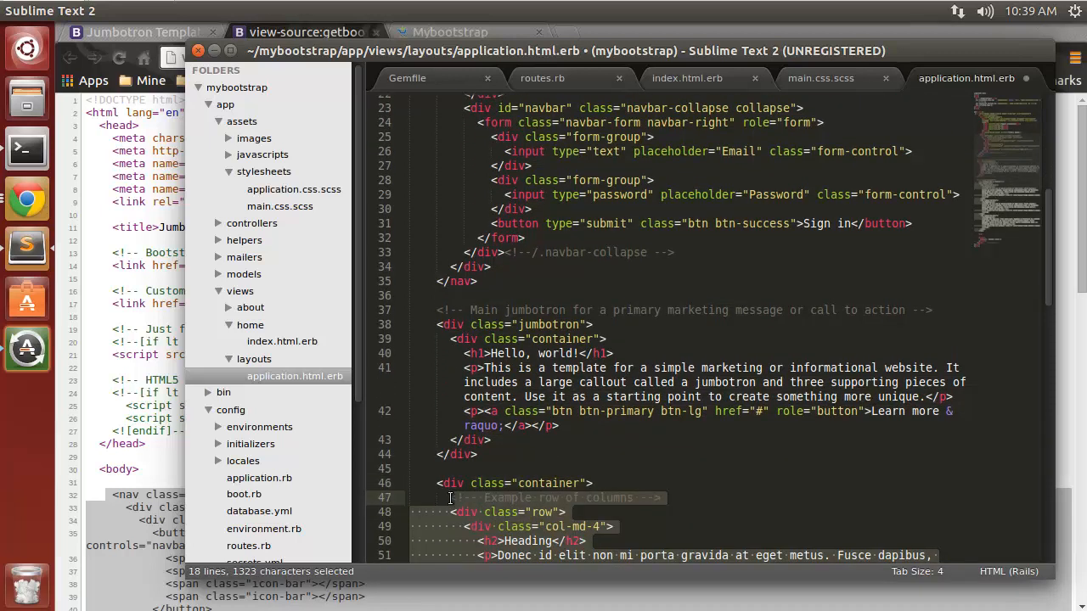
scroll("down", 3)
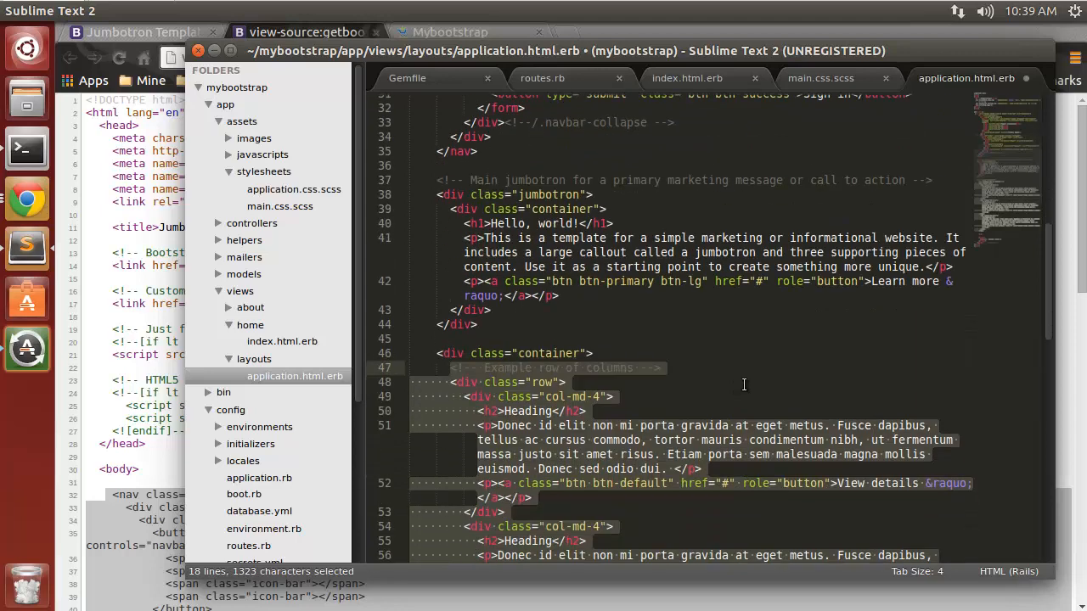
scroll("down", 3)
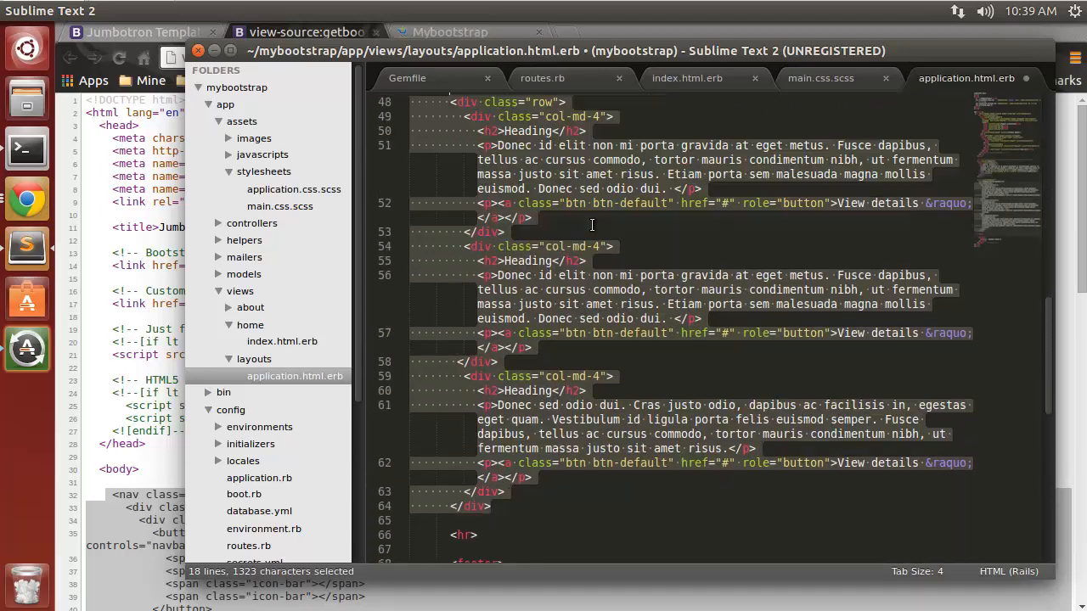
scroll("down", 3)
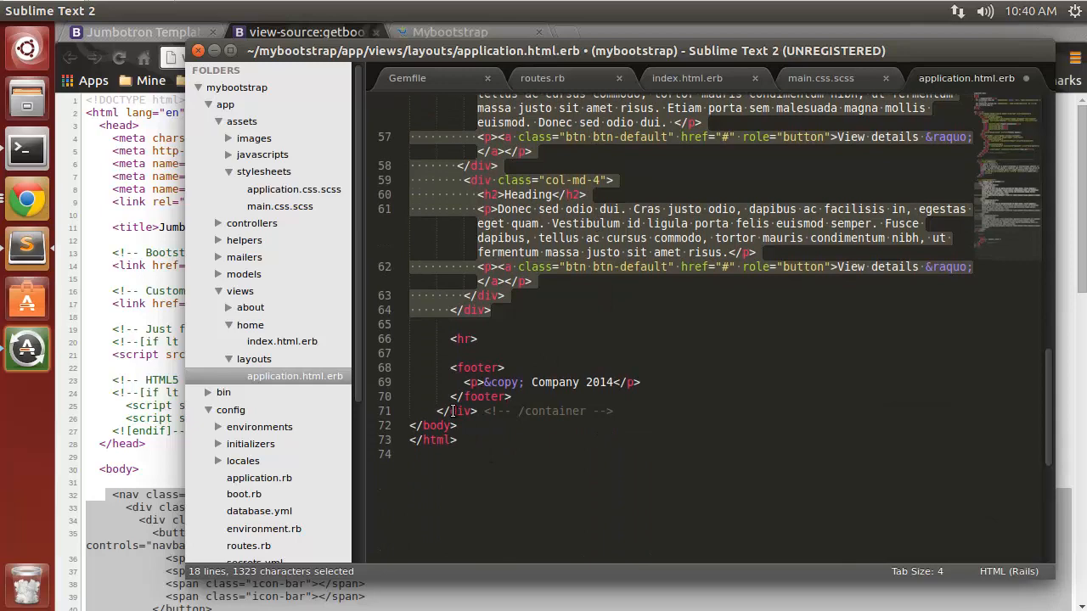
scroll("up", 3)
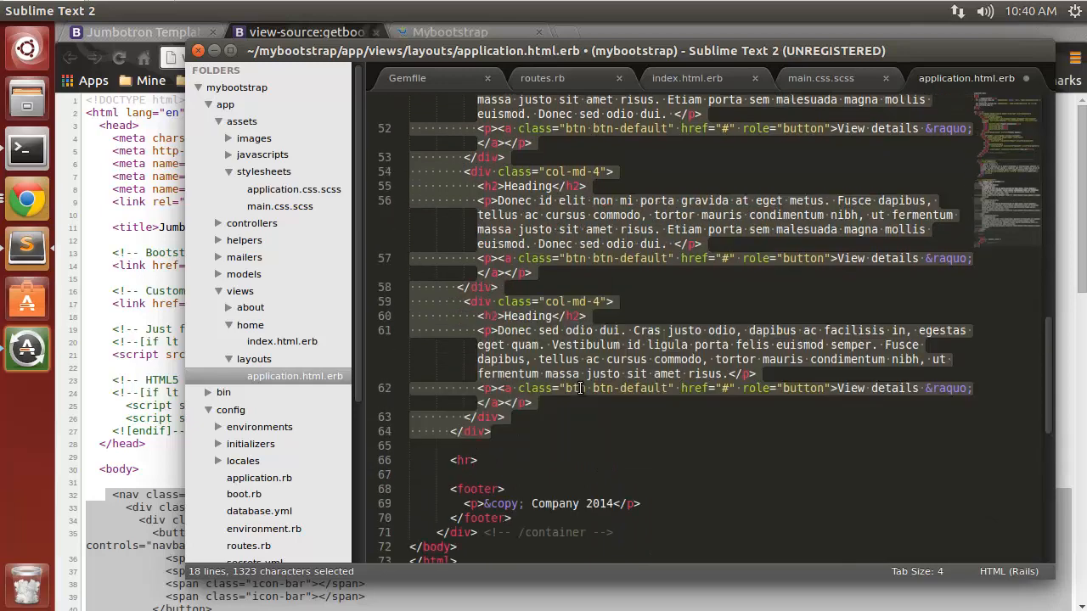
scroll("up", 3)
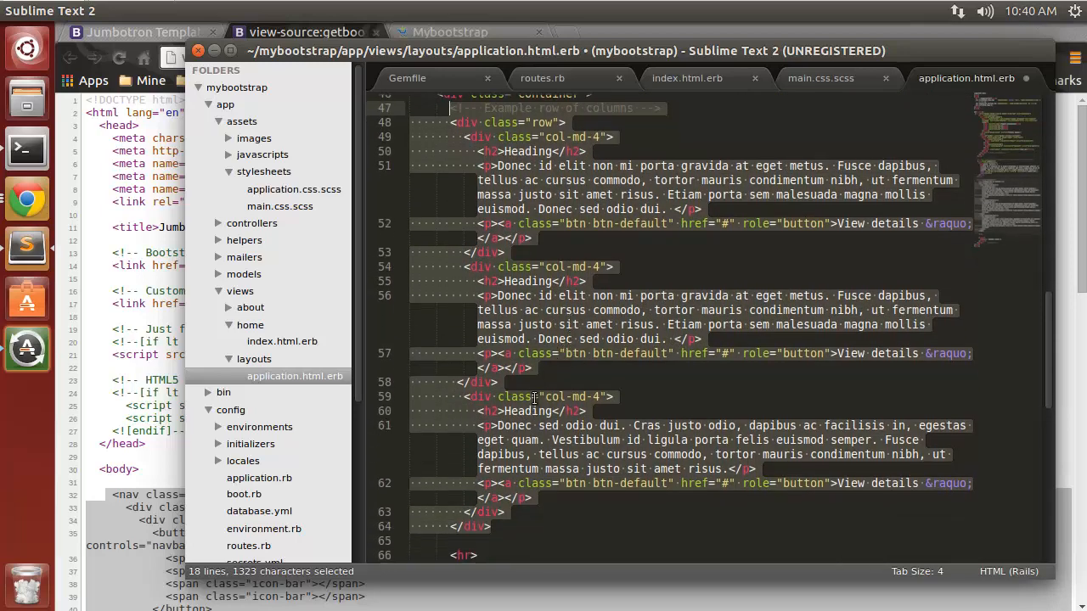
left_click(471, 526)
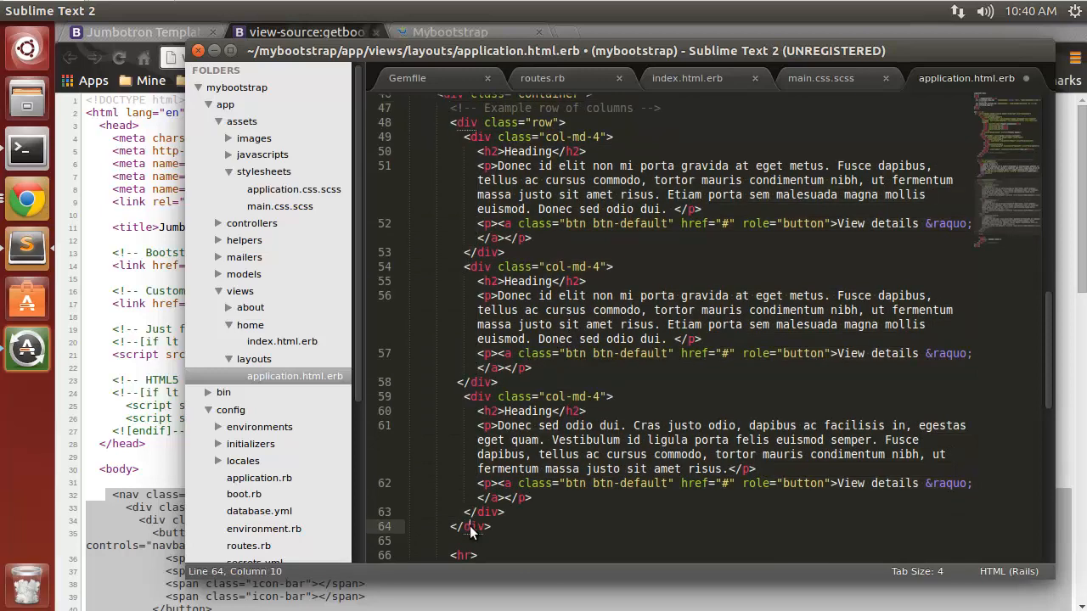
scroll("up", 3)
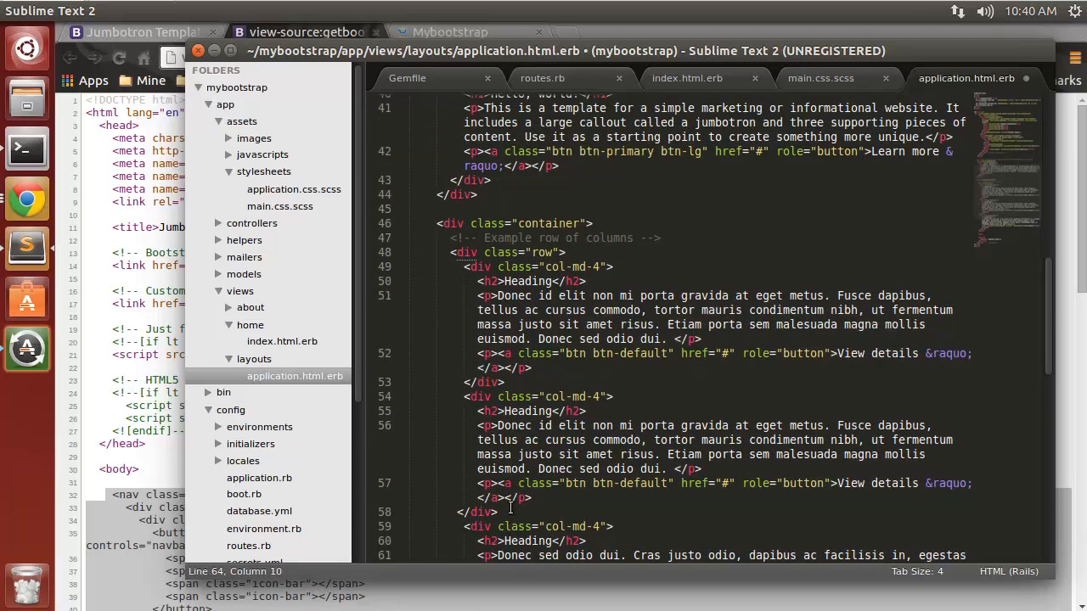
scroll("down", 3)
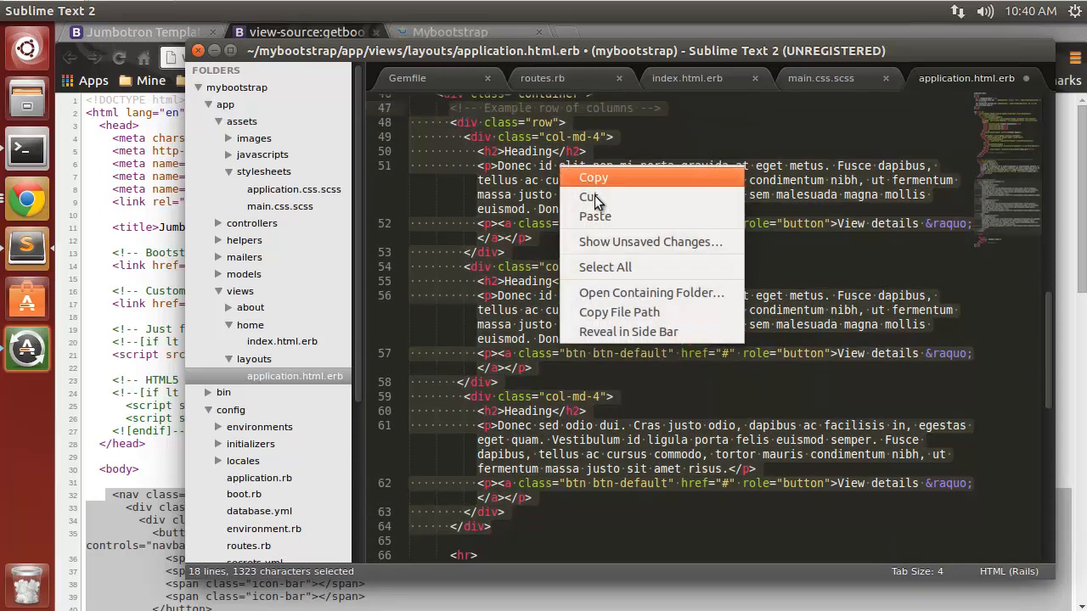
left_click(588, 196)
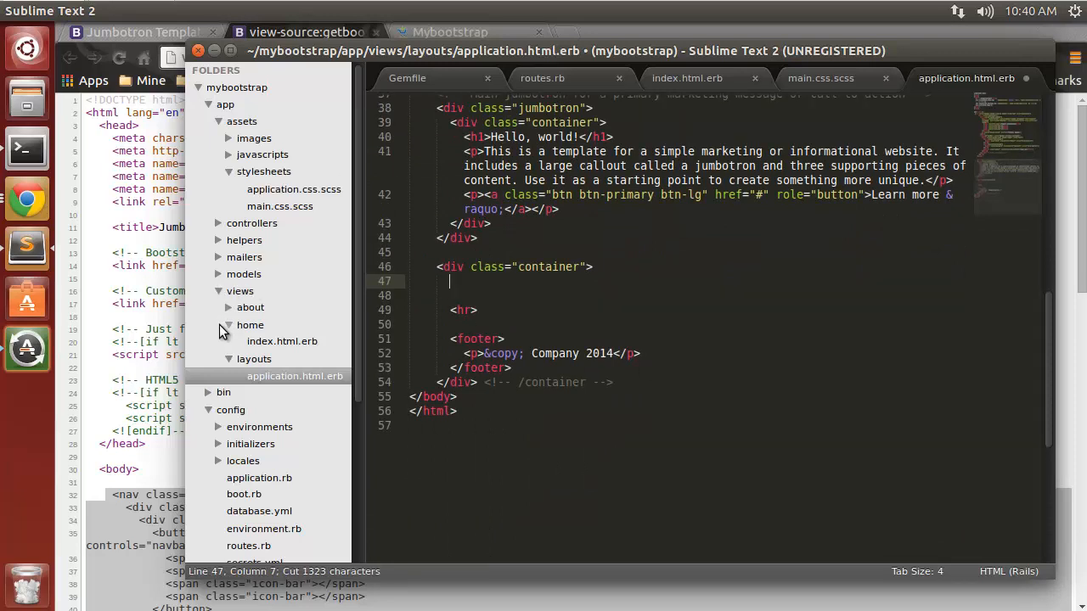
mouse_move(276, 348)
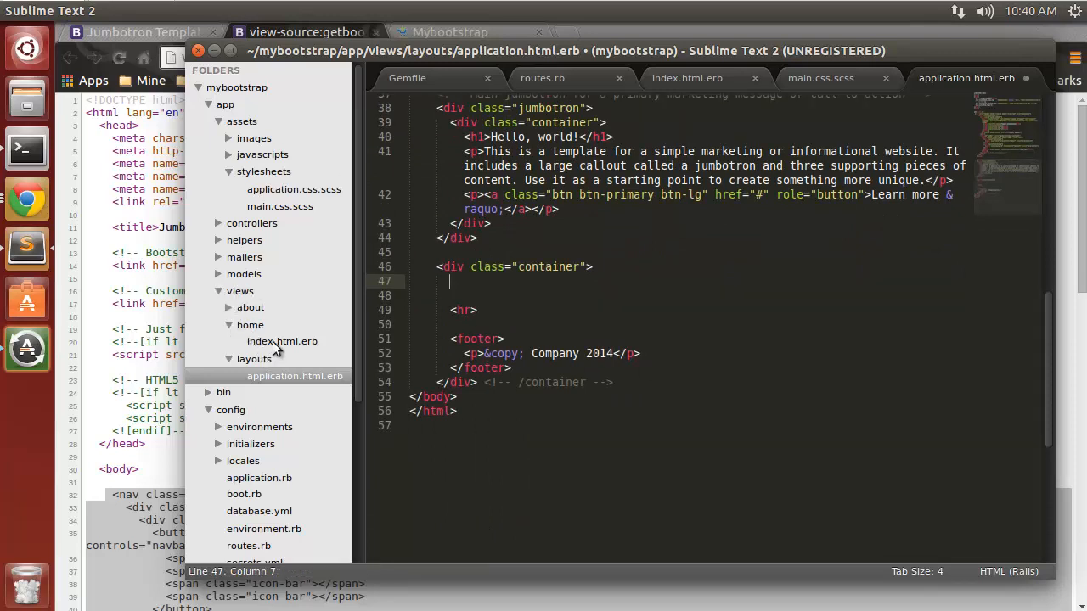
Cut <%= yield %> from above the navbar and place it inside the main container div.
left_click(281, 341)
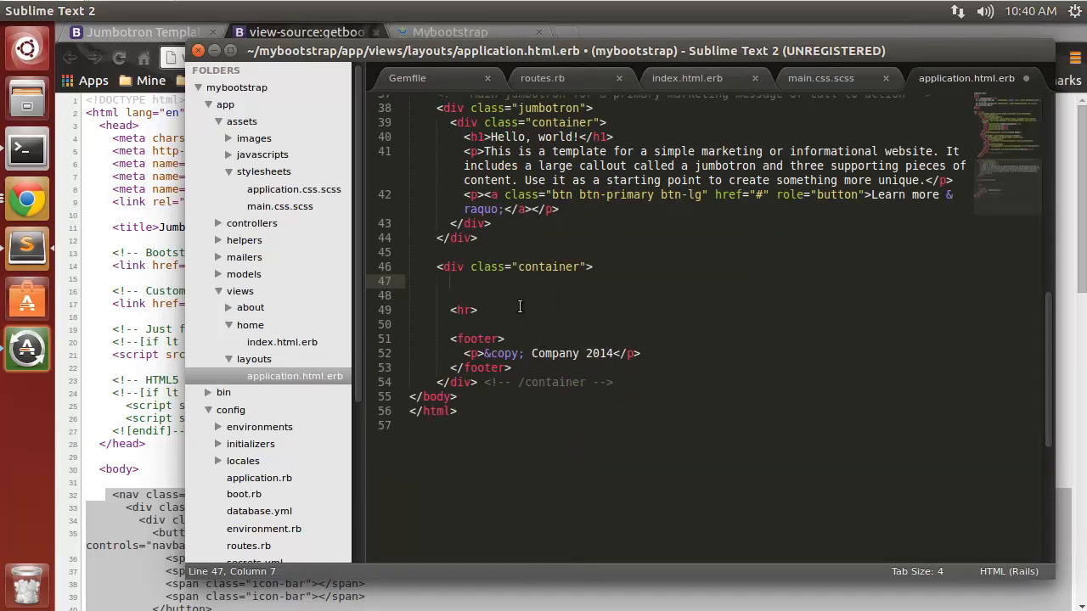
left_click(455, 267)
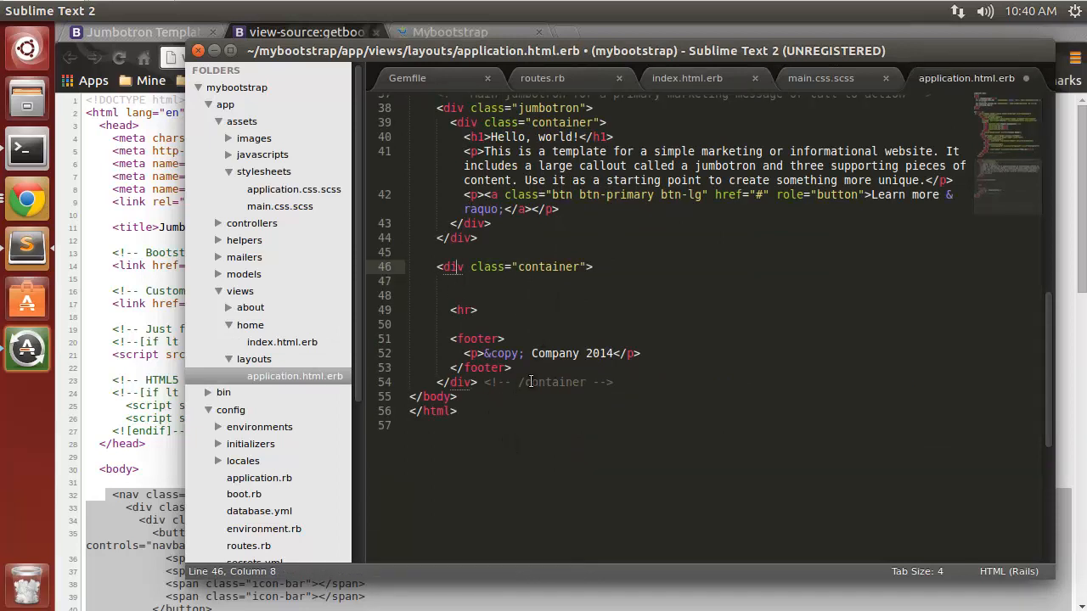
scroll("up", 3)
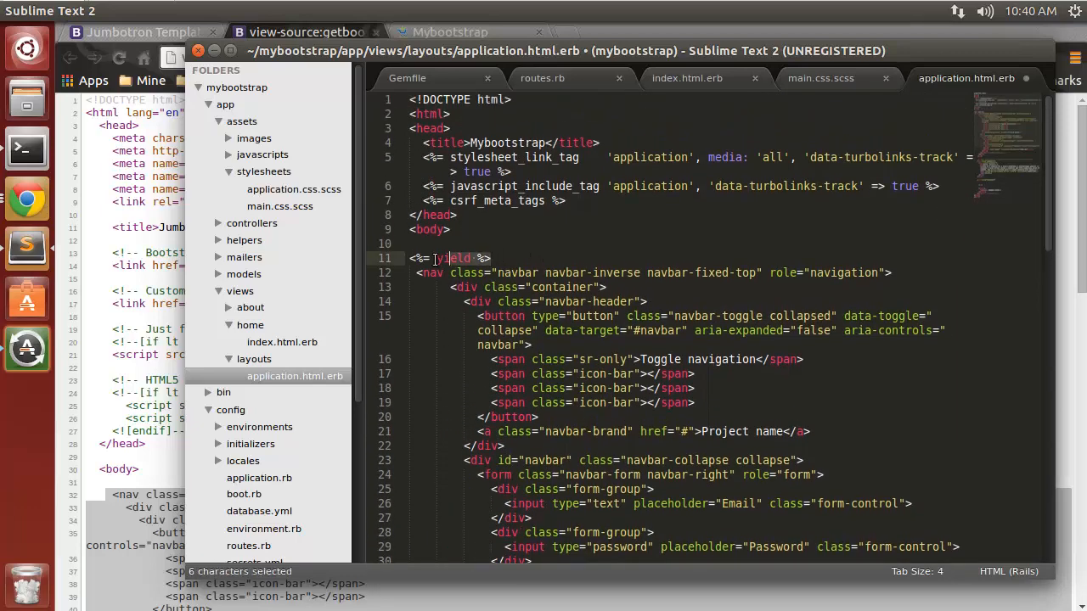
key("ctrl+x")
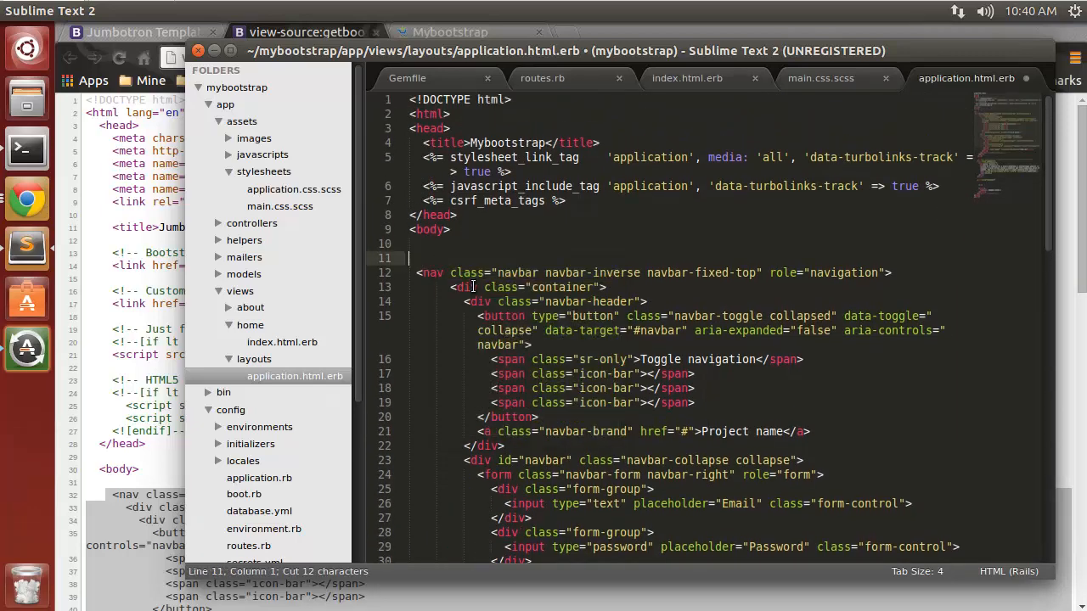
scroll("down", 3)
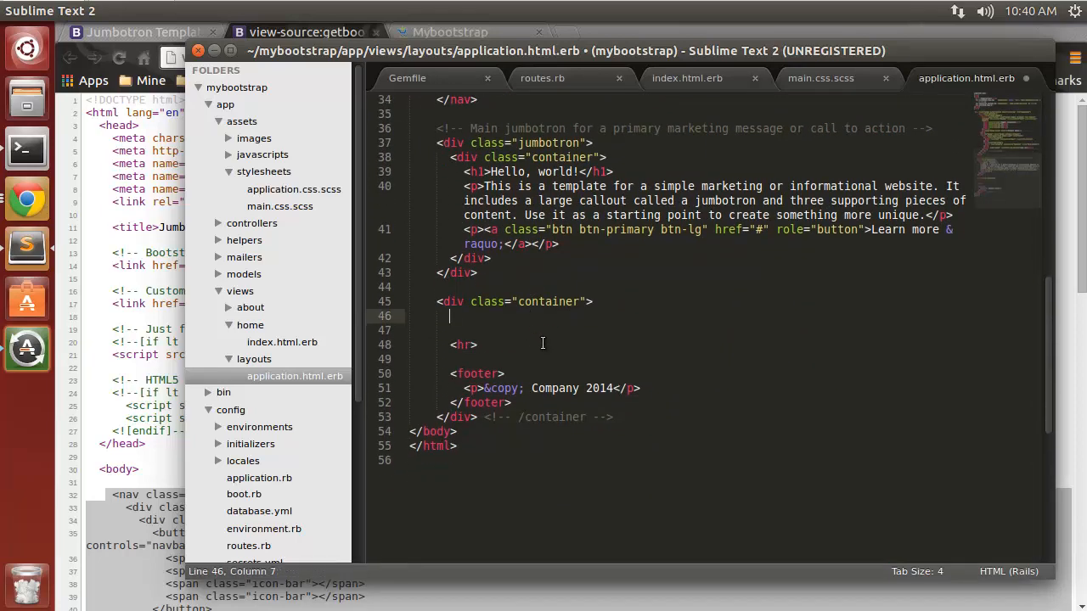
type("<%= yield %>")
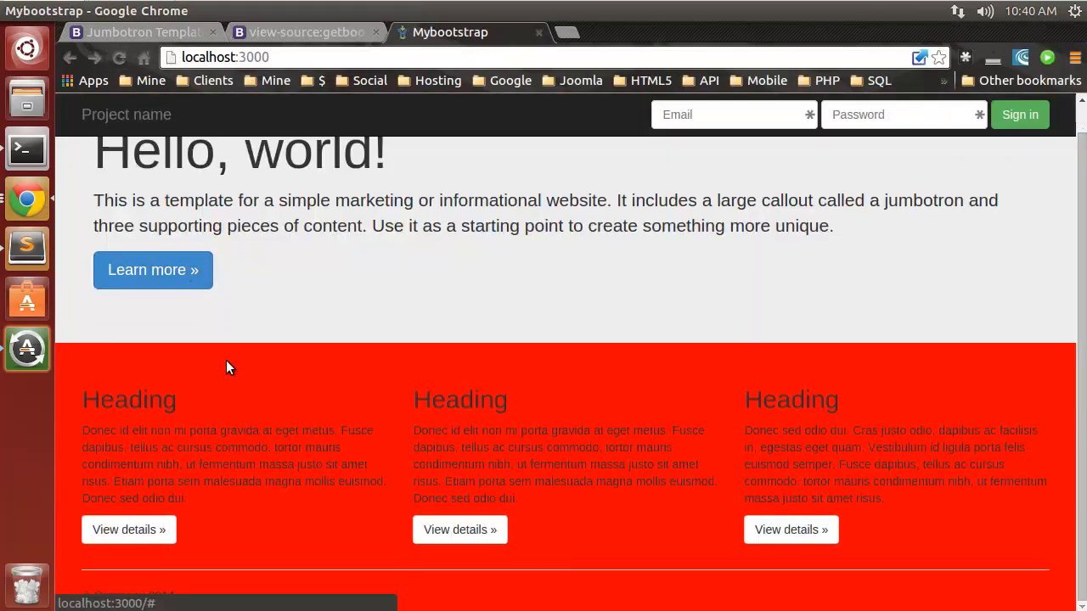
Return to Sublime Text after viewing the rendered Jumbotron page in Chrome.
left_click(27, 246)
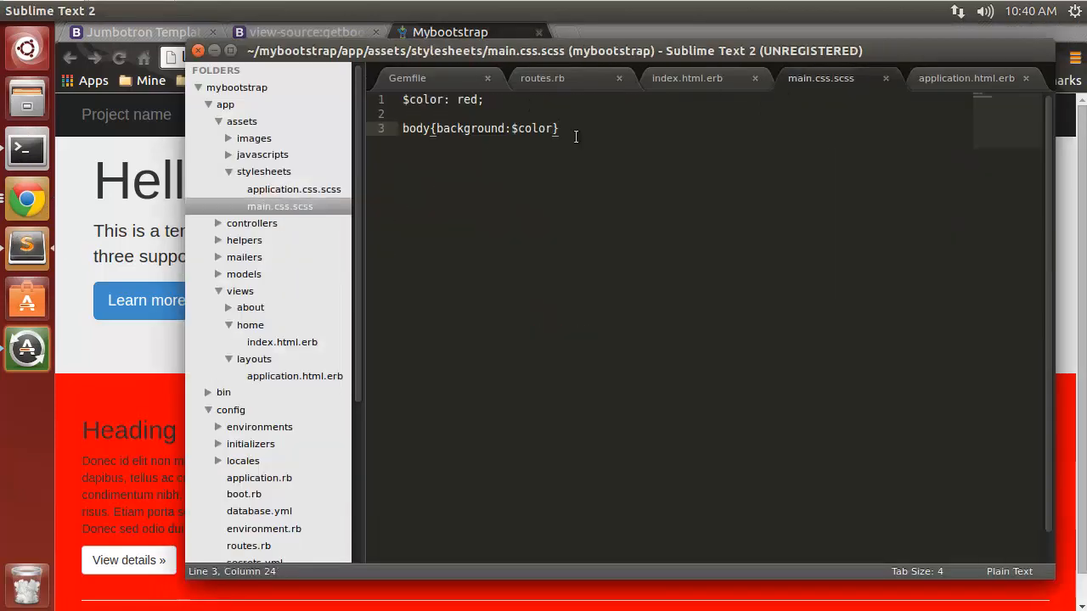
Delete the $color variable and red body background rule from main.css.scss.
key("ctrl+a")
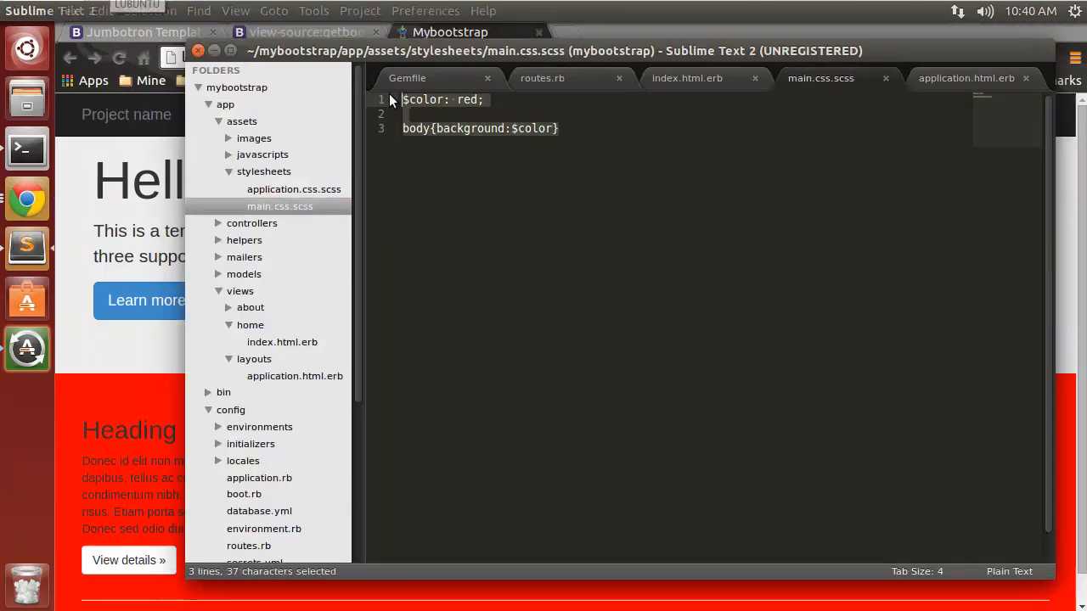
key("Delete")
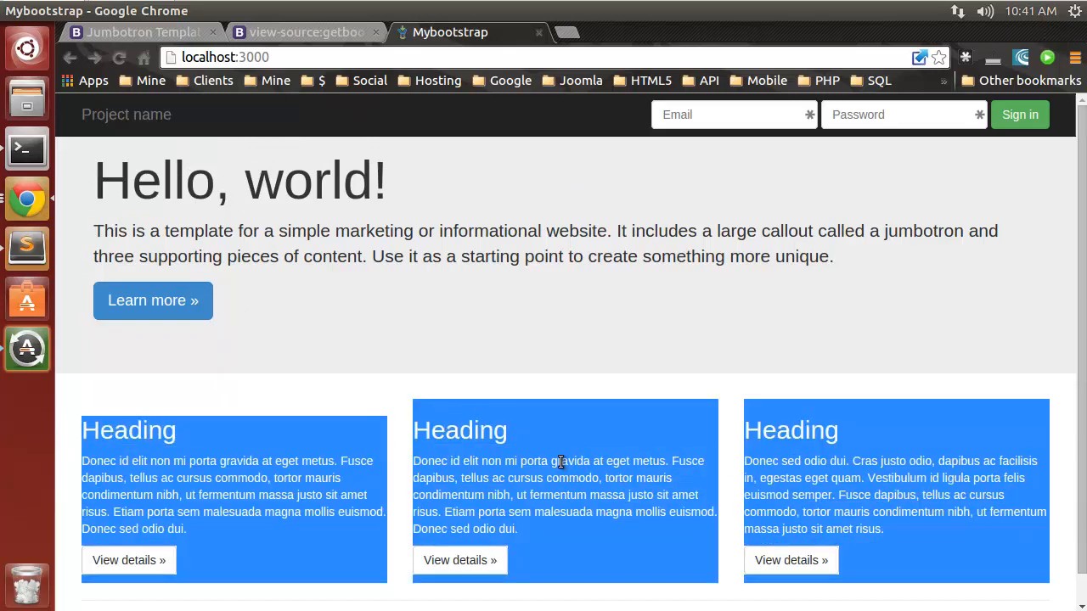
mouse_move(405, 443)
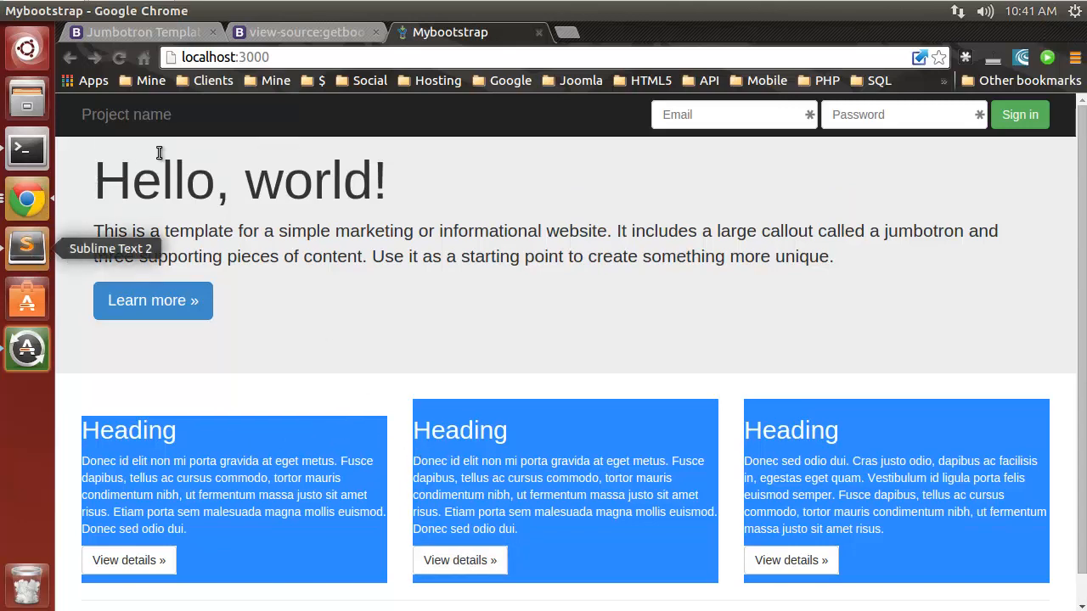
mouse_move(27, 247)
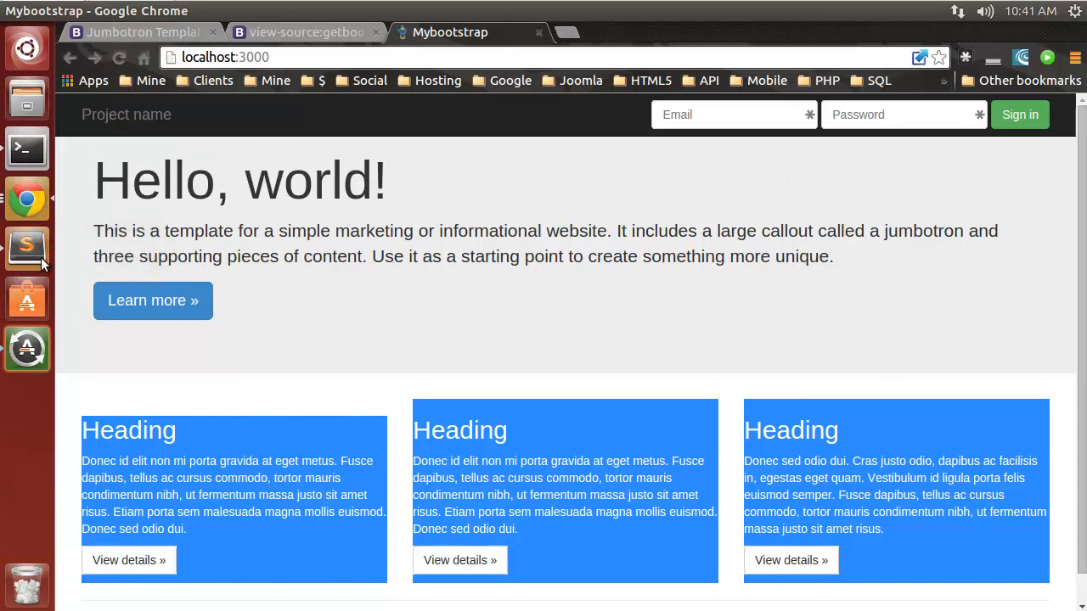
Return to Sublime Text after confirming the page background is white again.
left_click(27, 247)
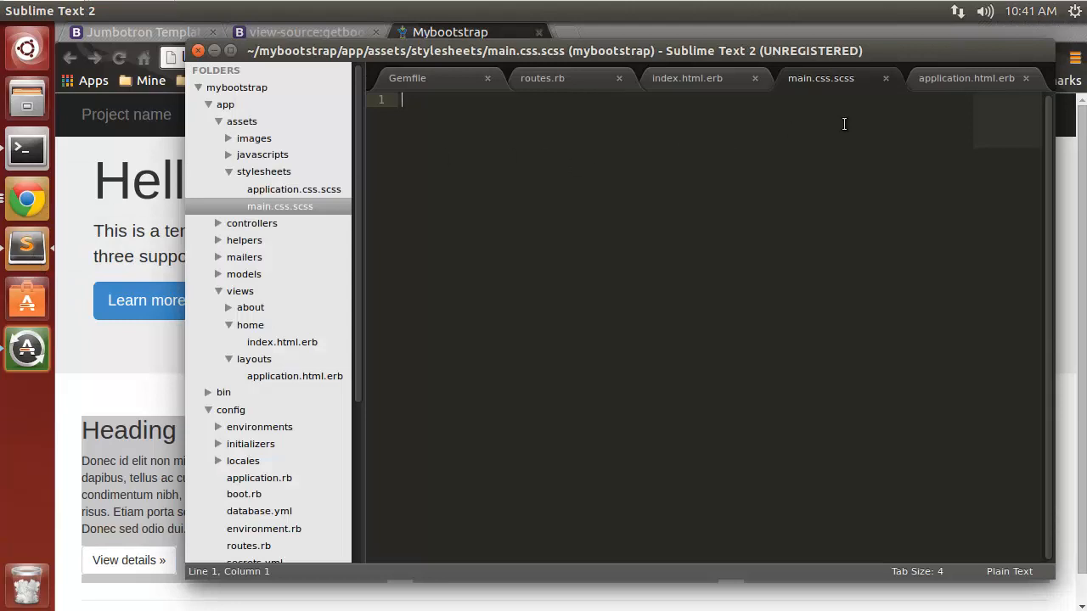
Cut the jumbotron block out of application.html.erb.
left_click(295, 375)
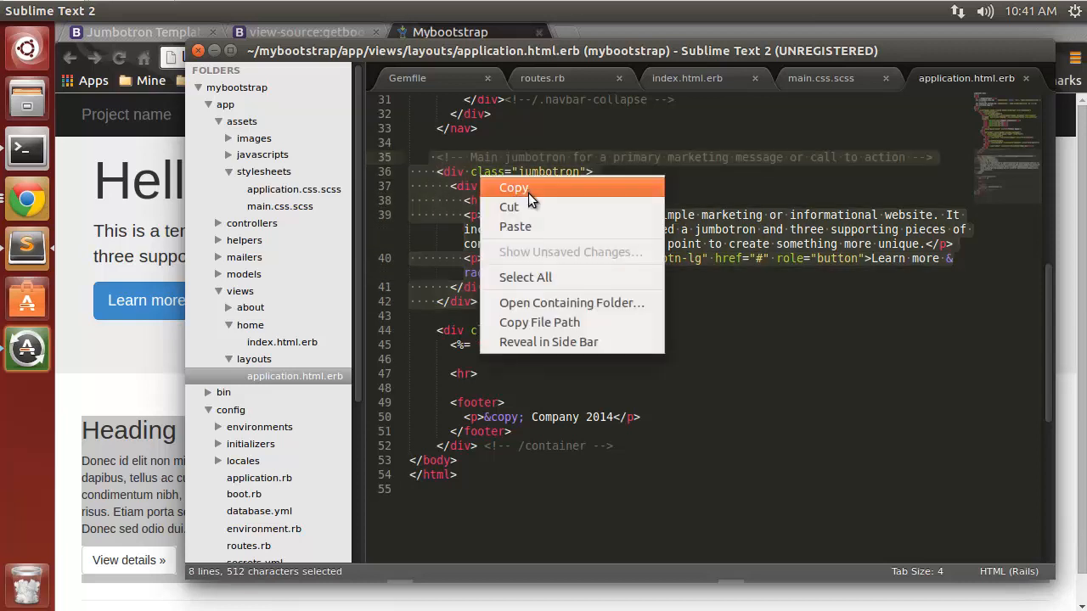
left_click(508, 207)
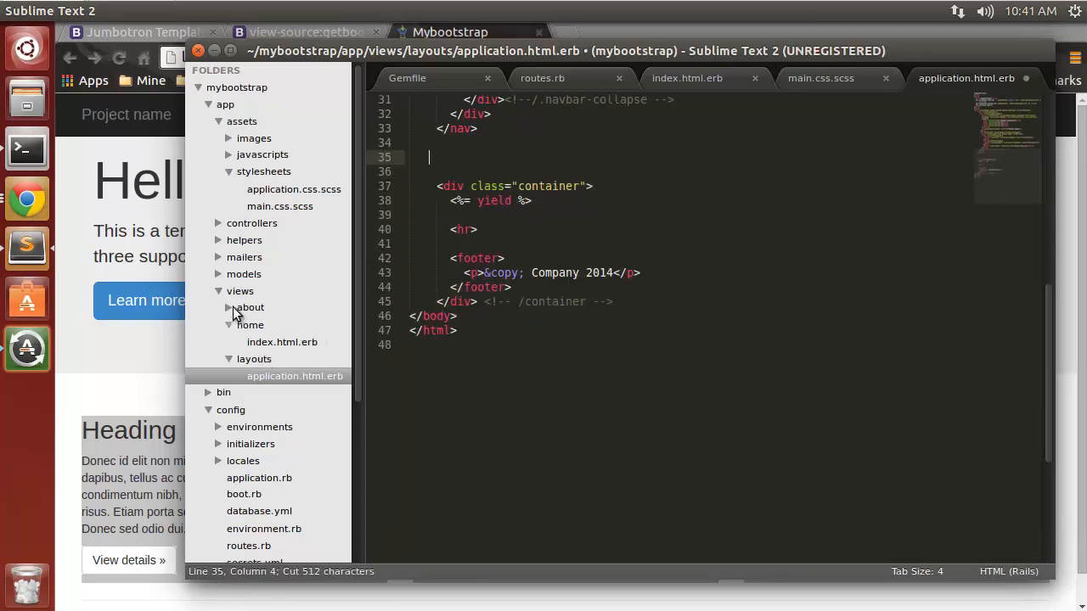
Create a partials folder inside views and bring up its options.
right_click(240, 291)
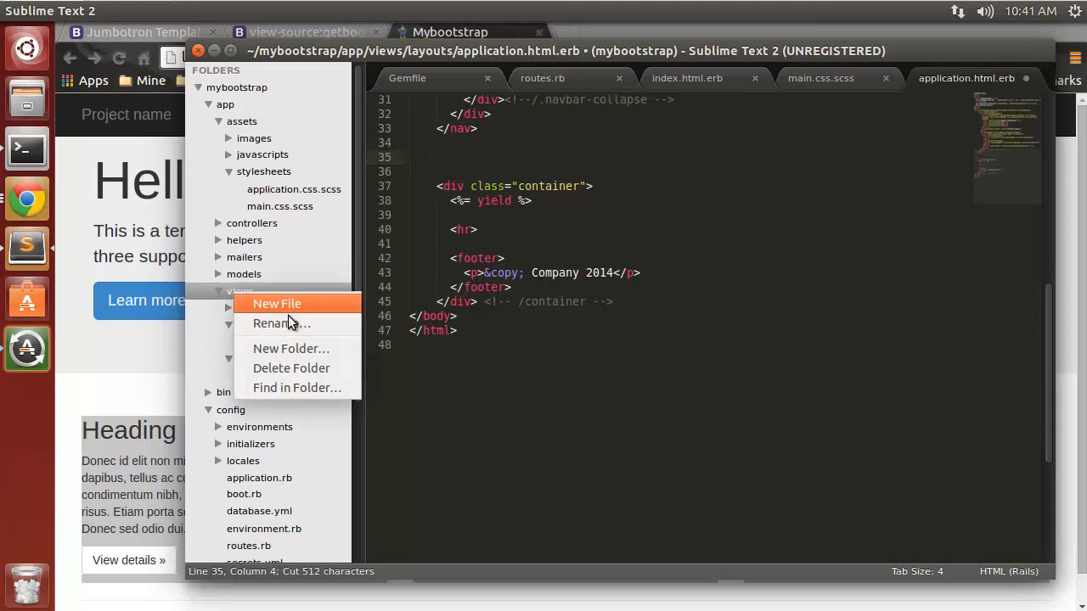
left_click(290, 348)
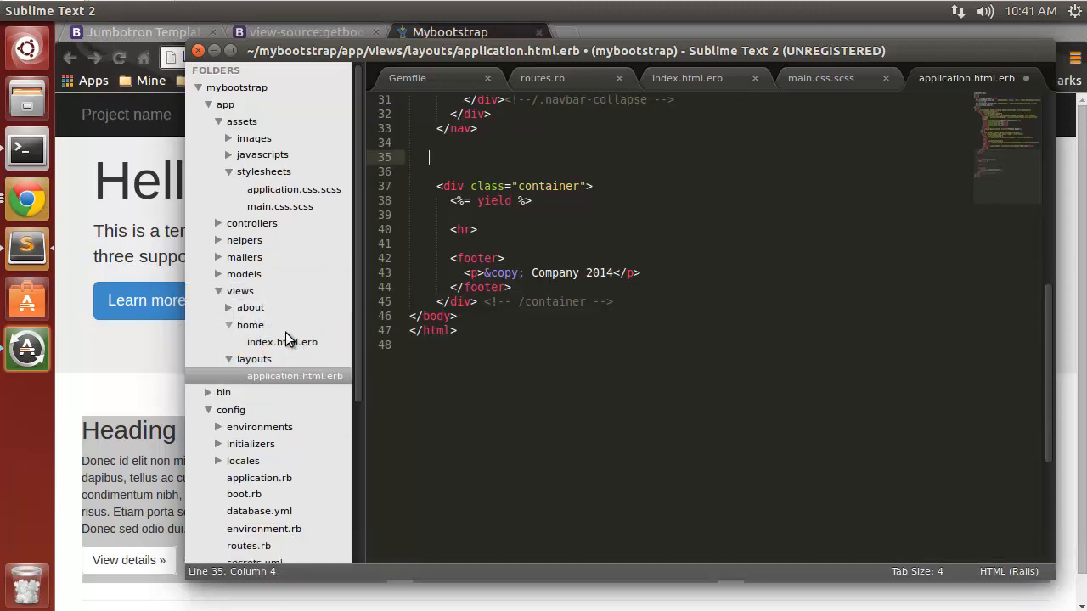
right_click(254, 394)
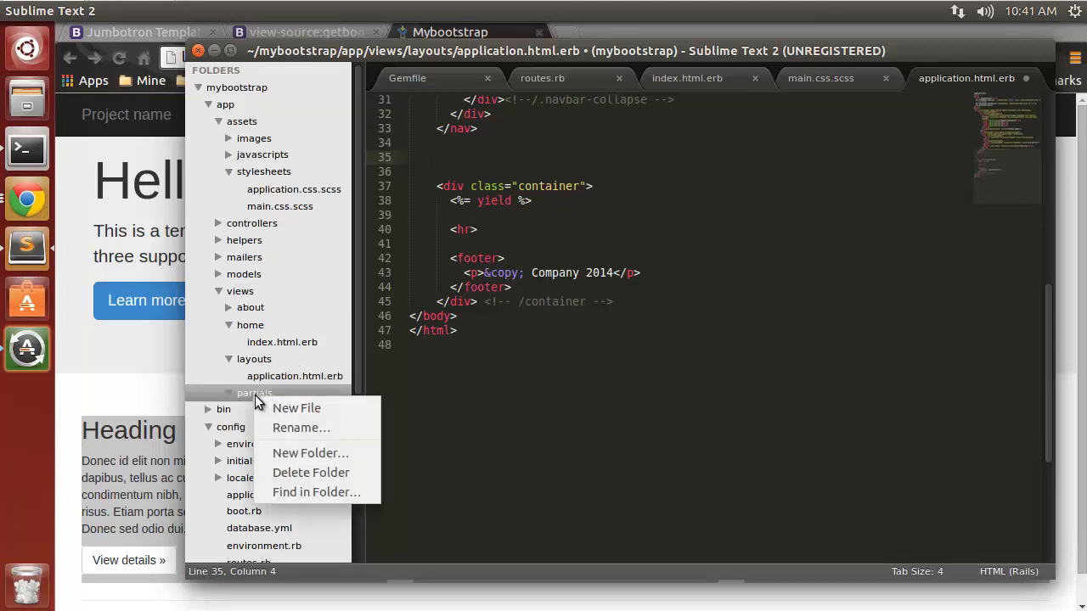
Name the new partial _jumbotron.html.erb and save it into app/views/partials.
left_click(296, 407)
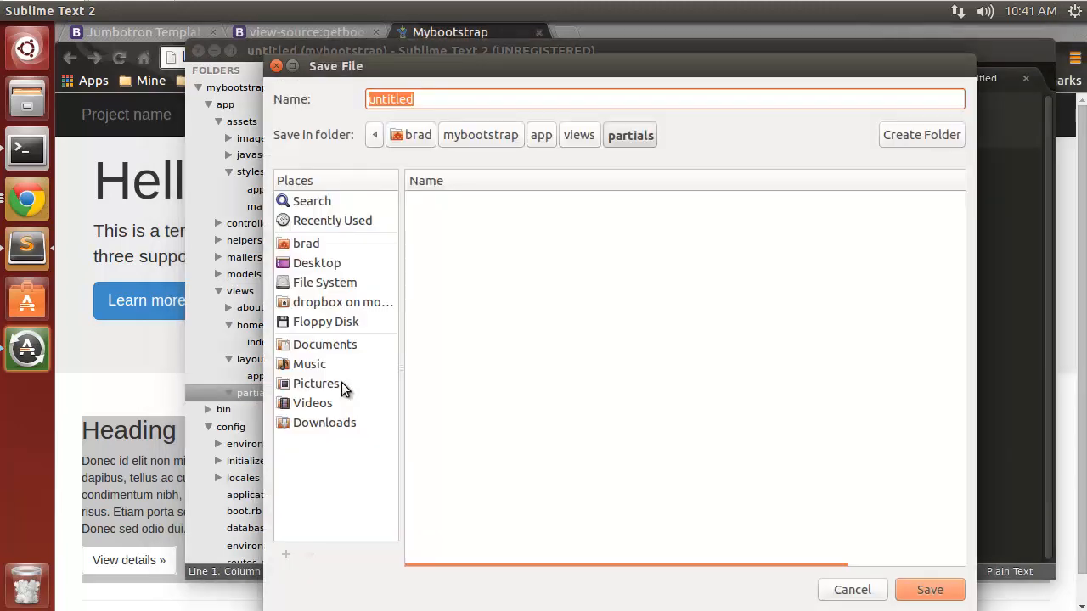
type("_jumbotro")
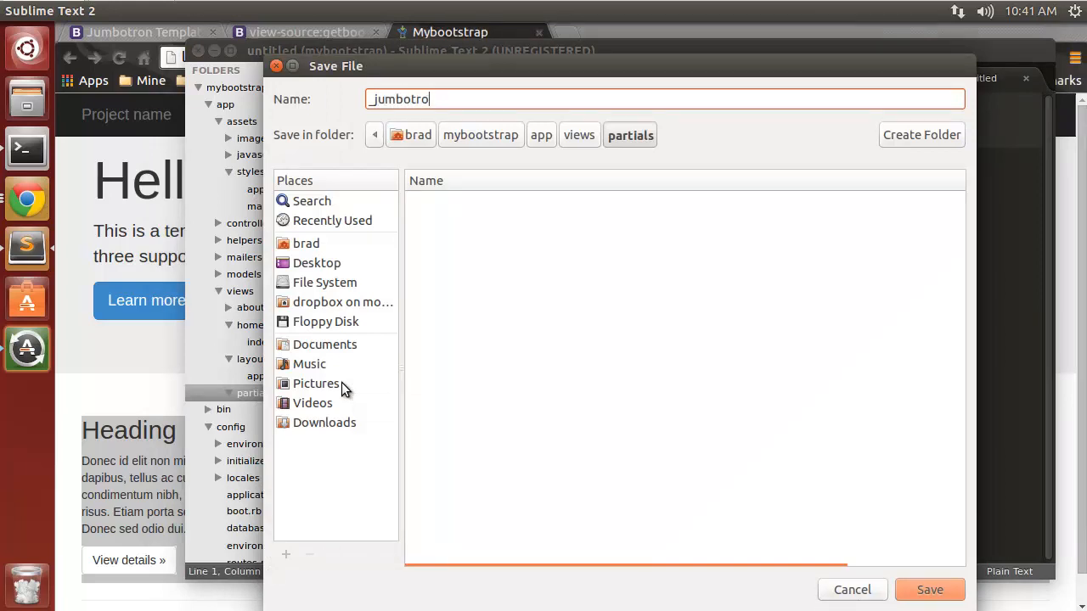
type("n.h")
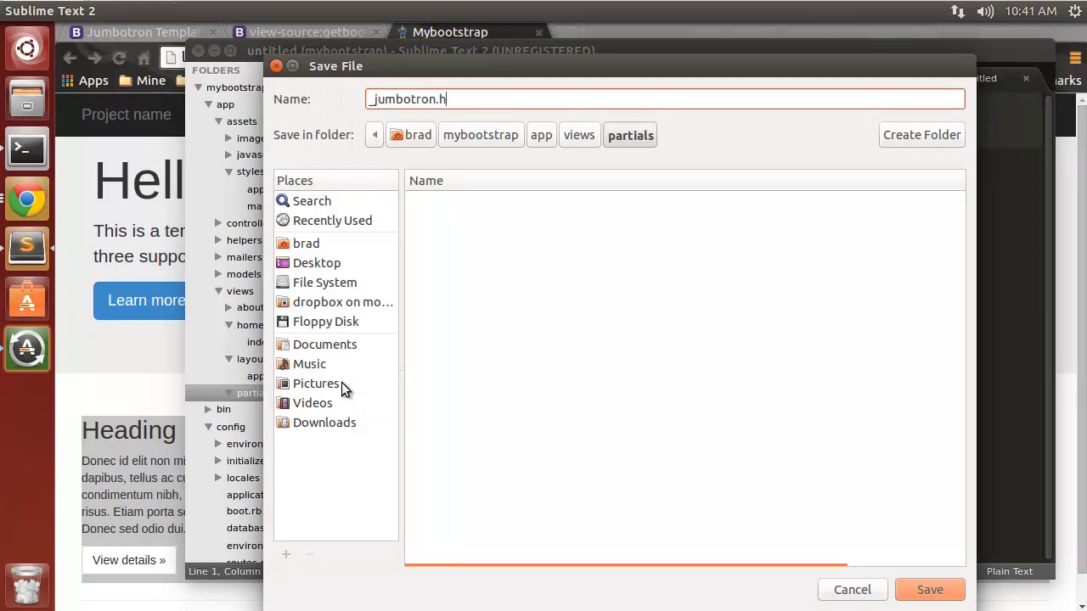
type("tml.erb")
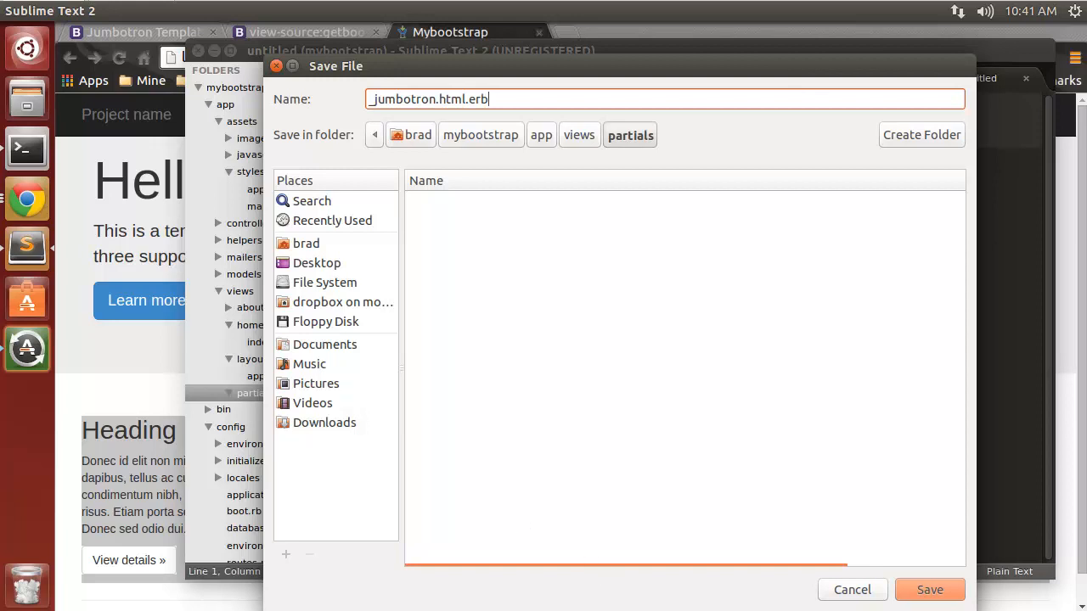
left_click(929, 589)
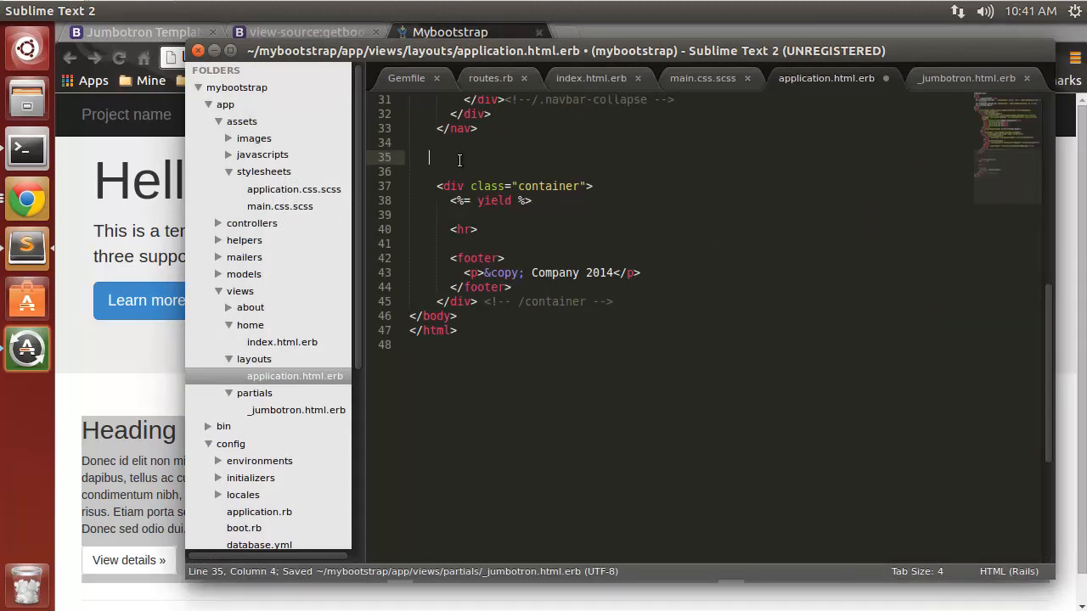
Add <%= render 'partials/jumbotron' %> after </nav> in application.html.erb.
type("<%")
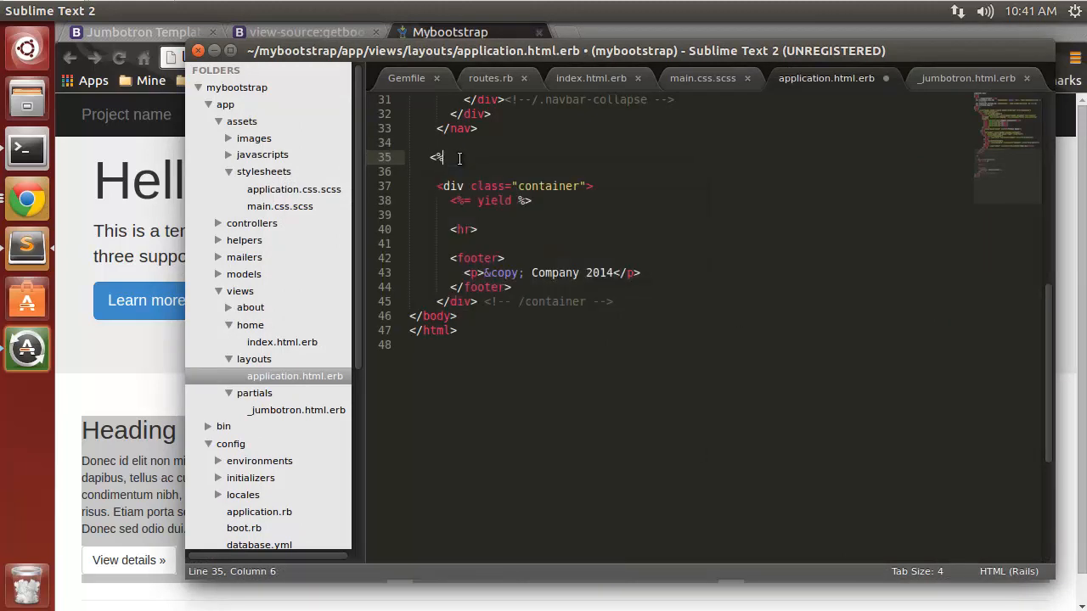
type("=")
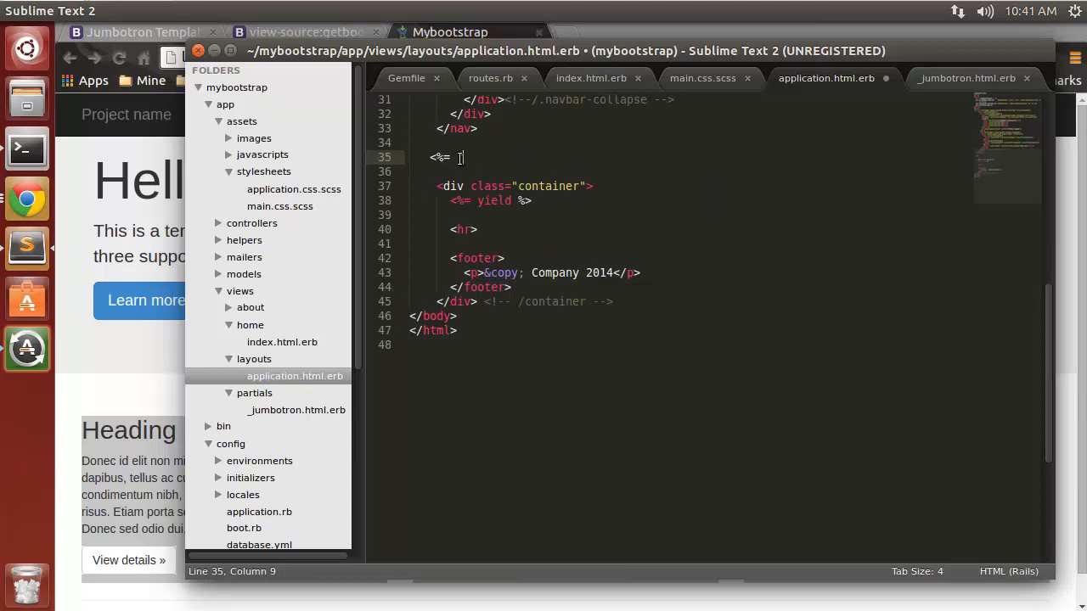
type("render")
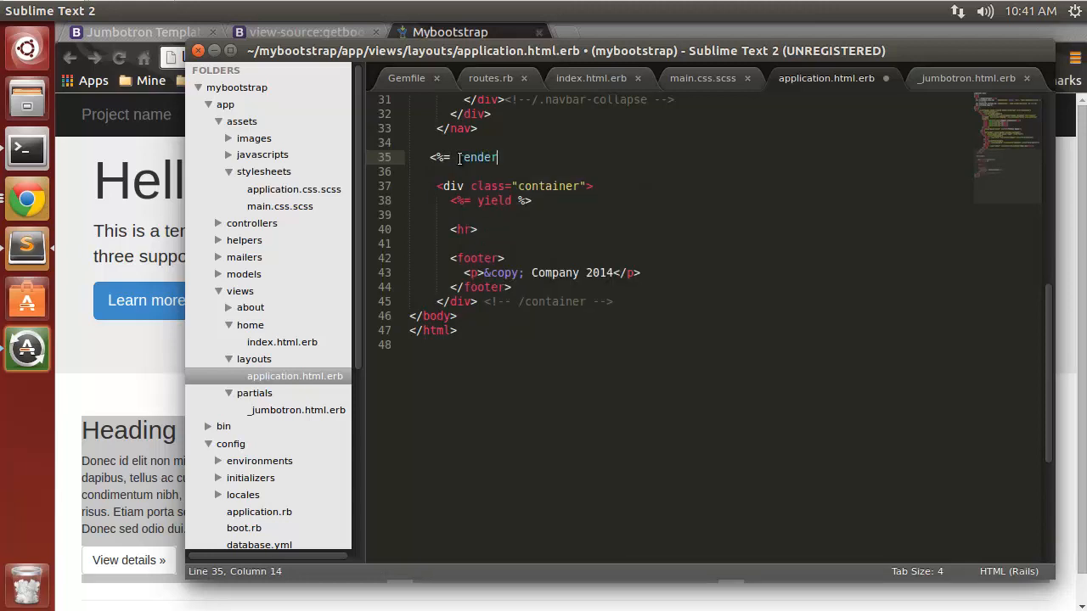
type("' '")
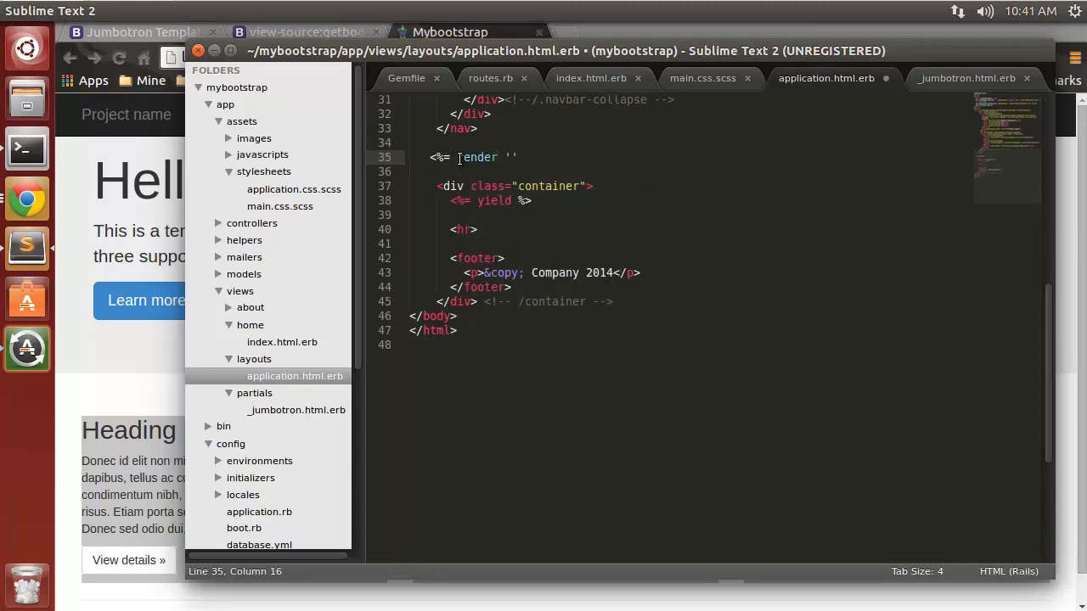
type("par")
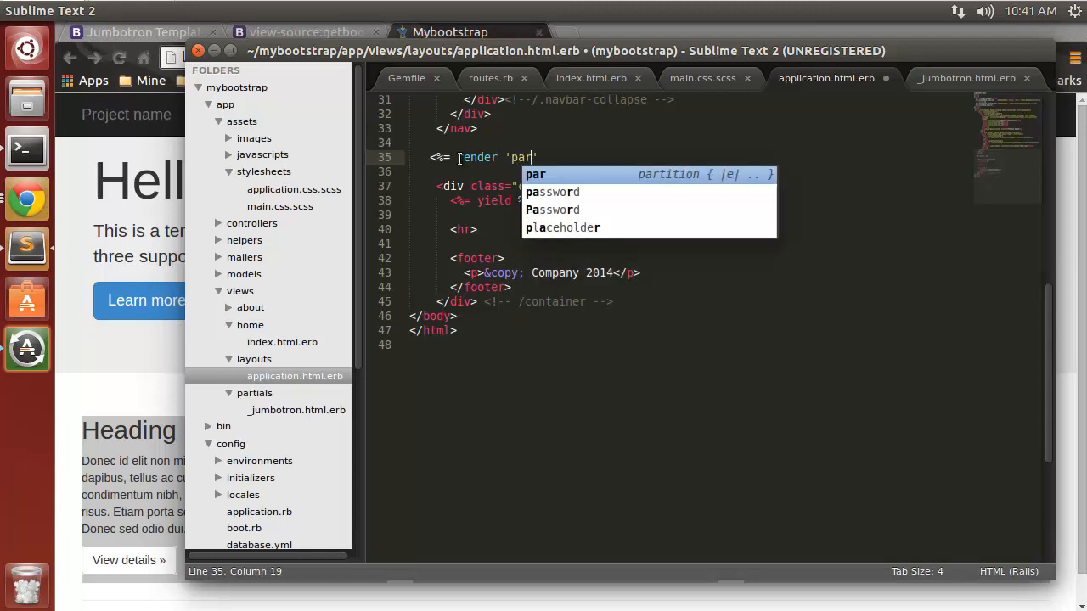
type("tials/s")
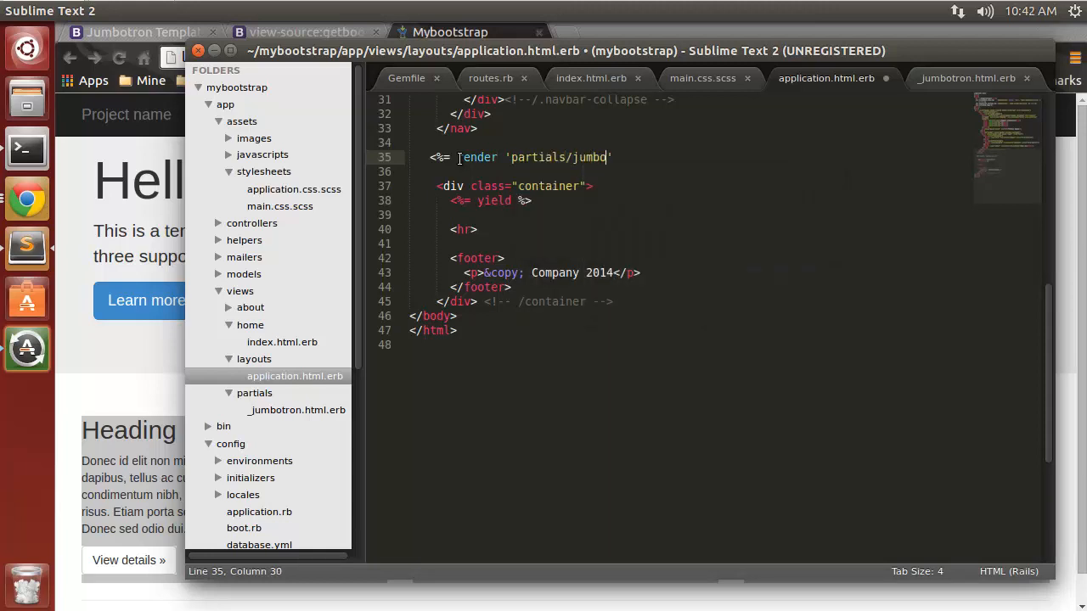
type("tron'")
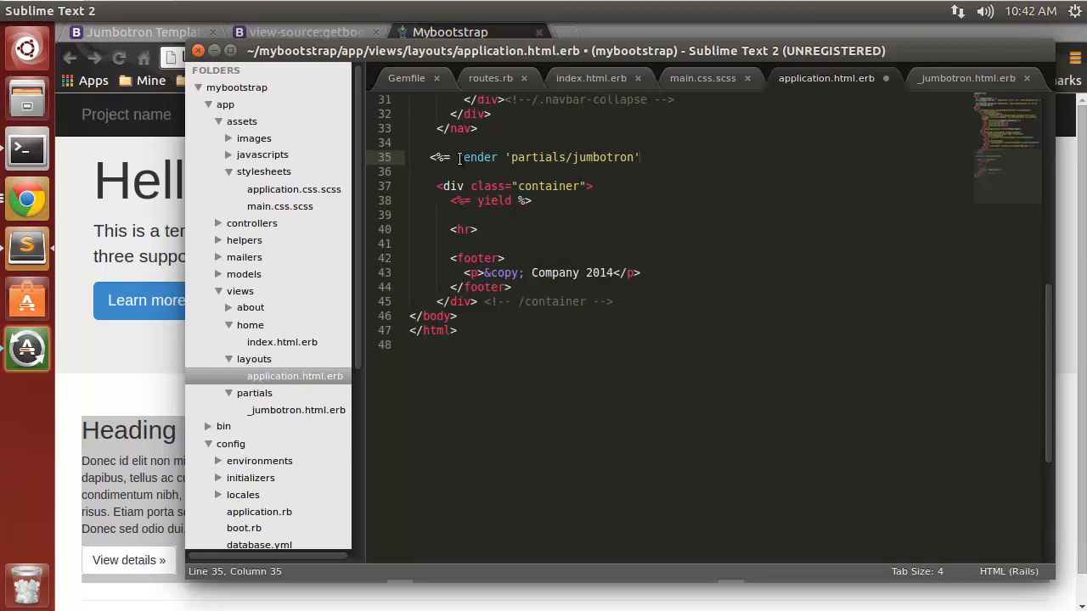
type("%>")
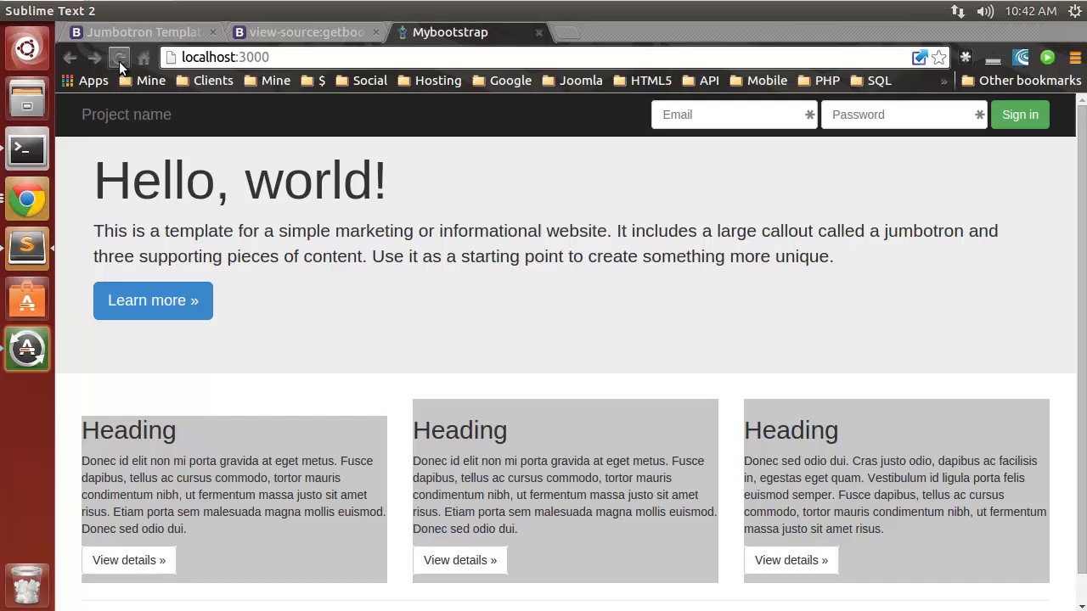
Review the reloaded home page's Hello, world! hero, then return to Sublime Text.
scroll("down", 3)
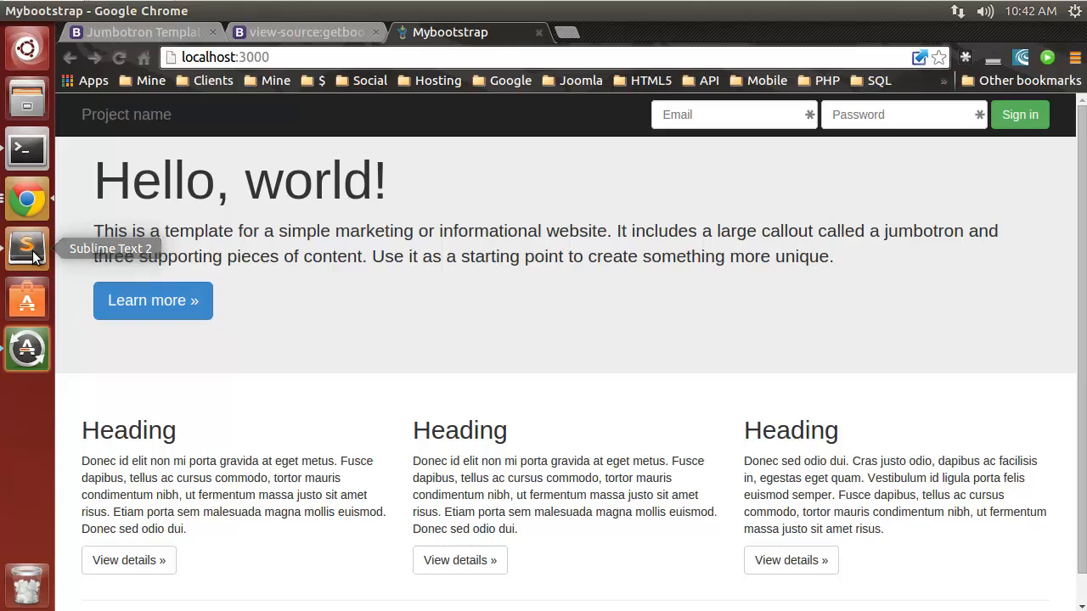
left_click(26, 248)
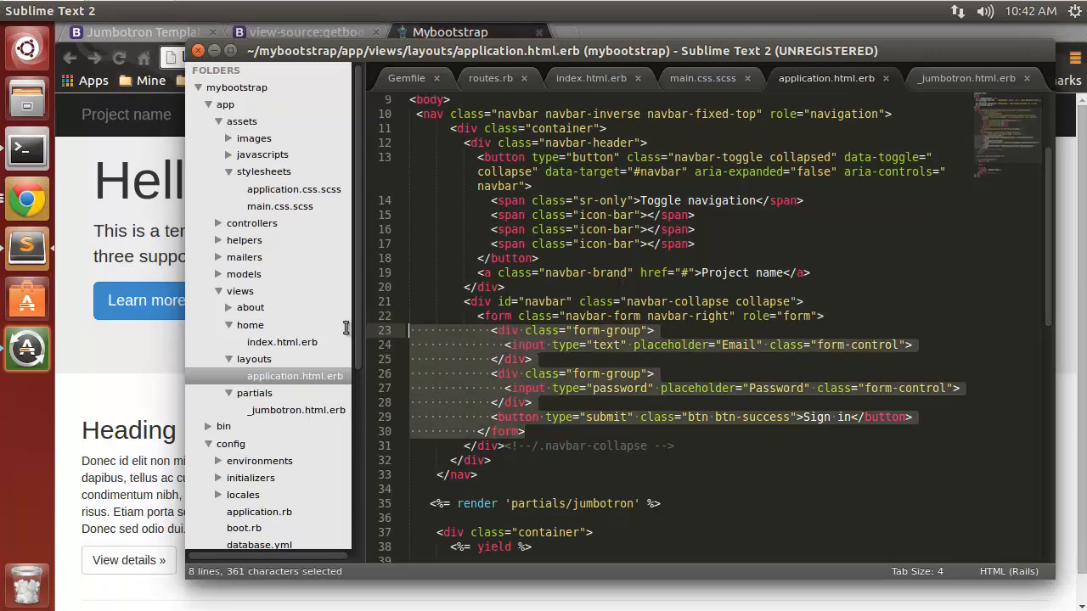
Delete the navbar sign-in form, add render 'partials/footer', and cut the footer block.
key("delete")
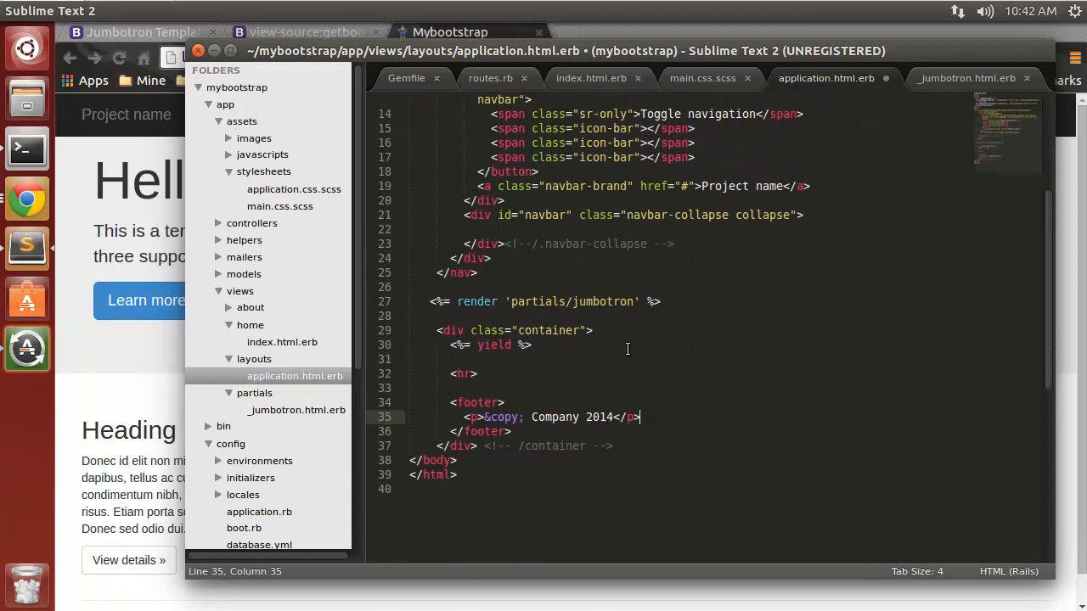
triple_click(543, 302)
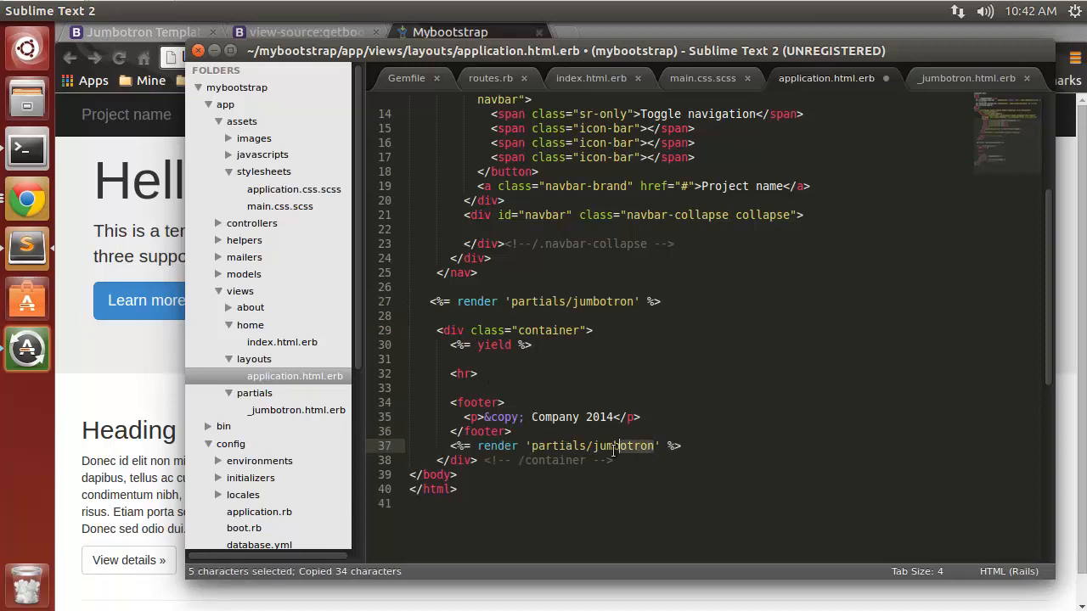
type("foote")
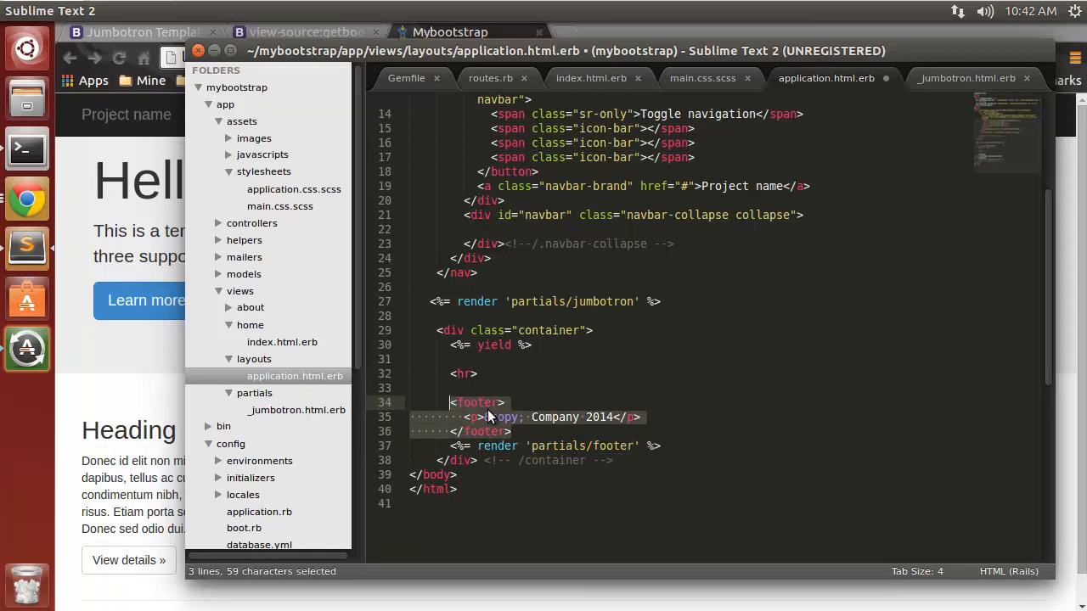
key("ctrl+x")
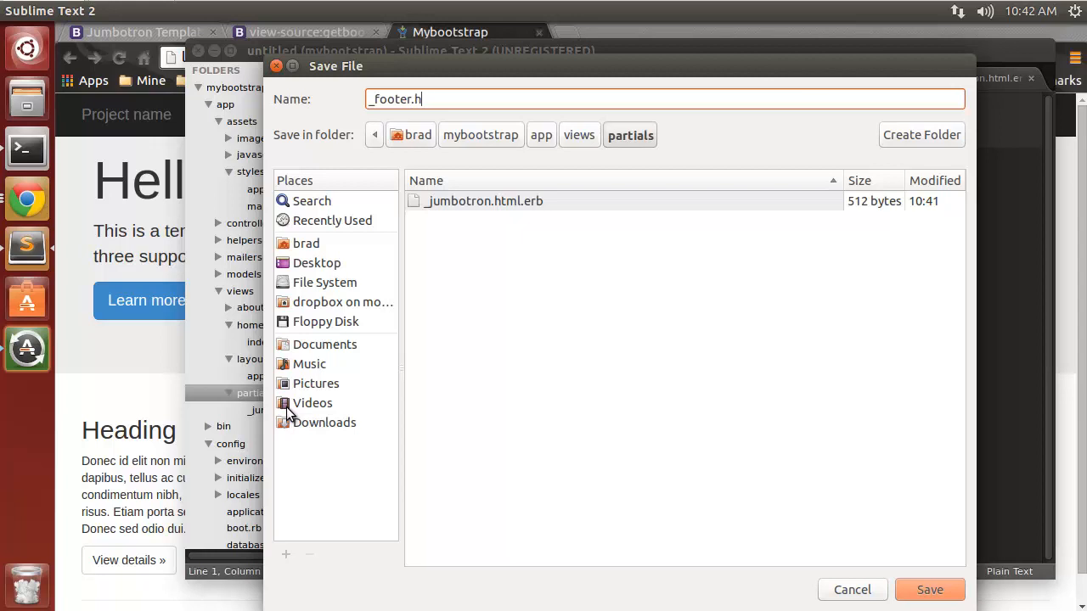
Save the pasted footer markup as _footer.html.erb in app/views/partials.
type("tml.erb")
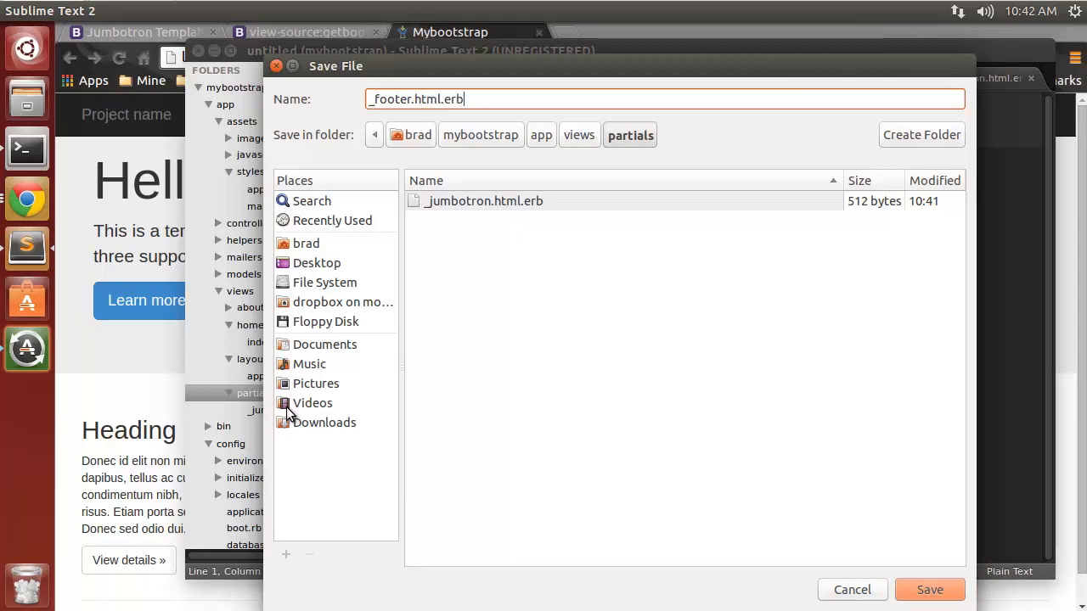
left_click(929, 589)
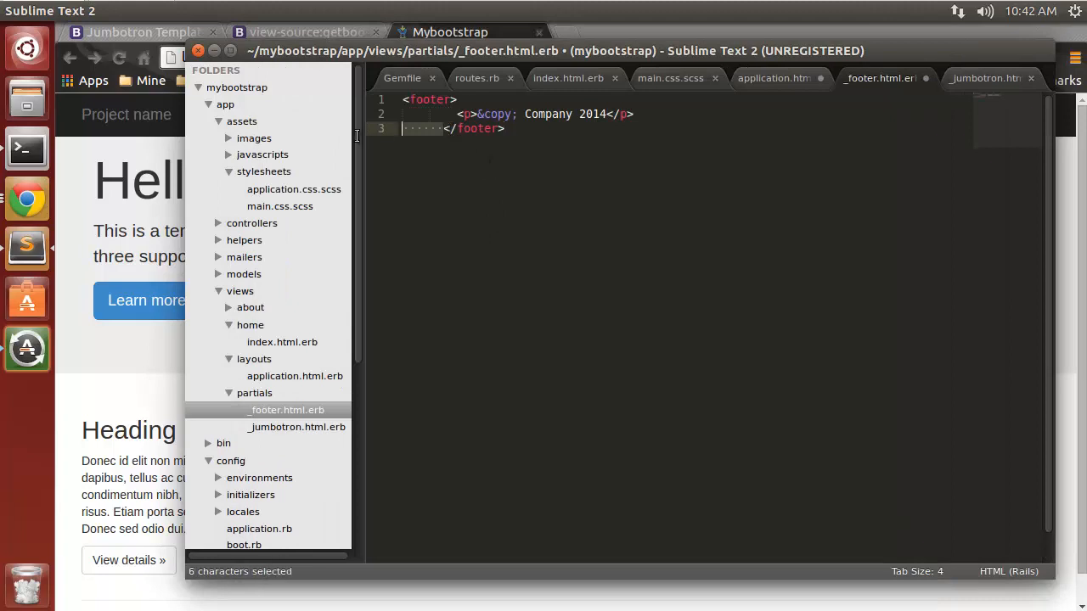
key("ctrl+s")
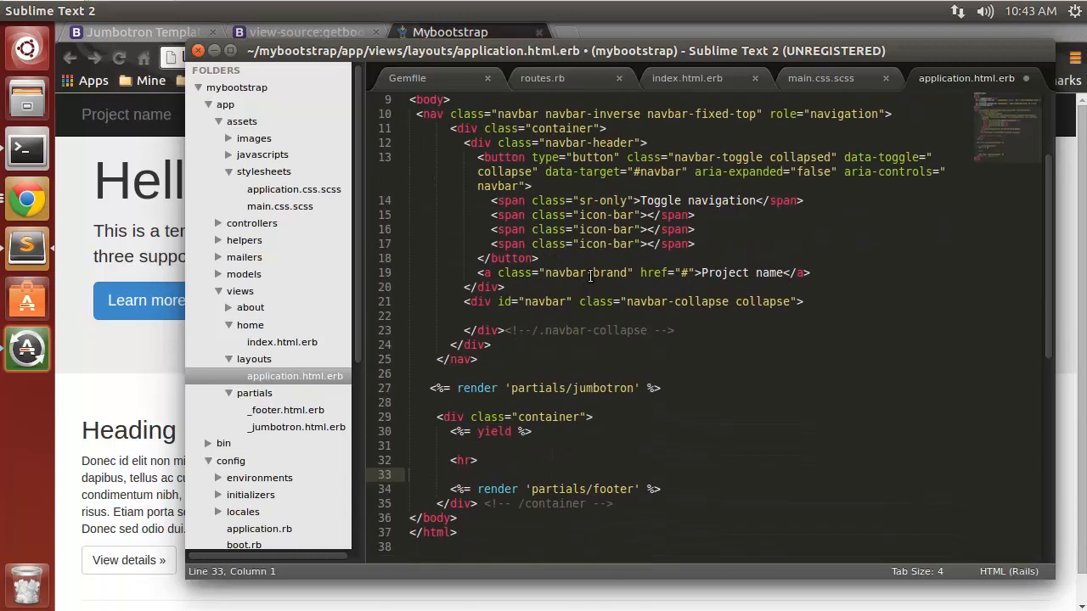
Replace the navbar brand text 'Project name' with 'Bootstrap Rails'.
double_click(727, 273)
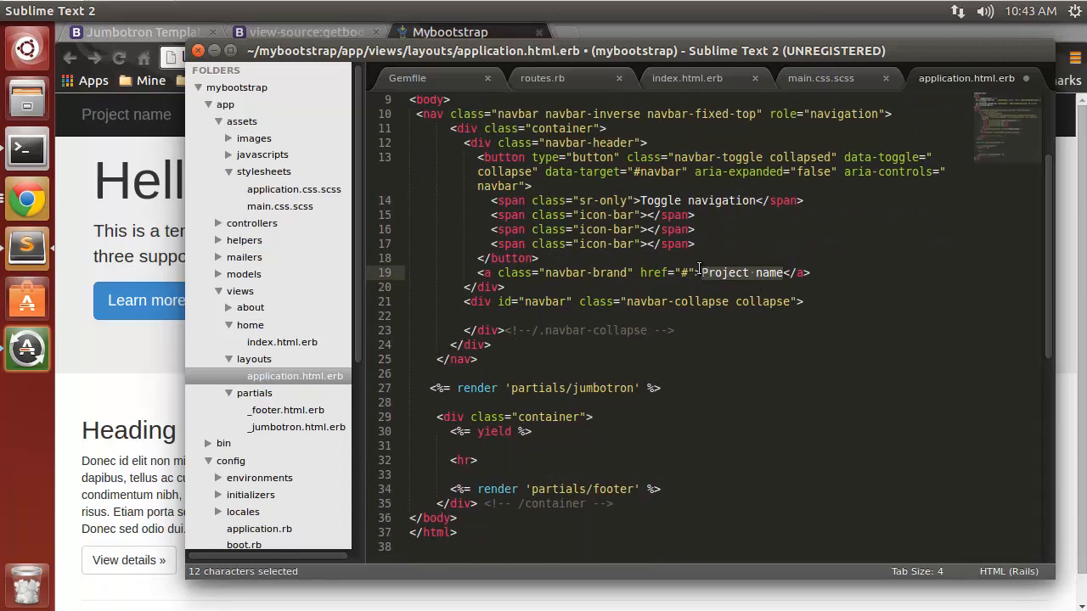
type("Bootstrap")
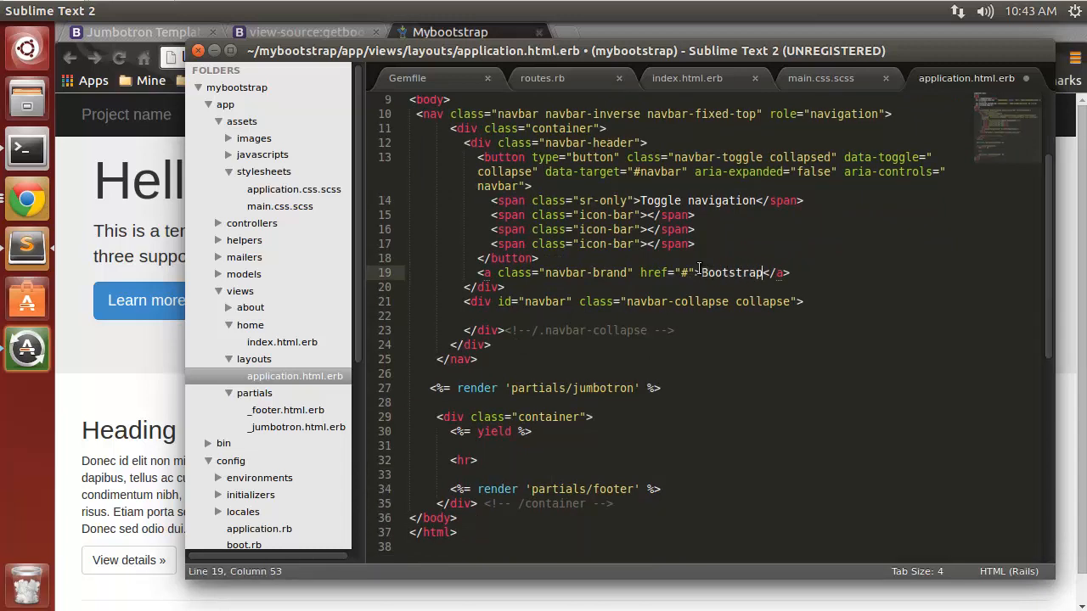
type("Rails")
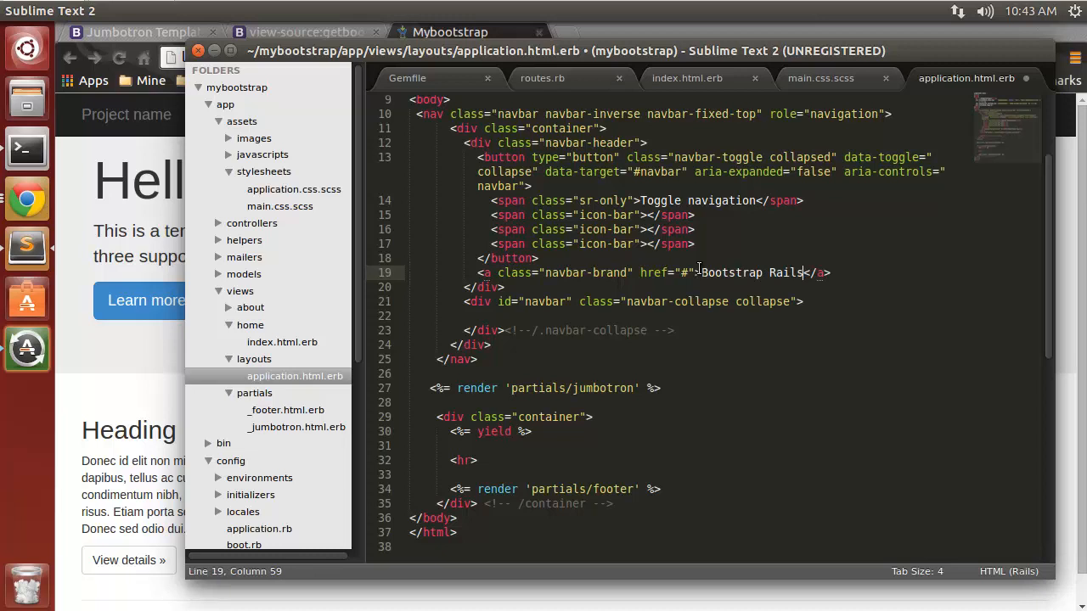
scroll("up", 3)
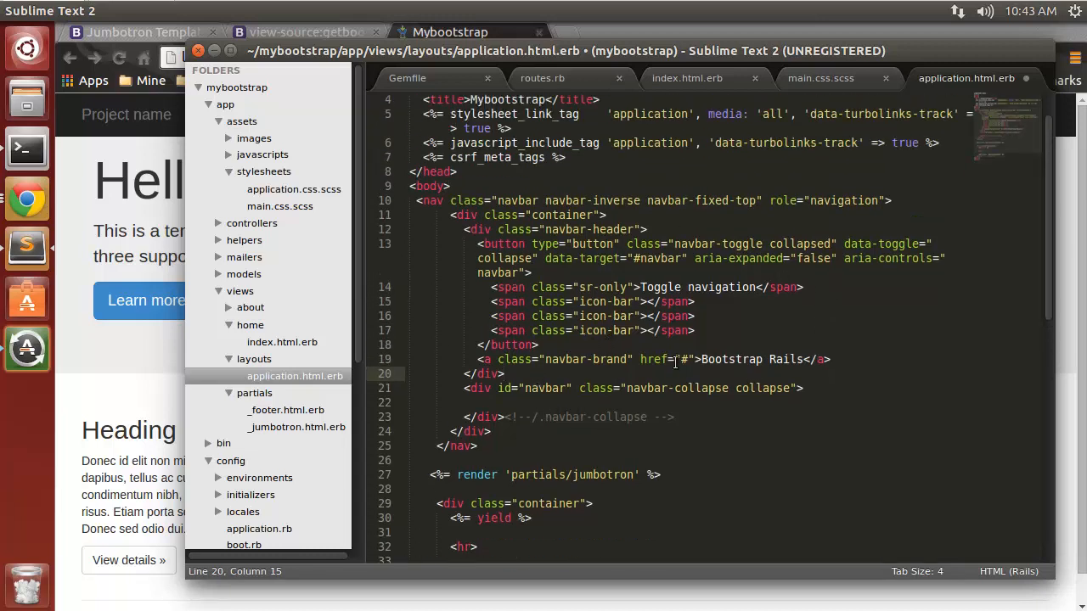
left_click(531, 388)
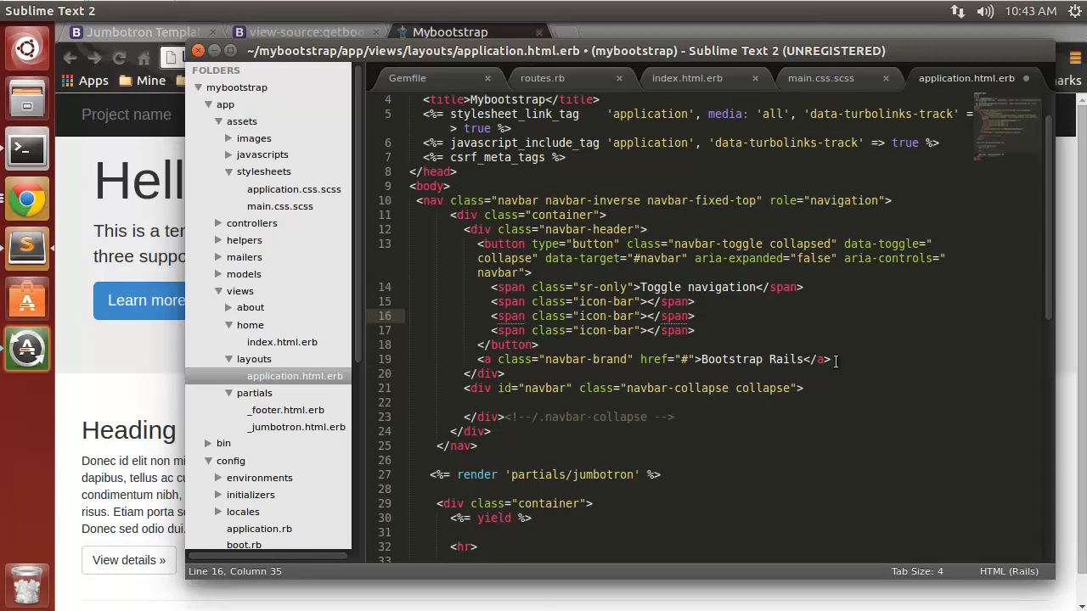
Start a <ul class="nav navbar-nav"> list inside the navbar-collapse section.
left_click(564, 445)
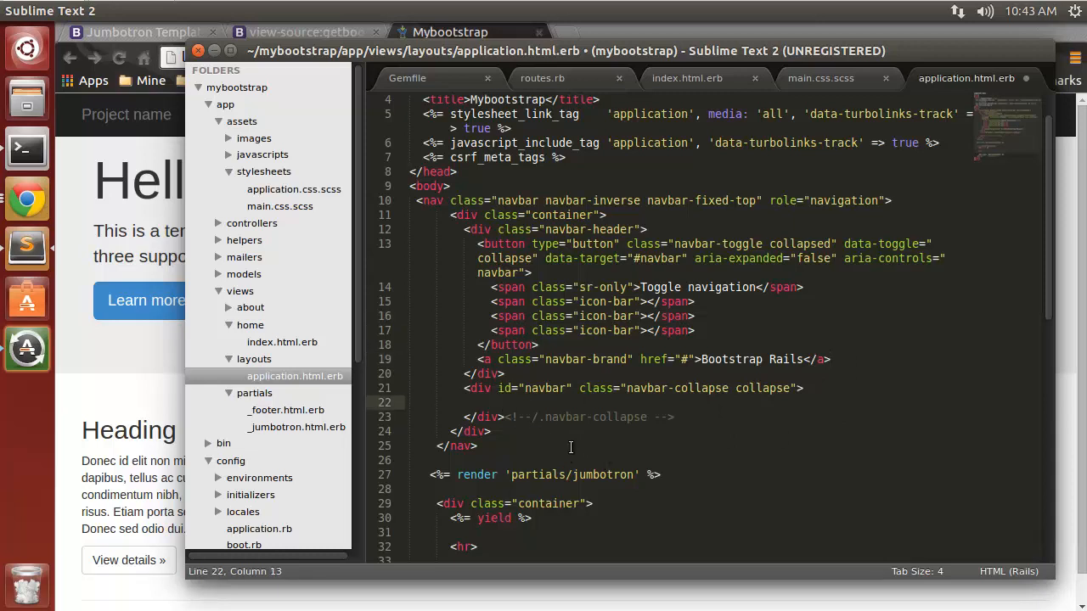
type("<ul")
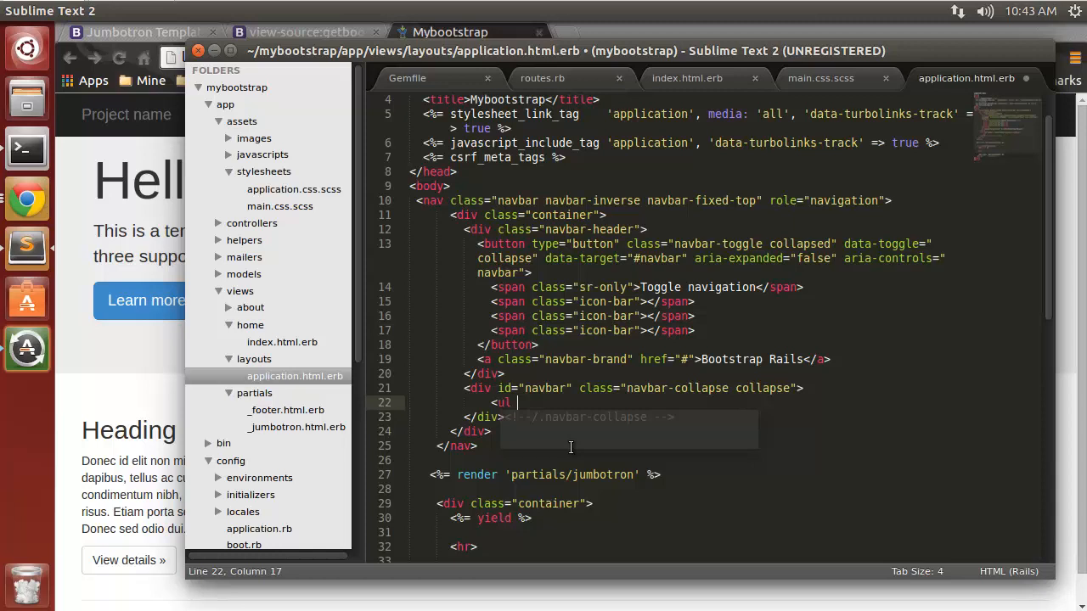
type("class=\"\"")
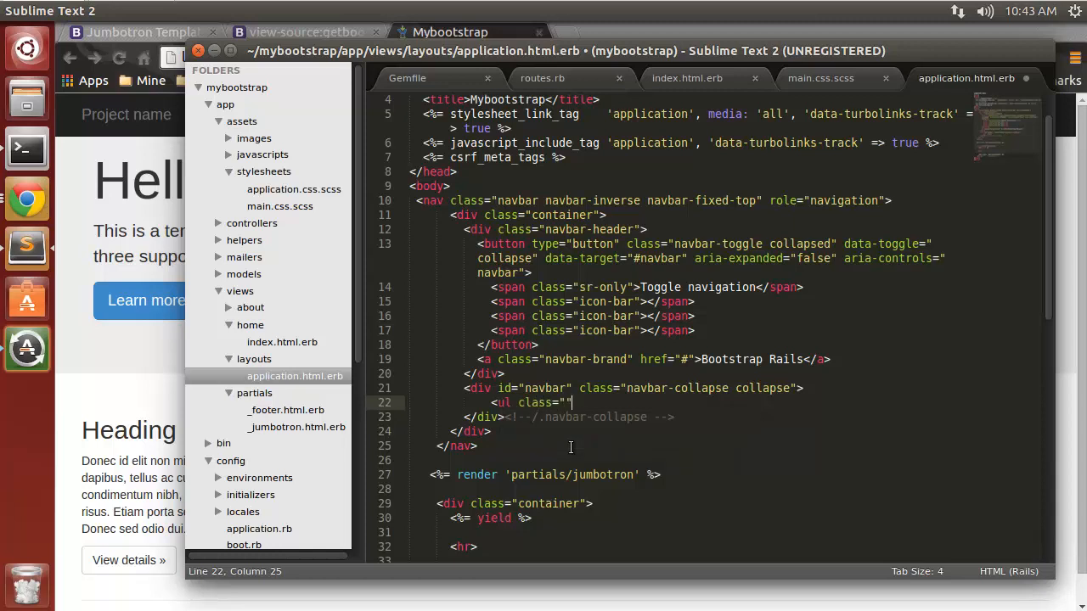
type("nav")
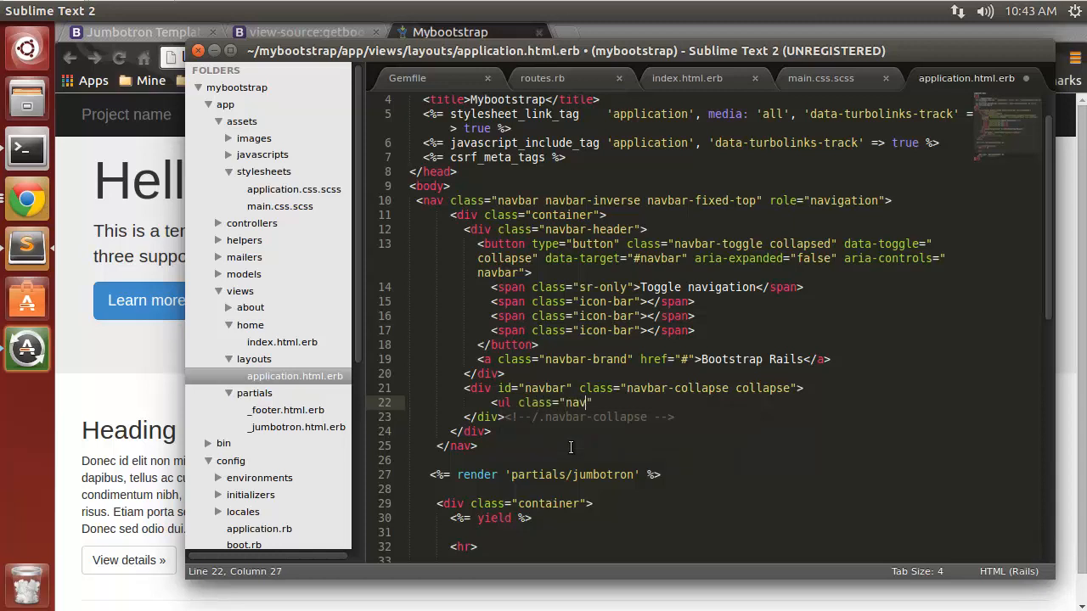
type("nav")
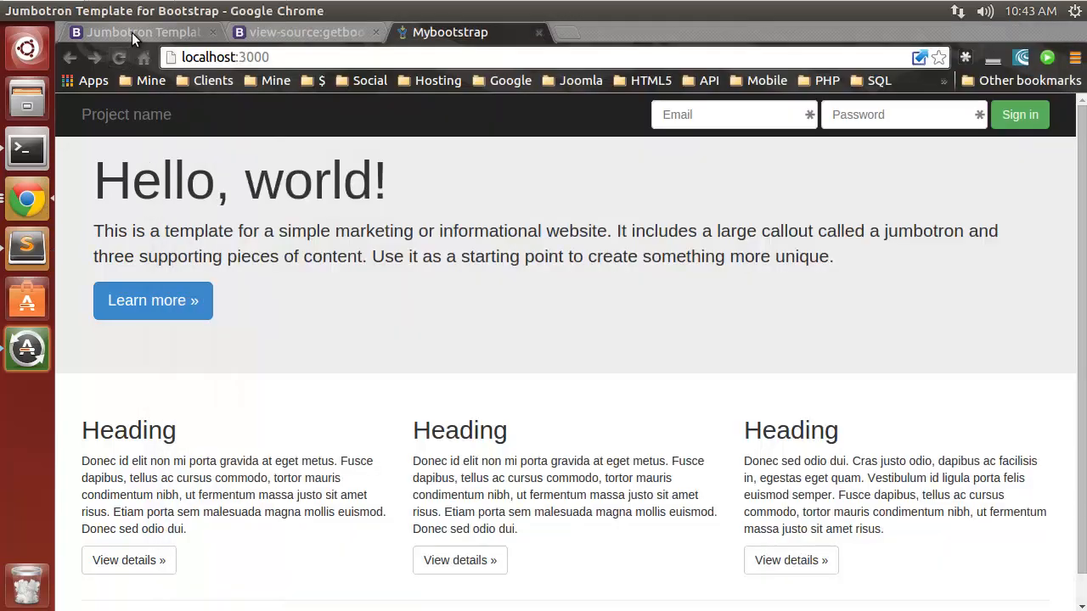
Browse from the Jumbotron template to the Navbar section of Bootstrap's Components docs.
left_click(140, 33)
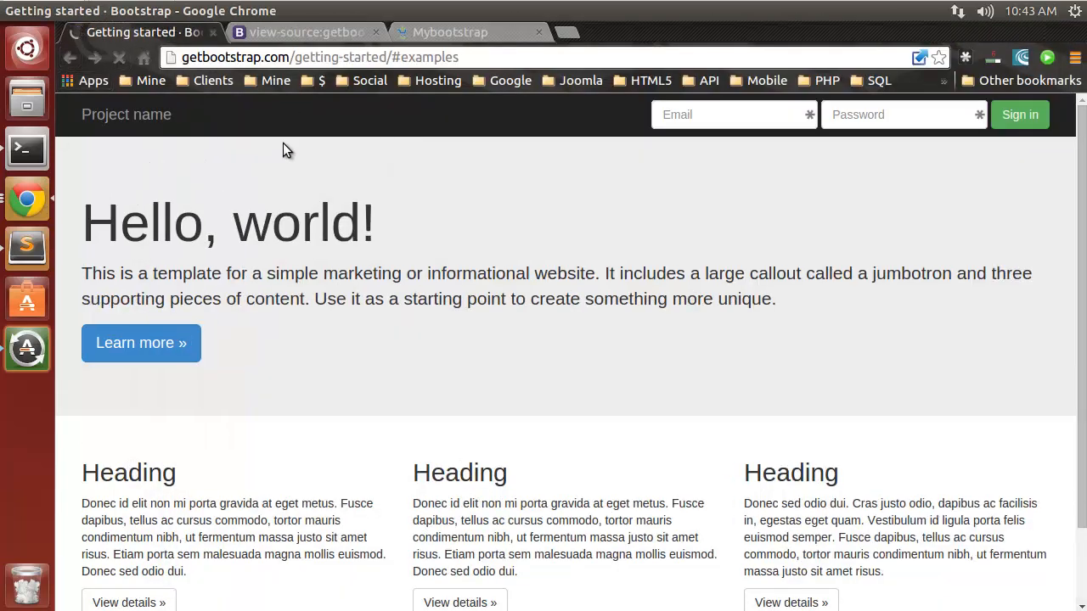
scroll("down", 3)
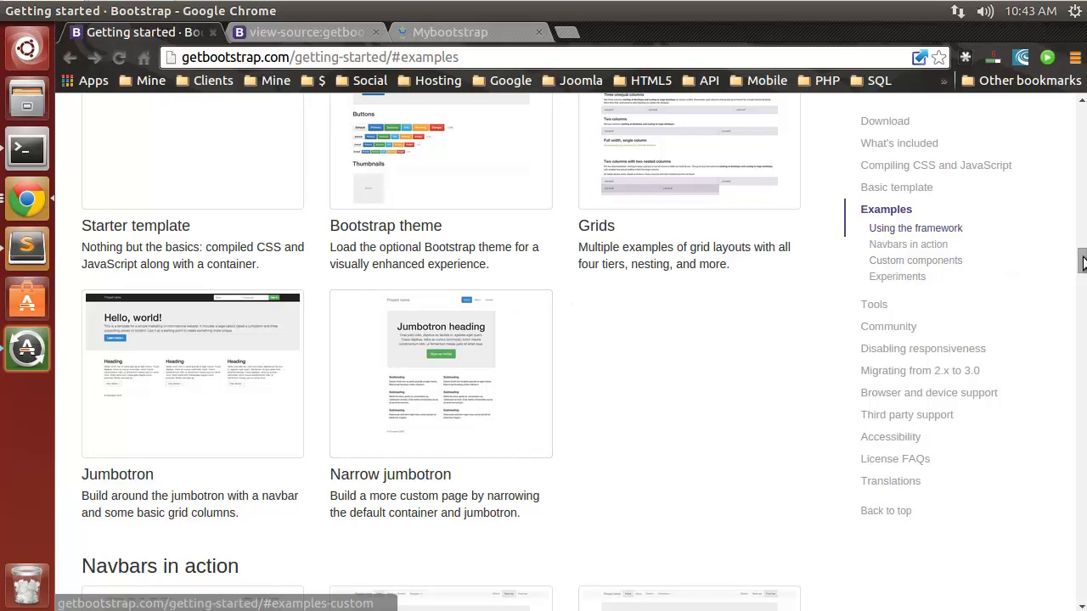
scroll("up", 3)
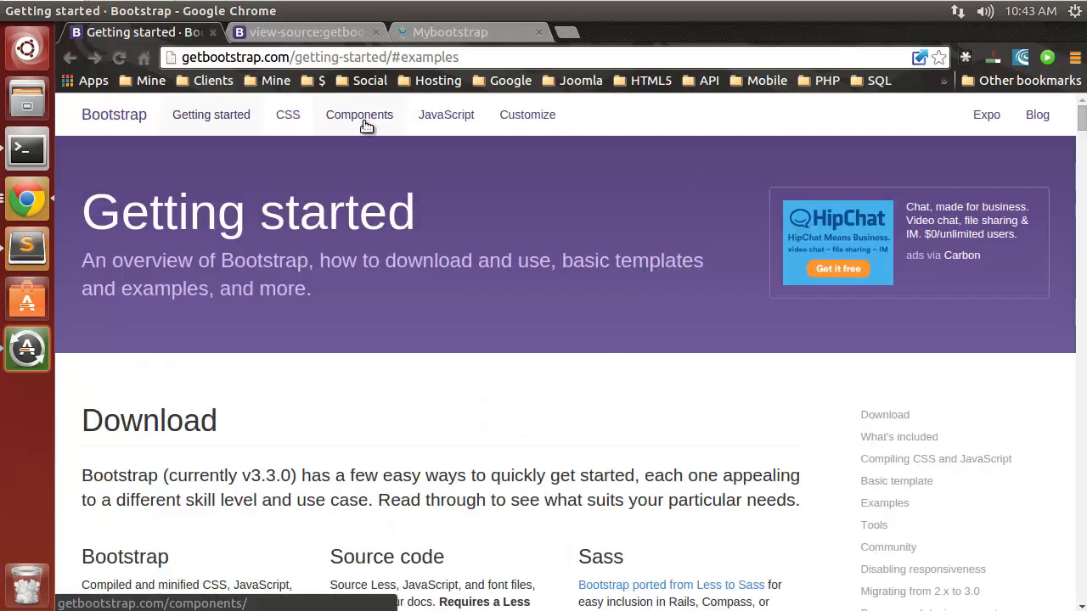
left_click(359, 114)
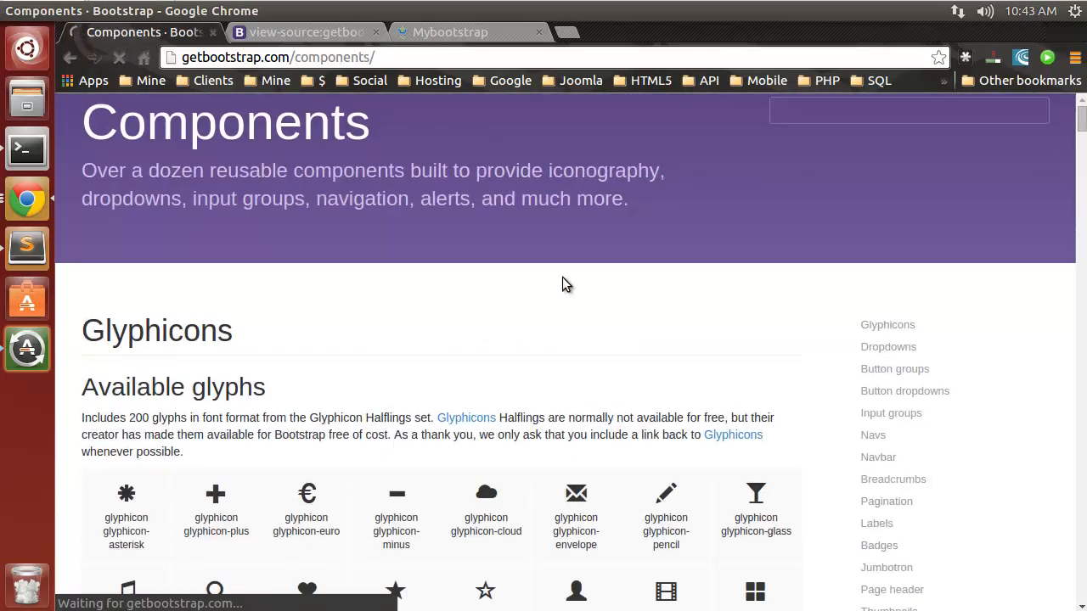
left_click(879, 457)
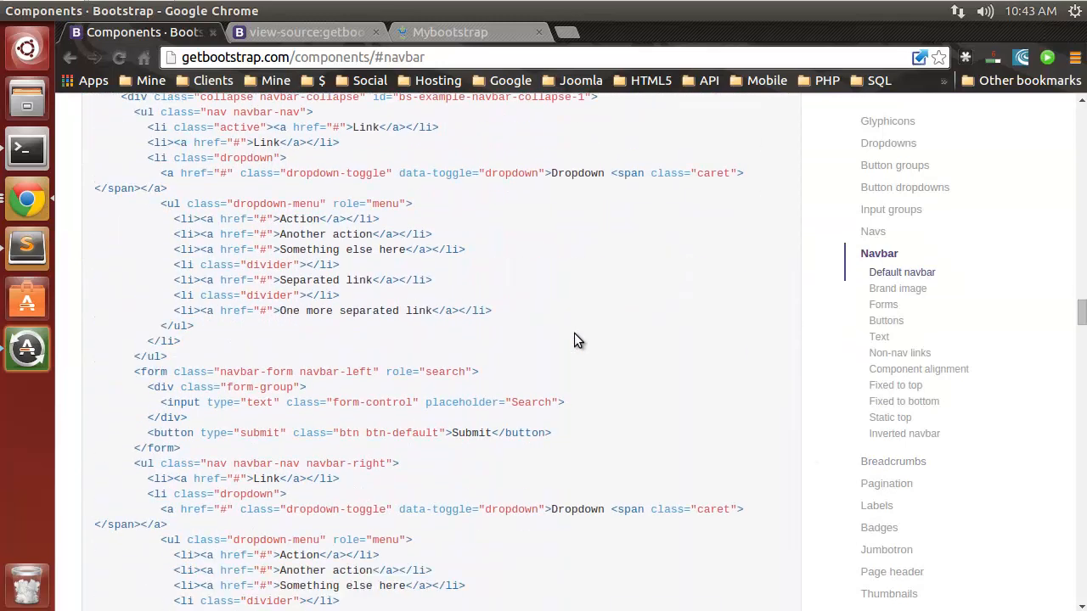
Scroll the default navbar example to its nav navbar-nav list markup, then return to the editor.
scroll("down", 3)
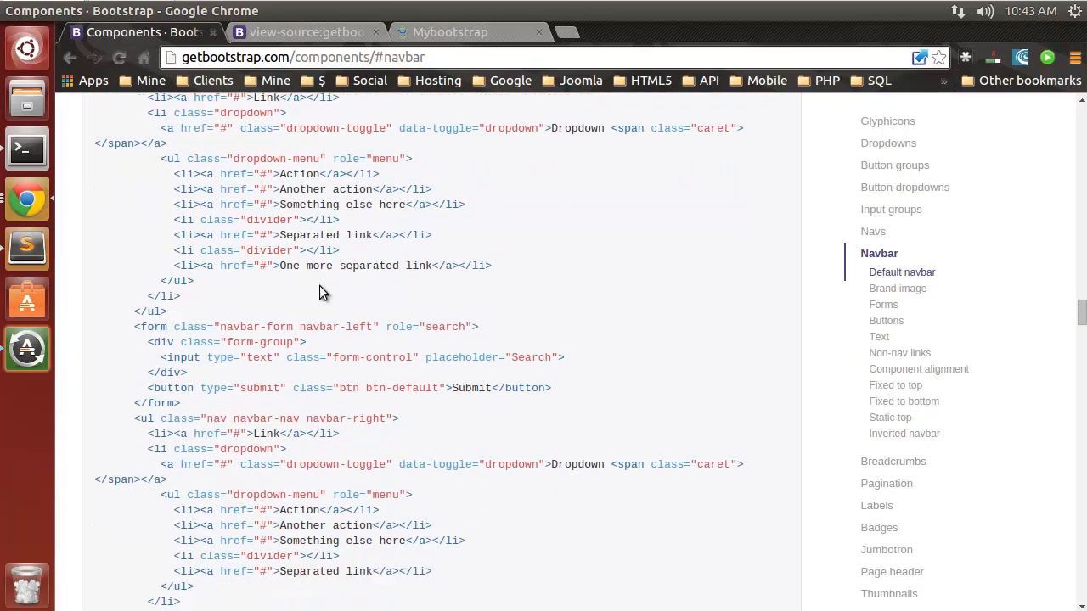
scroll("down", 3)
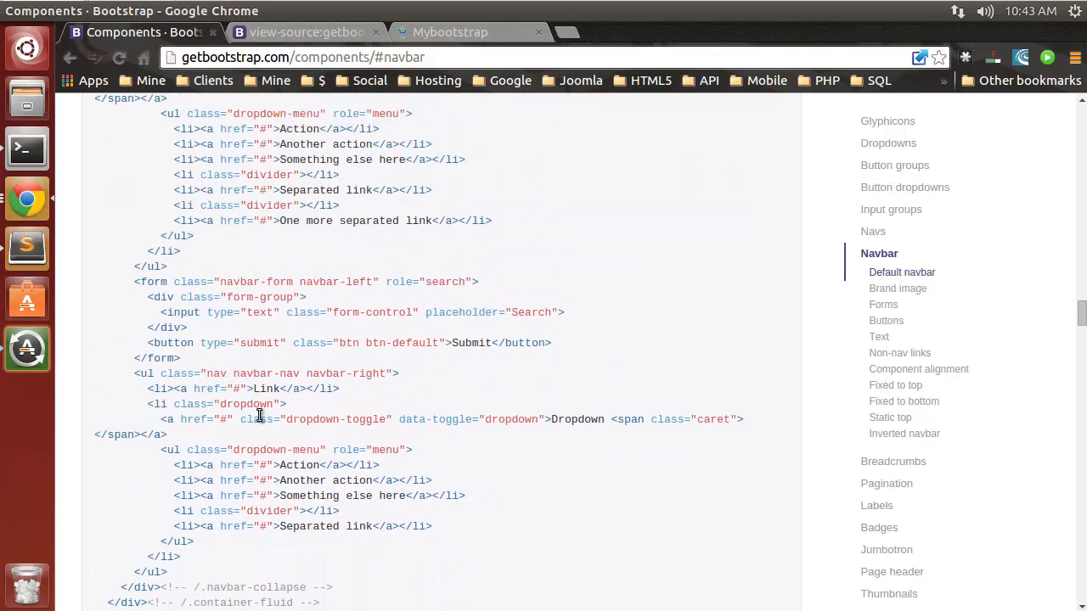
mouse_move(270, 480)
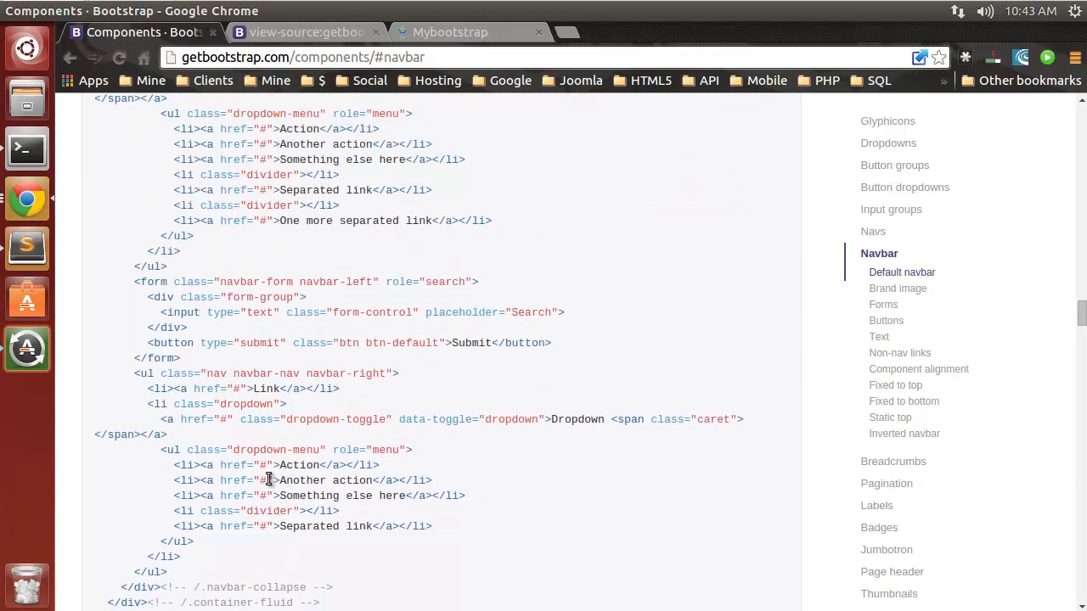
scroll("down", 3)
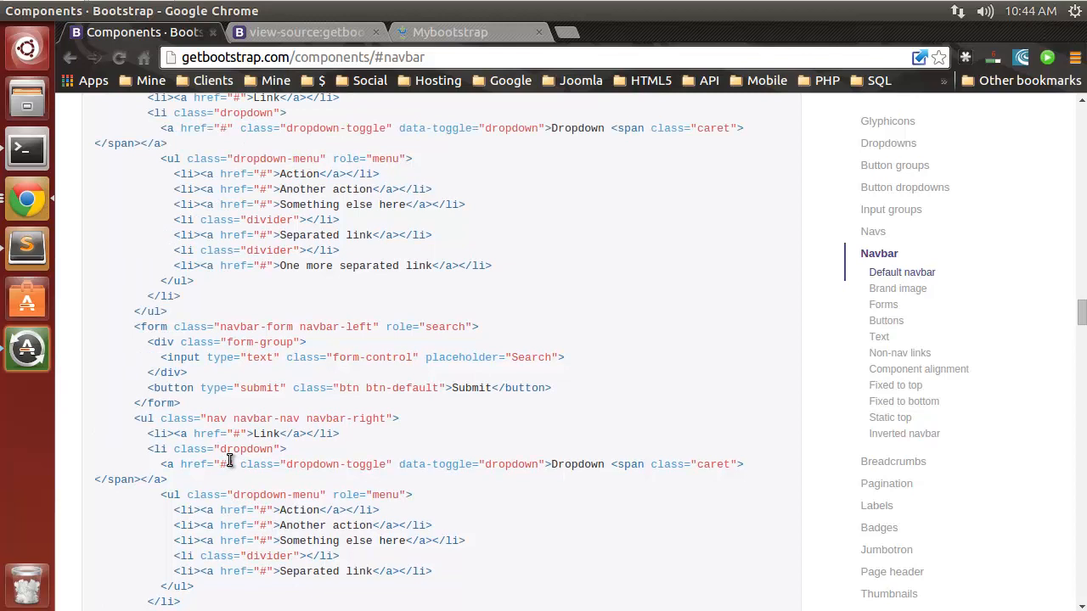
scroll("up", 3)
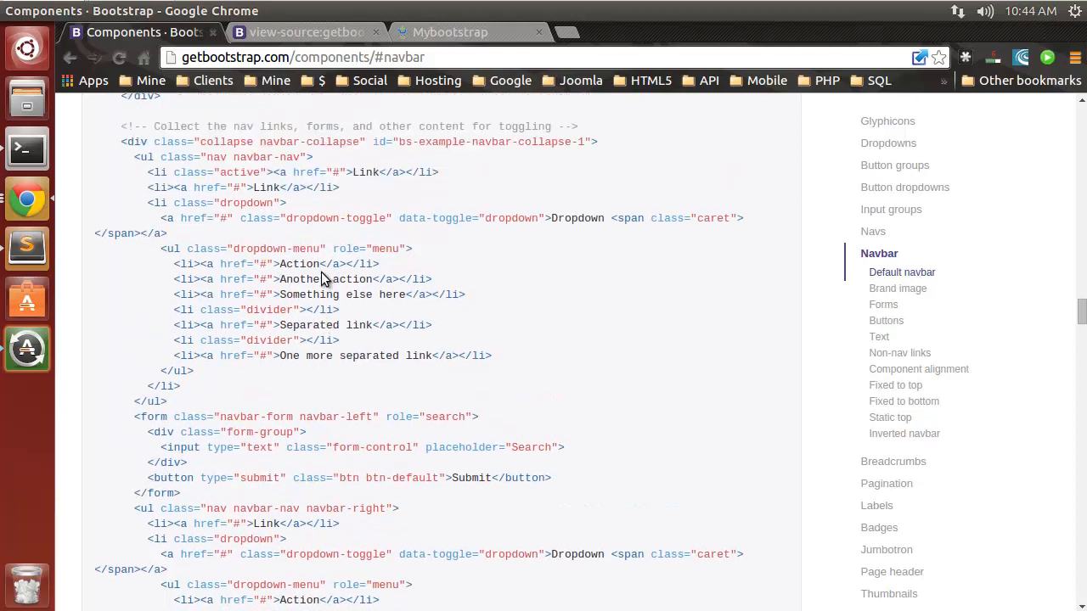
scroll("up", 3)
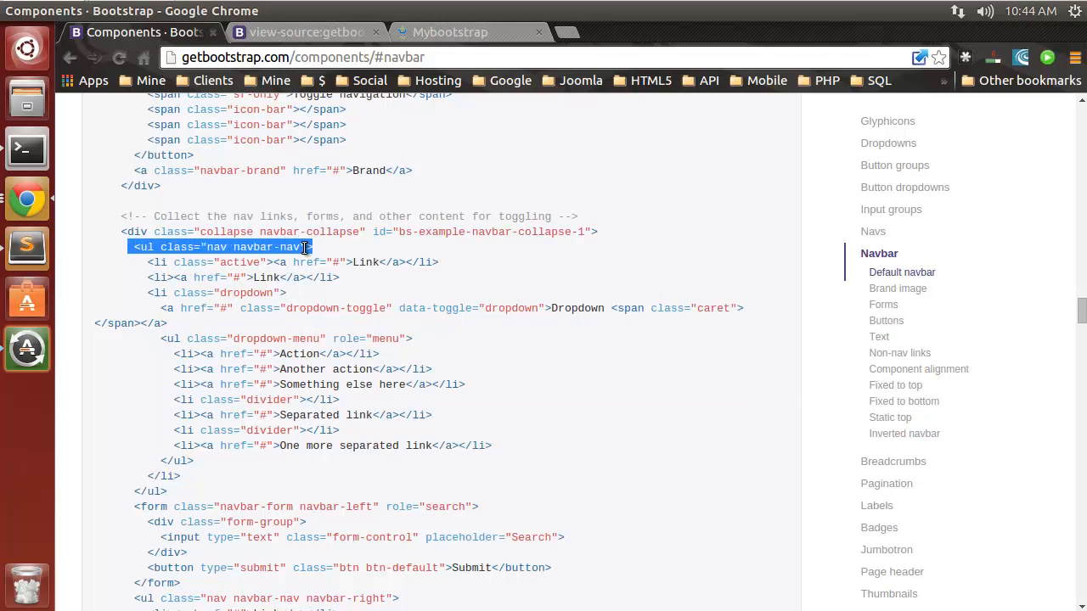
left_click(27, 249)
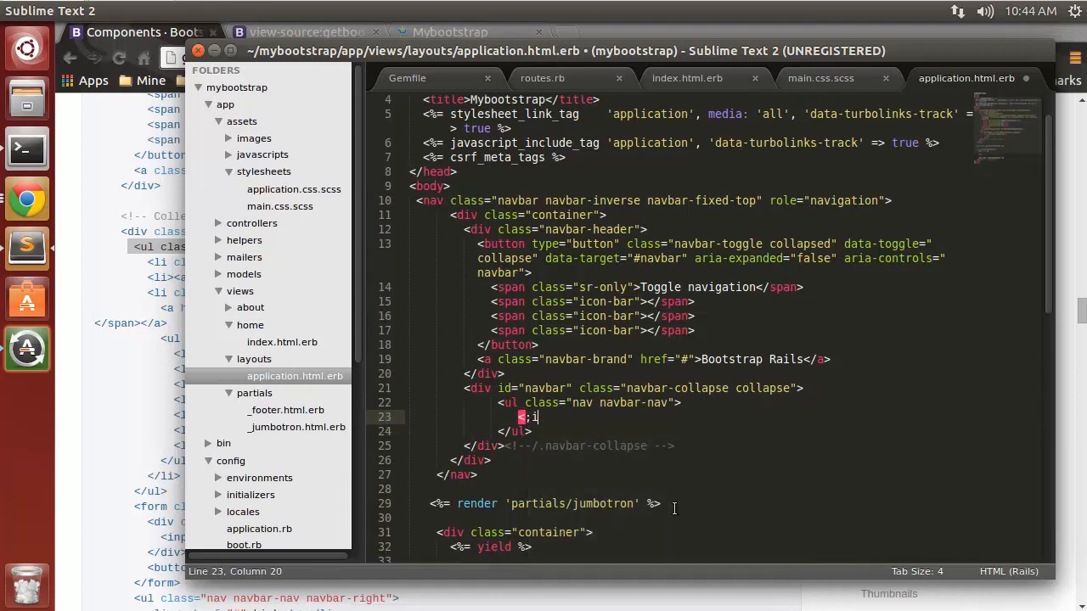
Add <li>Home</li> and <li>About</li> to the navbar list and check them in Chrome.
type("li")
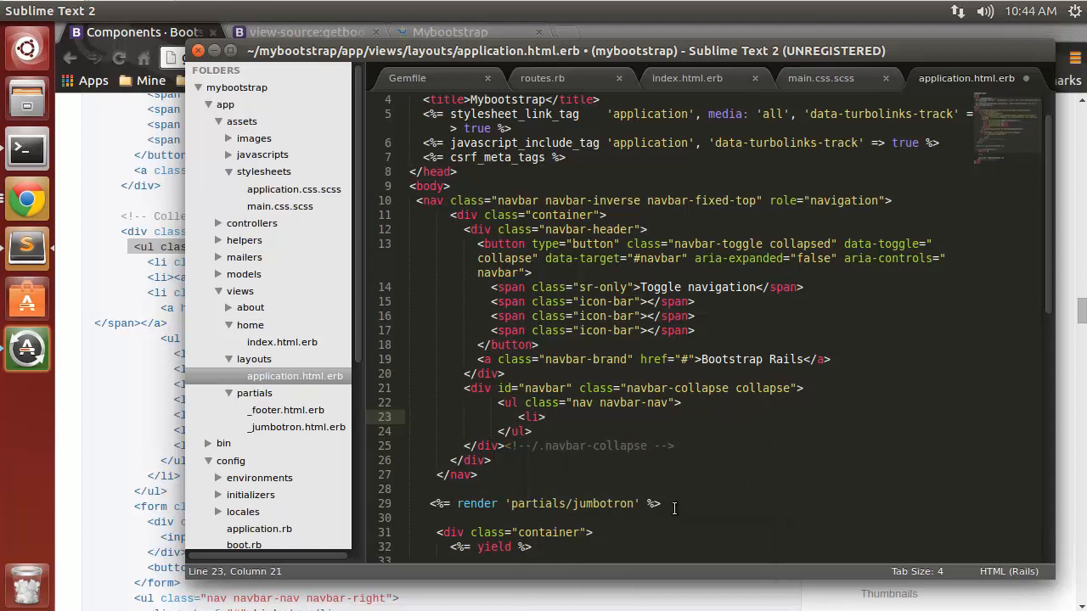
type("Home</li")
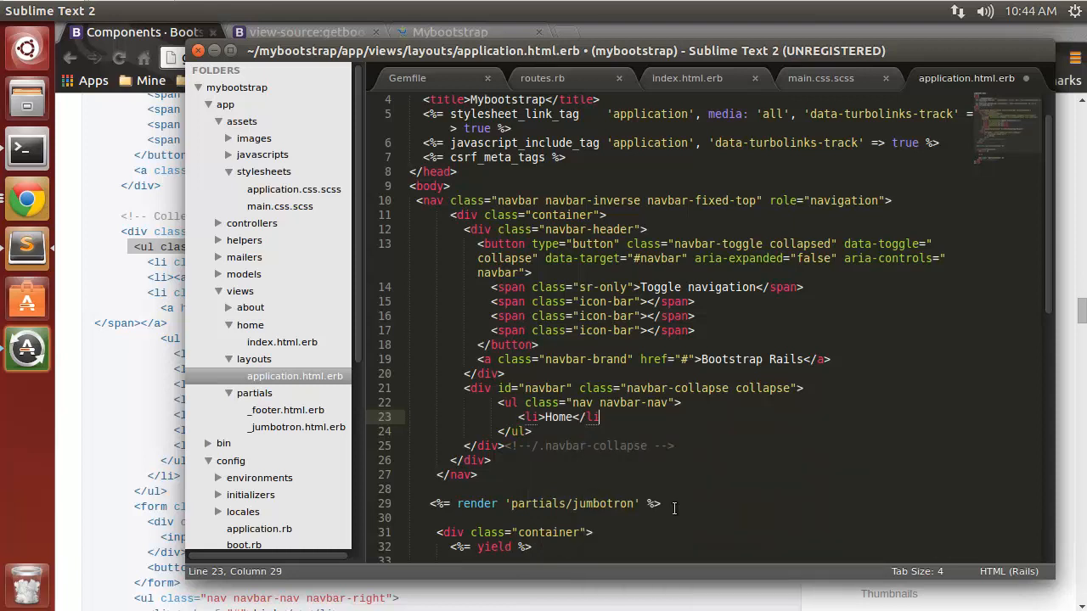
type("<li>Abo")
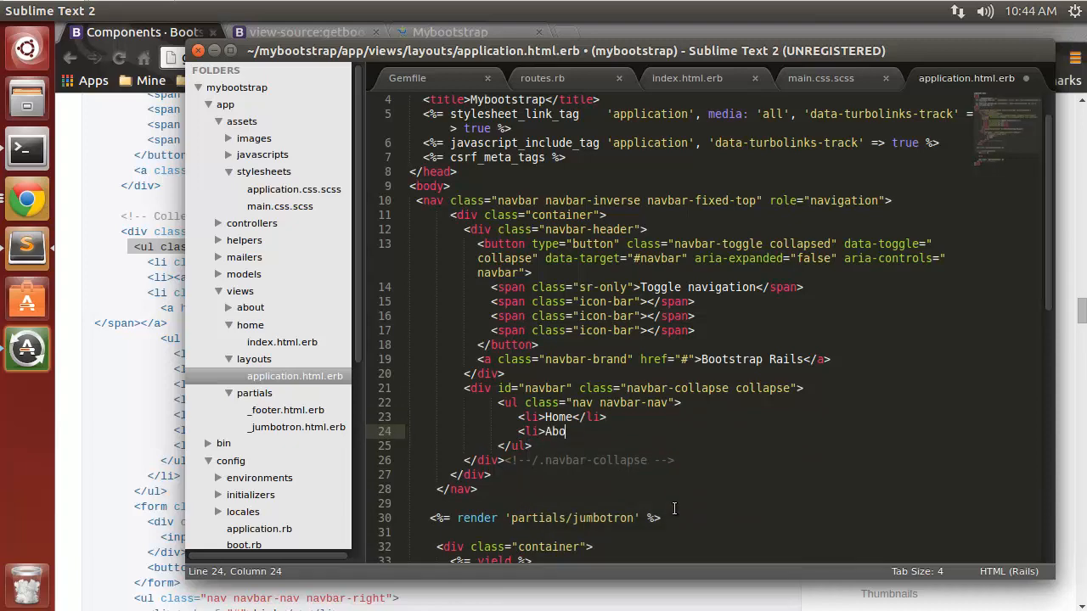
type("ut</li>")
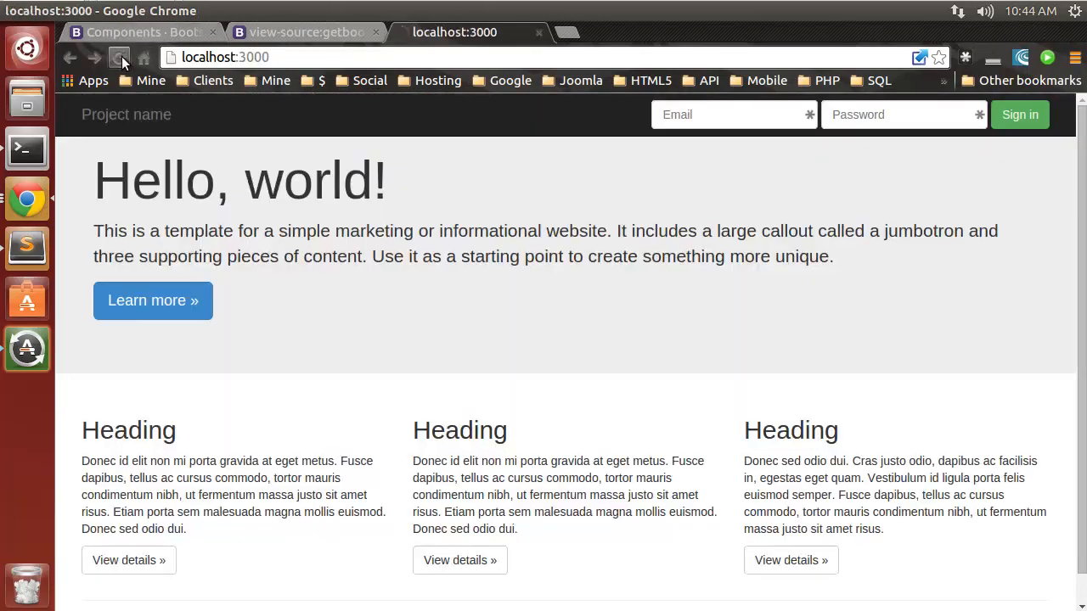
left_click(119, 57)
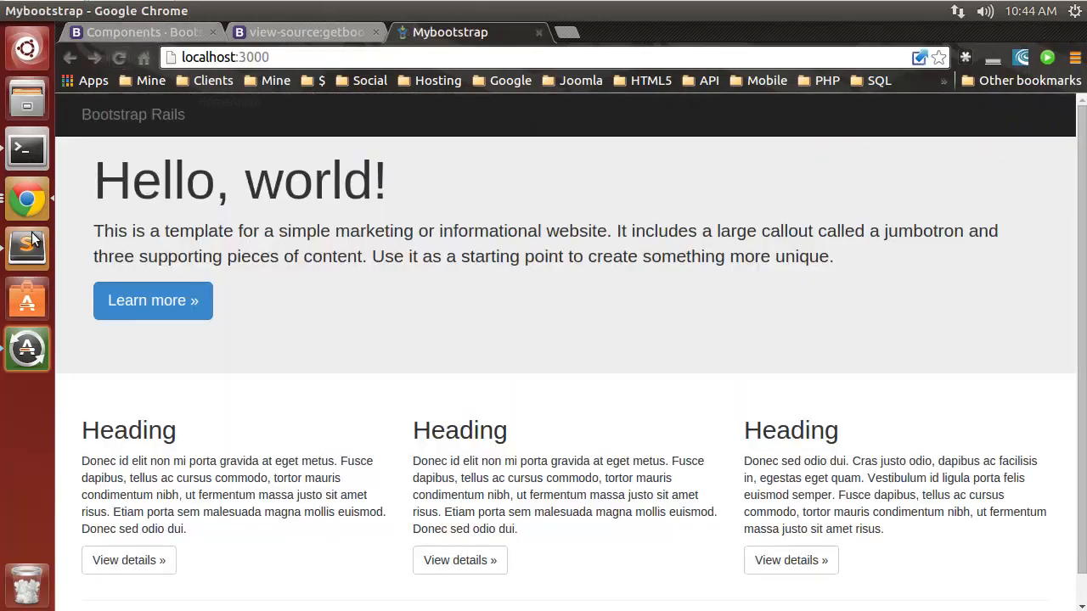
left_click(26, 247)
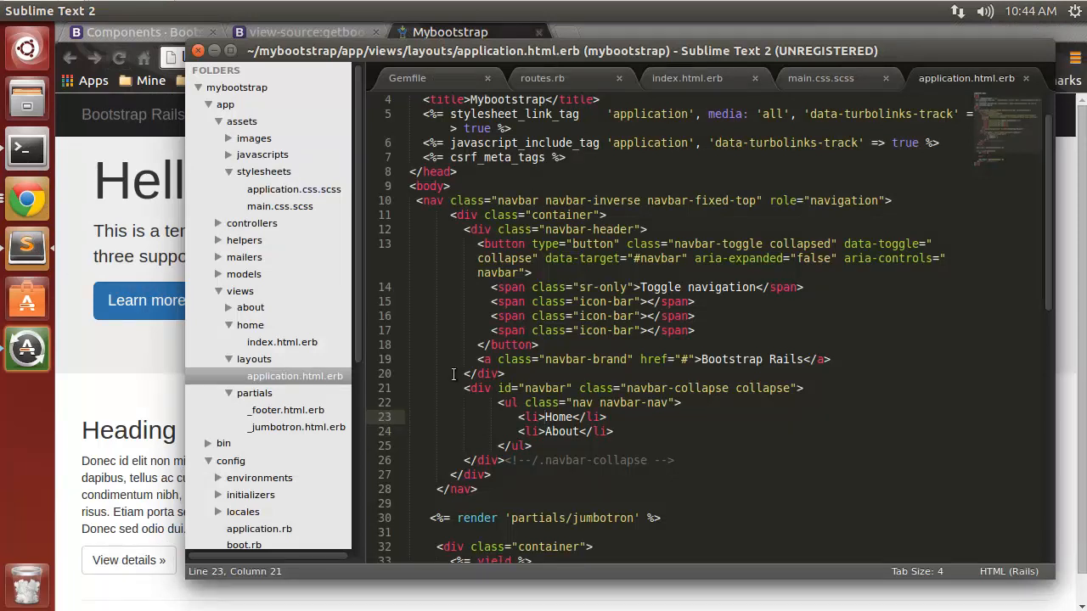
Wrap Home and About in <a href="#"> links and save the layout.
type("<a href=\"$")
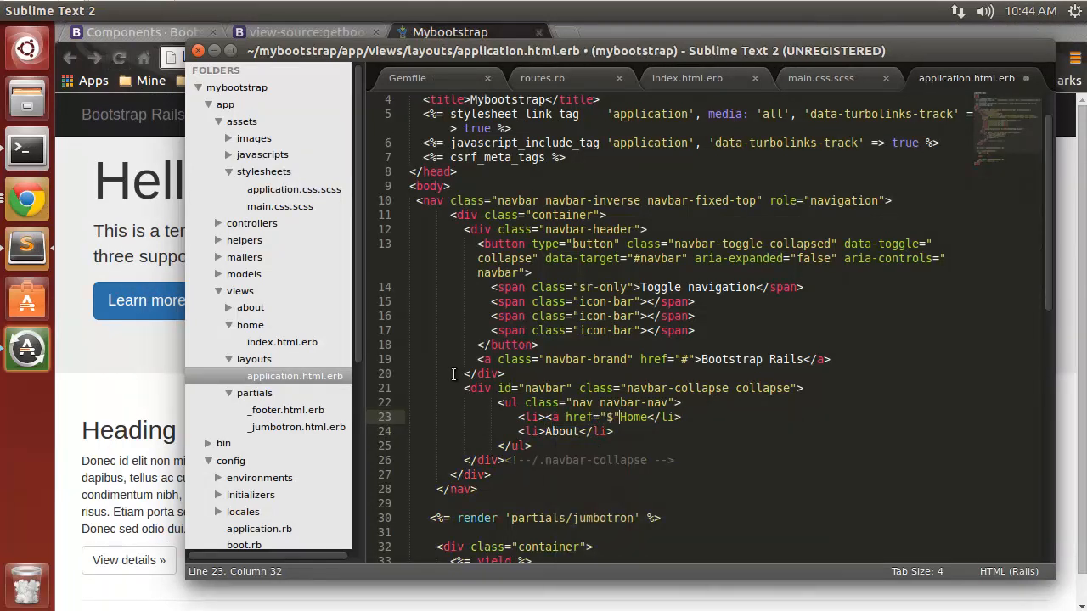
type("#")
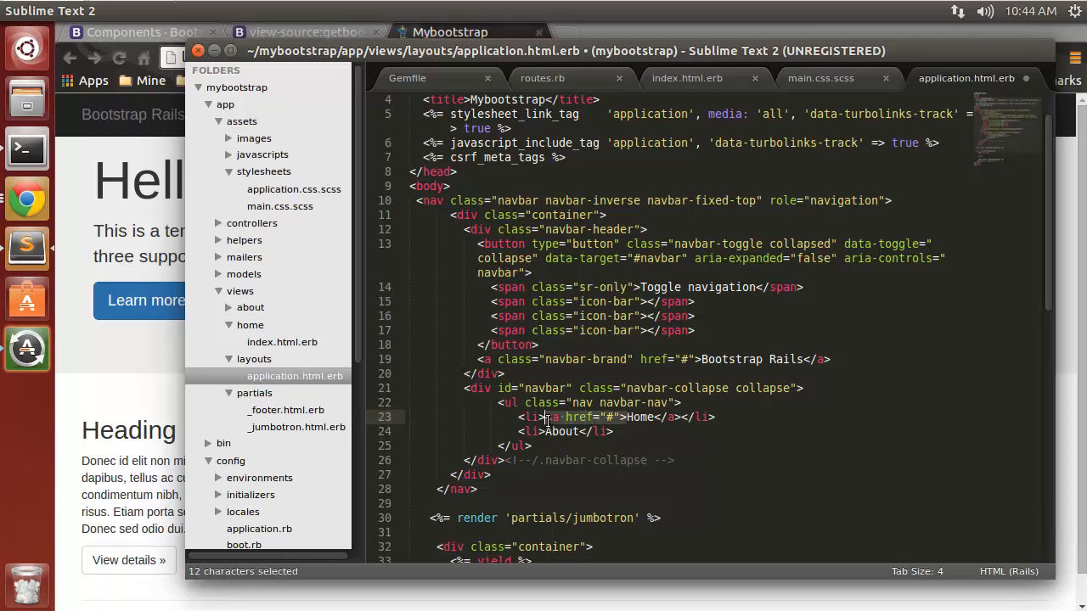
key("ctrl+v")
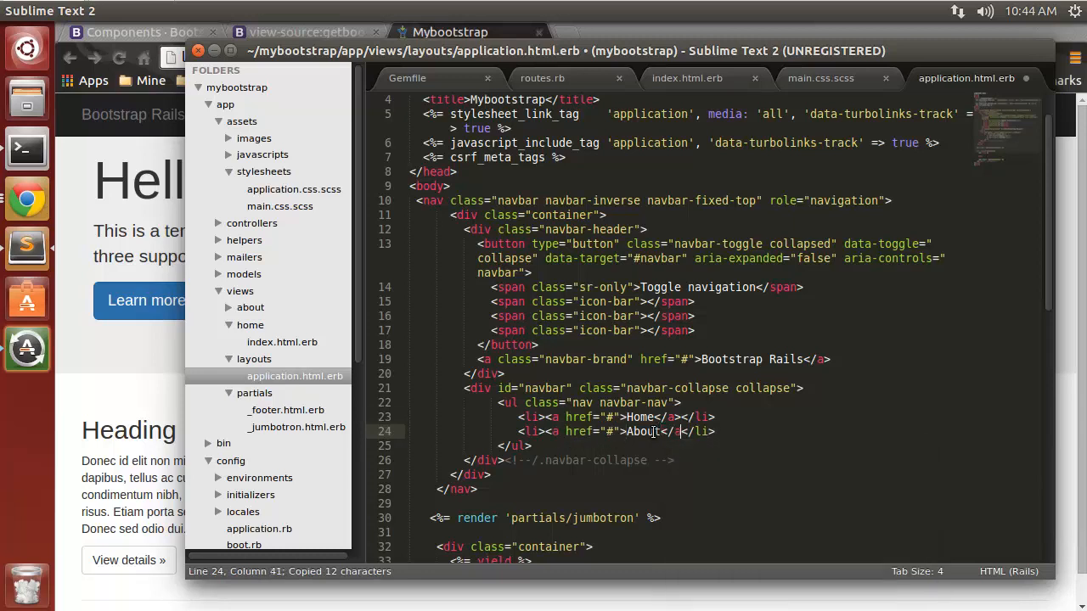
key("ctrl+s")
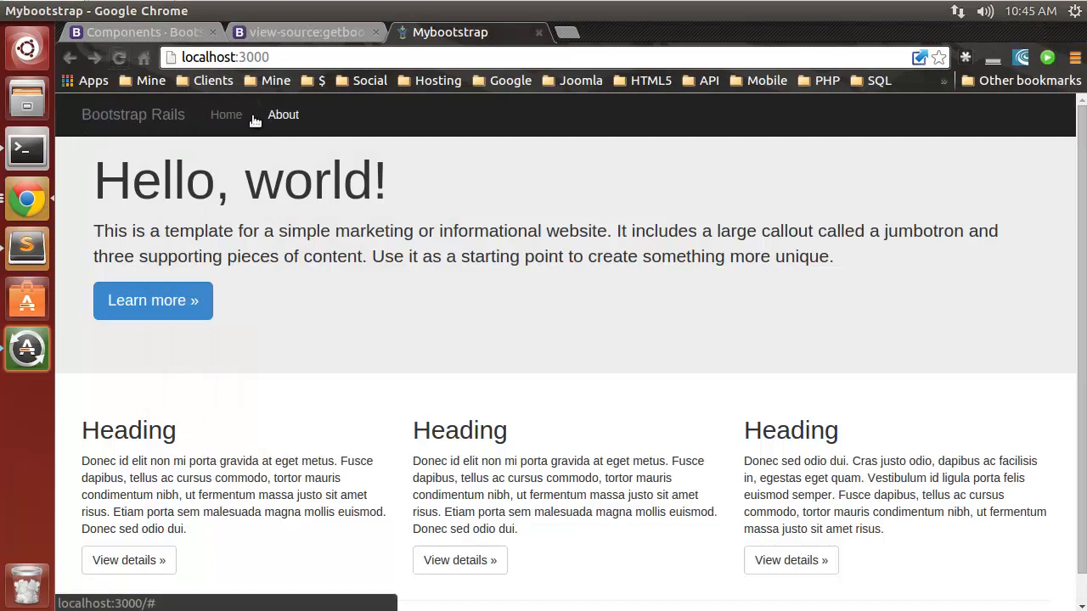
Return to the layout and start a new line after the About item.
left_click(27, 150)
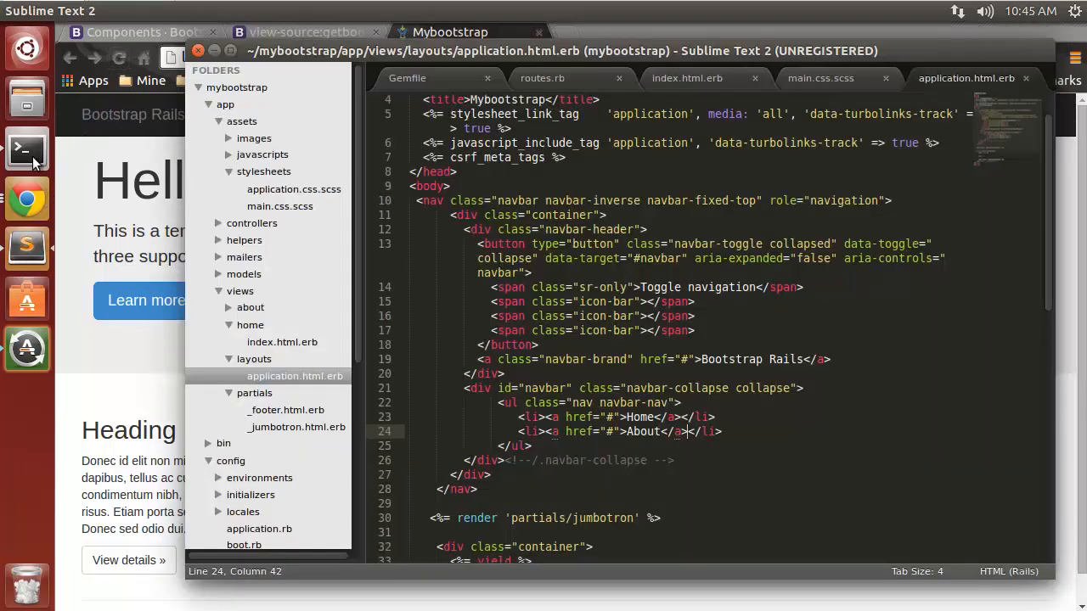
left_click(720, 431)
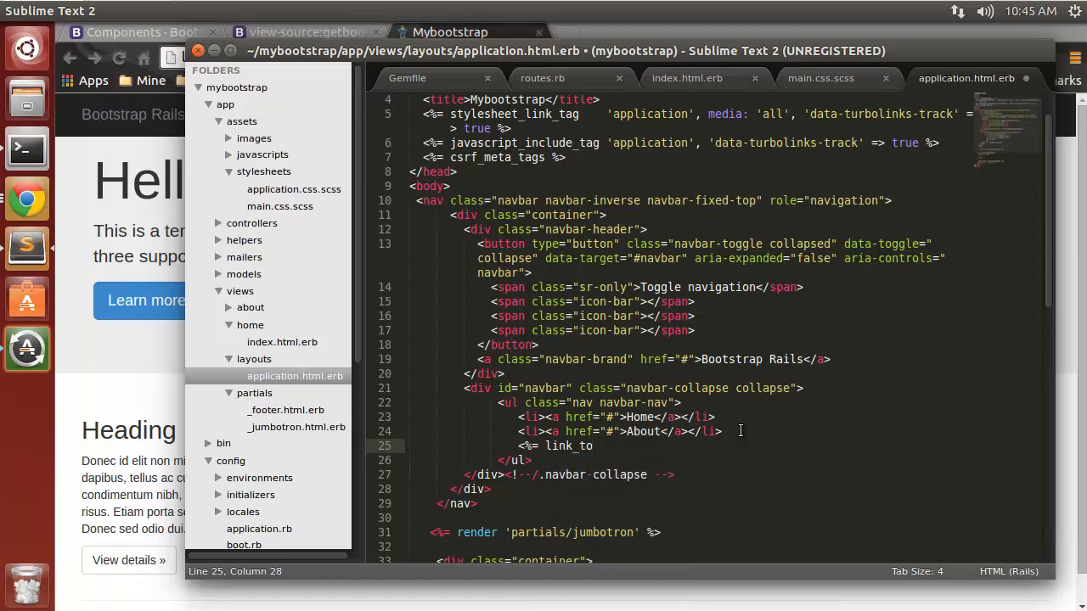
Make the Home item a link_to "Home", root_path ERB tag.
type("\"\"")
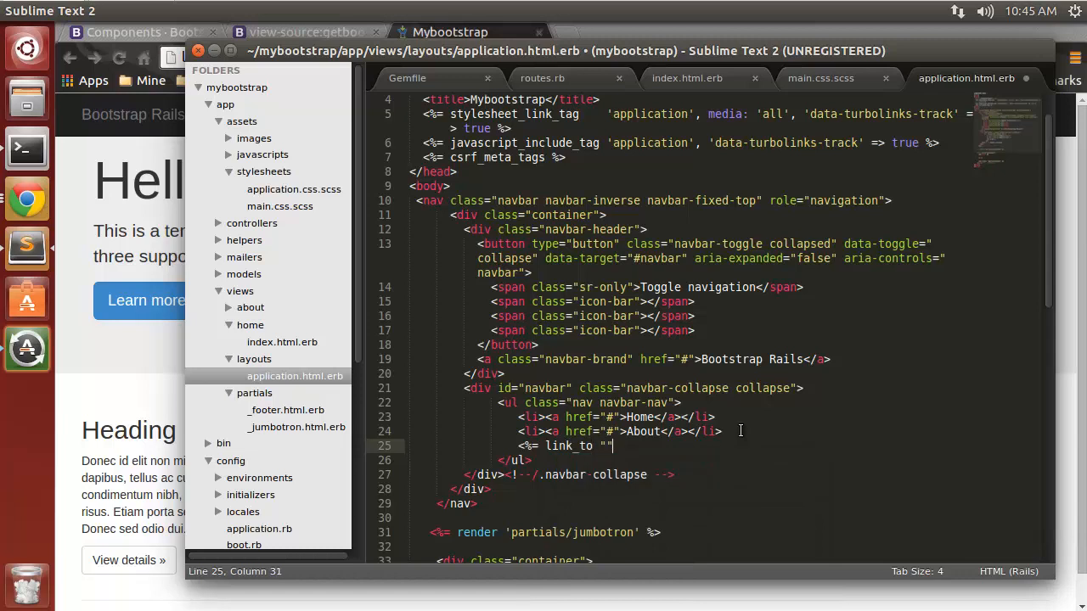
type("Home")
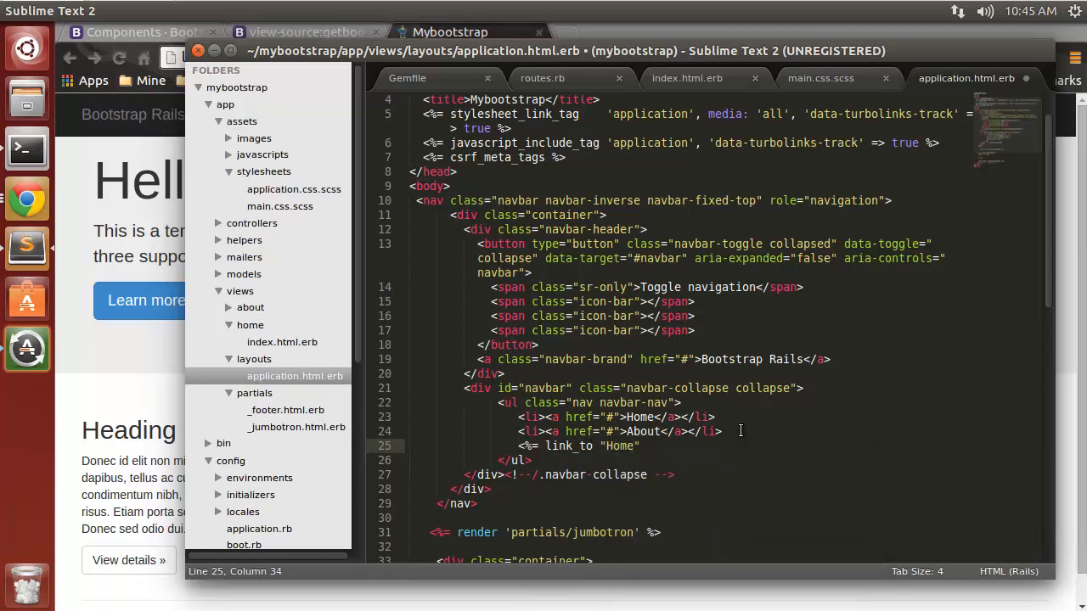
type(", root_pat")
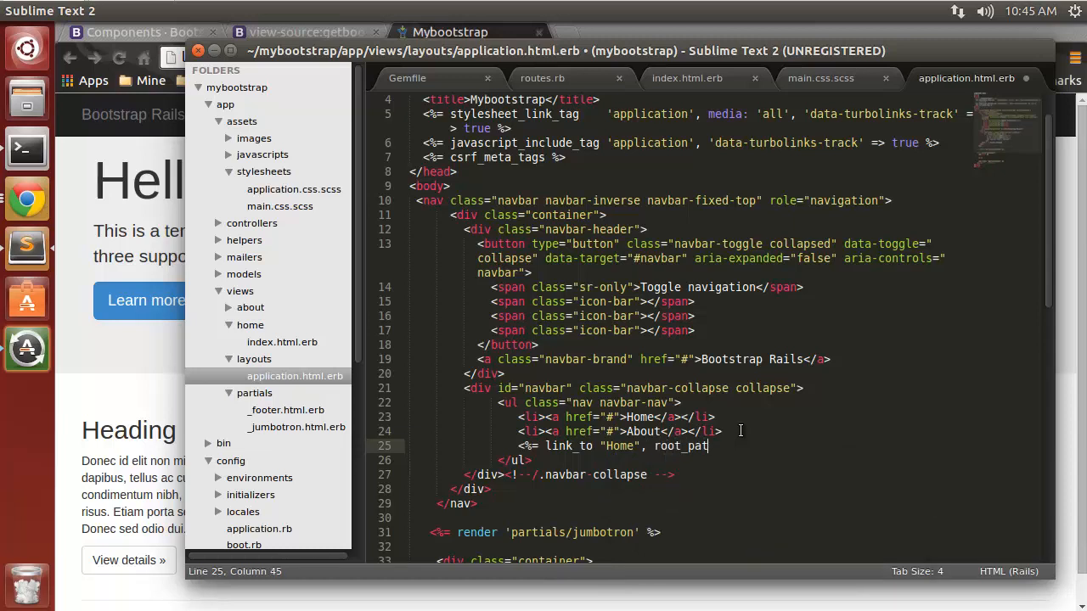
type("h %>")
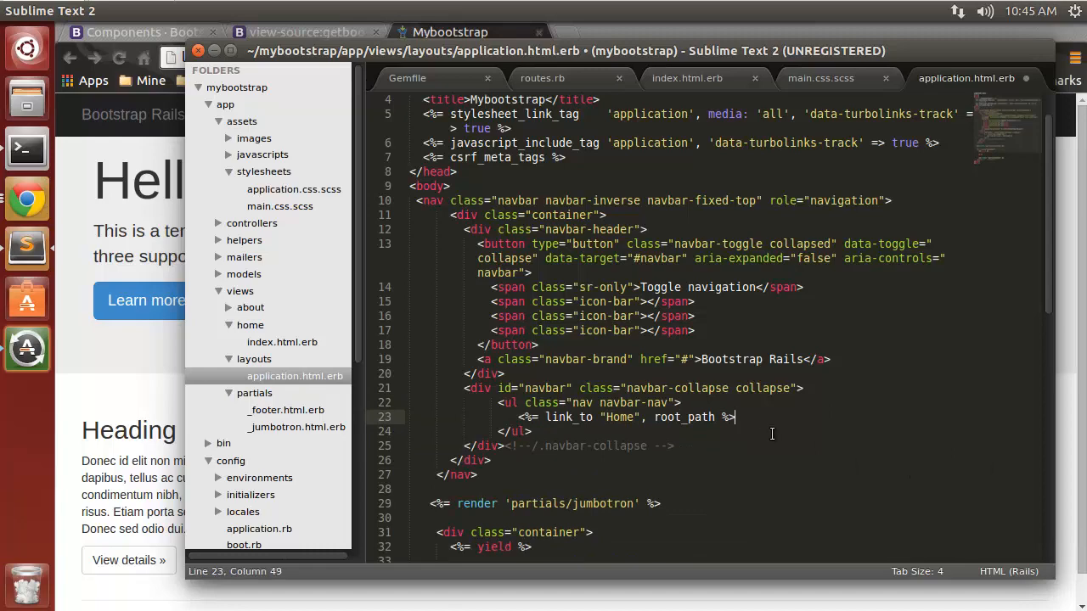
Reload the app in Chrome to confirm the Home root link, then return to the editor.
left_click(455, 32)
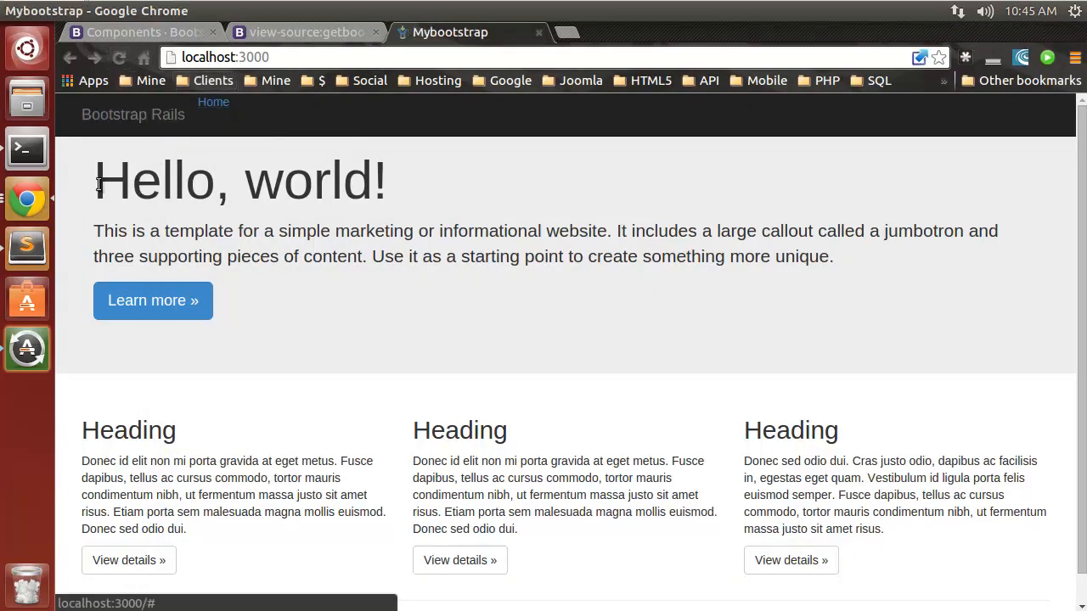
left_click(26, 247)
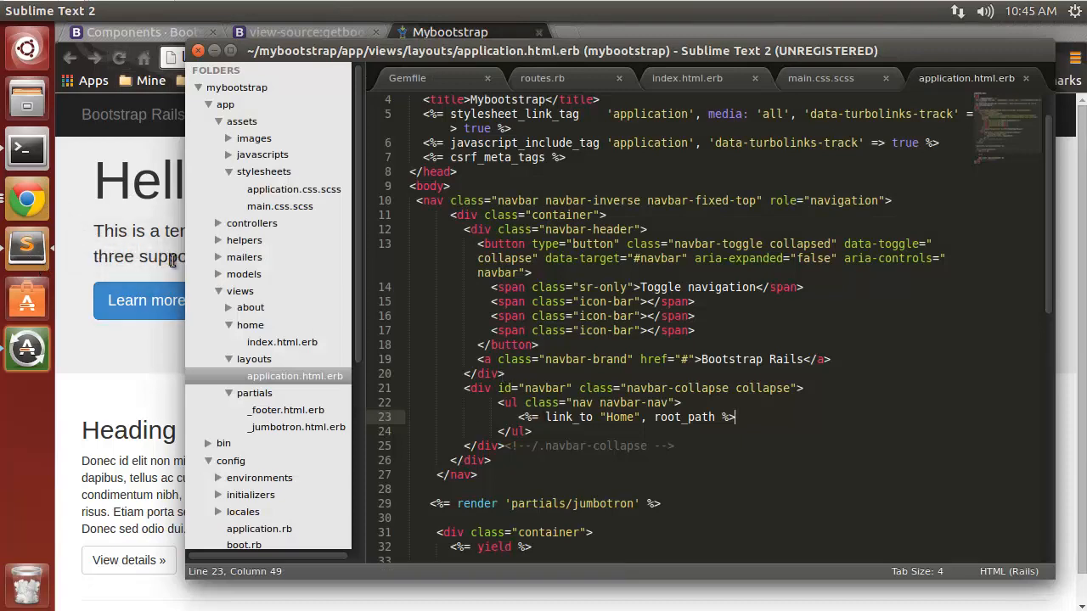
left_click(450, 32)
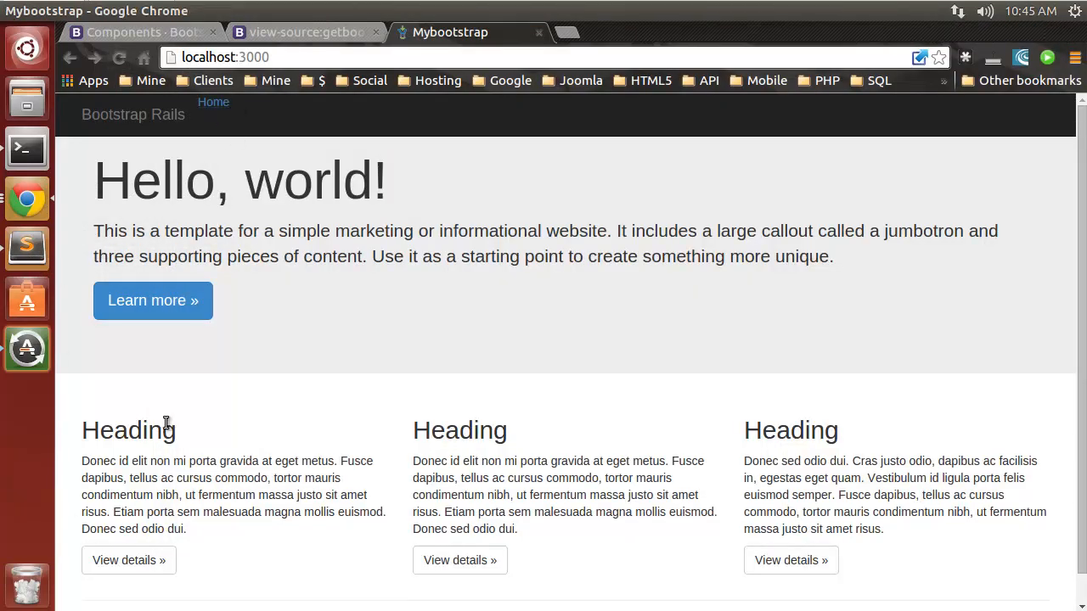
key("F12")
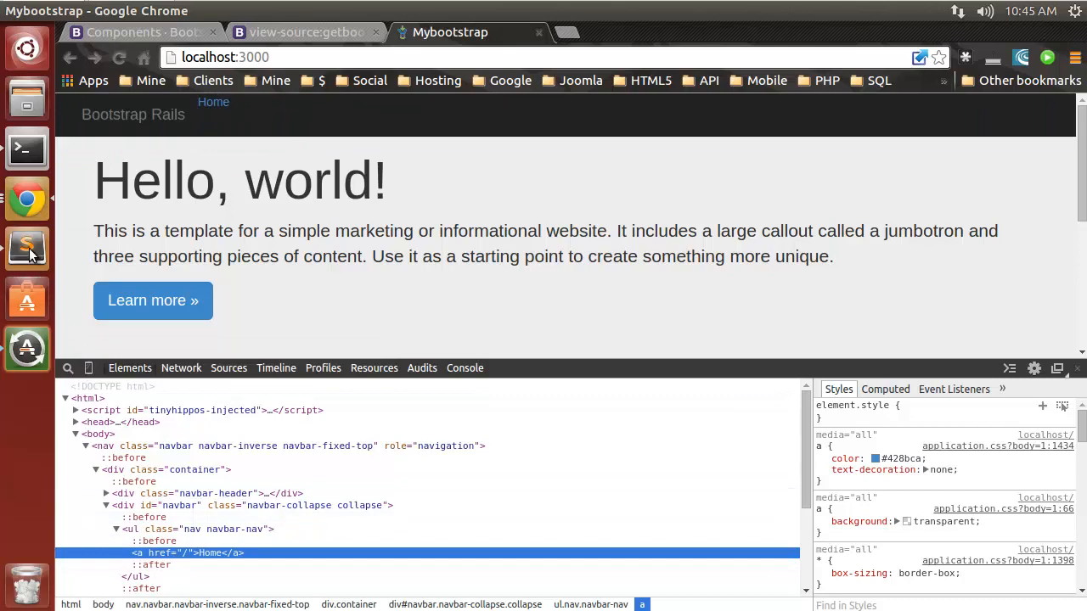
left_click(27, 246)
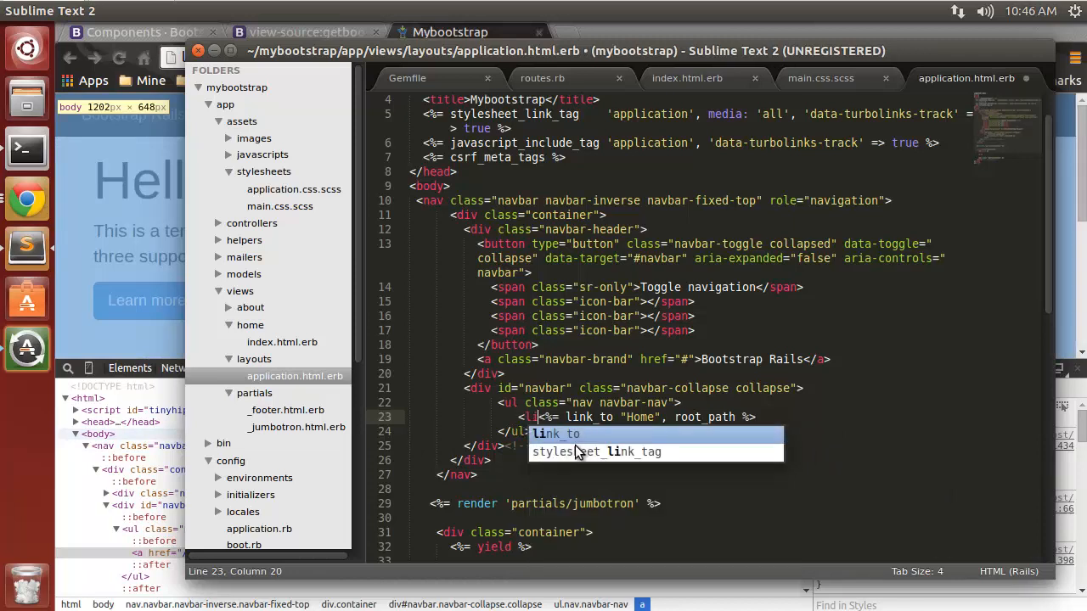
Close the Home item with </li> and paste a copy of the line below it.
key("Escape")
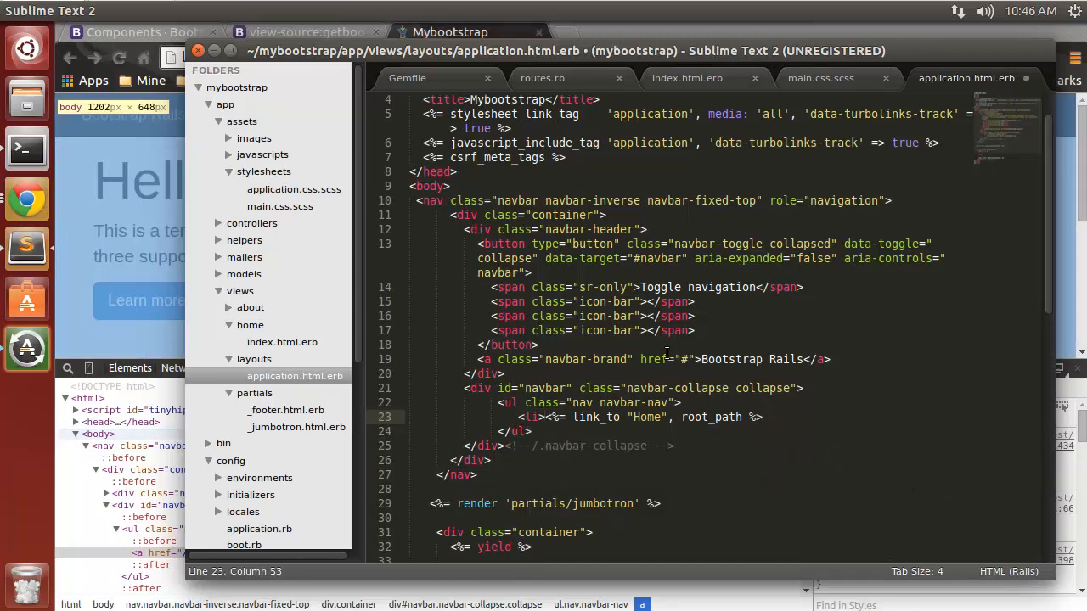
type("</li>")
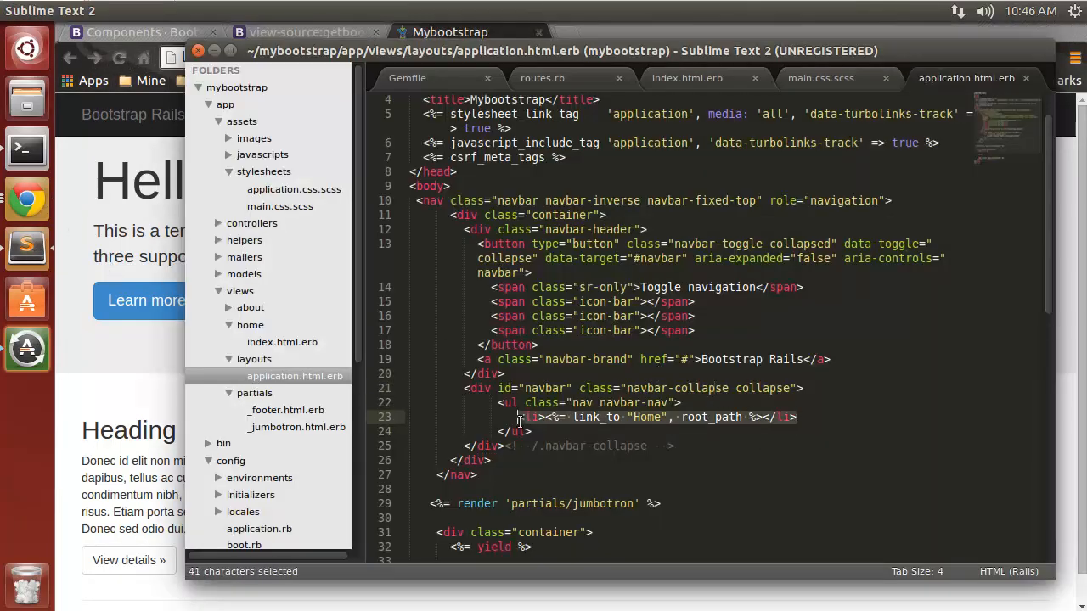
key("ctrl+v")
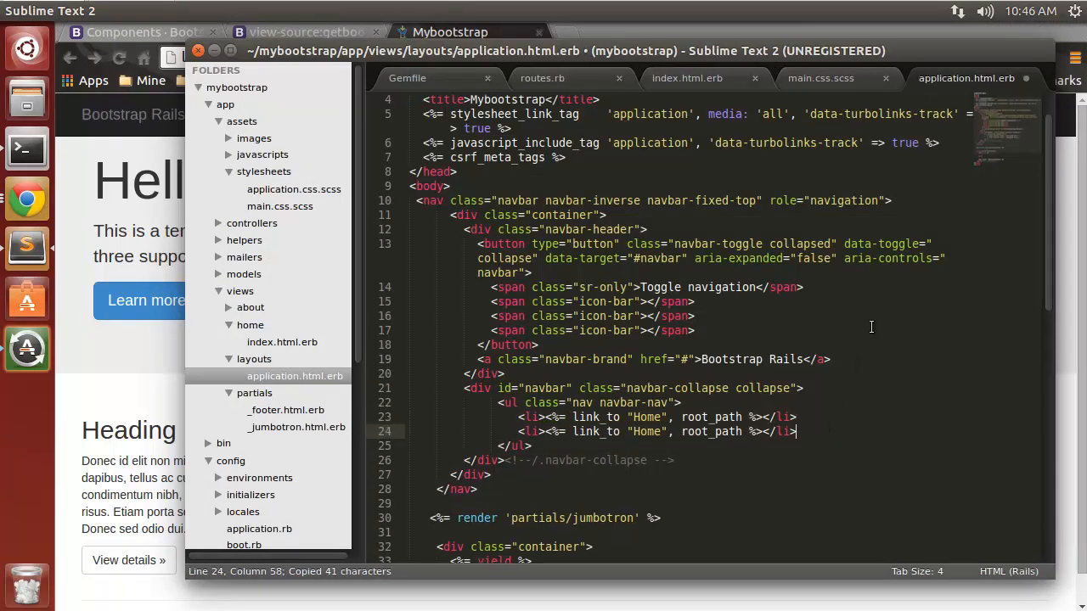
Turn the copied item into an About link pointing to about_path.
double_click(650, 431)
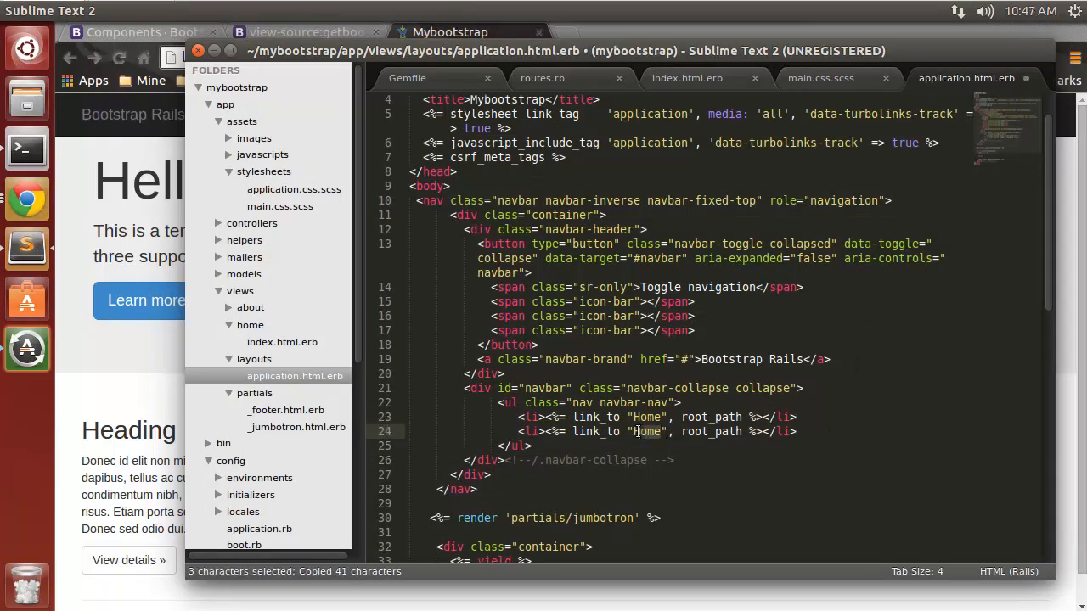
type("About")
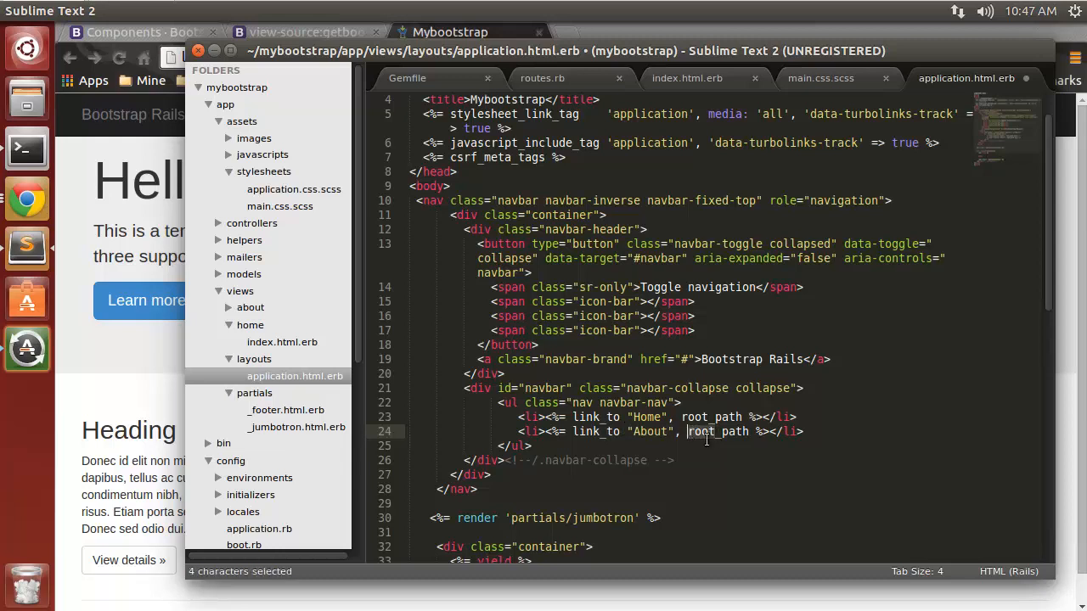
type("about_path")
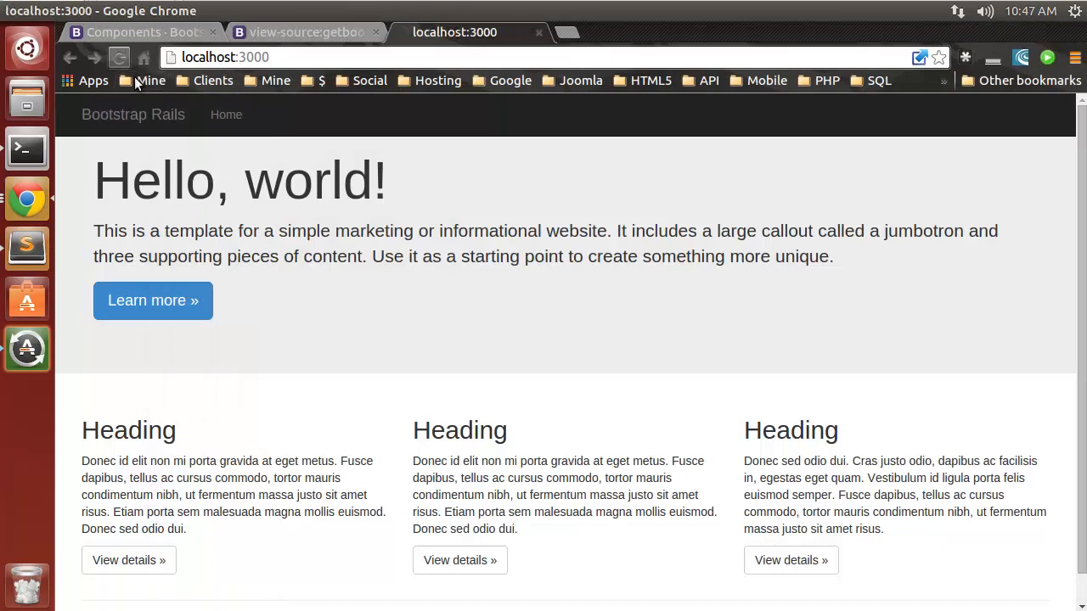
Reload the app and select the undefined about_path name in the NameError message.
left_click(119, 56)
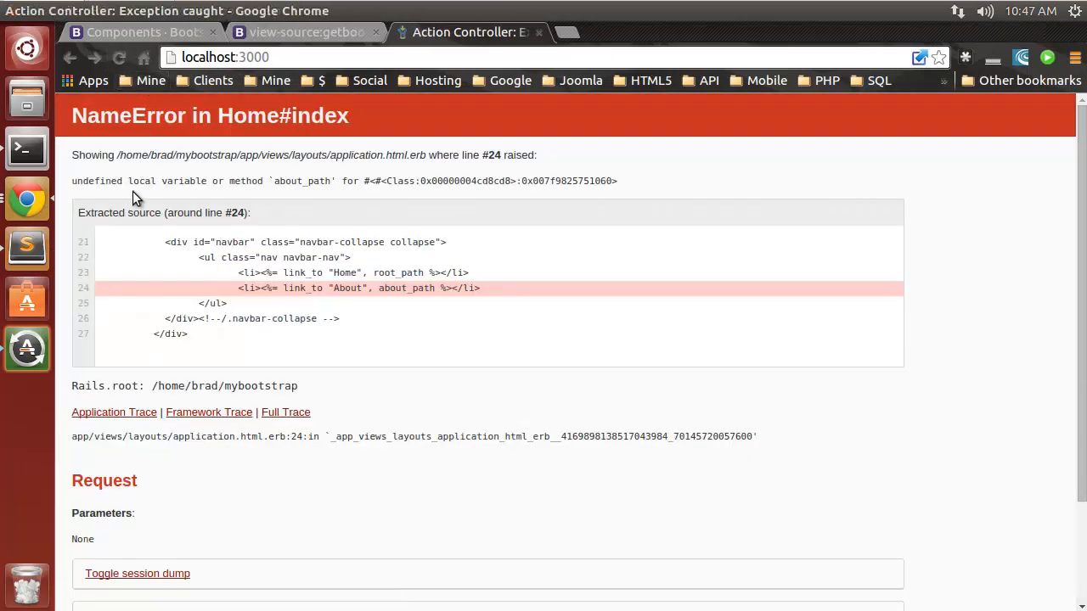
mouse_move(276, 193)
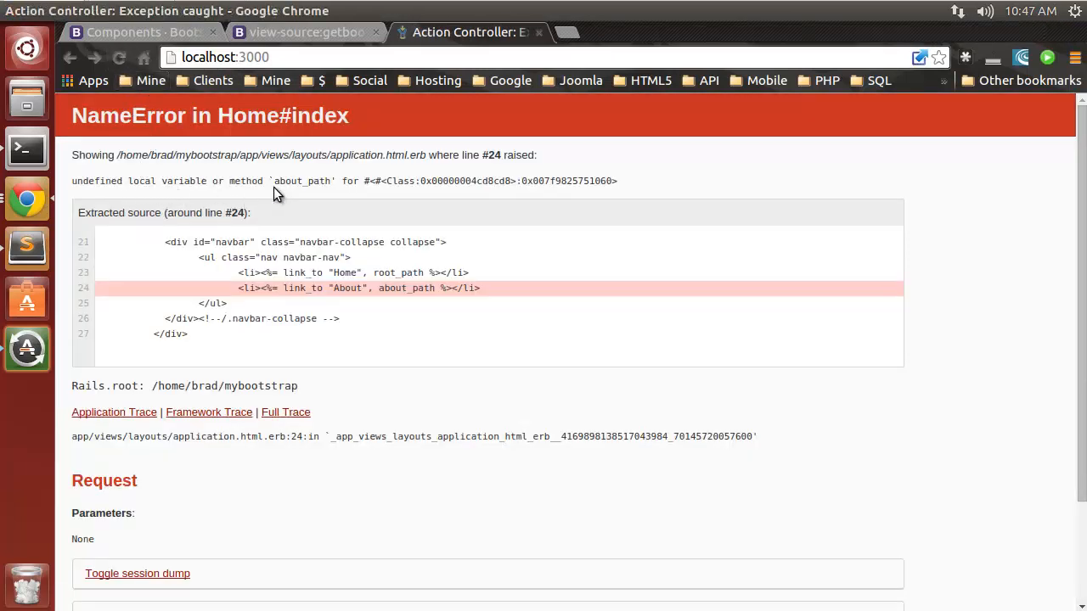
double_click(303, 181)
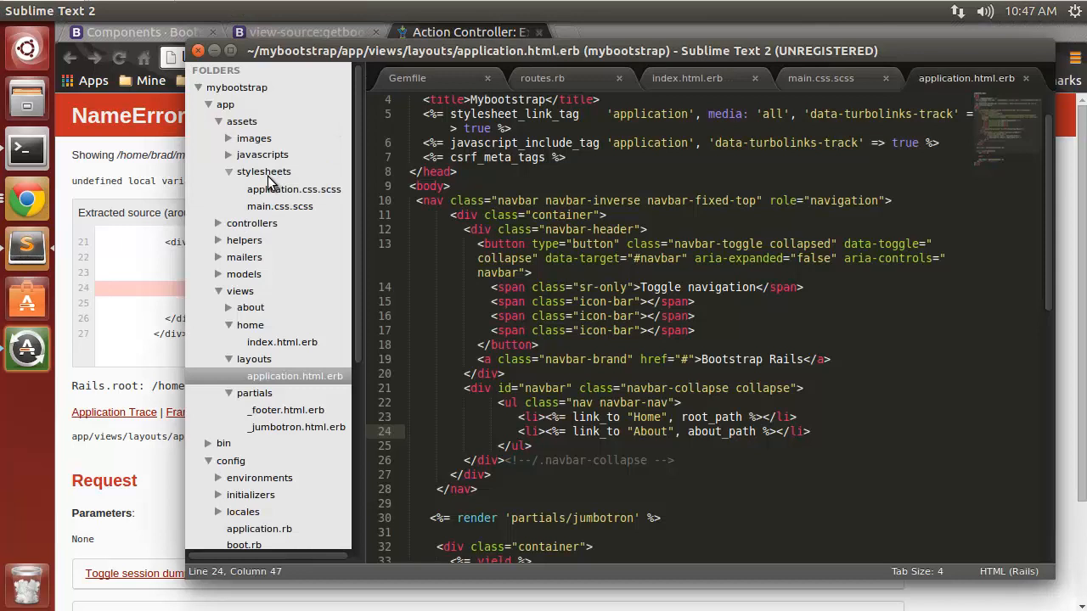
Add get 'about' => 'about#index' to config/routes.rb and save it.
scroll("down", 3)
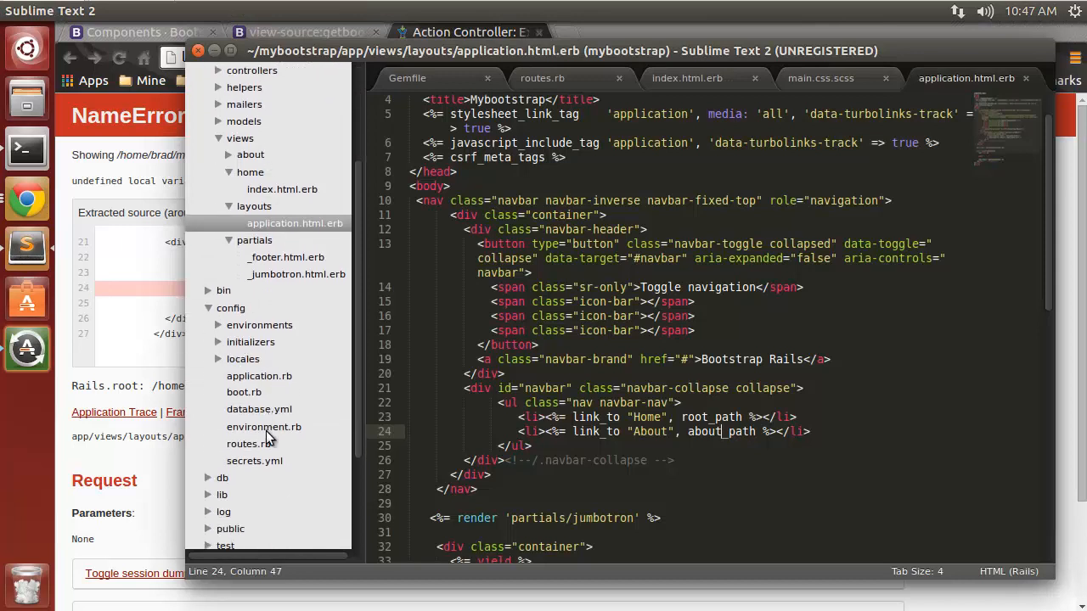
left_click(249, 443)
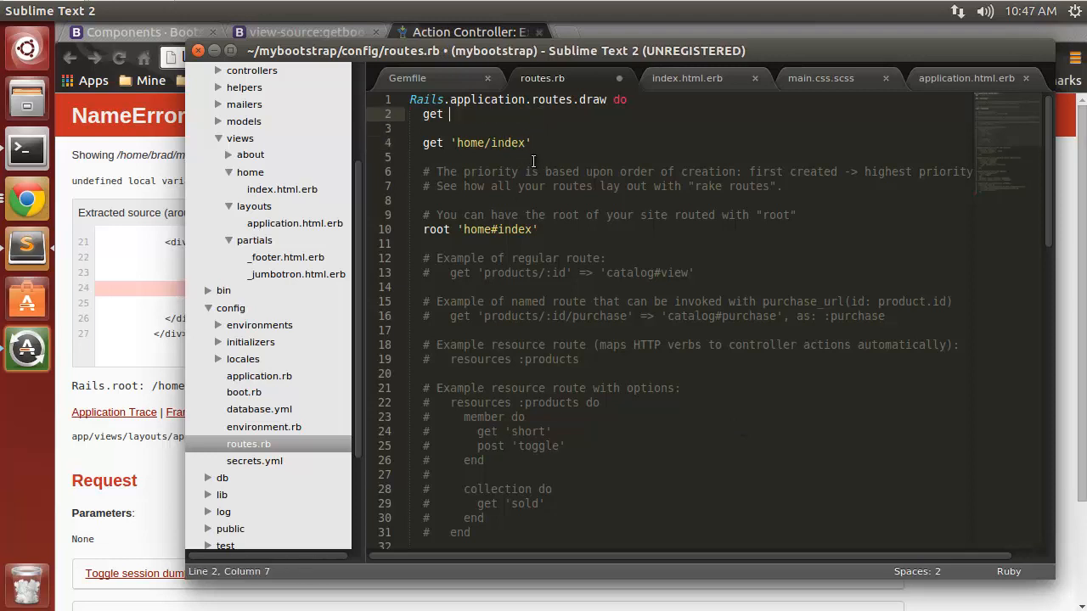
type("''")
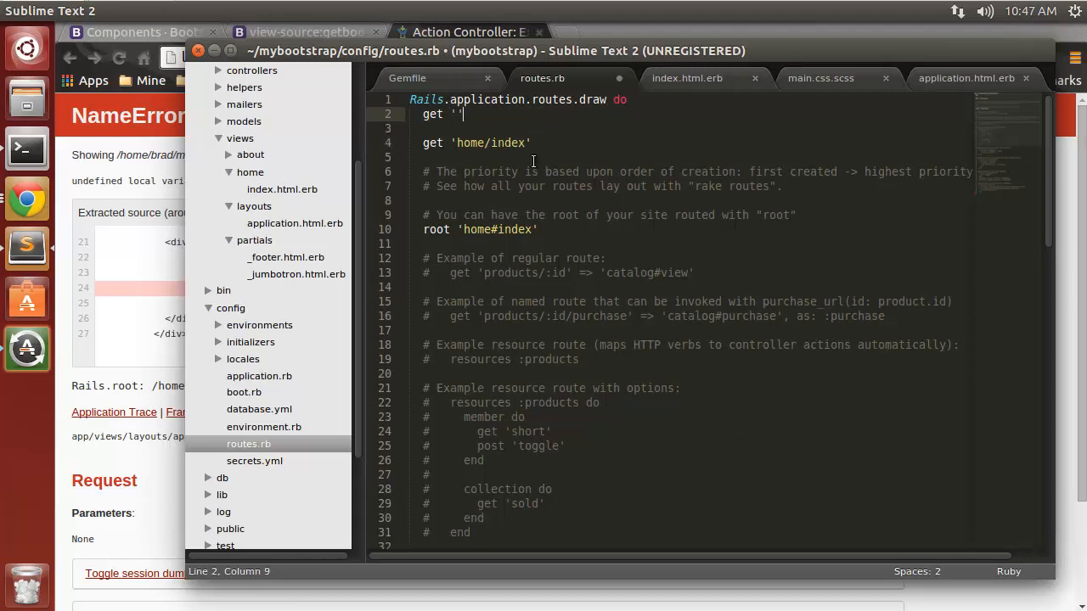
type("about")
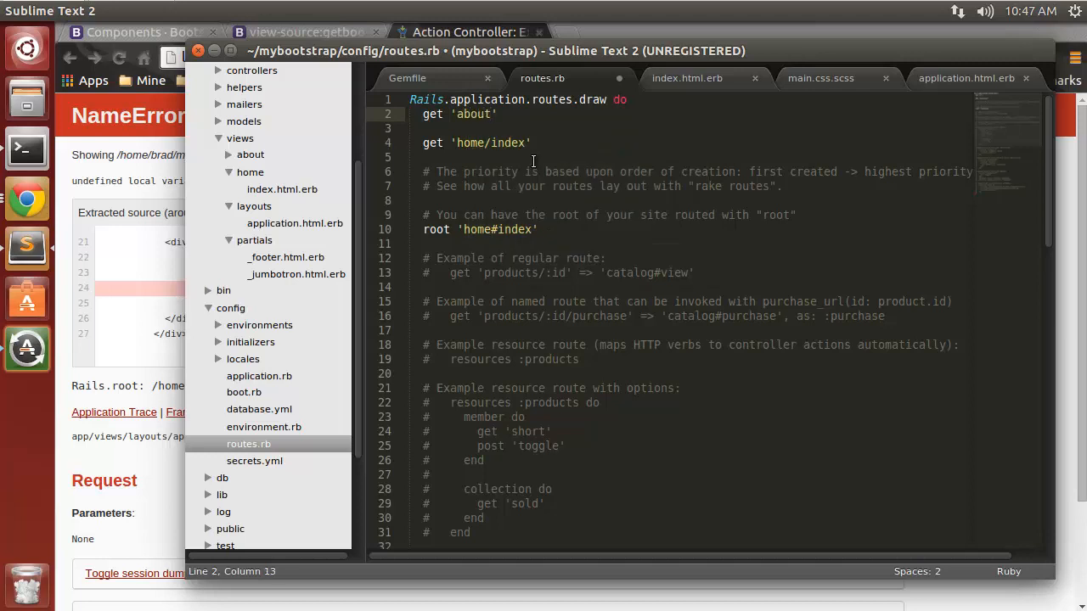
type("=>")
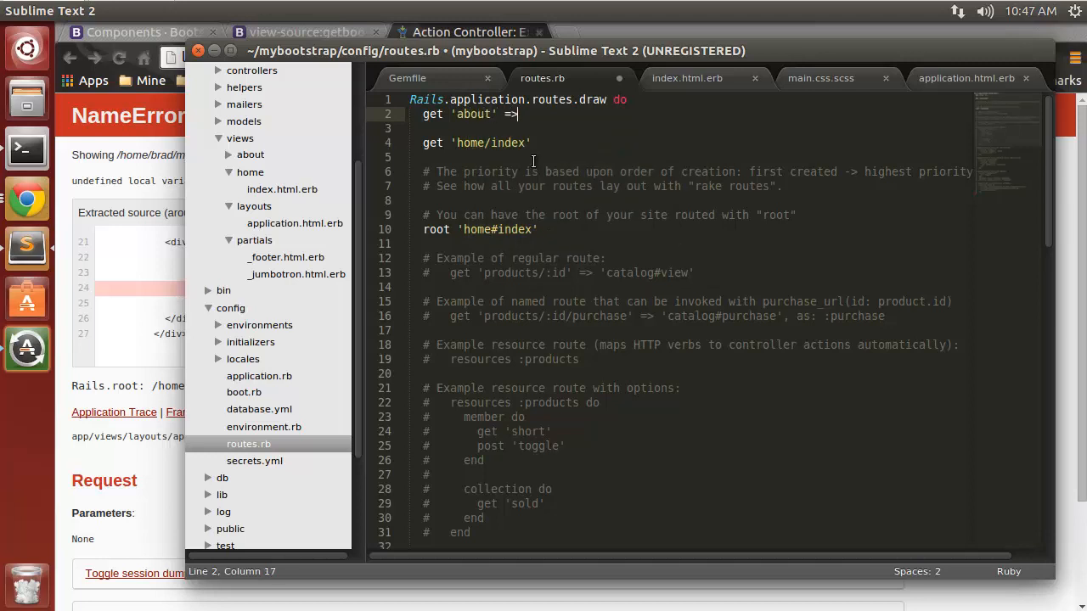
type("''")
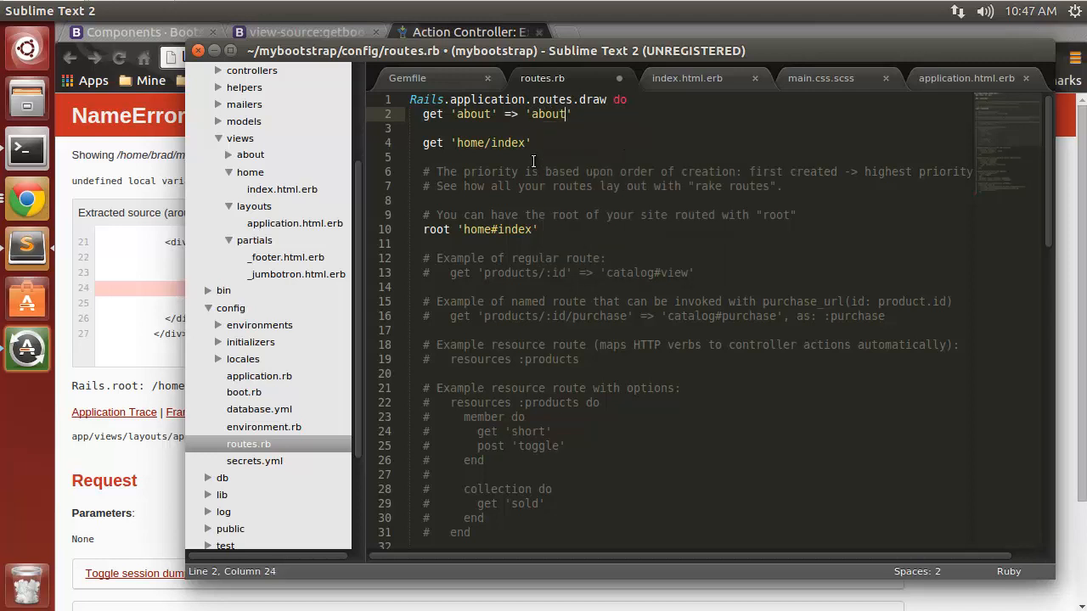
type("#index")
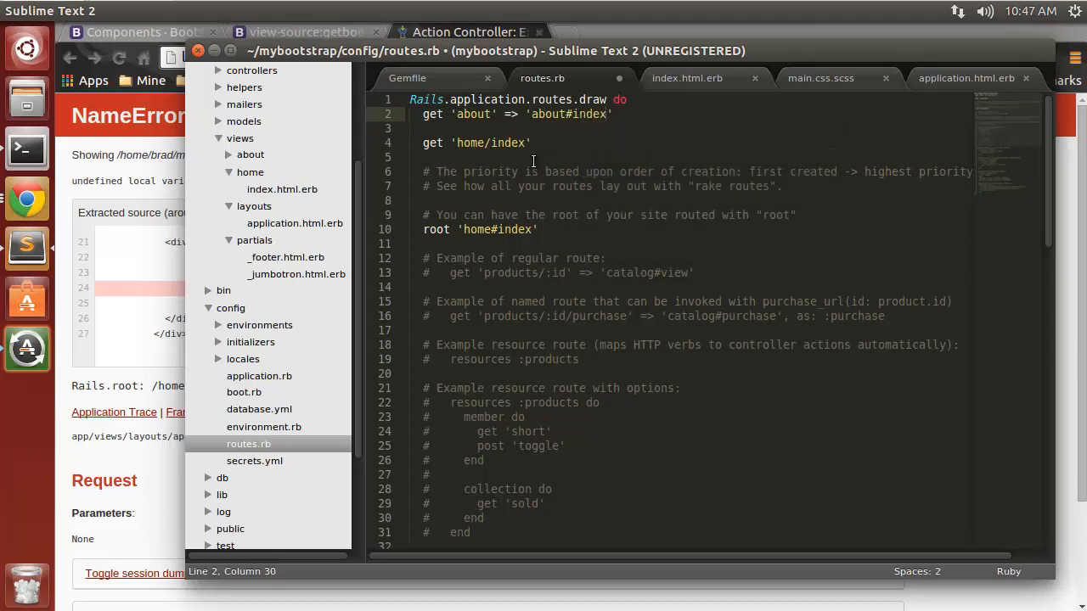
key("ctrl+s")
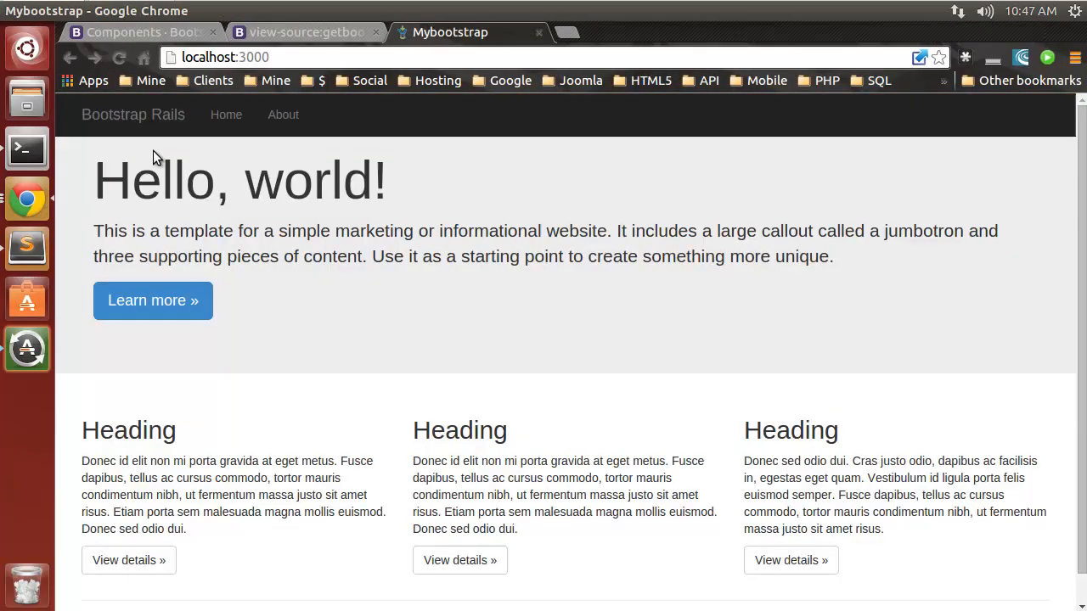
mouse_move(283, 115)
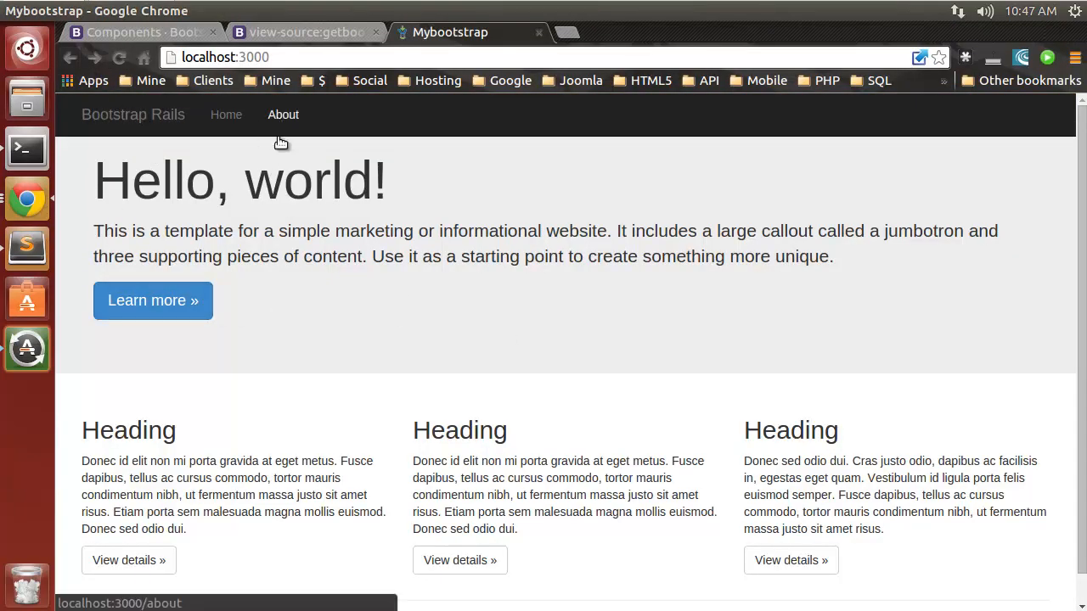
Visit the About page at /about via the navbar link, then return to the editor.
left_click(283, 115)
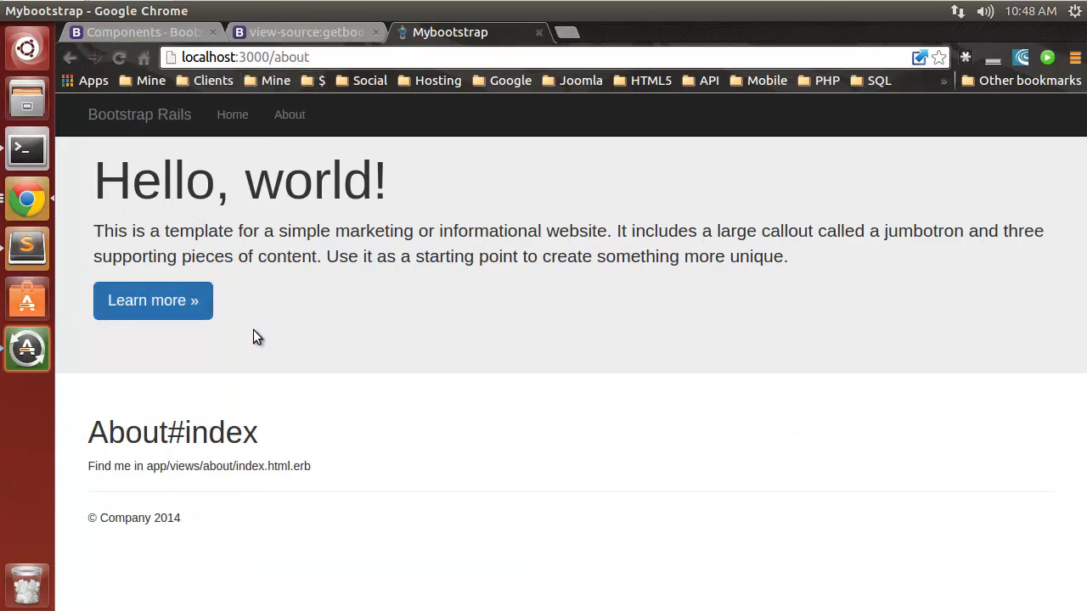
mouse_move(325, 476)
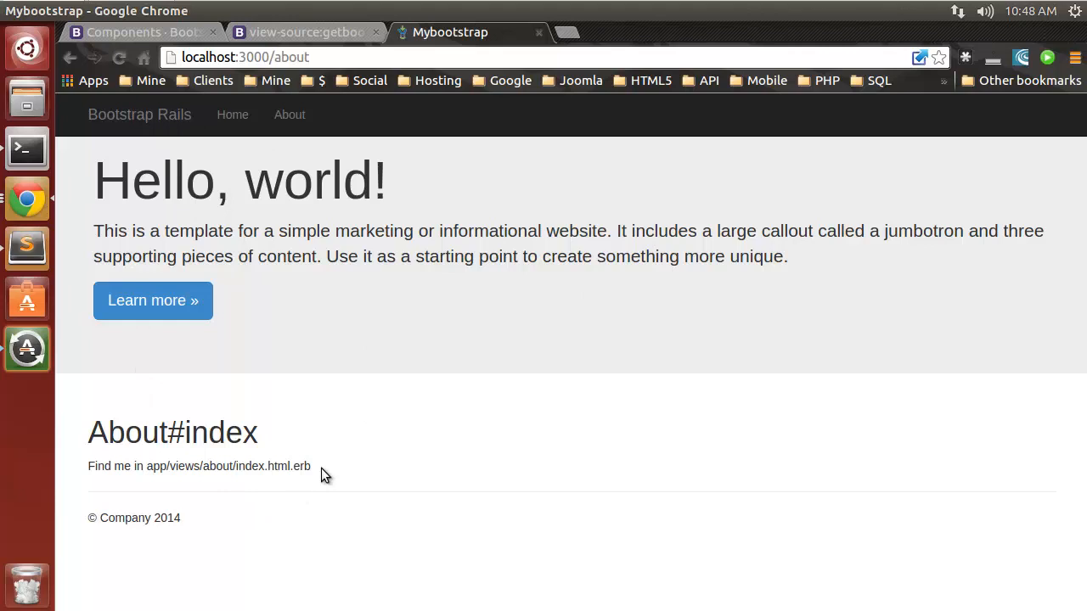
left_click(27, 247)
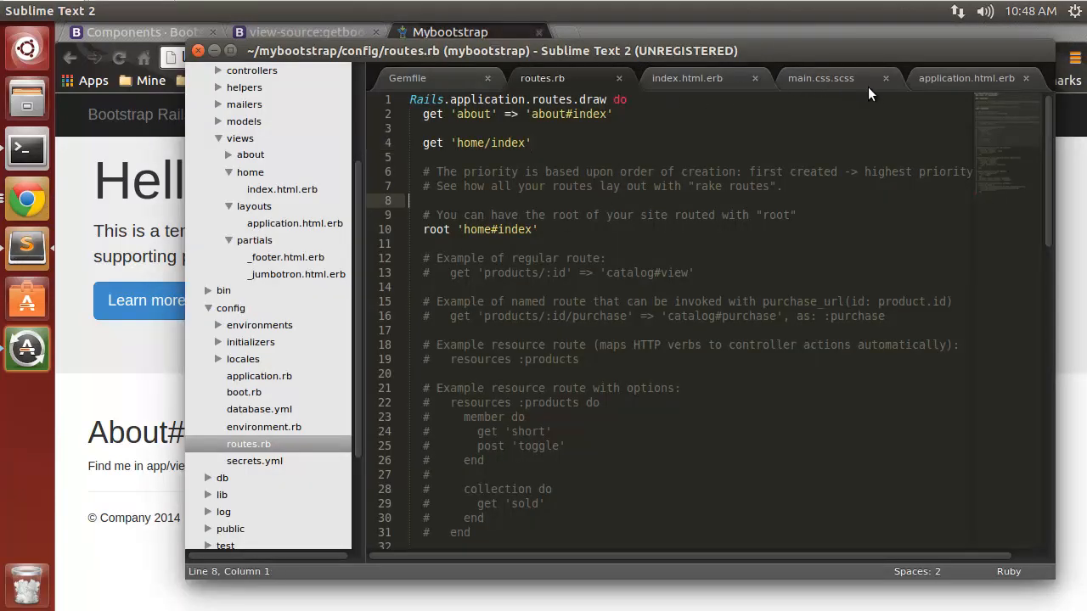
Wrap _jumbotron.html.erb in an if params[:controller] condition checking for 'home'.
left_click(296, 274)
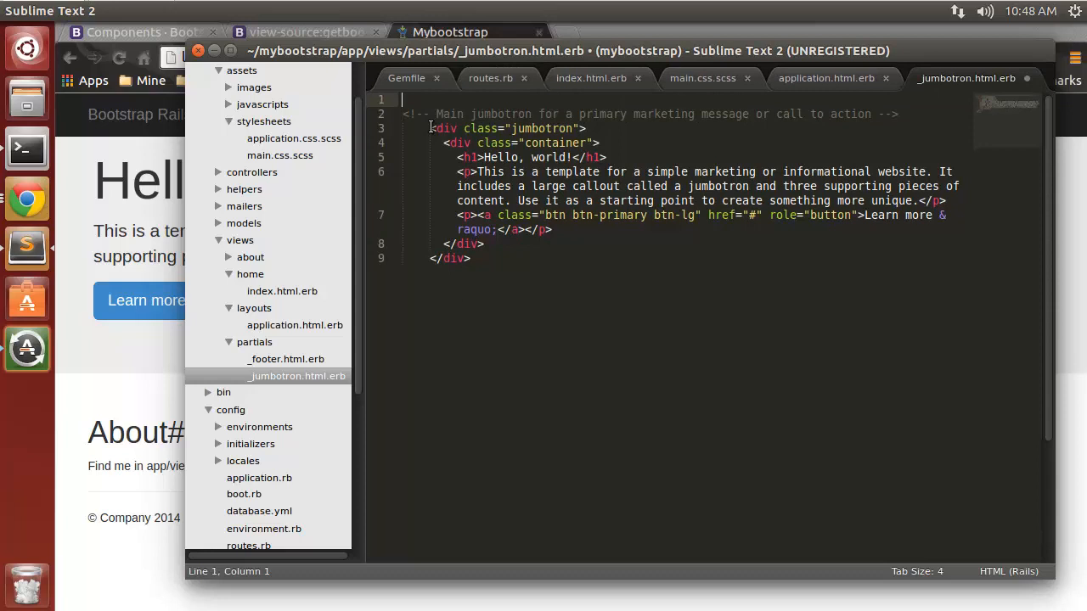
type("<% if")
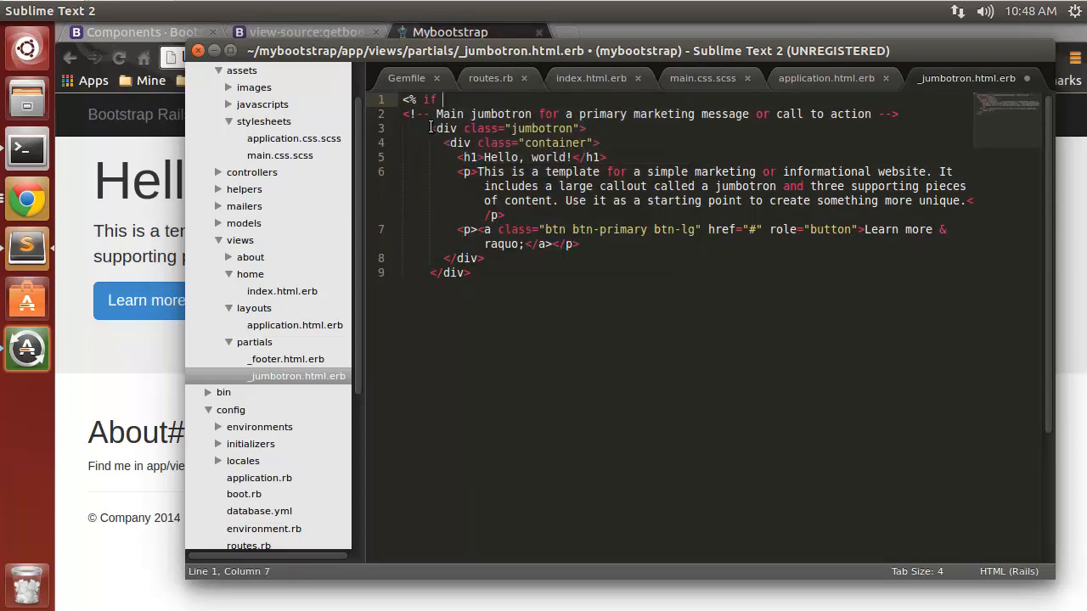
type("params")
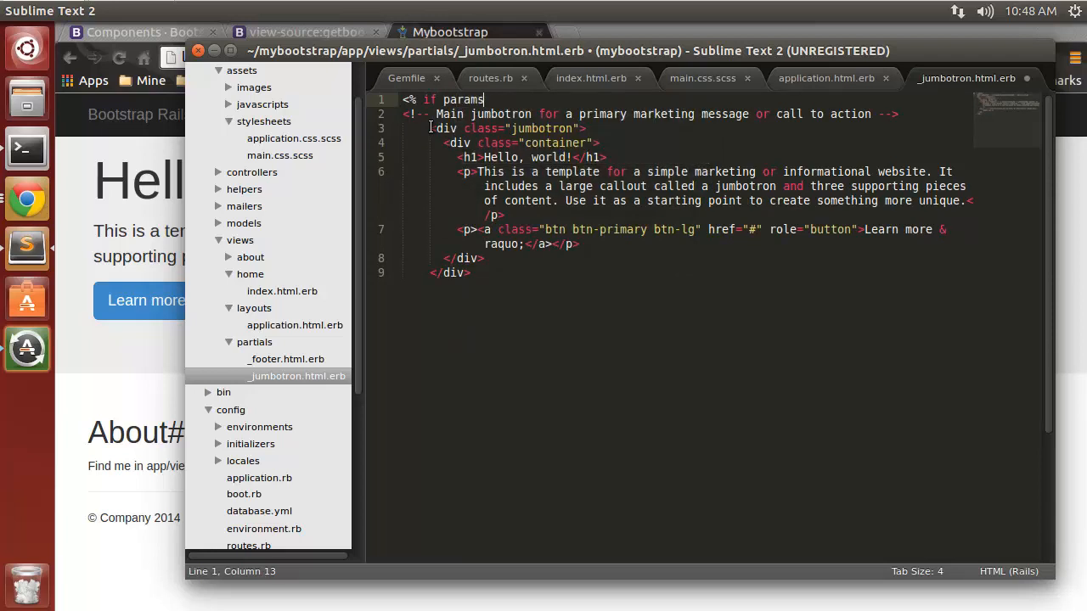
type("[")
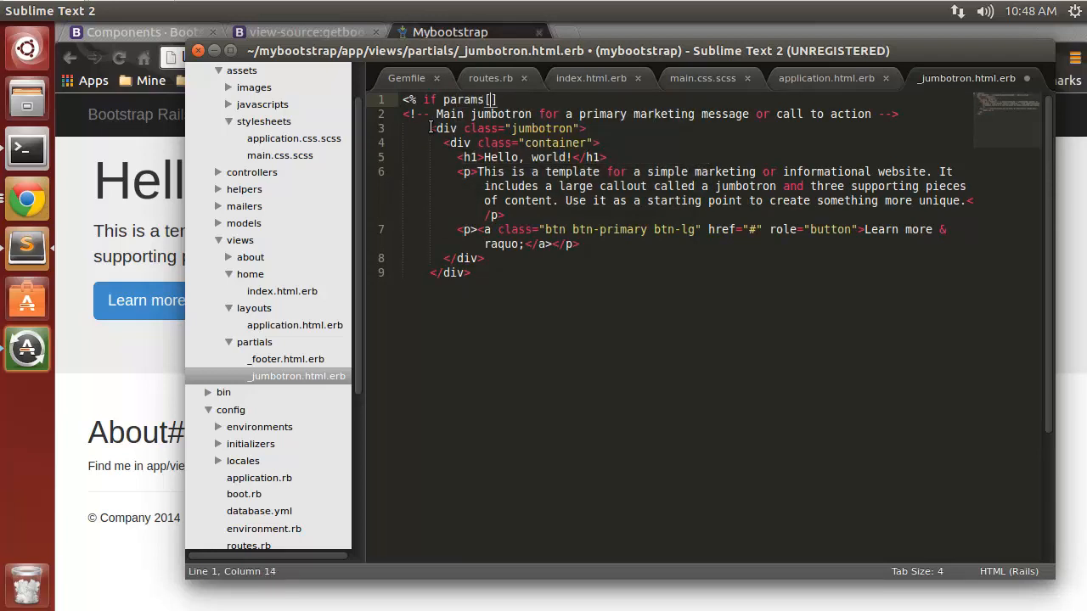
type(":controlle")
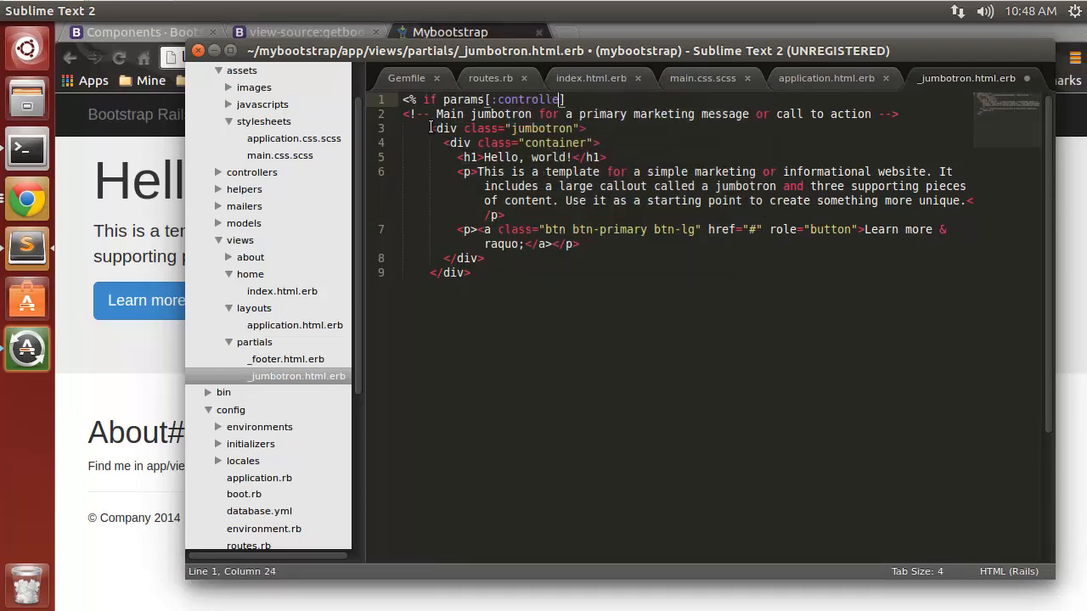
type("r]")
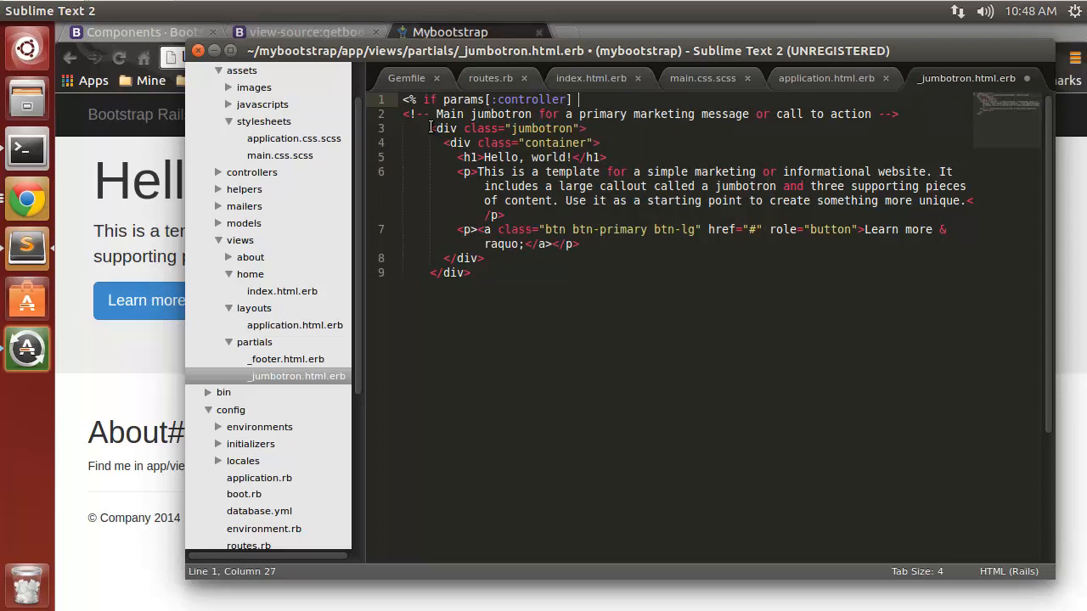
type("!=")
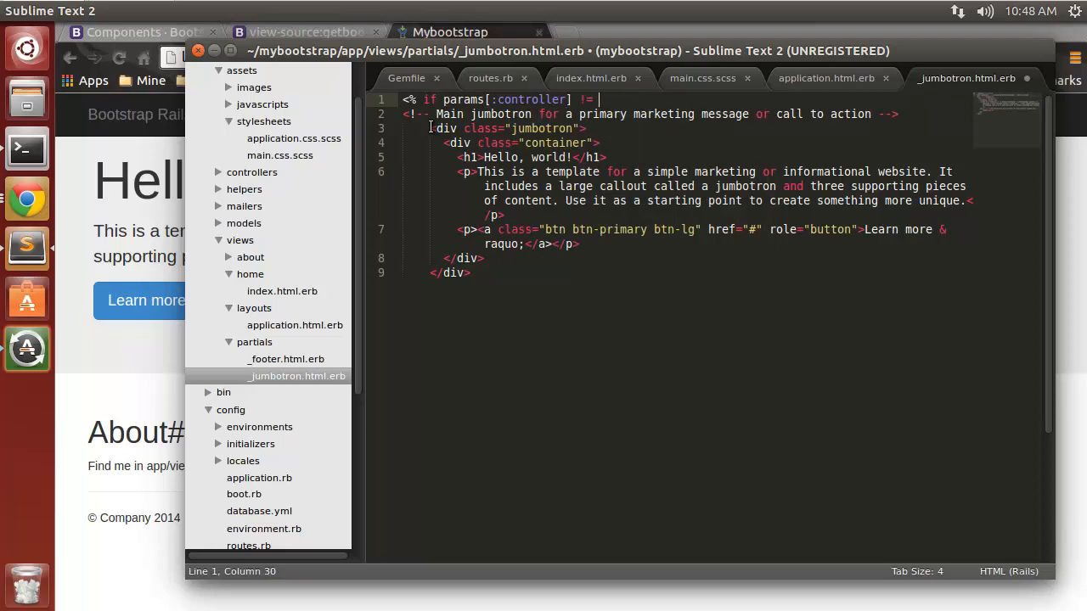
type("home' %>")
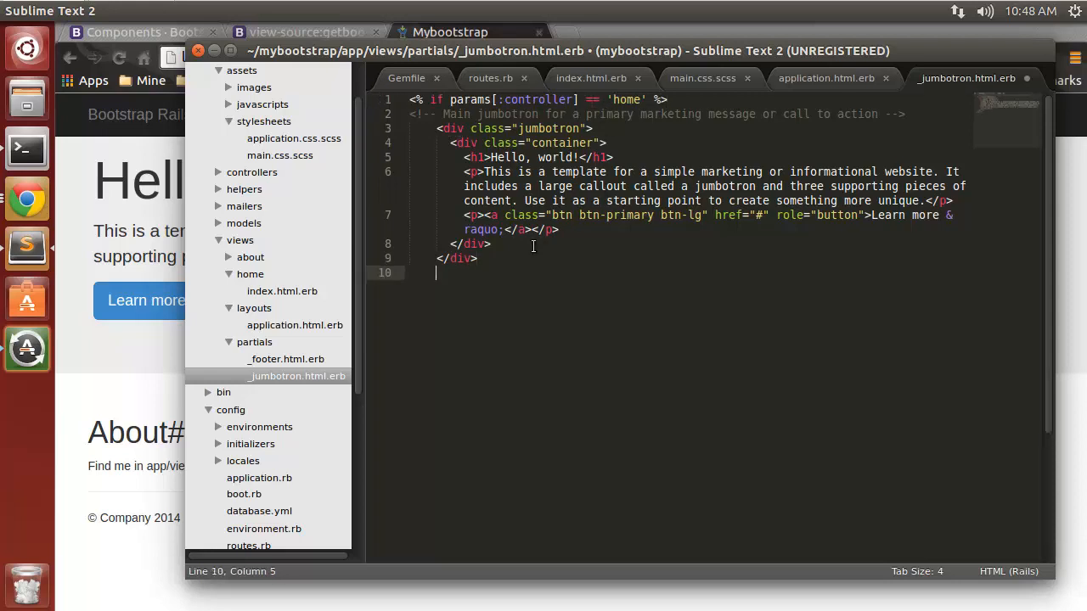
Close the condition with <% end %> after the jumbotron markup.
type("<% ens")
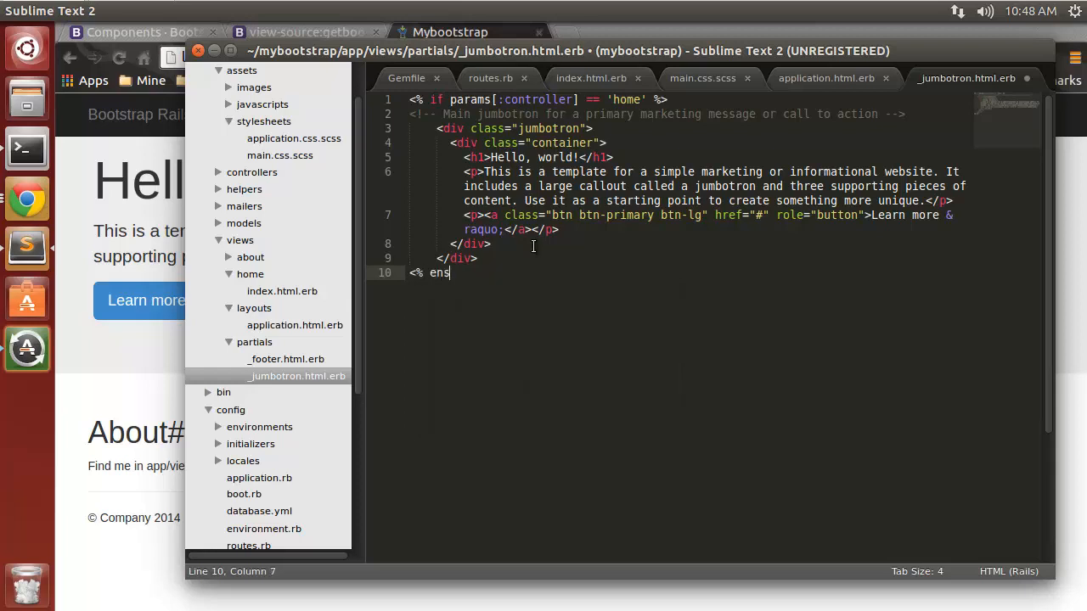
type("d %>")
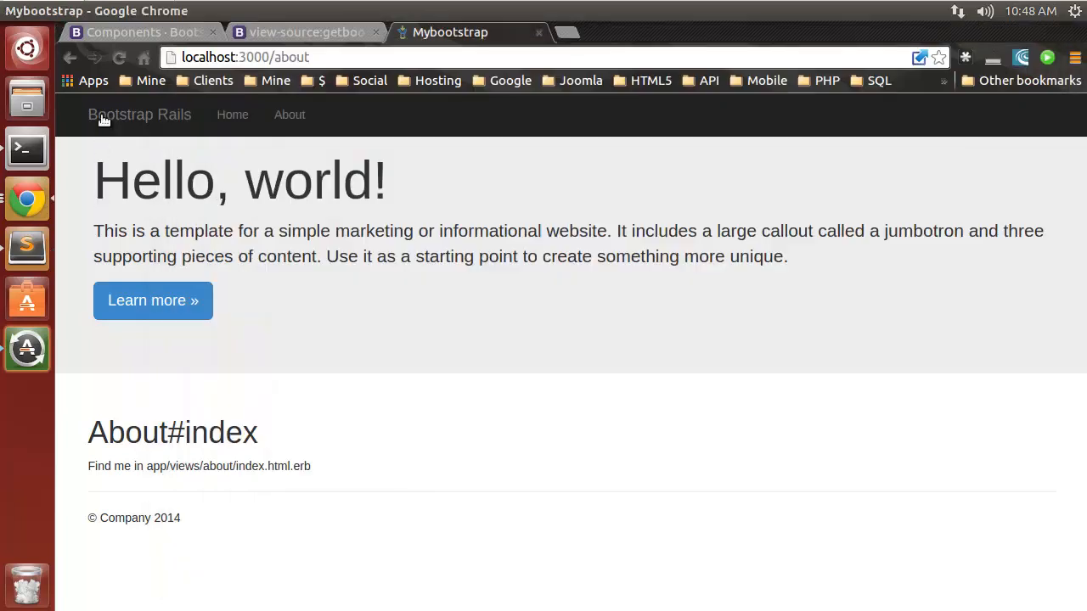
Refresh localhost:3000/about to confirm the jumbotron no longer appears.
scroll("down", 3)
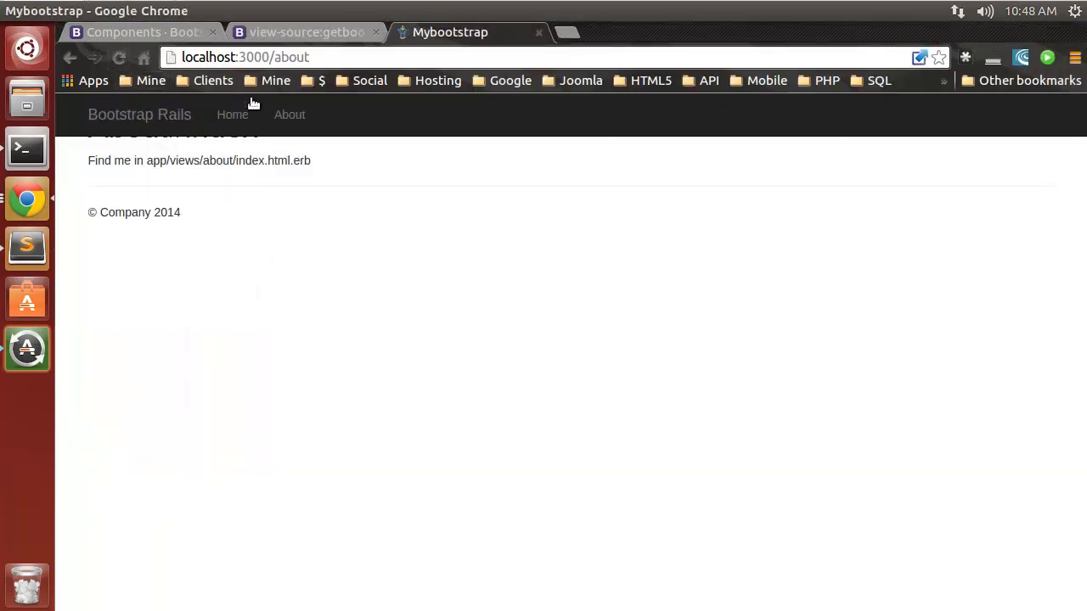
mouse_move(550, 287)
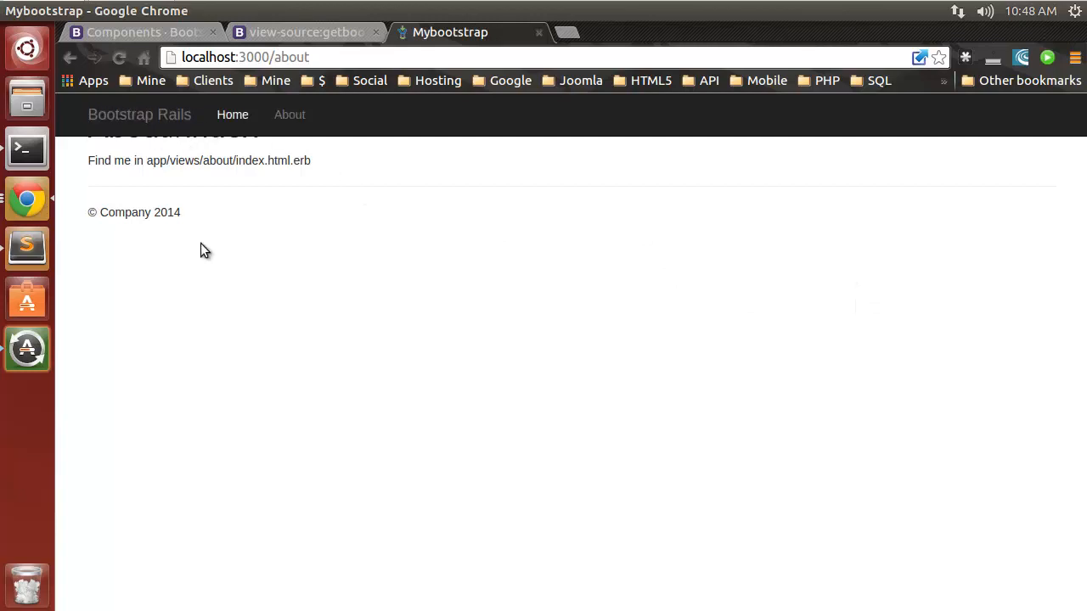
mouse_move(27, 248)
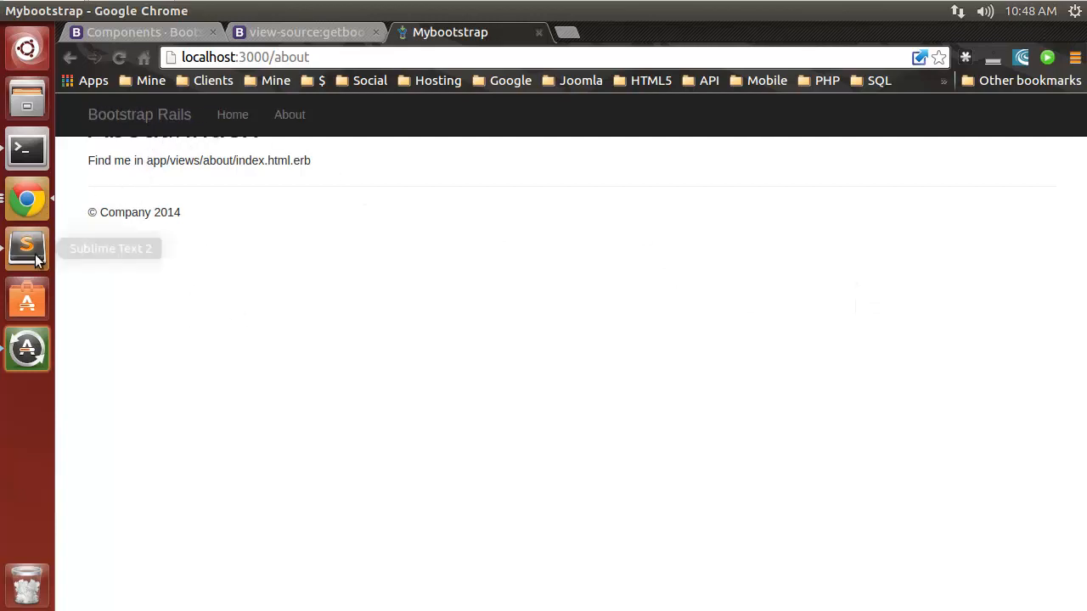
Return to the editor and bring up application.html.erb scrolled to the top.
left_click(28, 247)
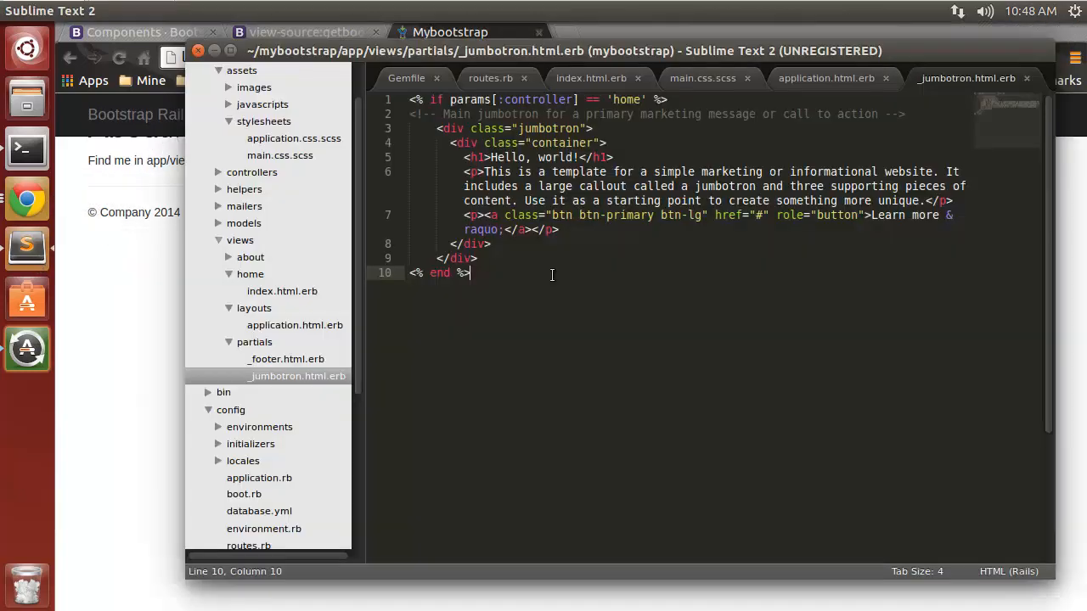
left_click(825, 78)
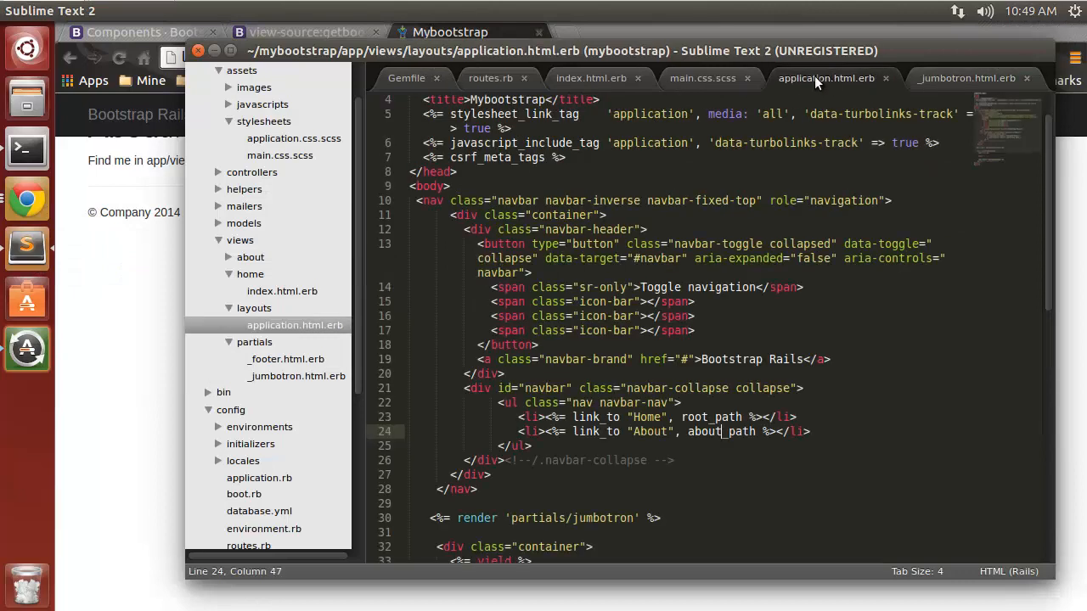
scroll("up", 3)
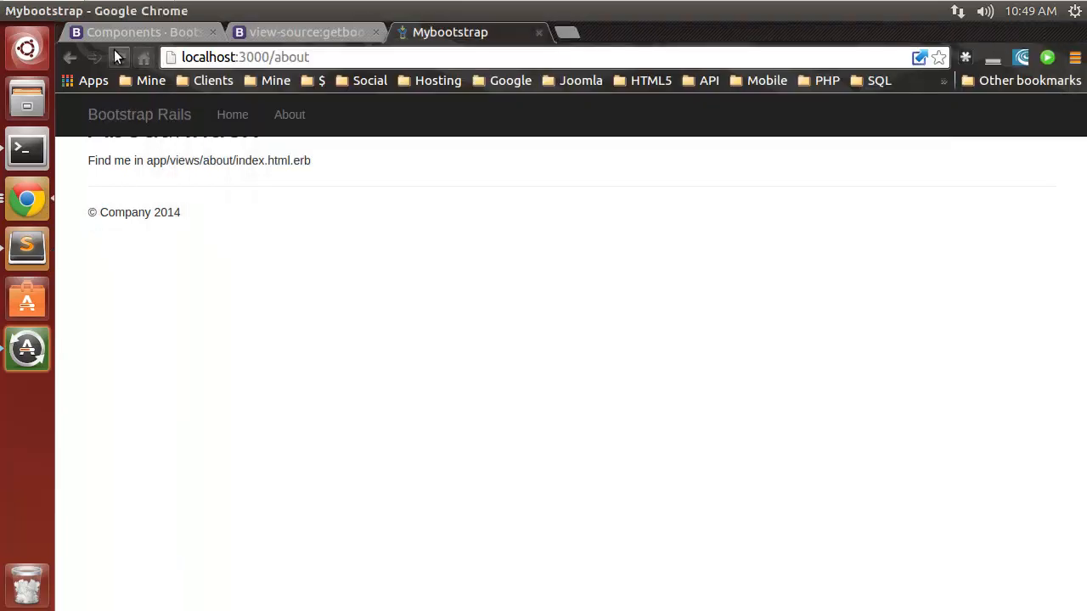
Inspect the home page's nav element in DevTools to find the .navbar 20px margin-bottom rule.
left_click(232, 115)
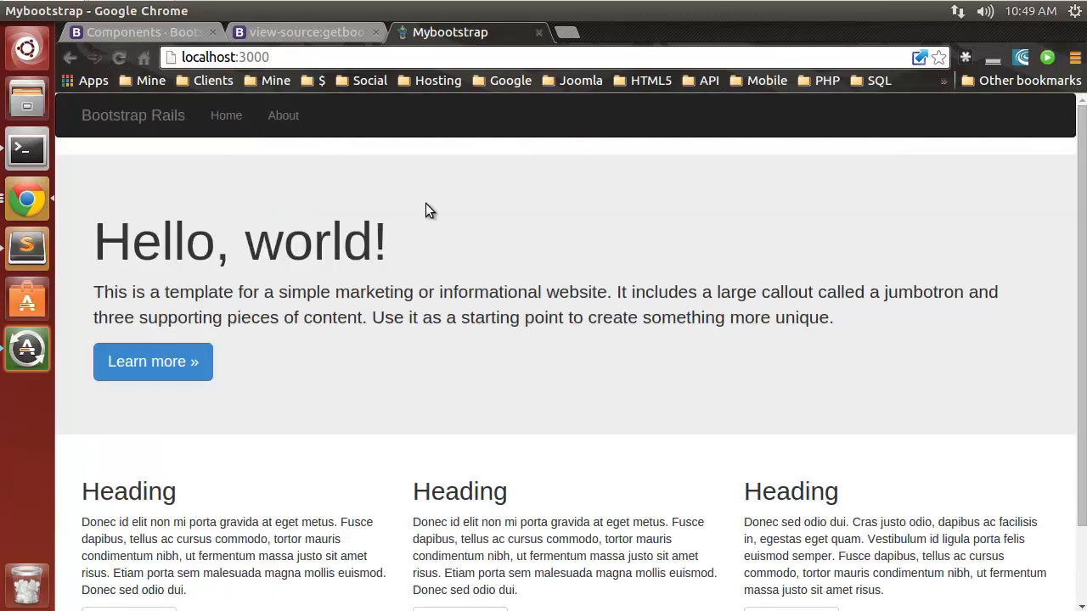
key("F12")
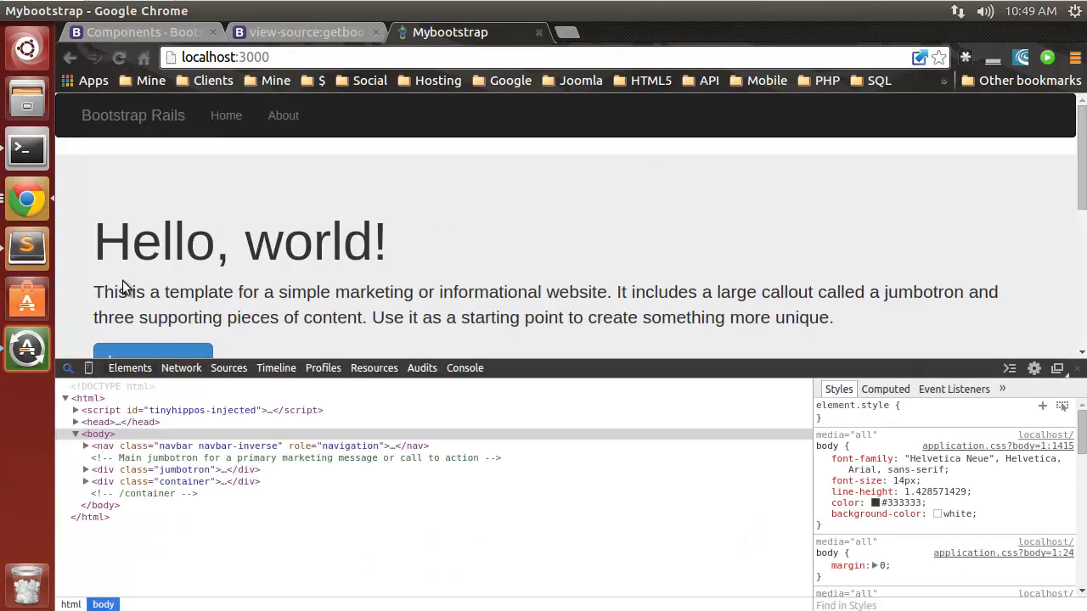
mouse_move(226, 115)
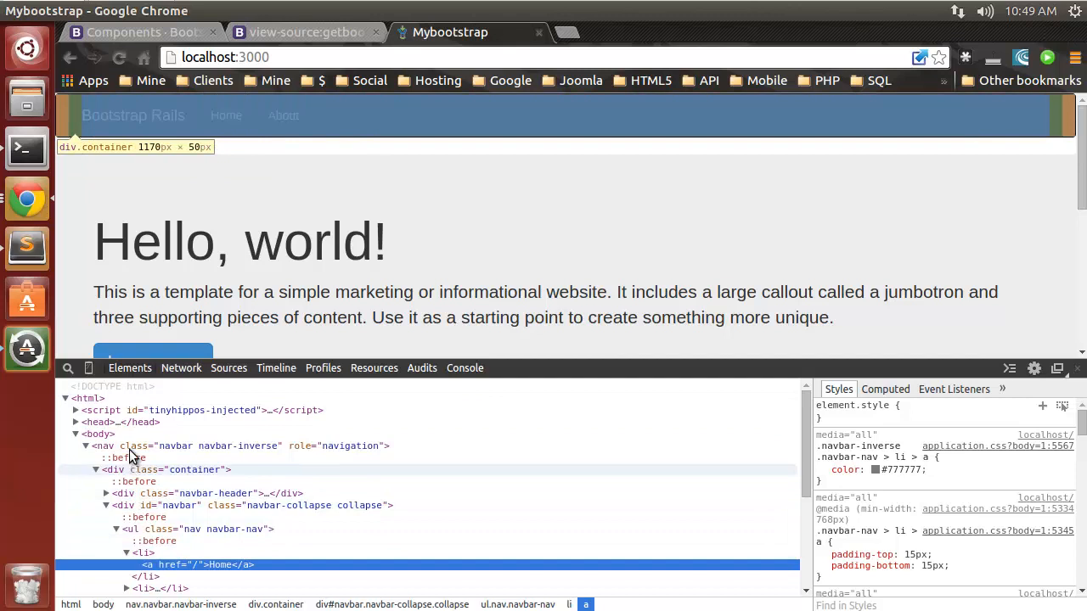
left_click(245, 446)
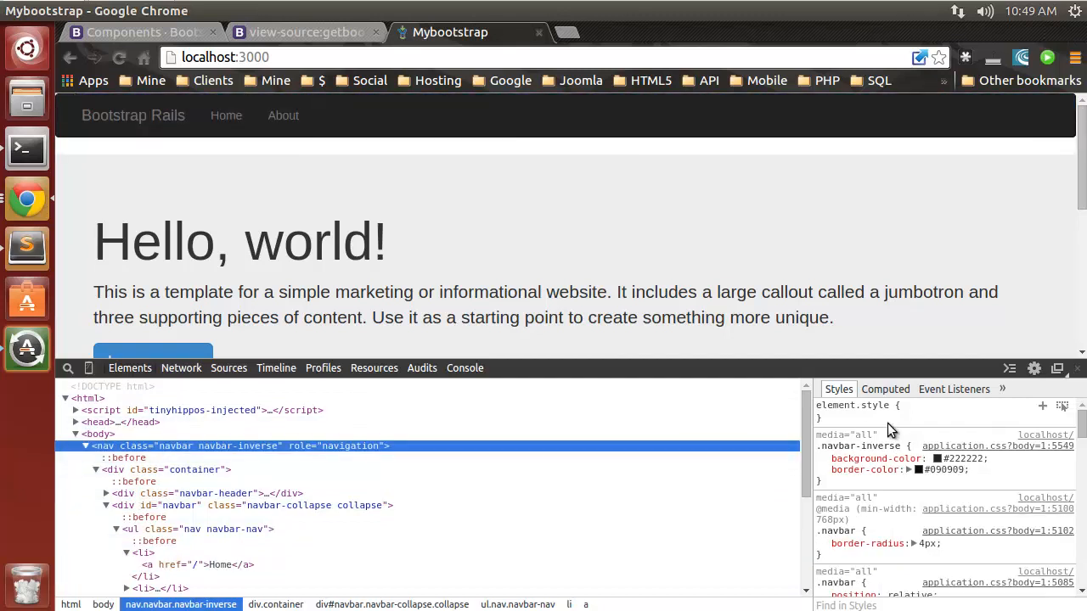
scroll("down", 3)
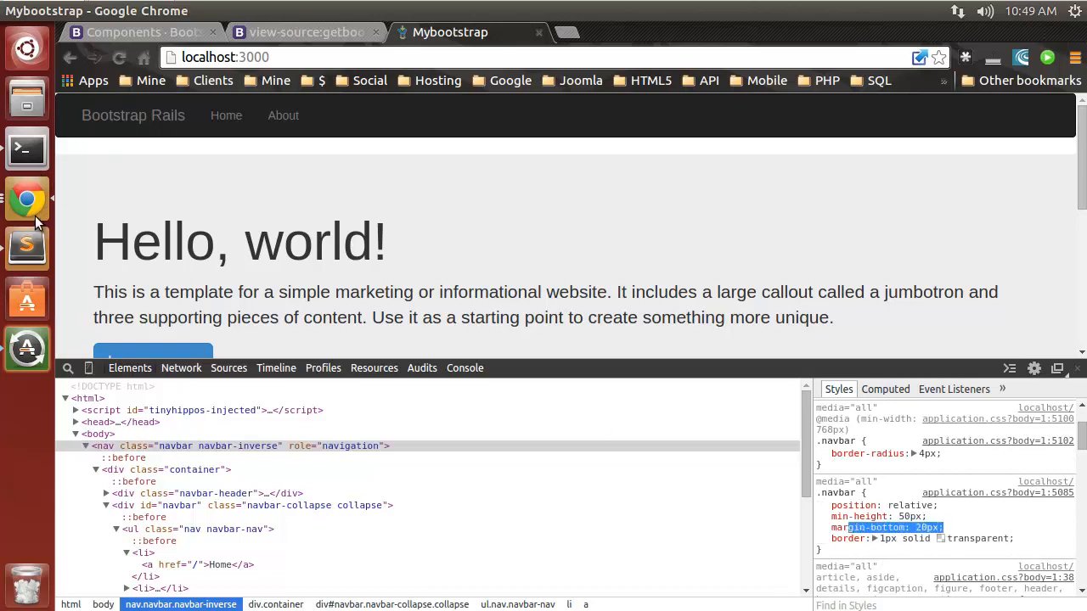
left_click(27, 246)
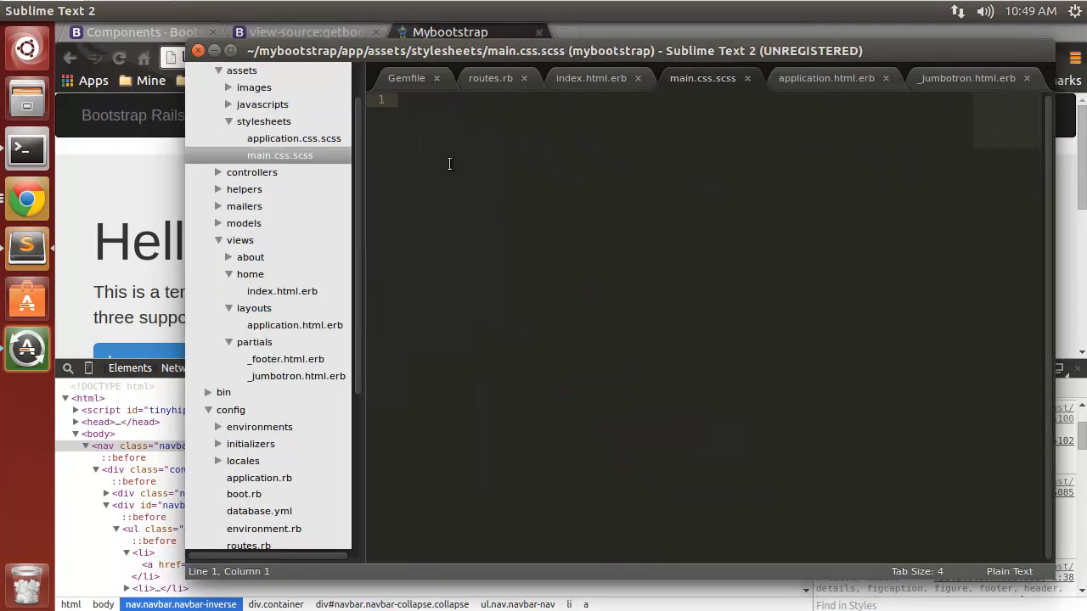
Add a .navbar { margin-bottom: 0; } rule to main.css.scss.
type(".navba")
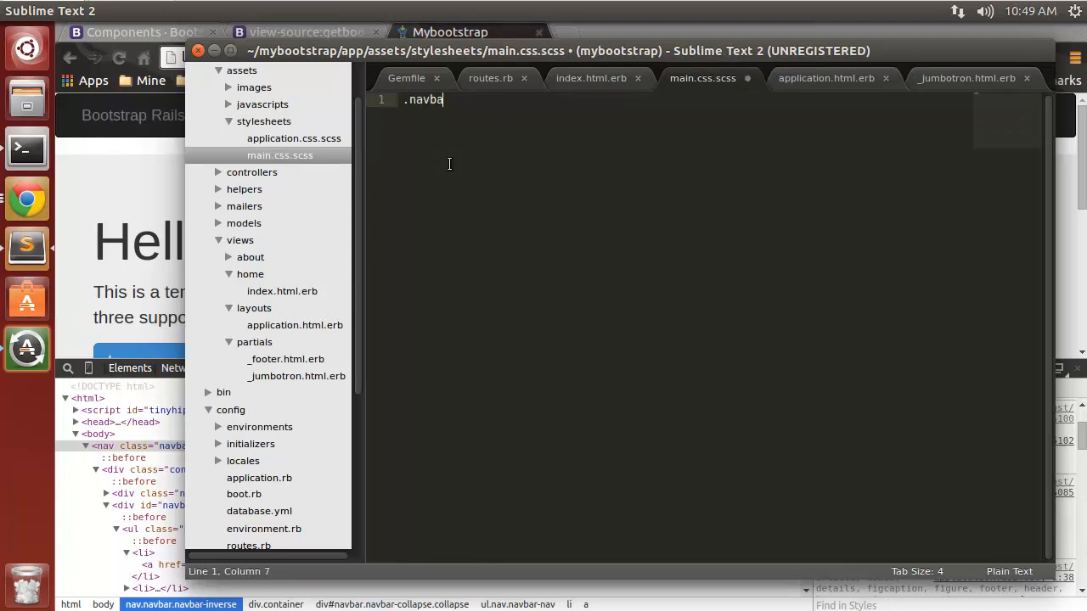
type("{")
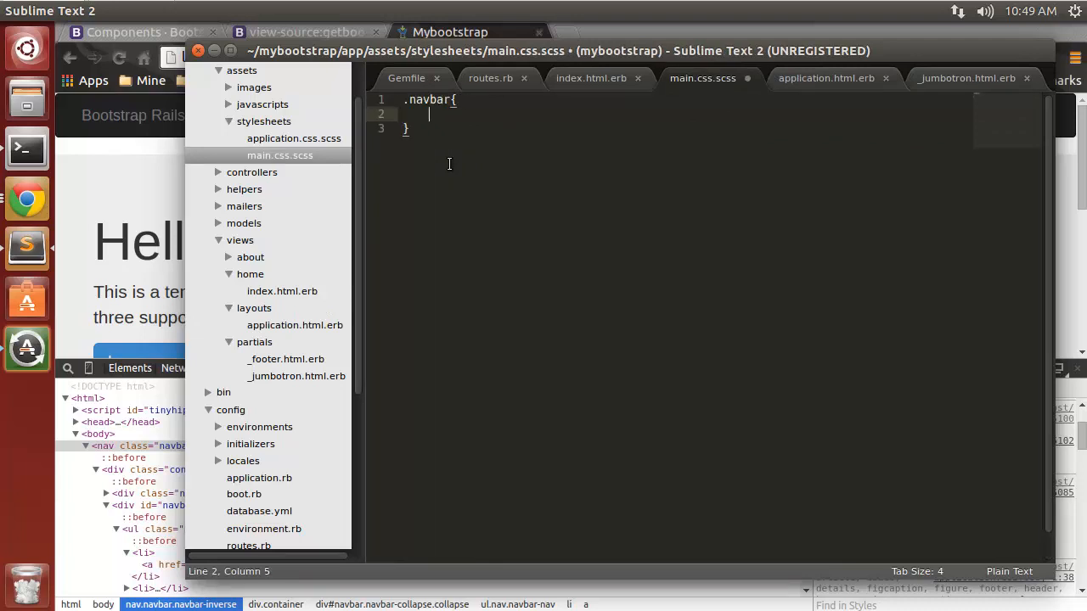
type("margin-")
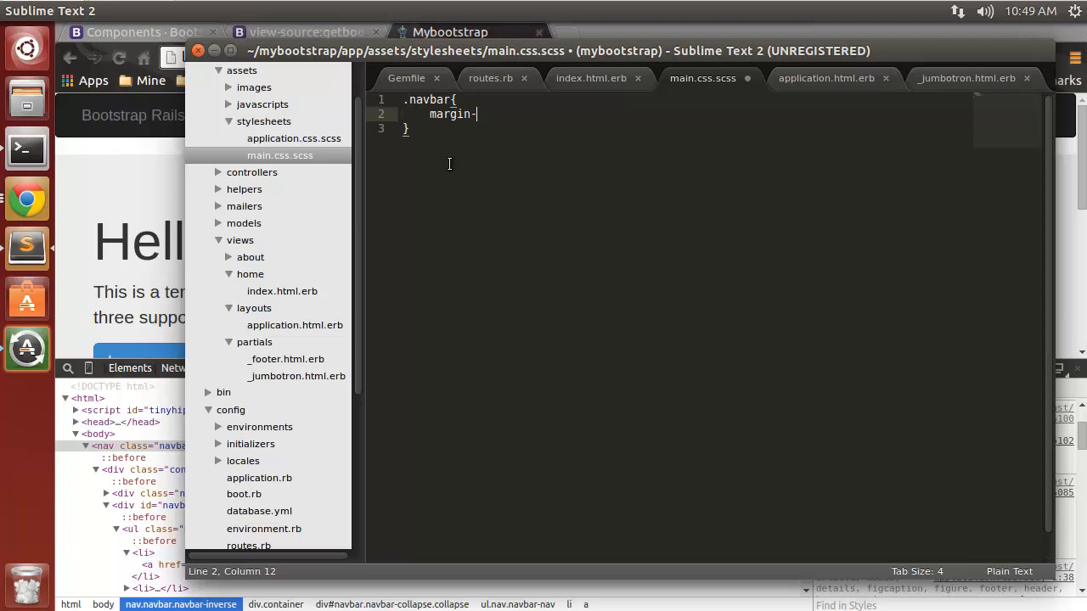
type("bottom:")
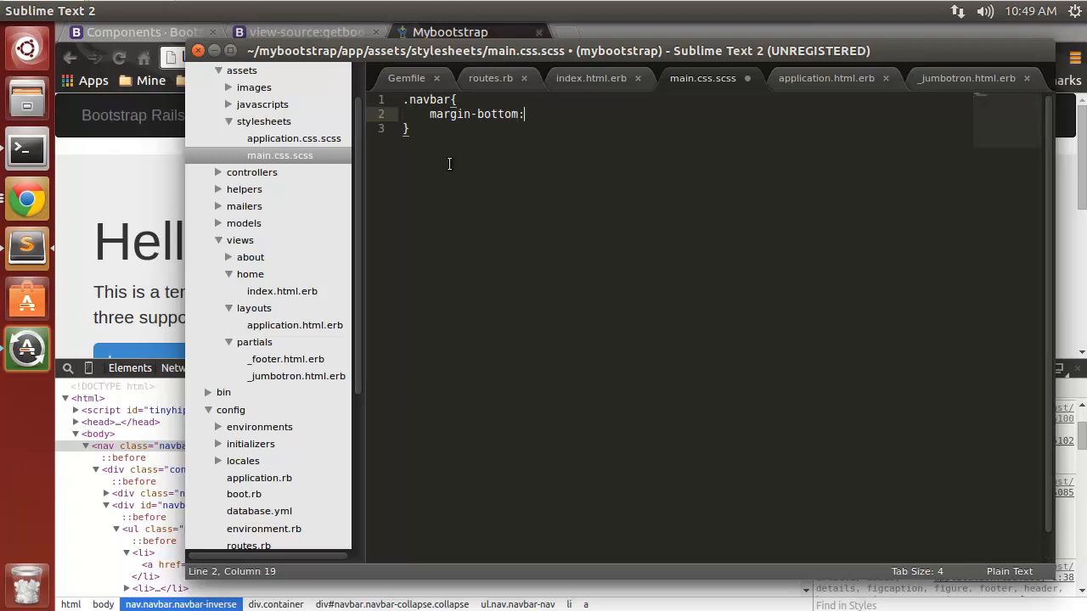
type("0;")
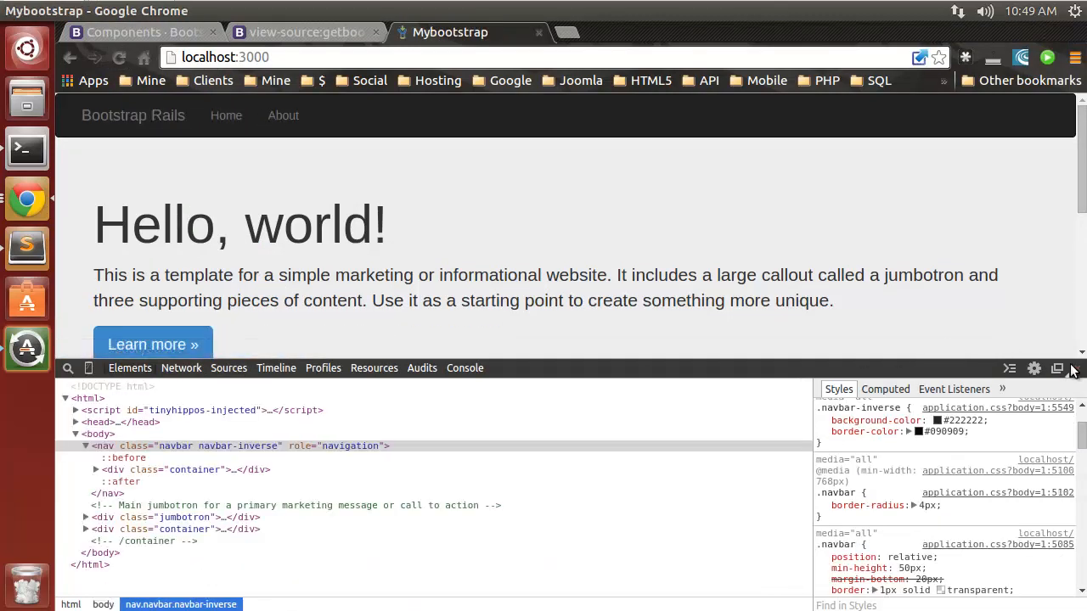
Close DevTools and return to the home page with the navbar flush against the hero.
left_click(283, 115)
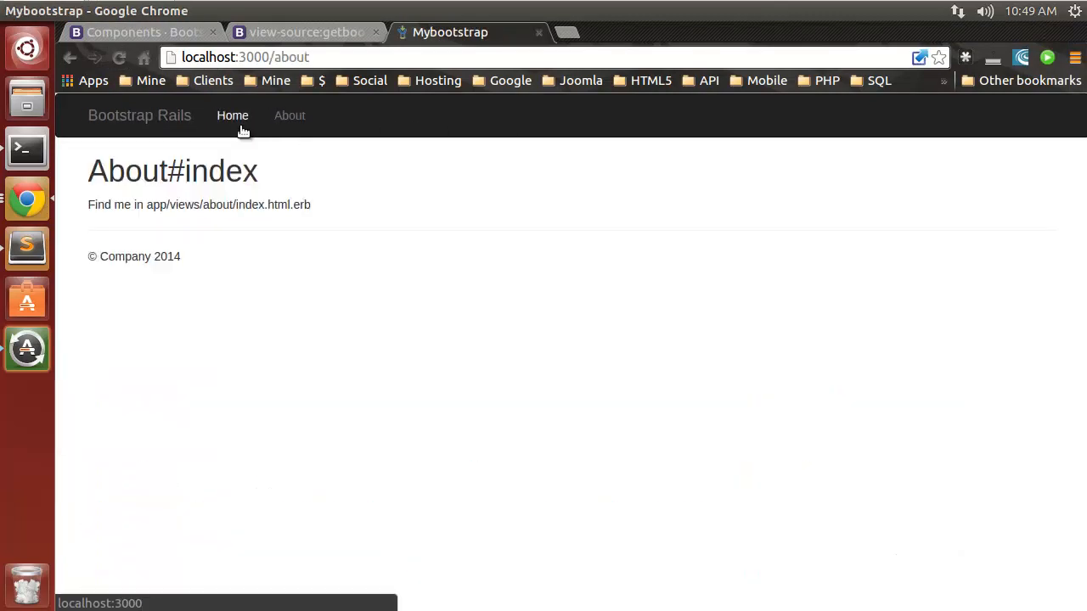
left_click(232, 116)
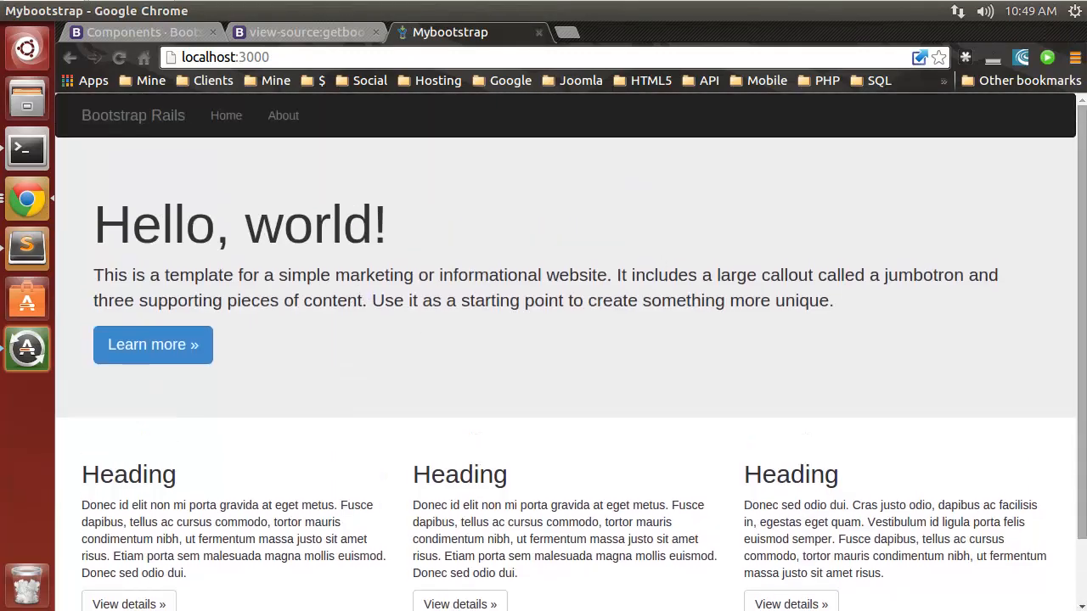
mouse_move(208, 285)
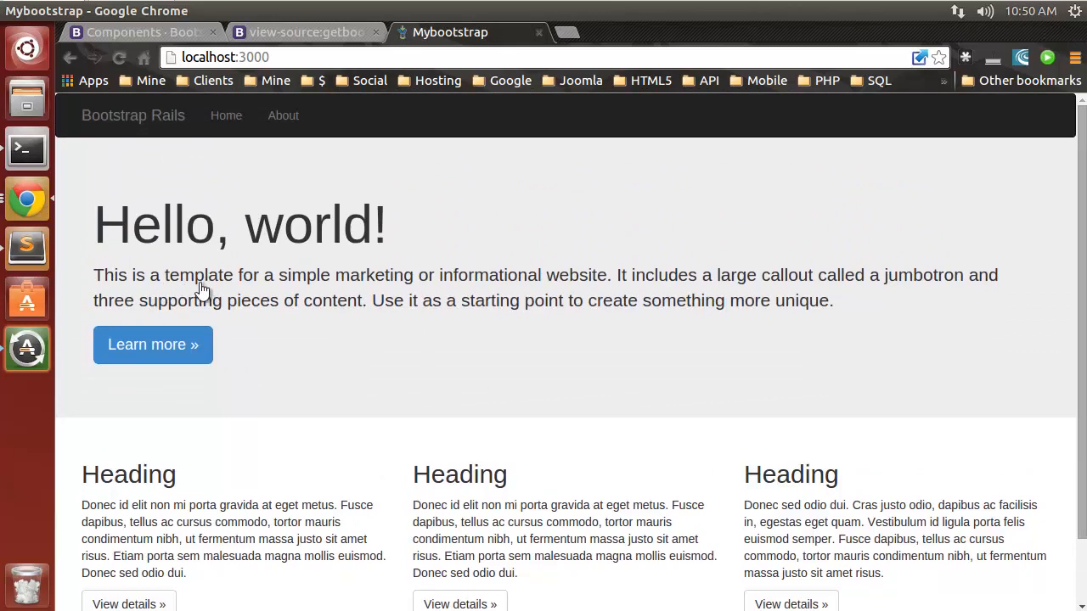
mouse_move(238, 220)
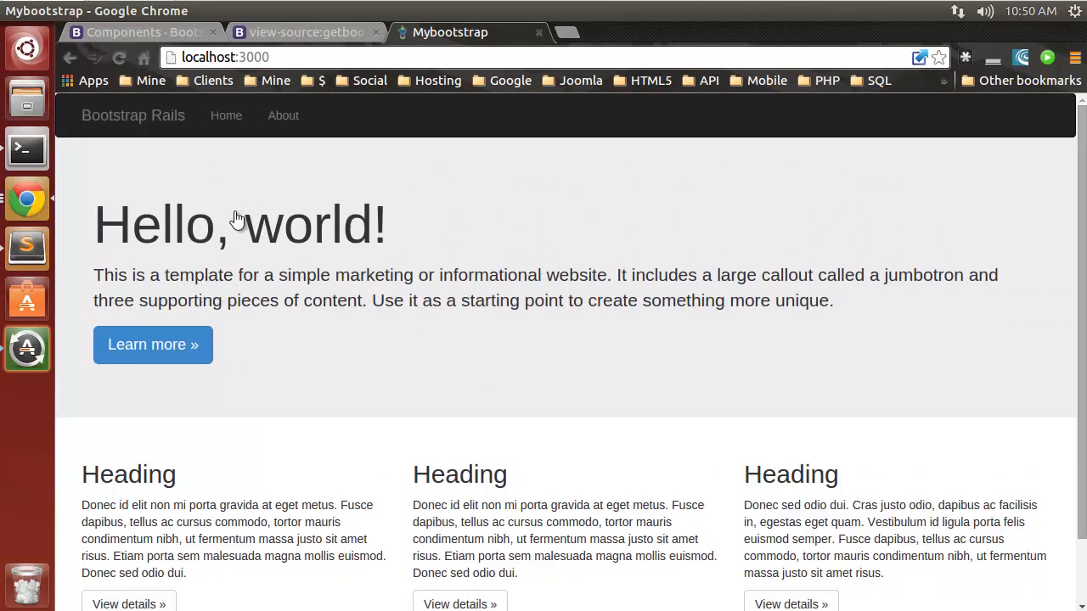